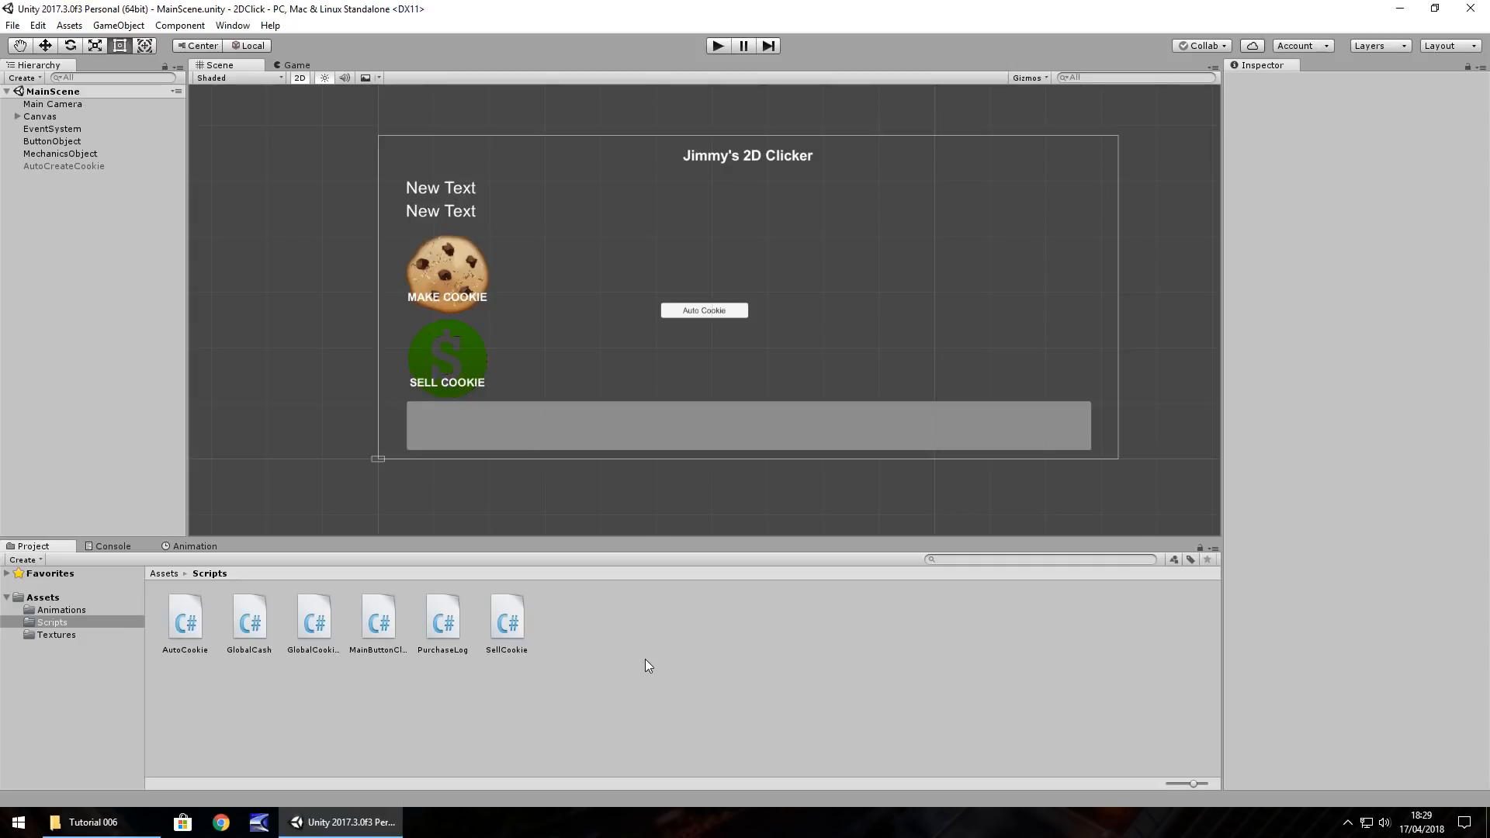
mouse_move(718, 669)
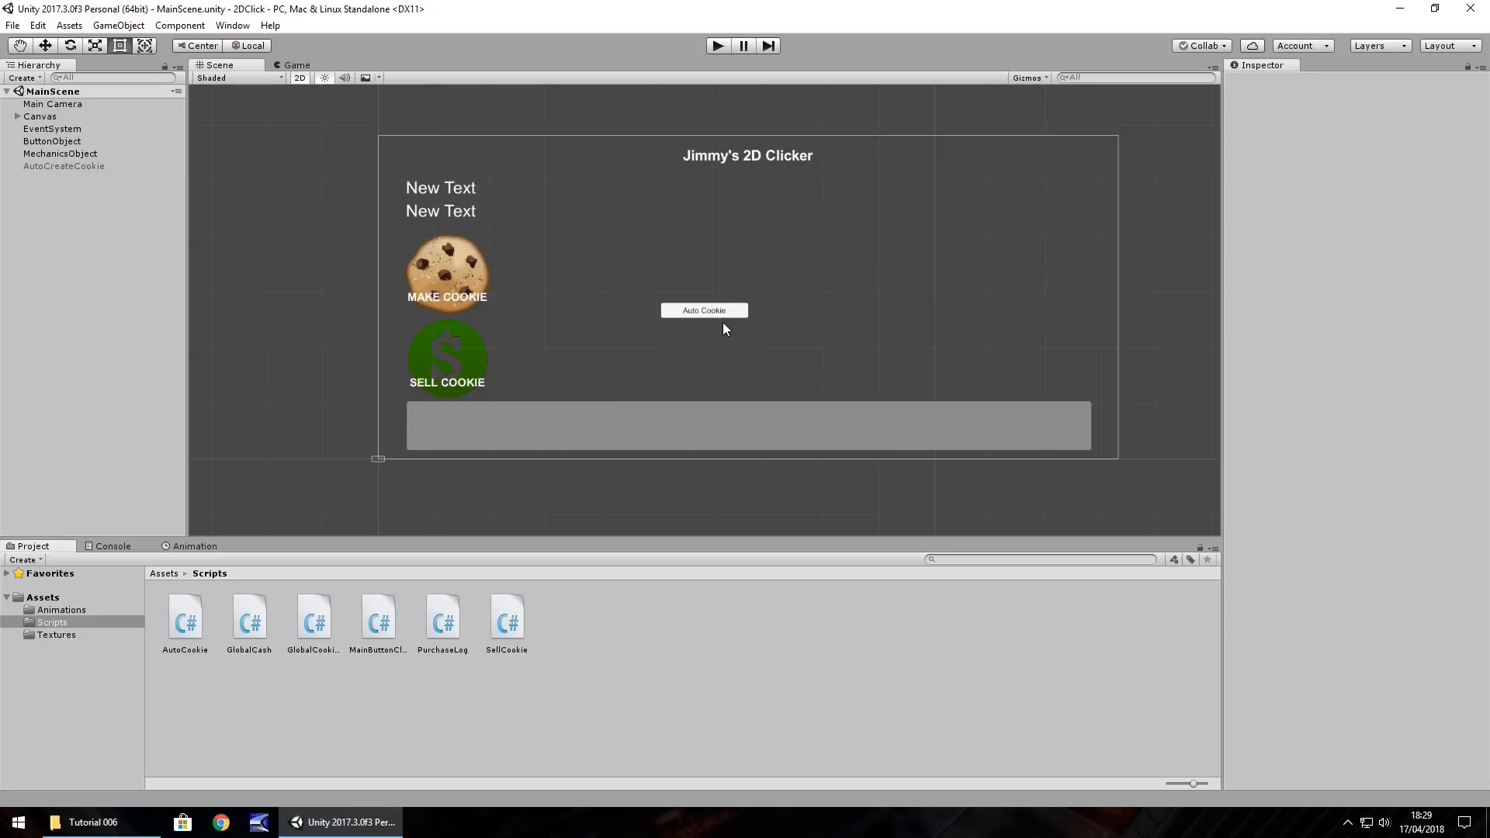
mouse_move(532, 650)
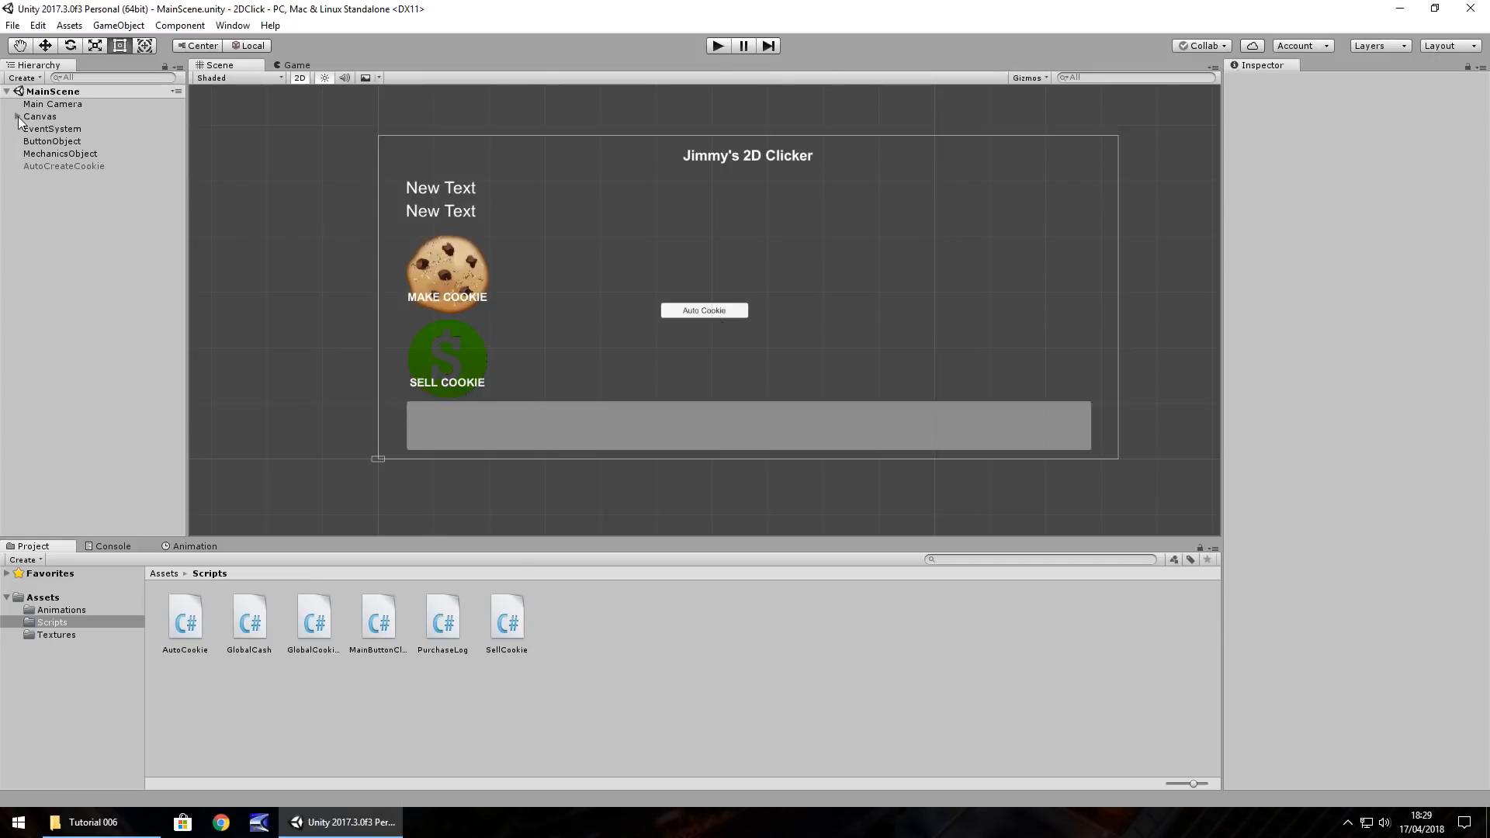
Move the Auto Cookie button left to sit beside the cookie buttons near SELL COOKIE
click(16, 116)
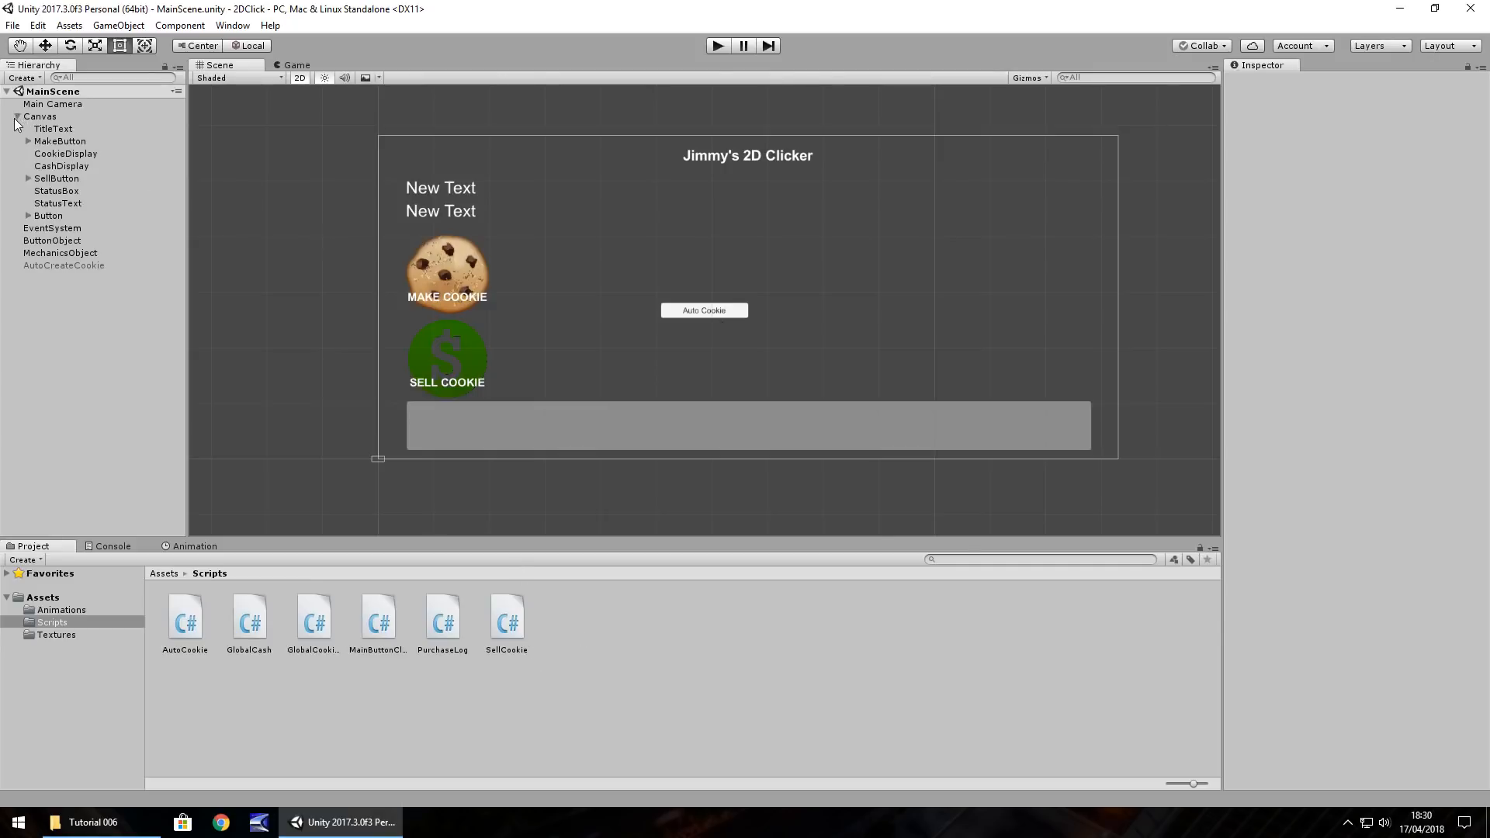
click(48, 216)
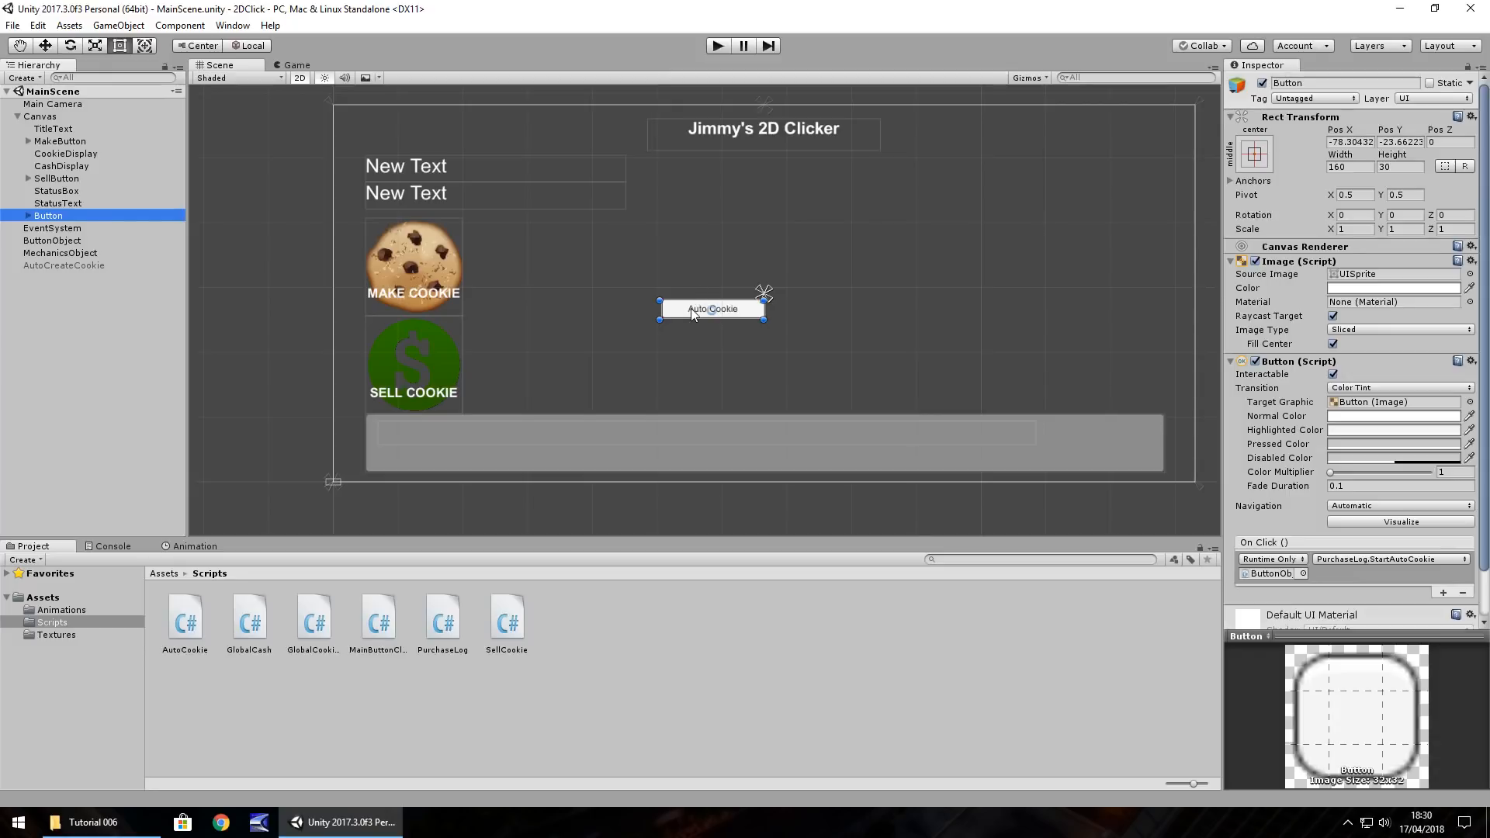
drag(712, 309, 568, 331)
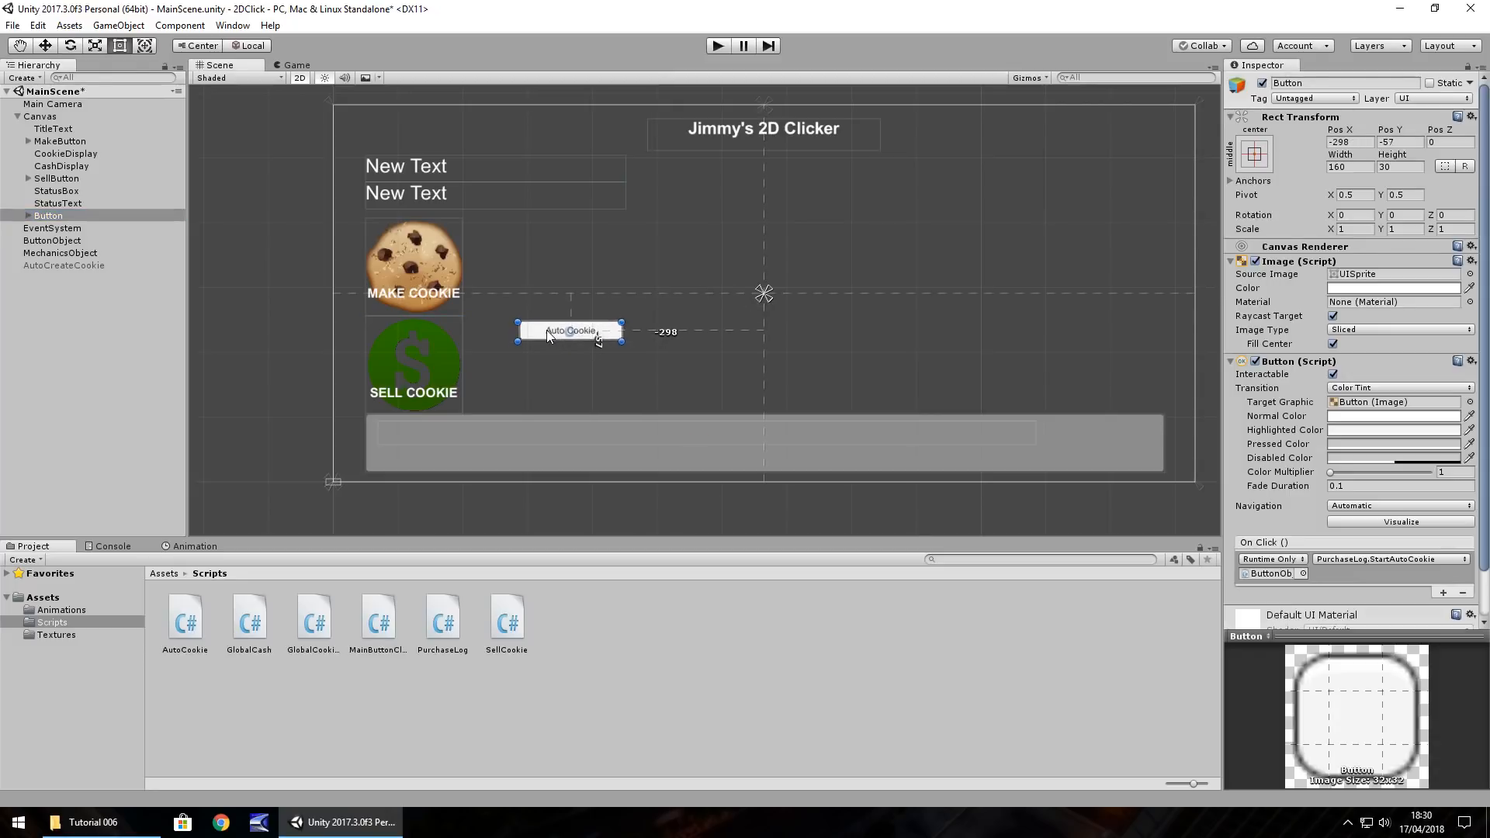
drag(569, 332, 565, 329)
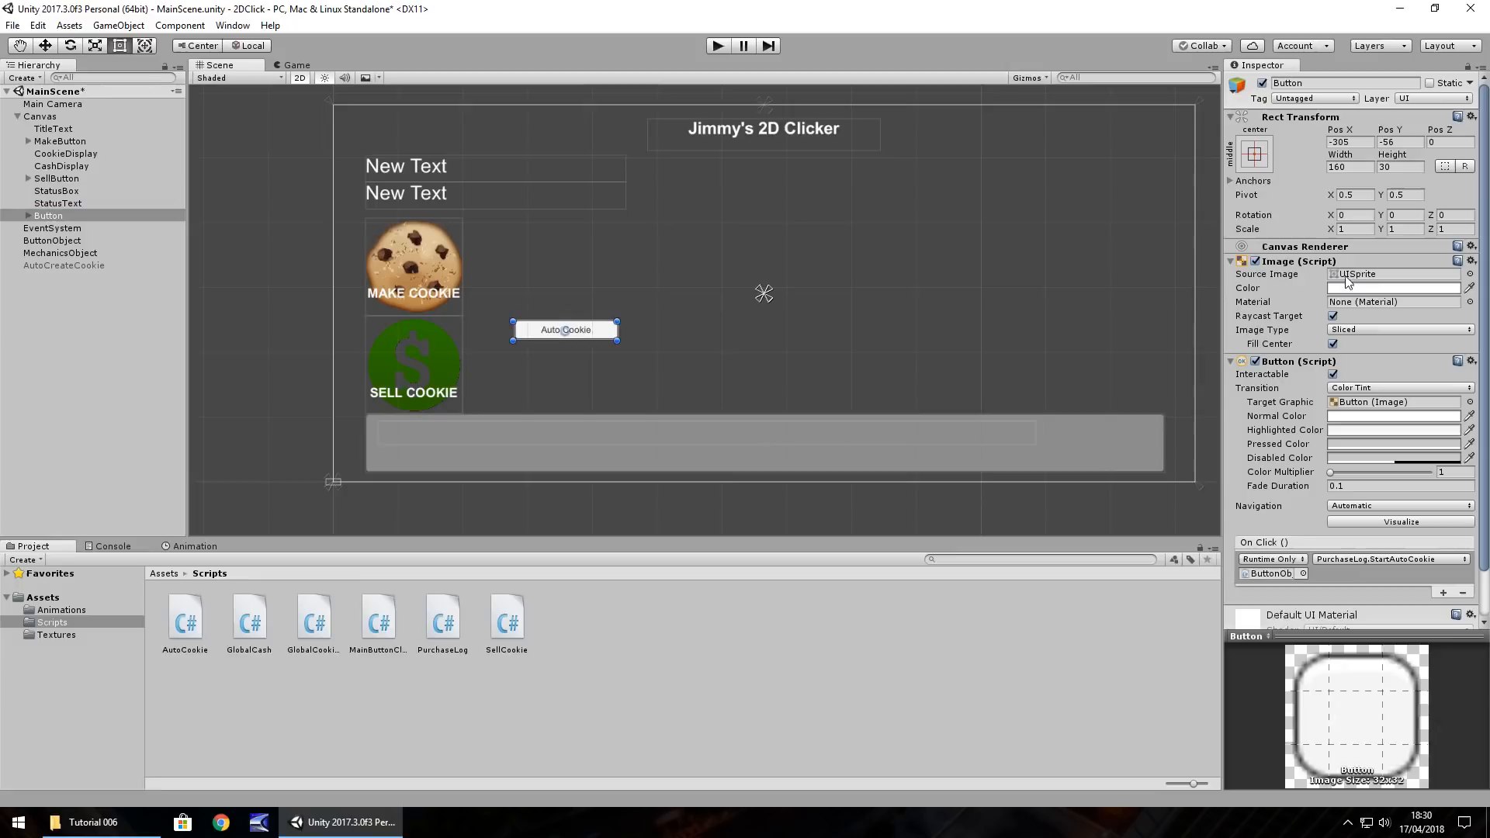
mouse_move(594, 364)
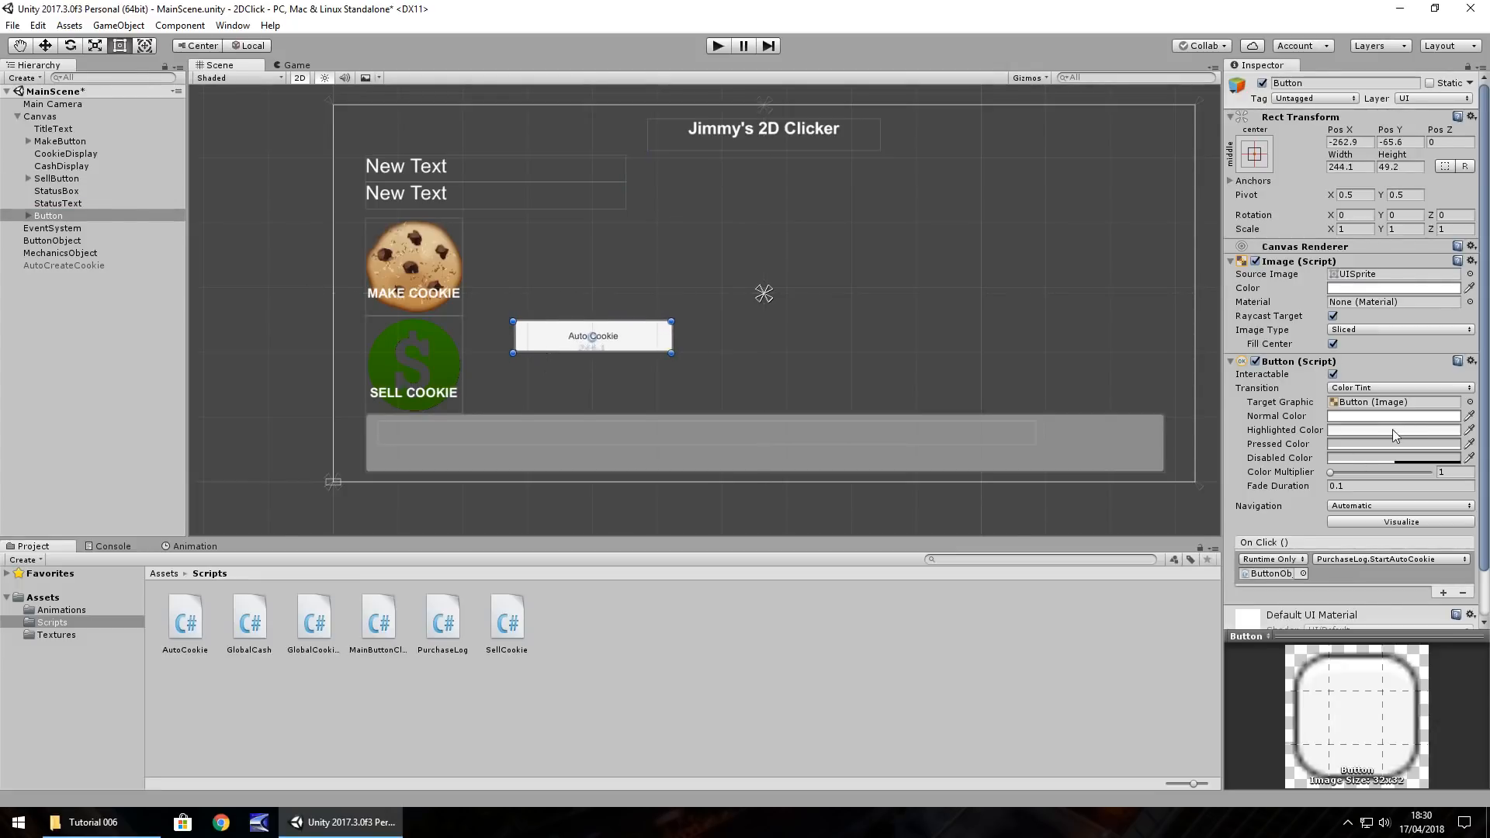
Give the button a dark green normal colour
click(1392, 416)
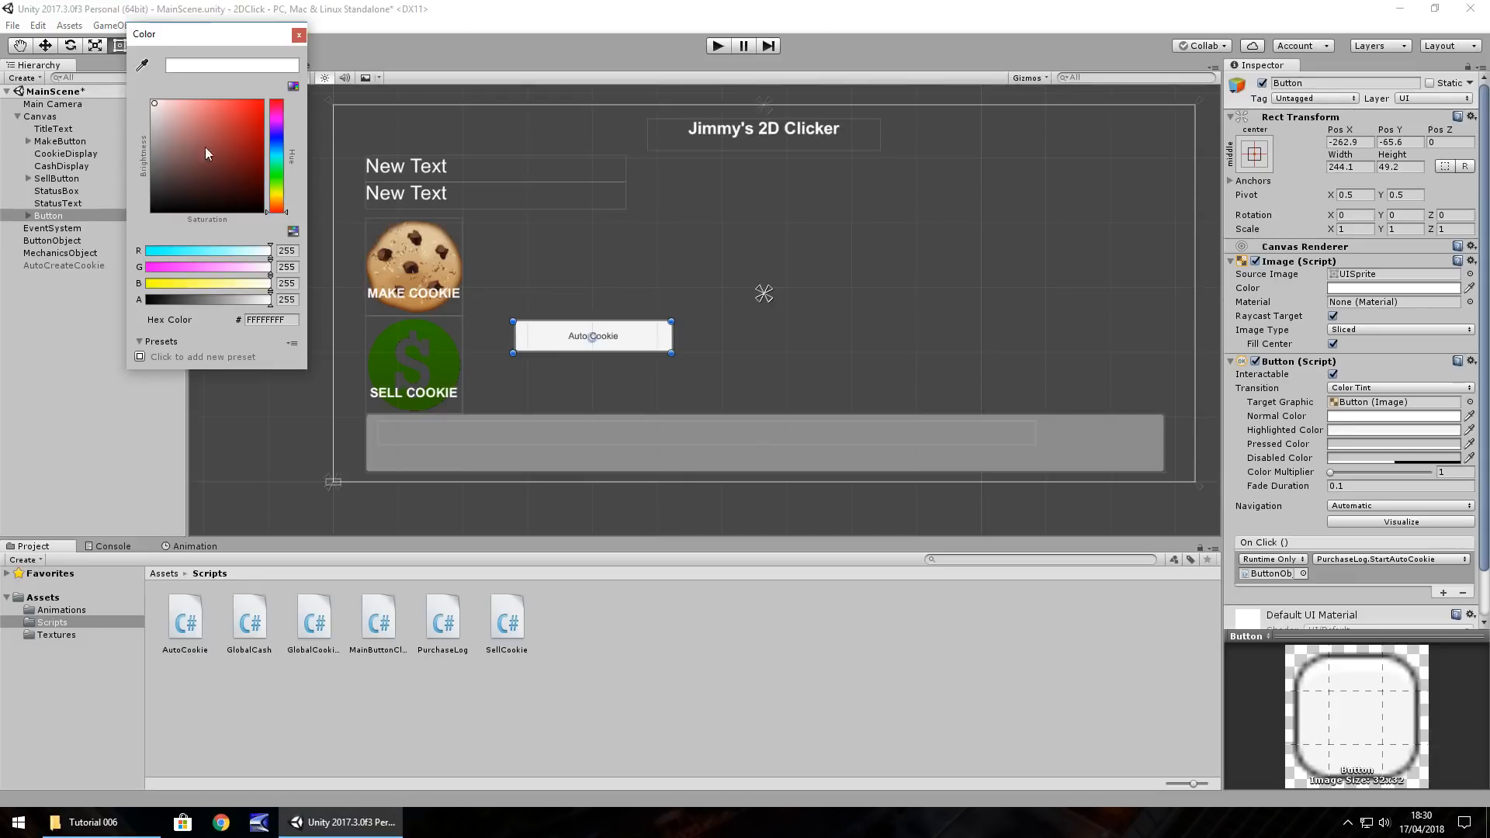
click(183, 109)
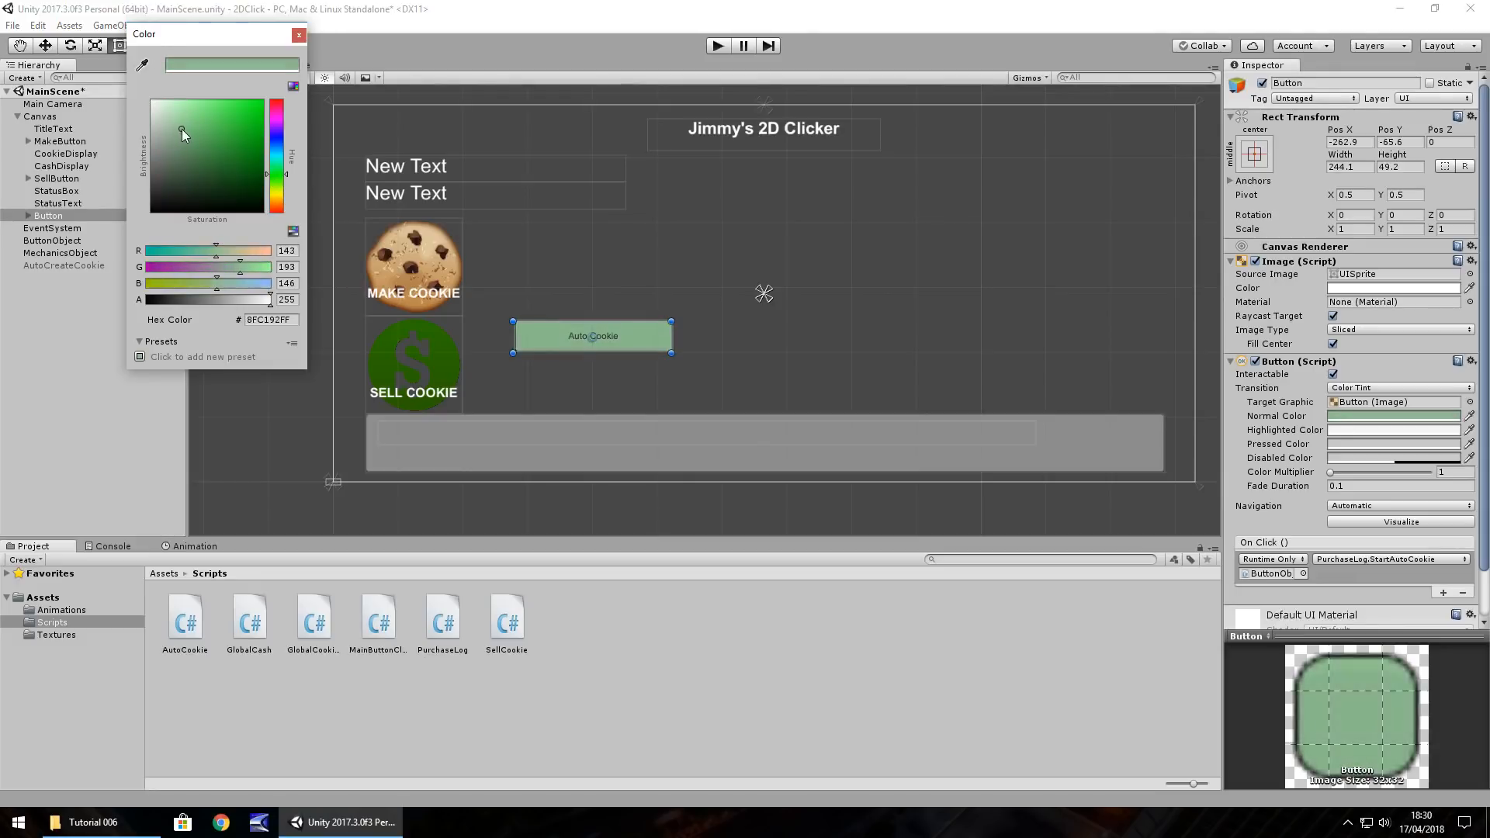
click(207, 148)
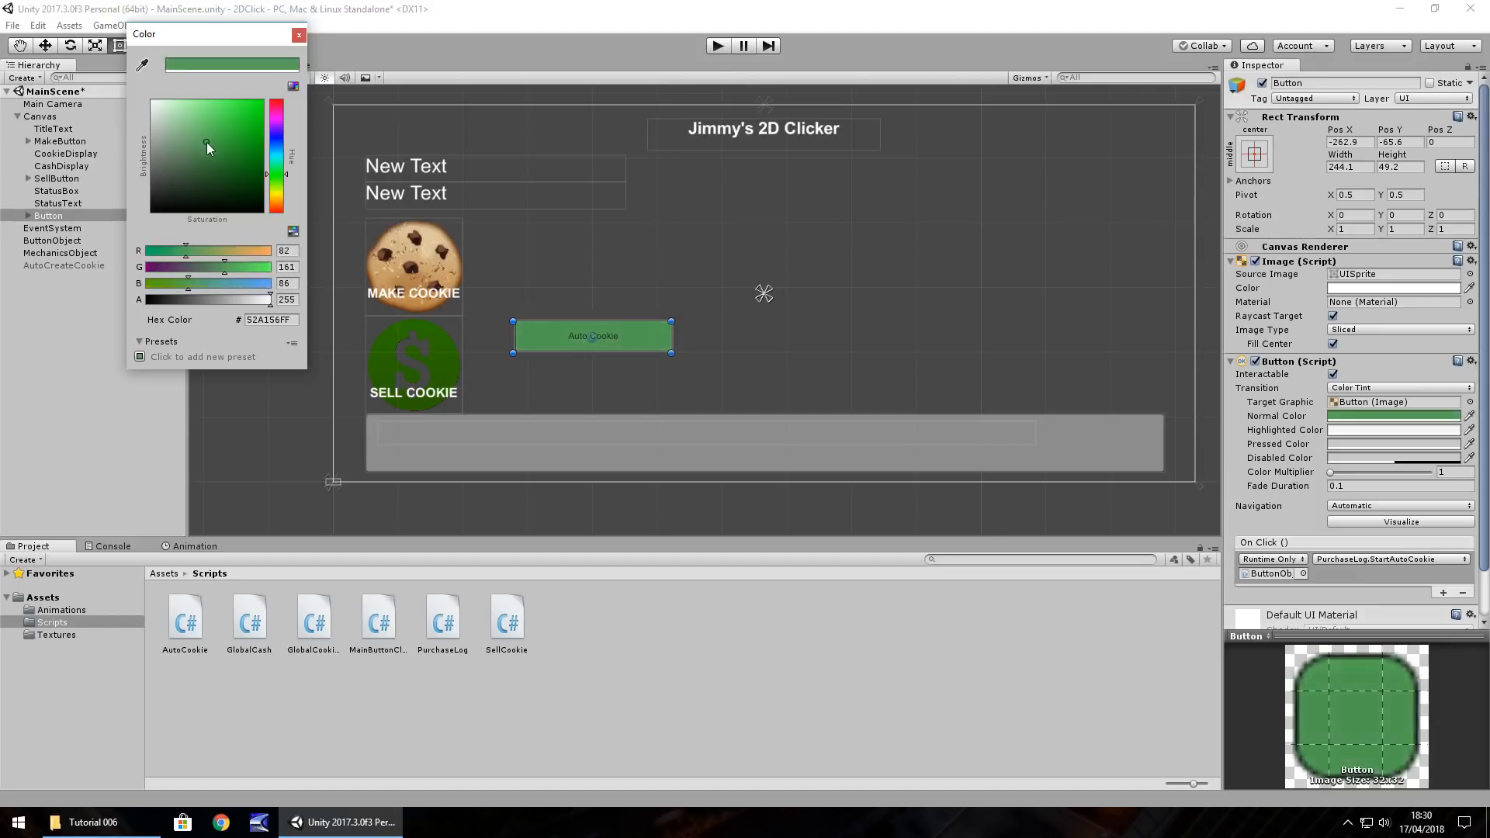
click(299, 36)
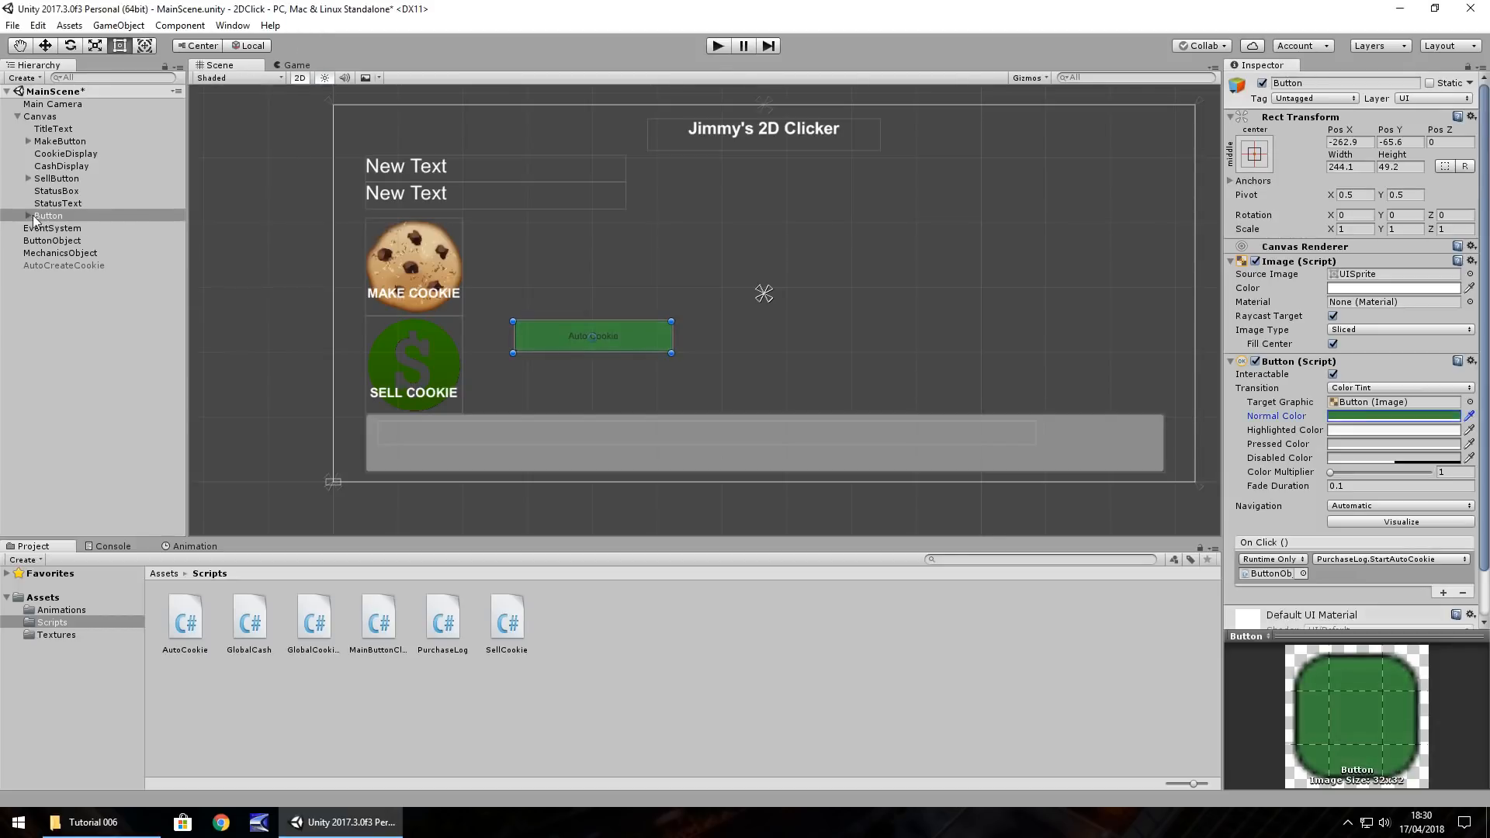
Keep the button label's text colour white
click(55, 228)
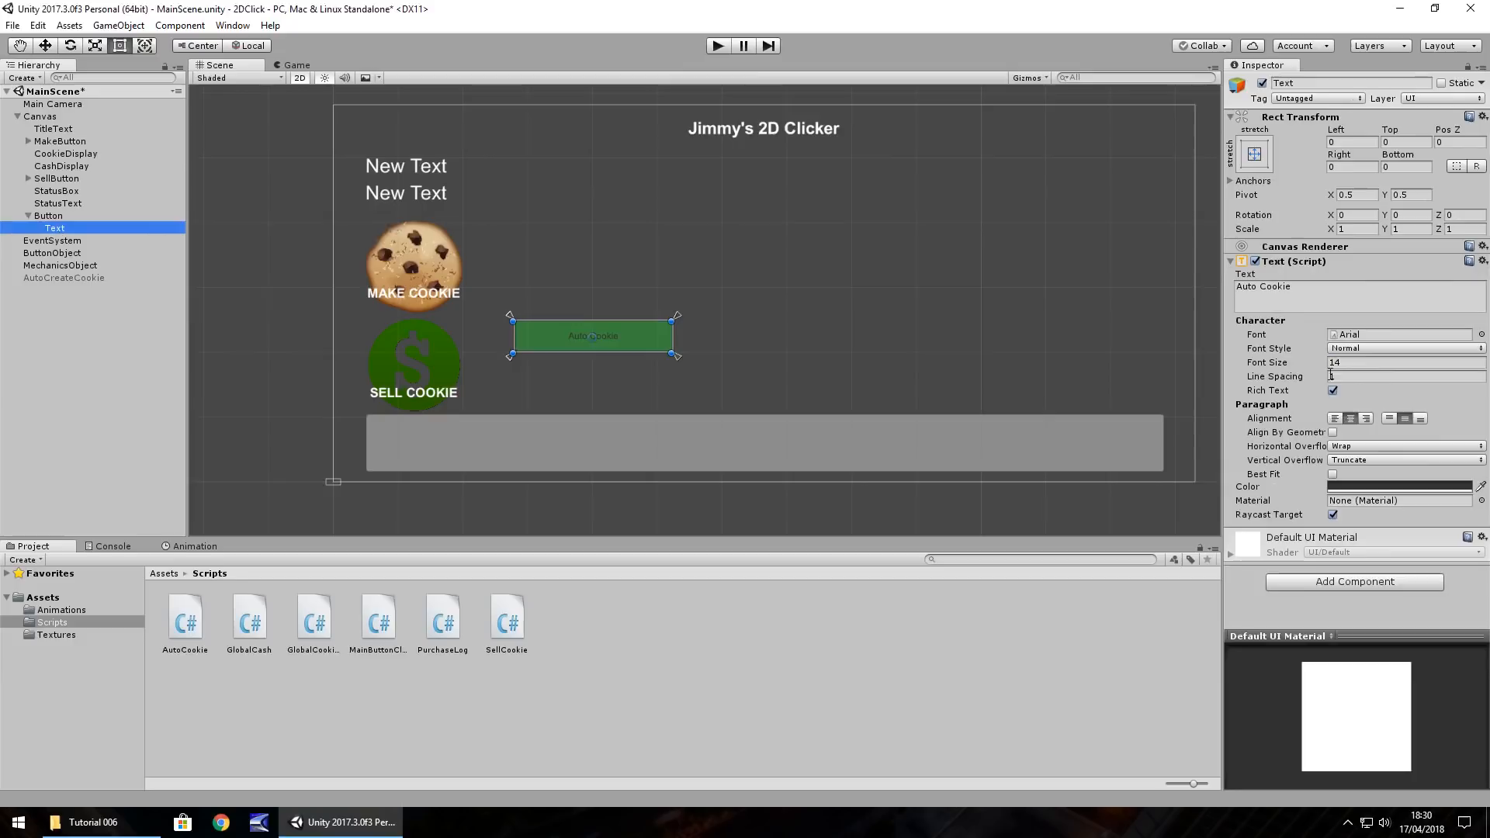
click(1397, 486)
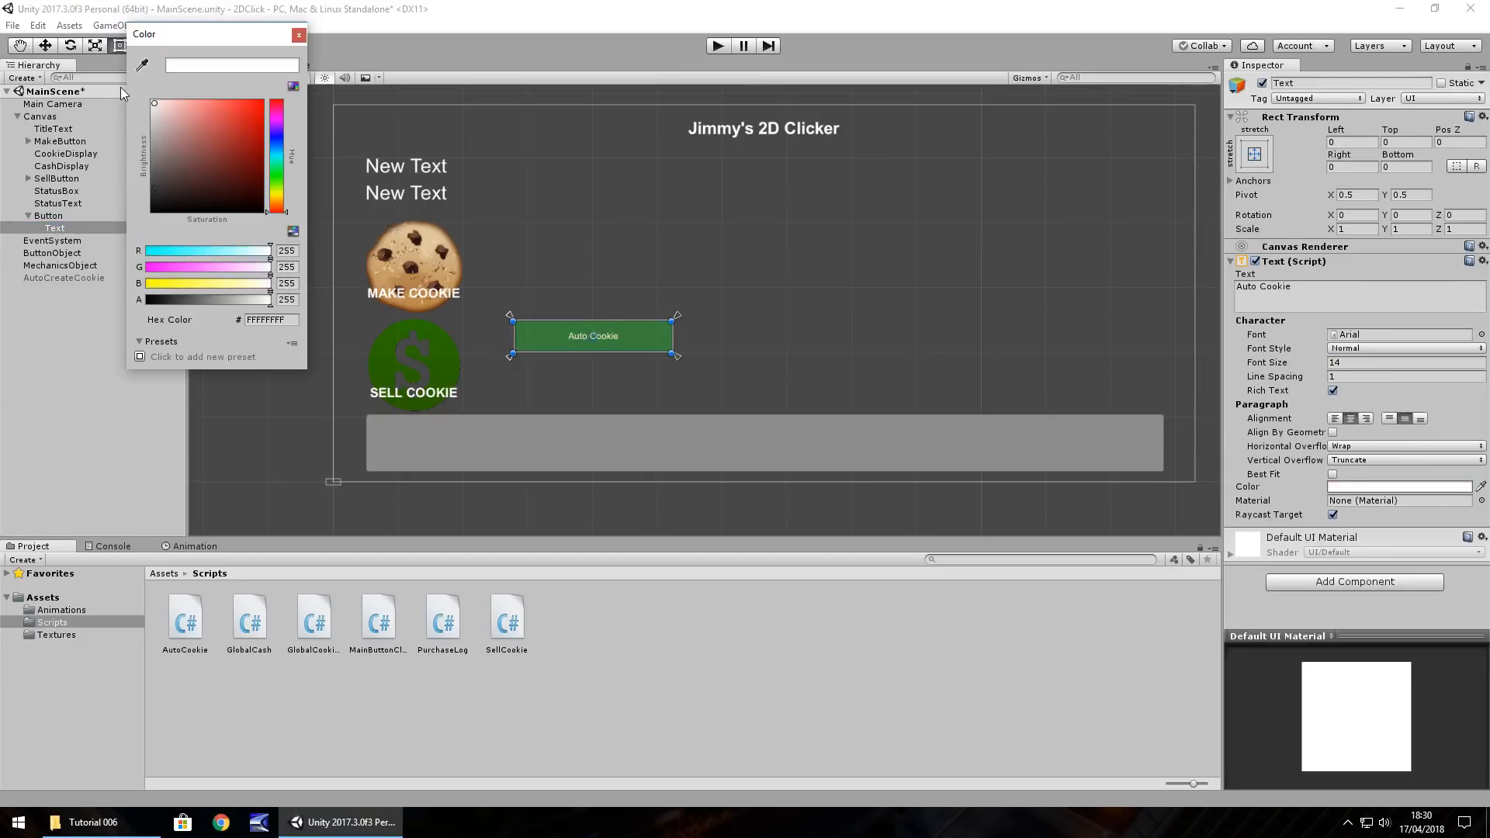
click(298, 35)
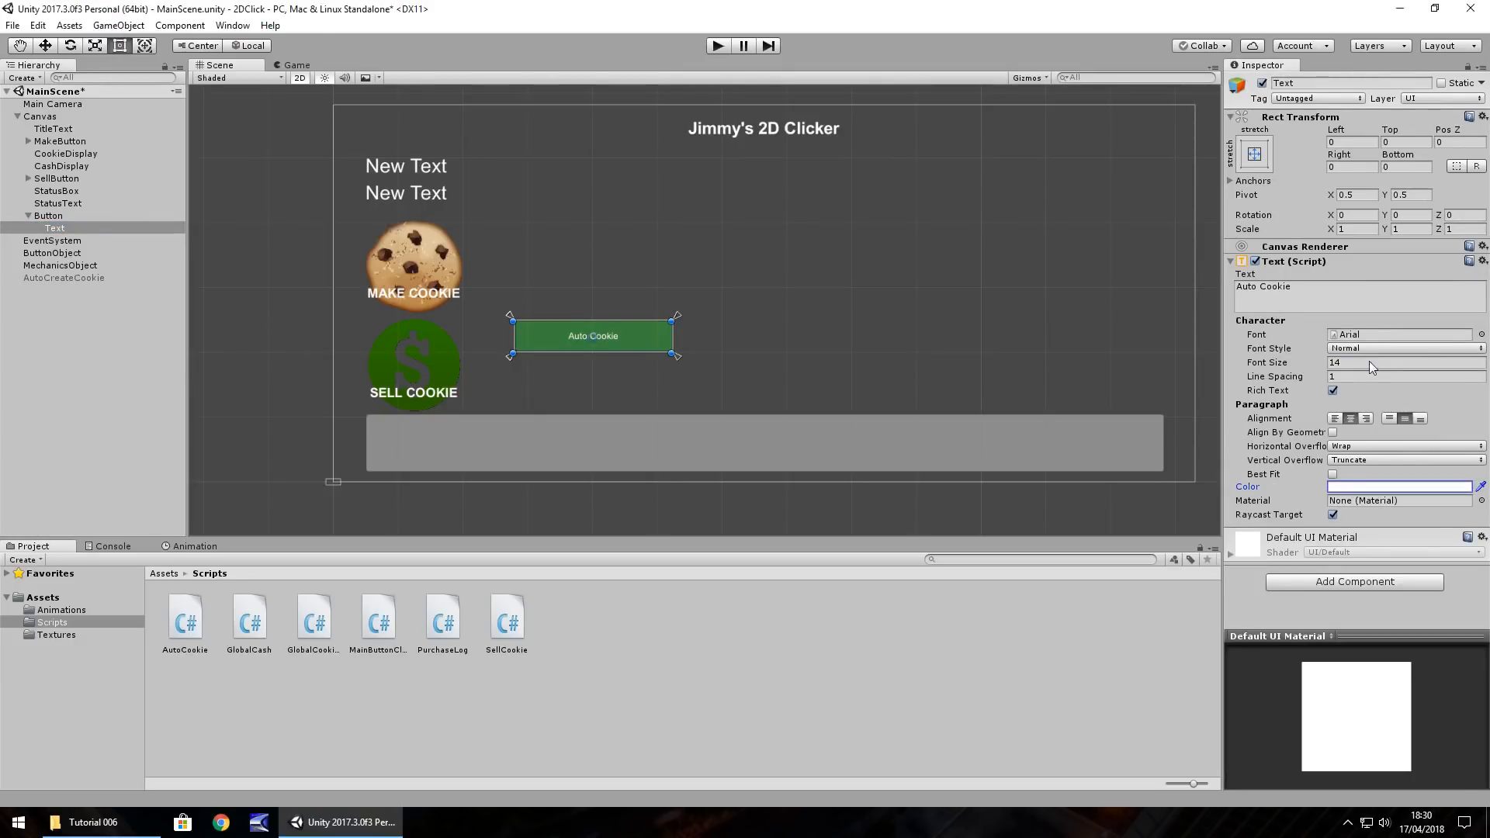
Make the label read 'Buy Baker' at font size 24
click(1397, 362)
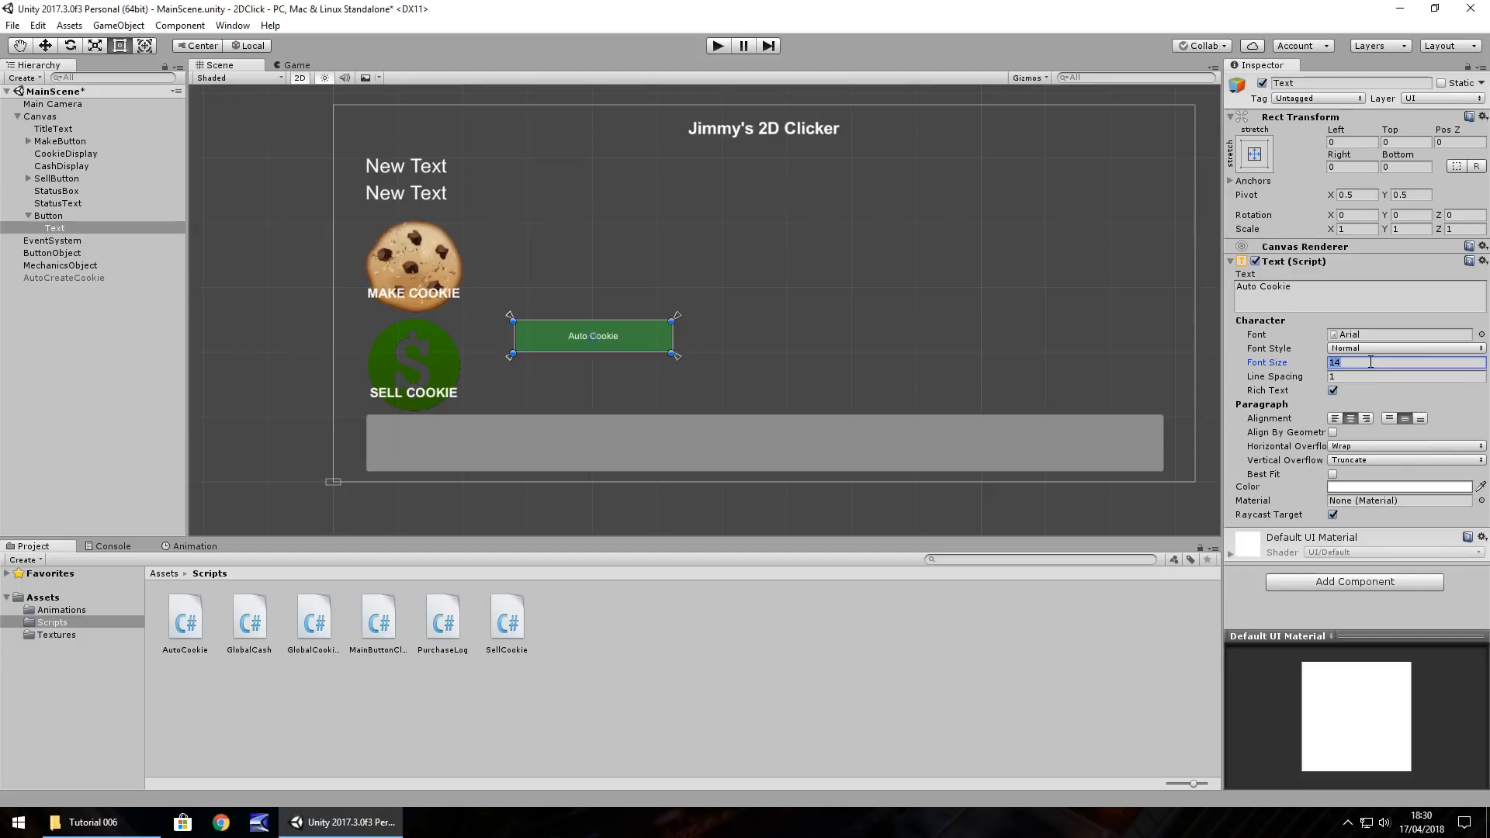
text(30)
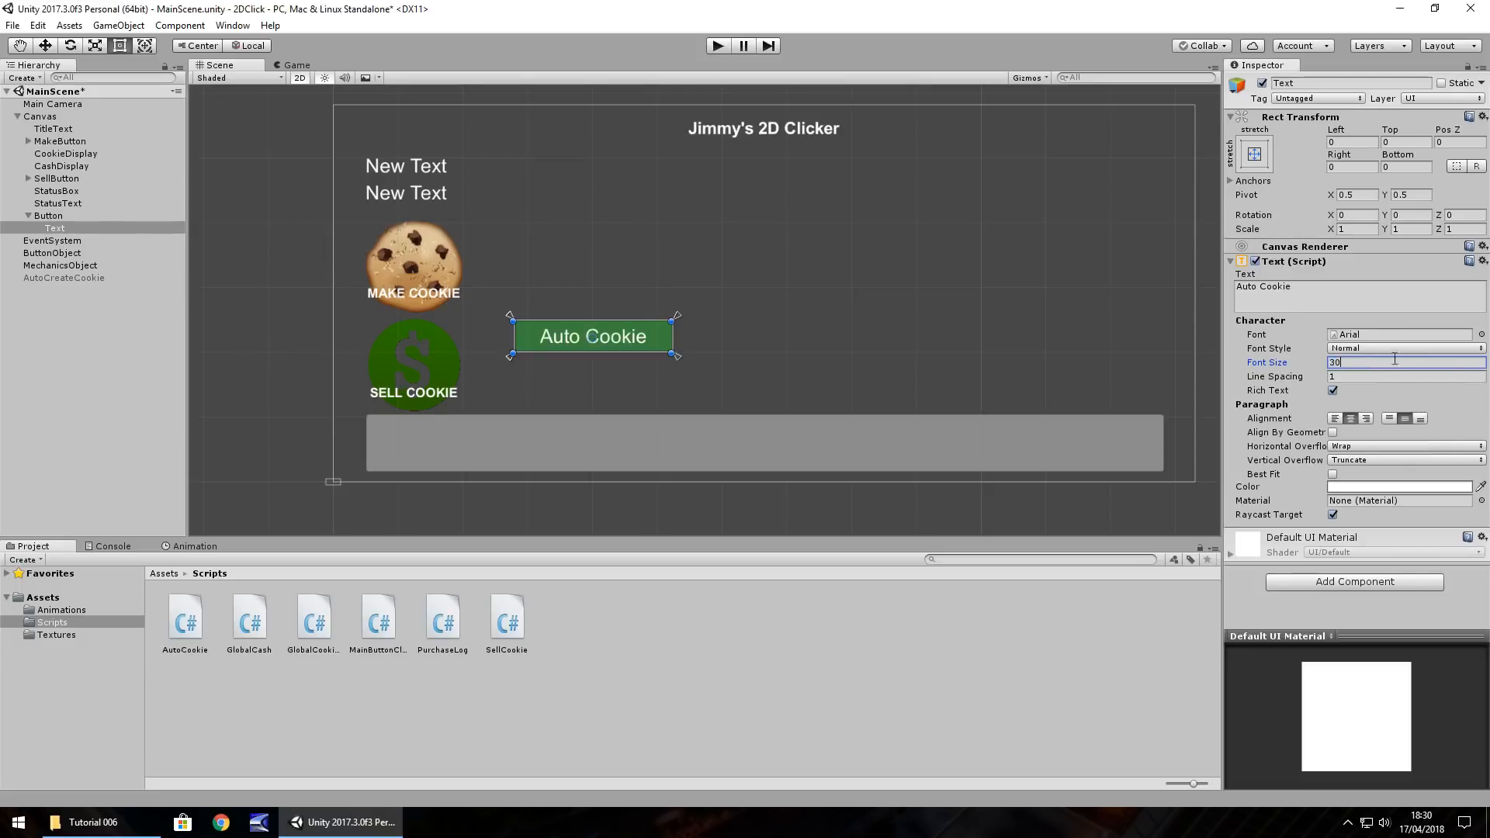
text(Buy Baker)
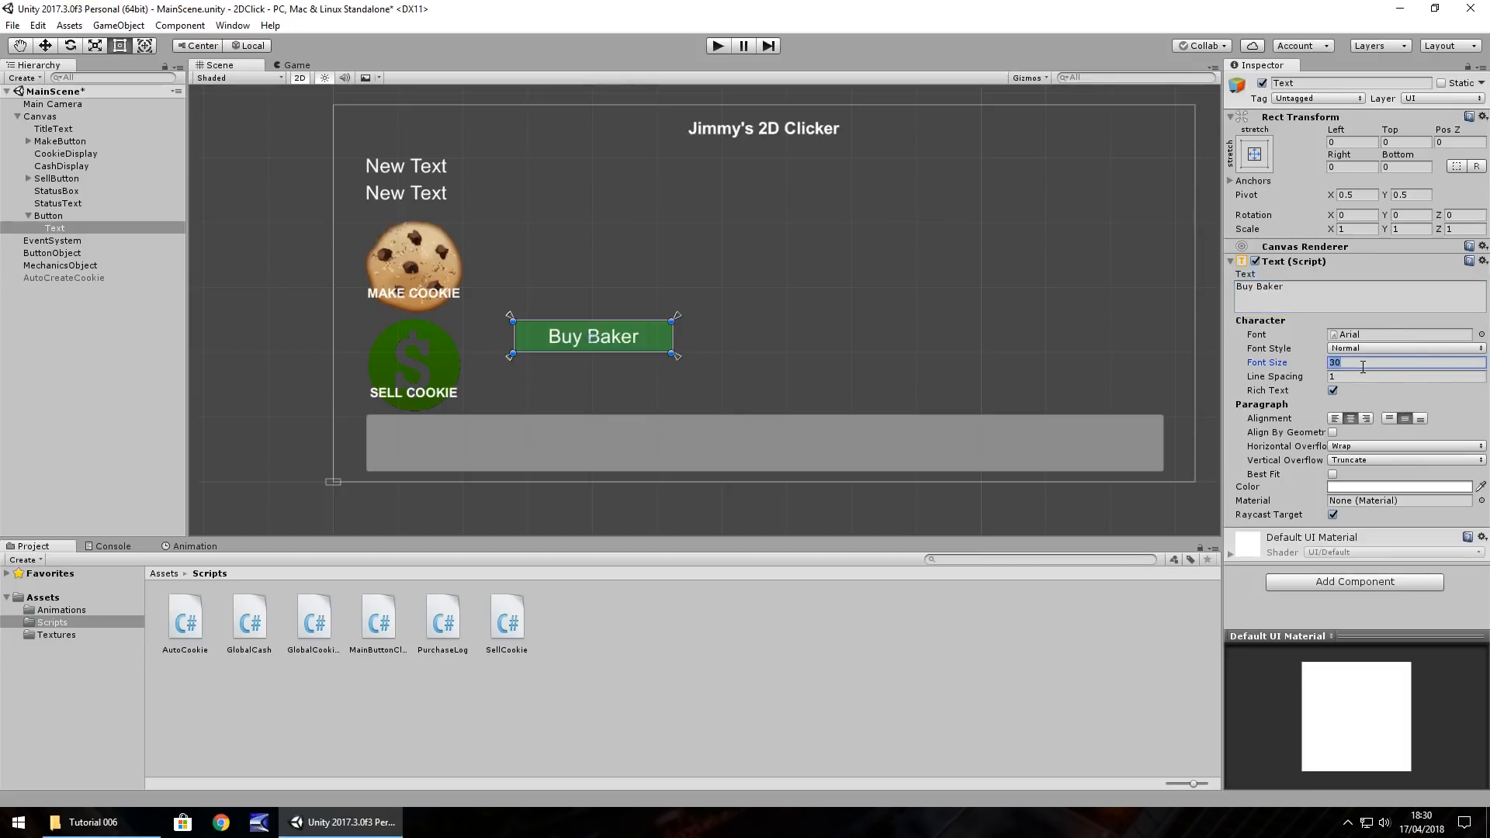
text(24)
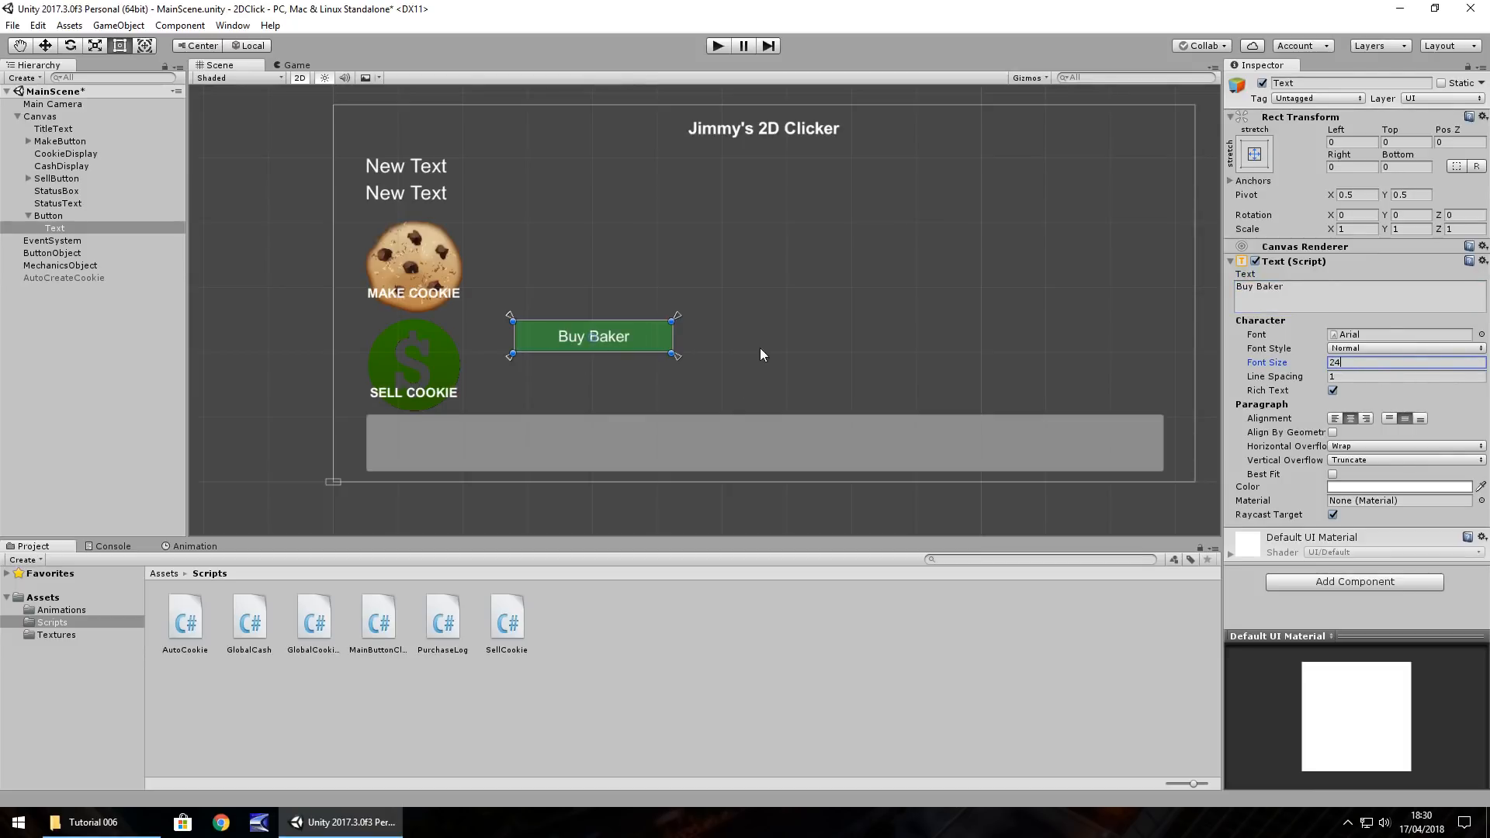
mouse_move(937, 363)
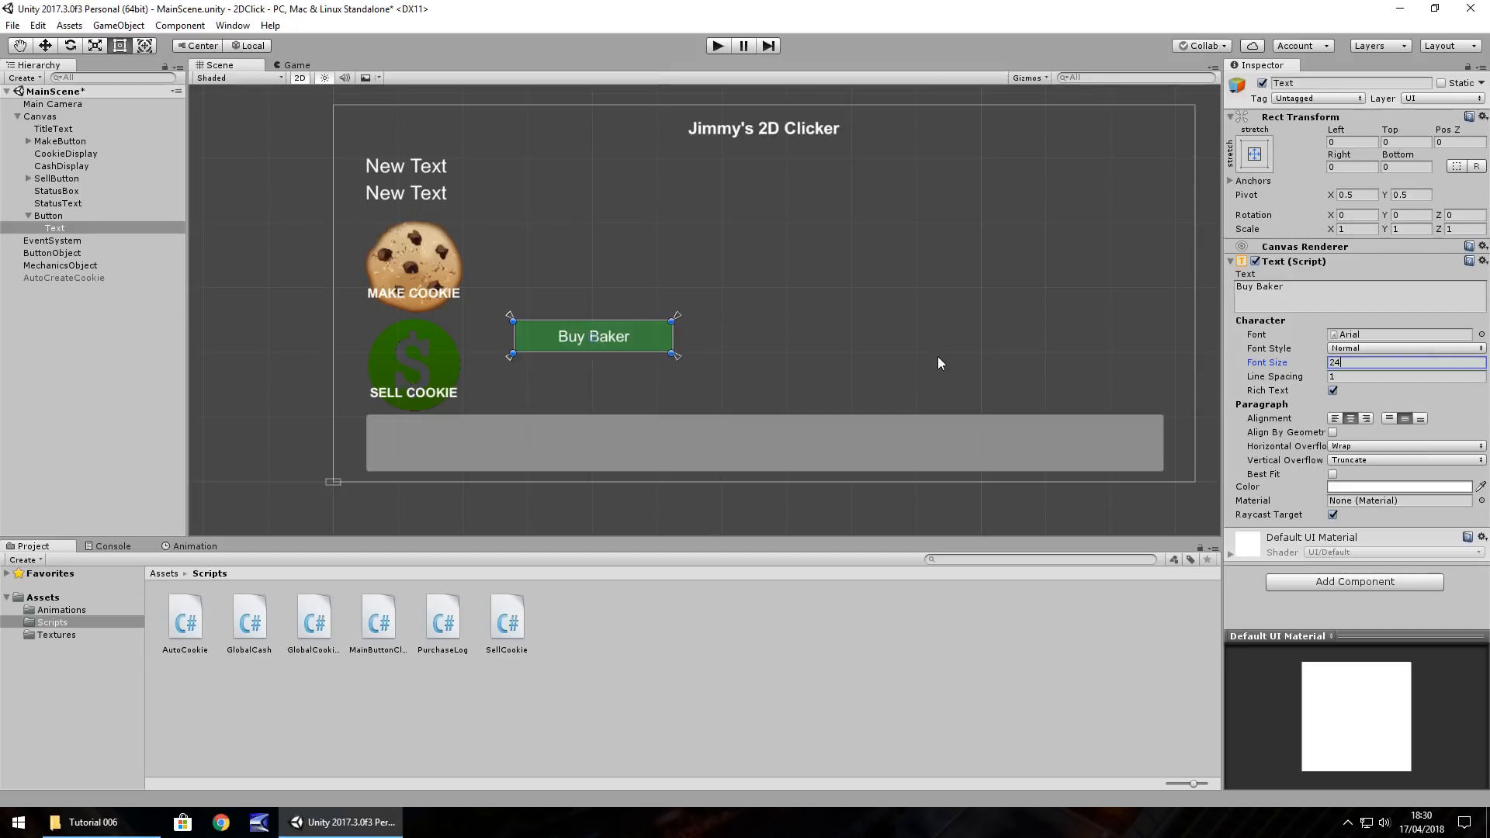
mouse_move(547, 316)
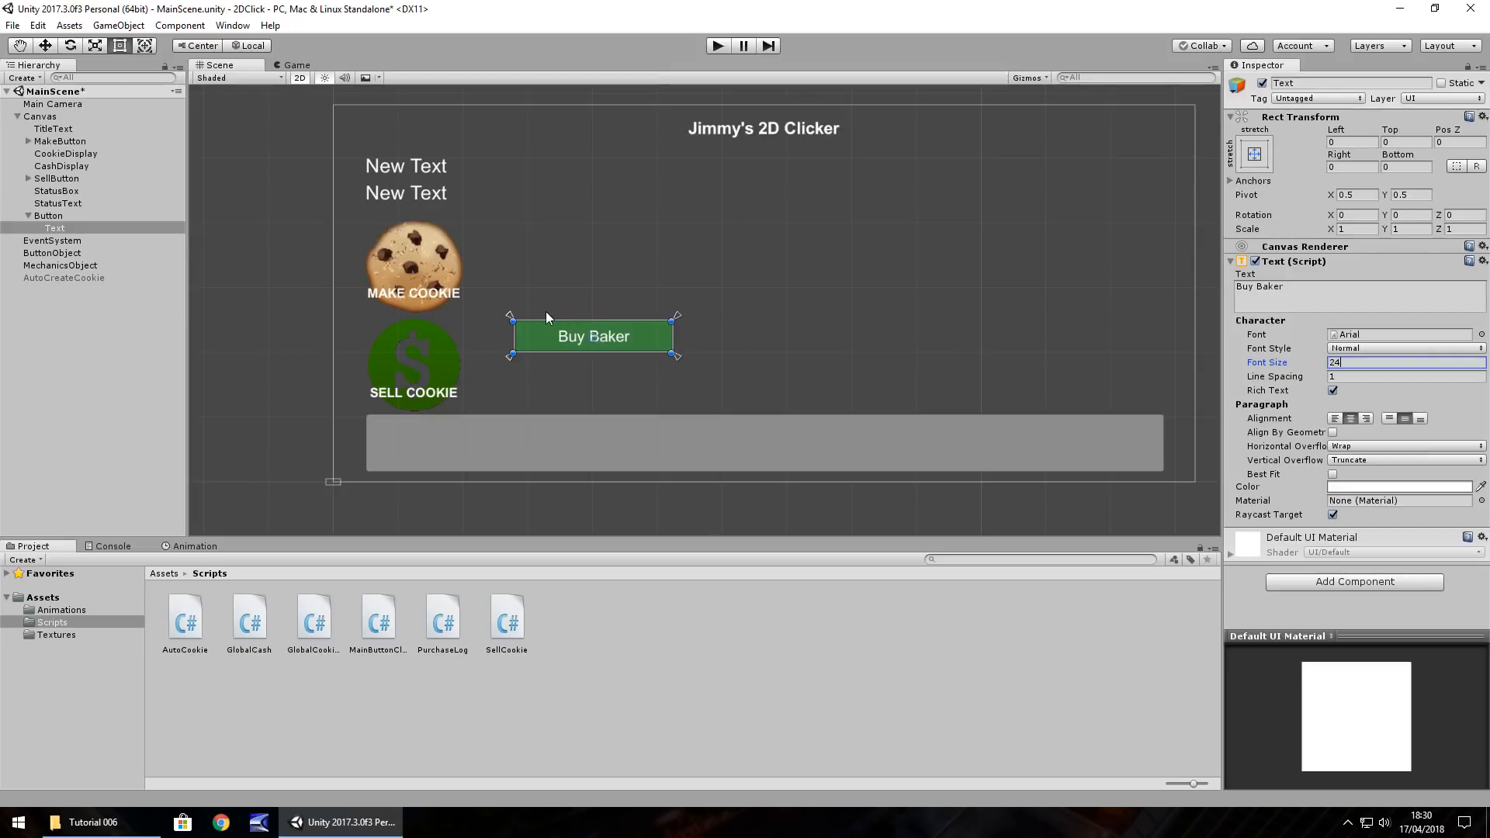
Rename the button BakerButton, make the FakeBakerButton copy non-interactable, and deactivate BakerButton
click(48, 215)
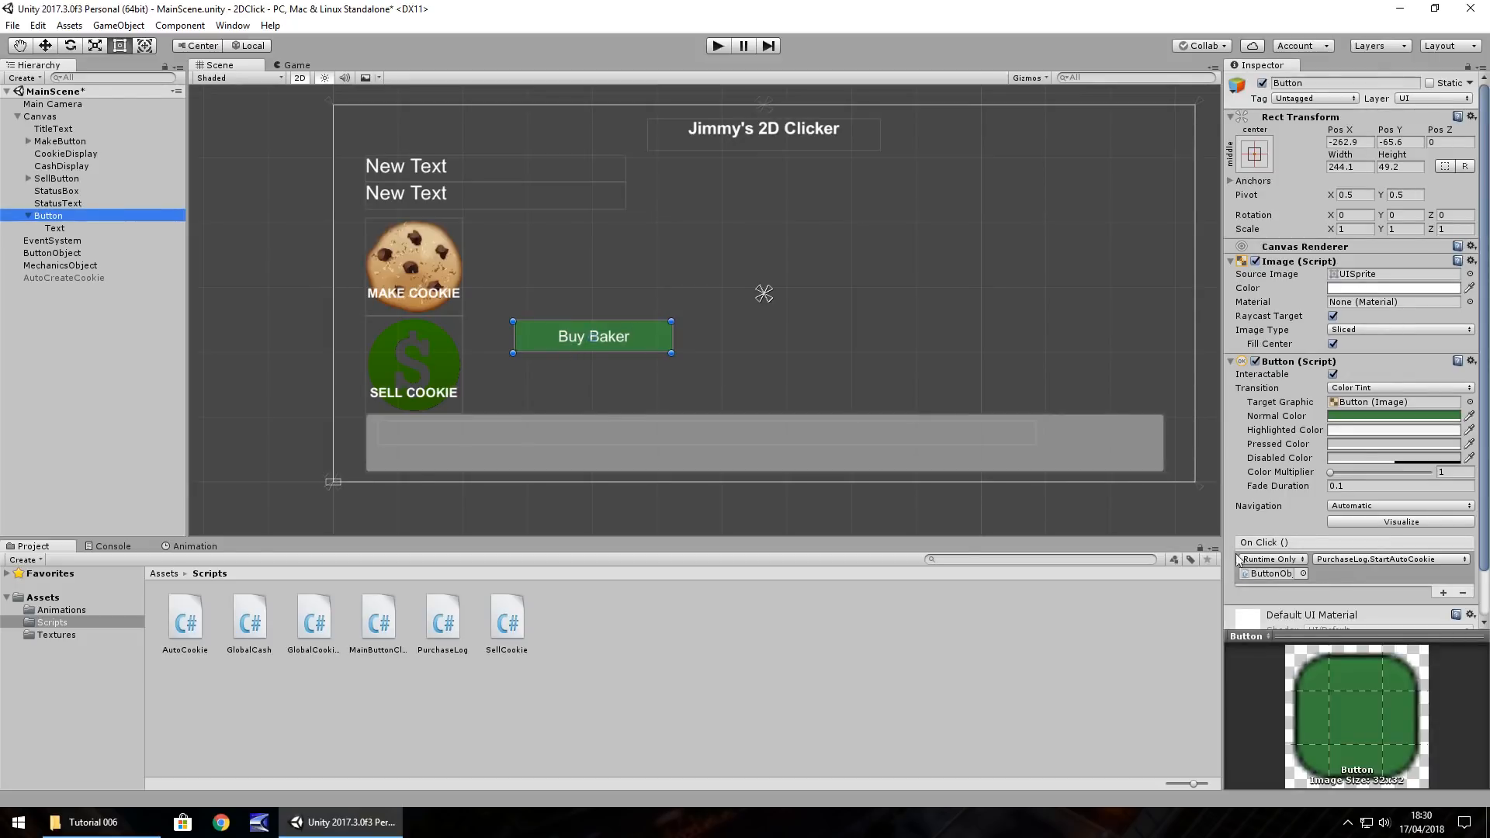
mouse_move(5, 248)
text(Baker)
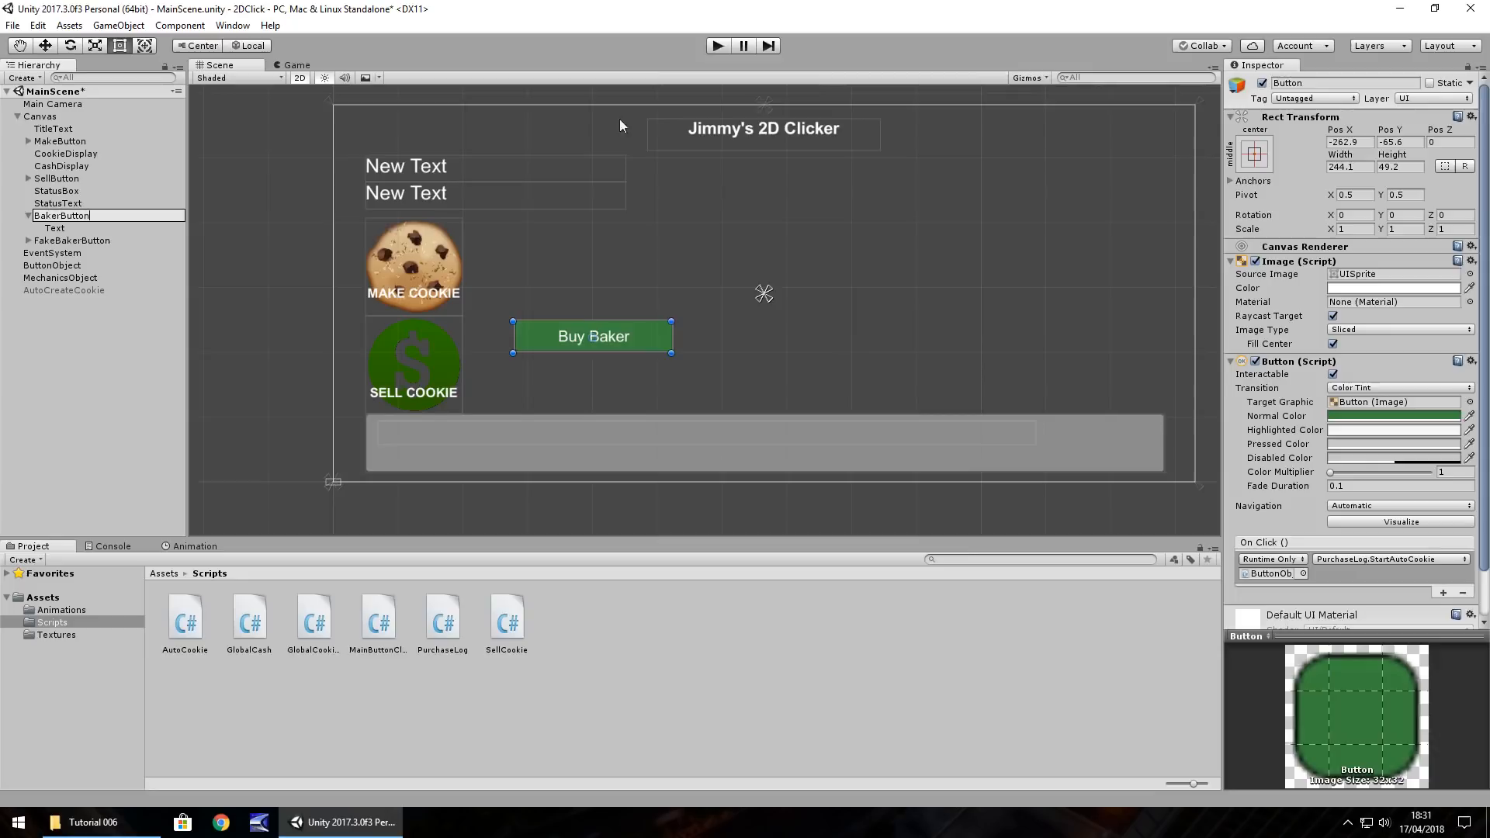
click(73, 239)
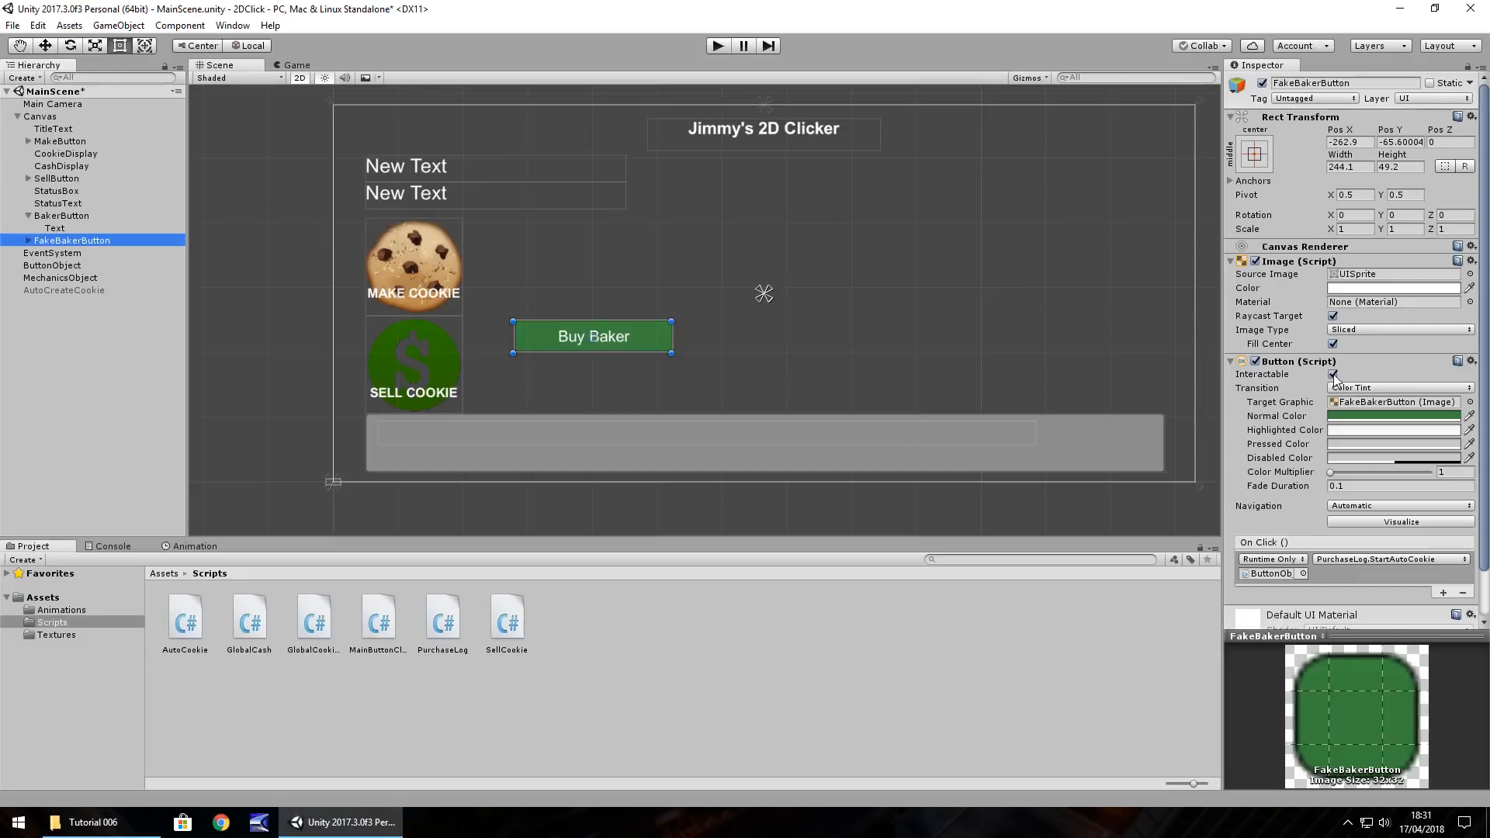
click(1332, 374)
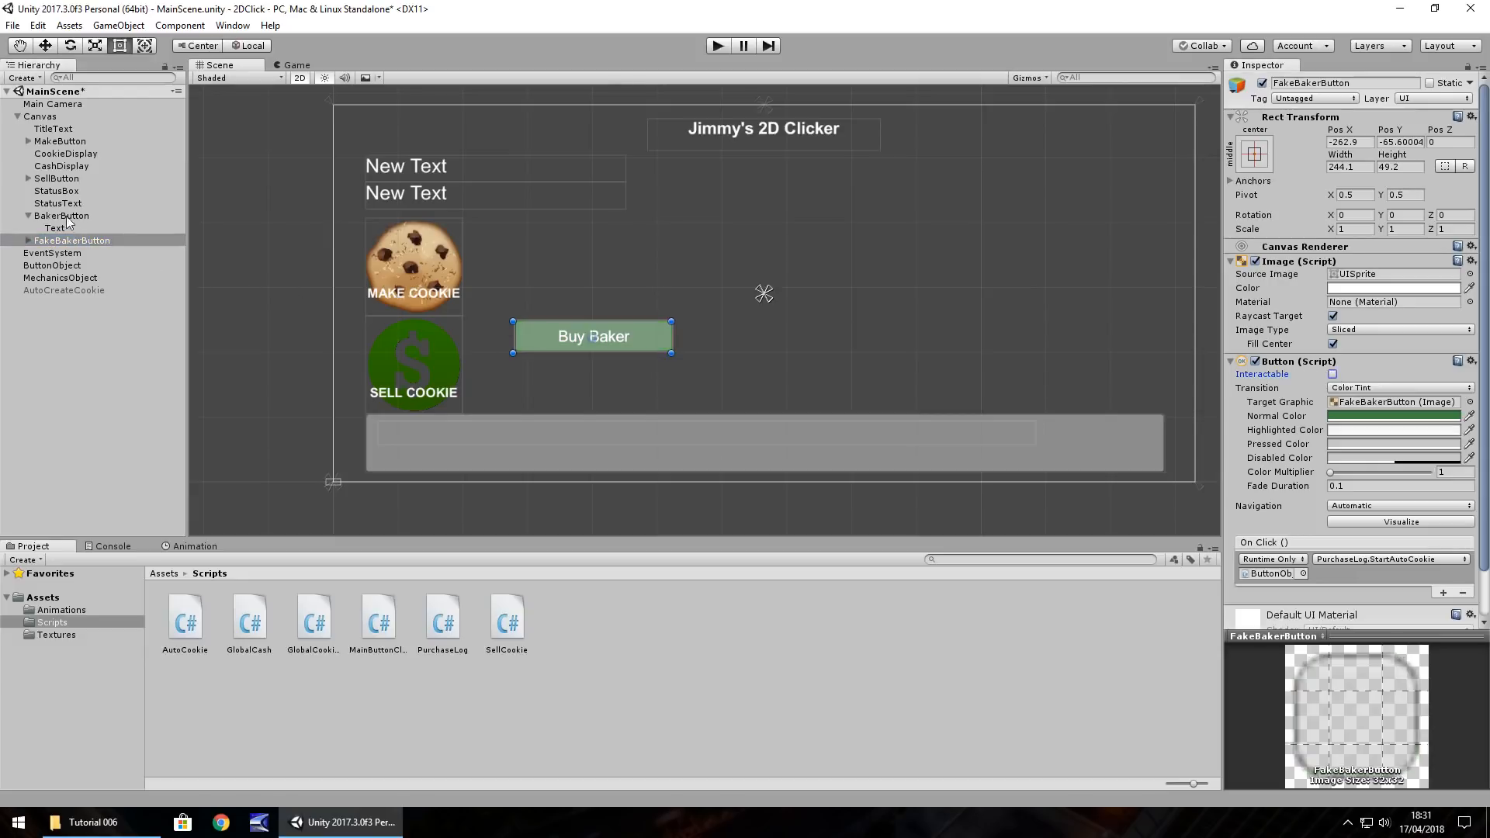
click(60, 214)
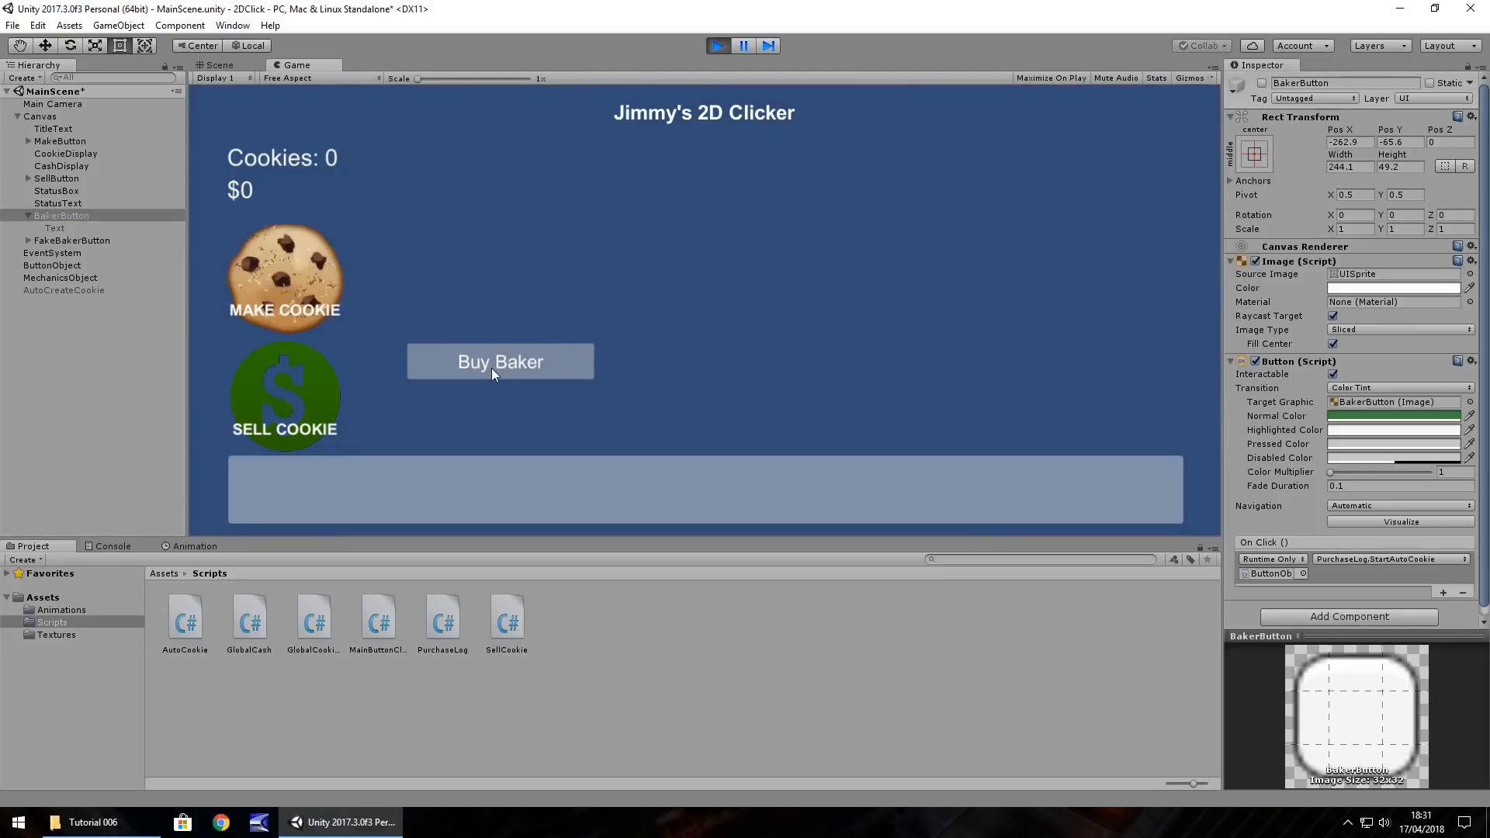
mouse_move(459, 359)
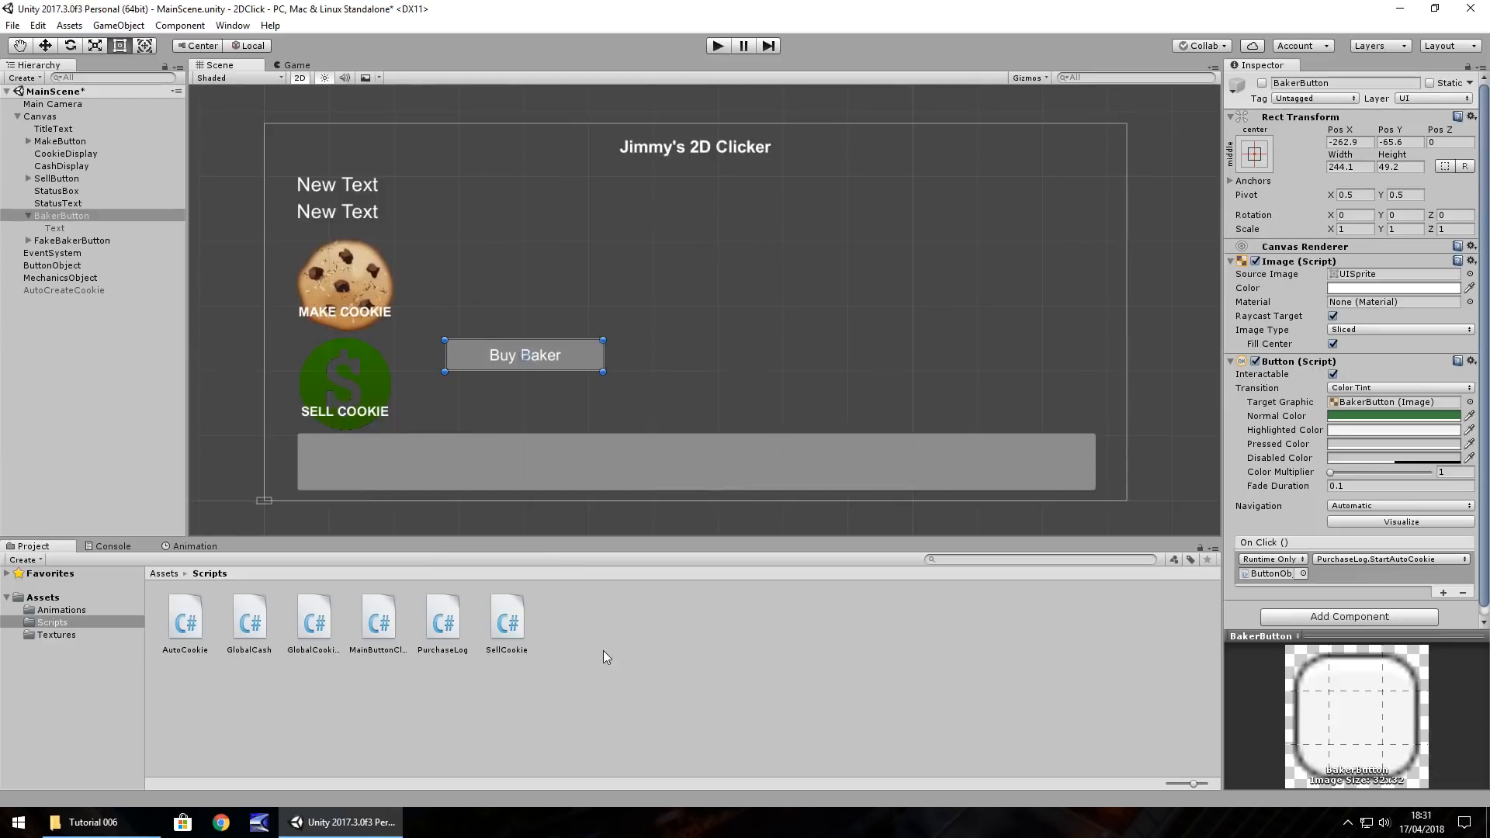
mouse_move(577, 644)
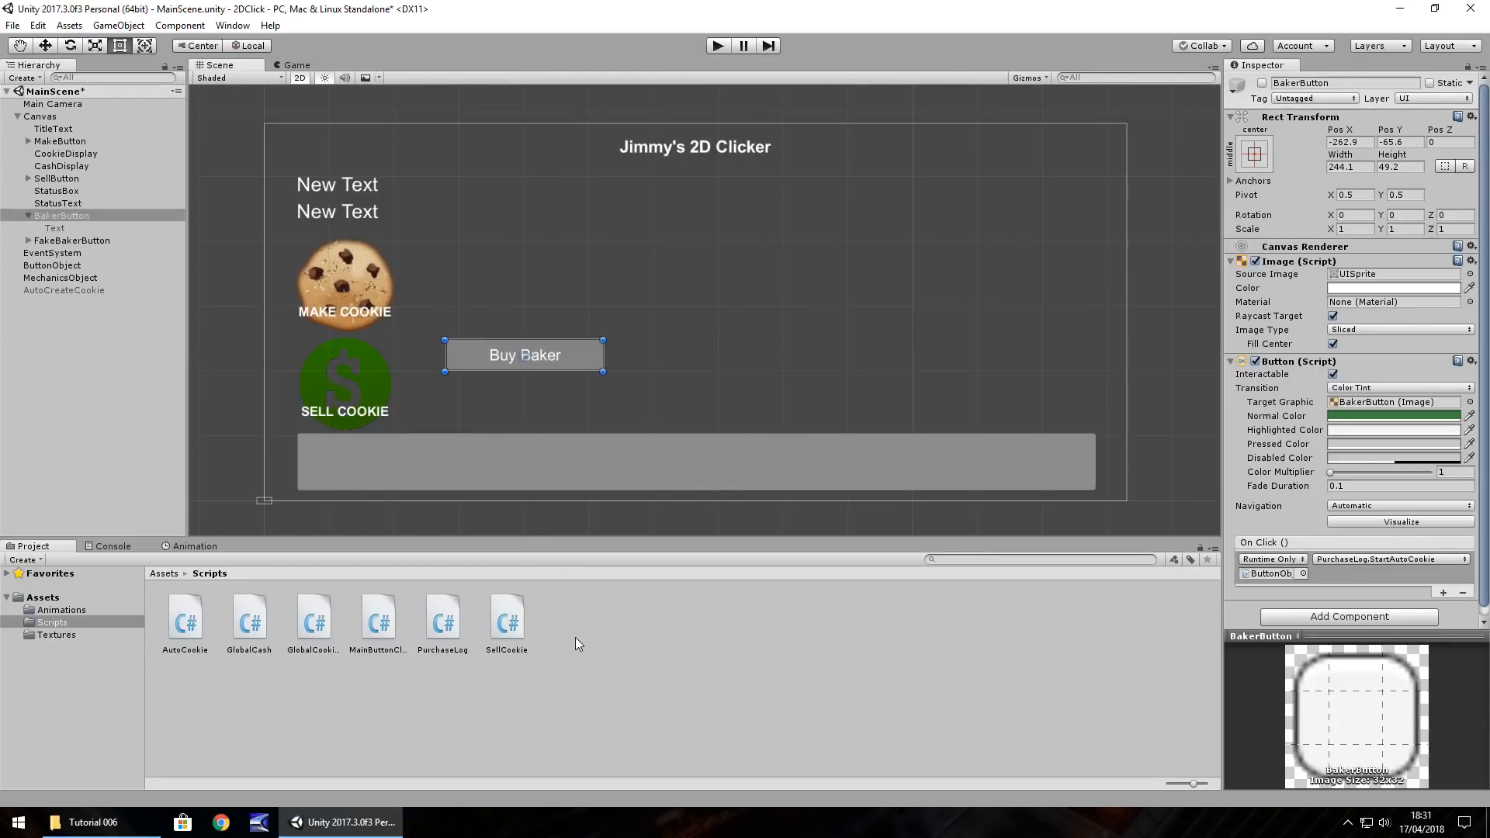
Create a GlobalBaker C# script in the Scripts folder and open it in Visual Studio
right_click(575, 643)
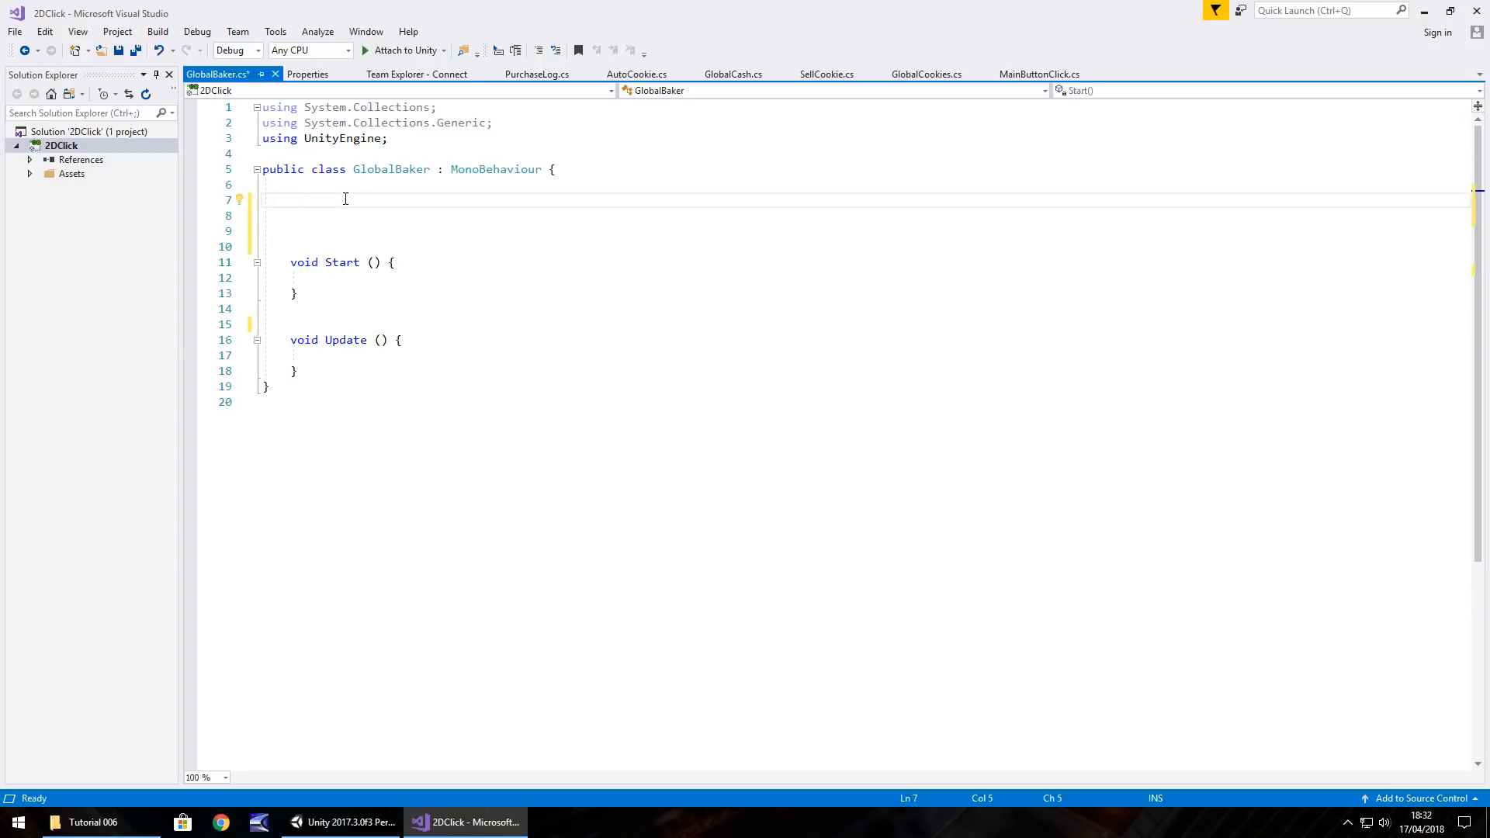
Declare a public GameObject fakeButton field in GlobalBaker
text(public)
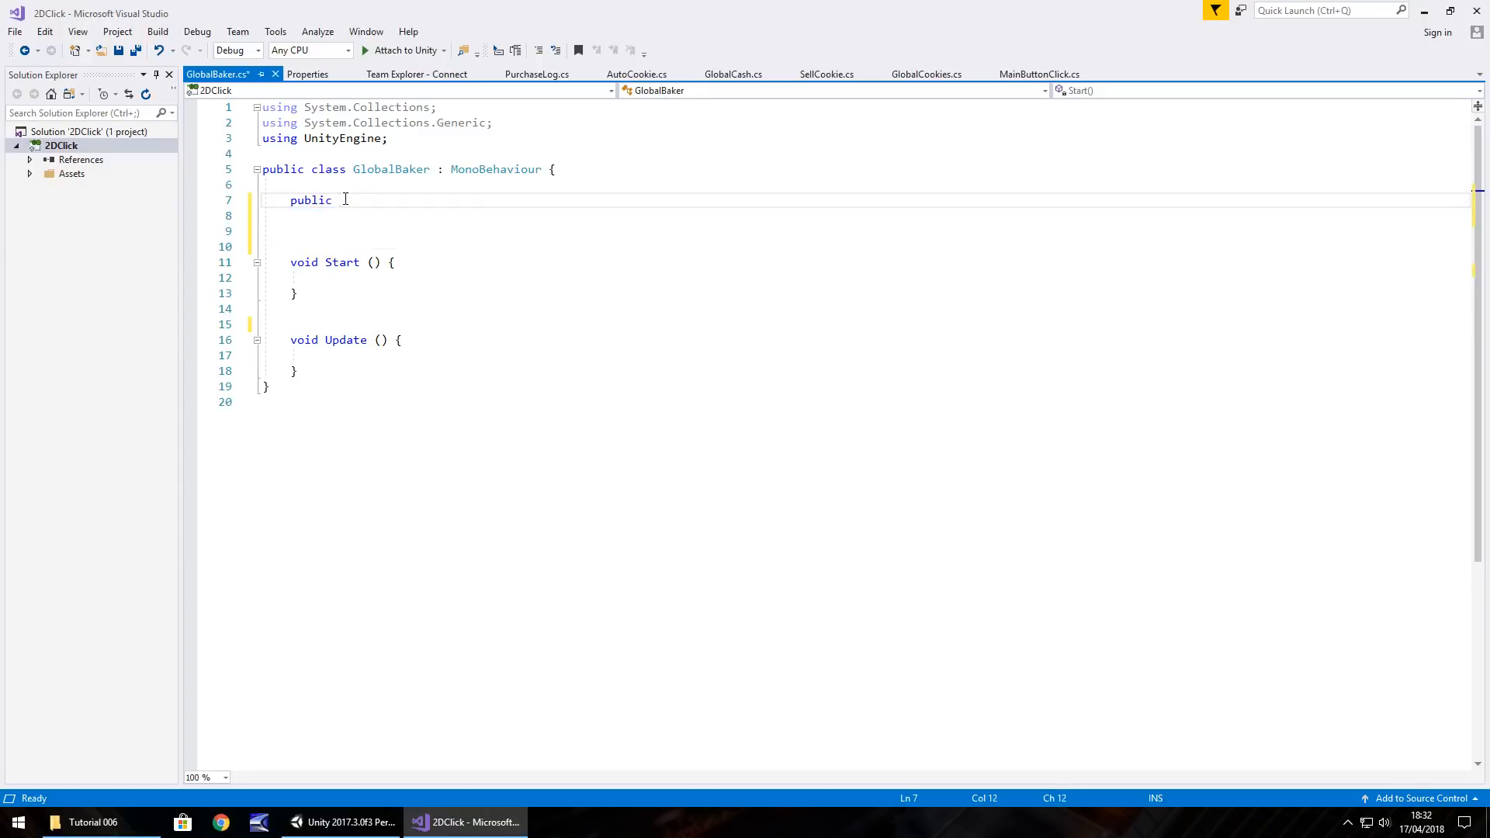
text(GameO)
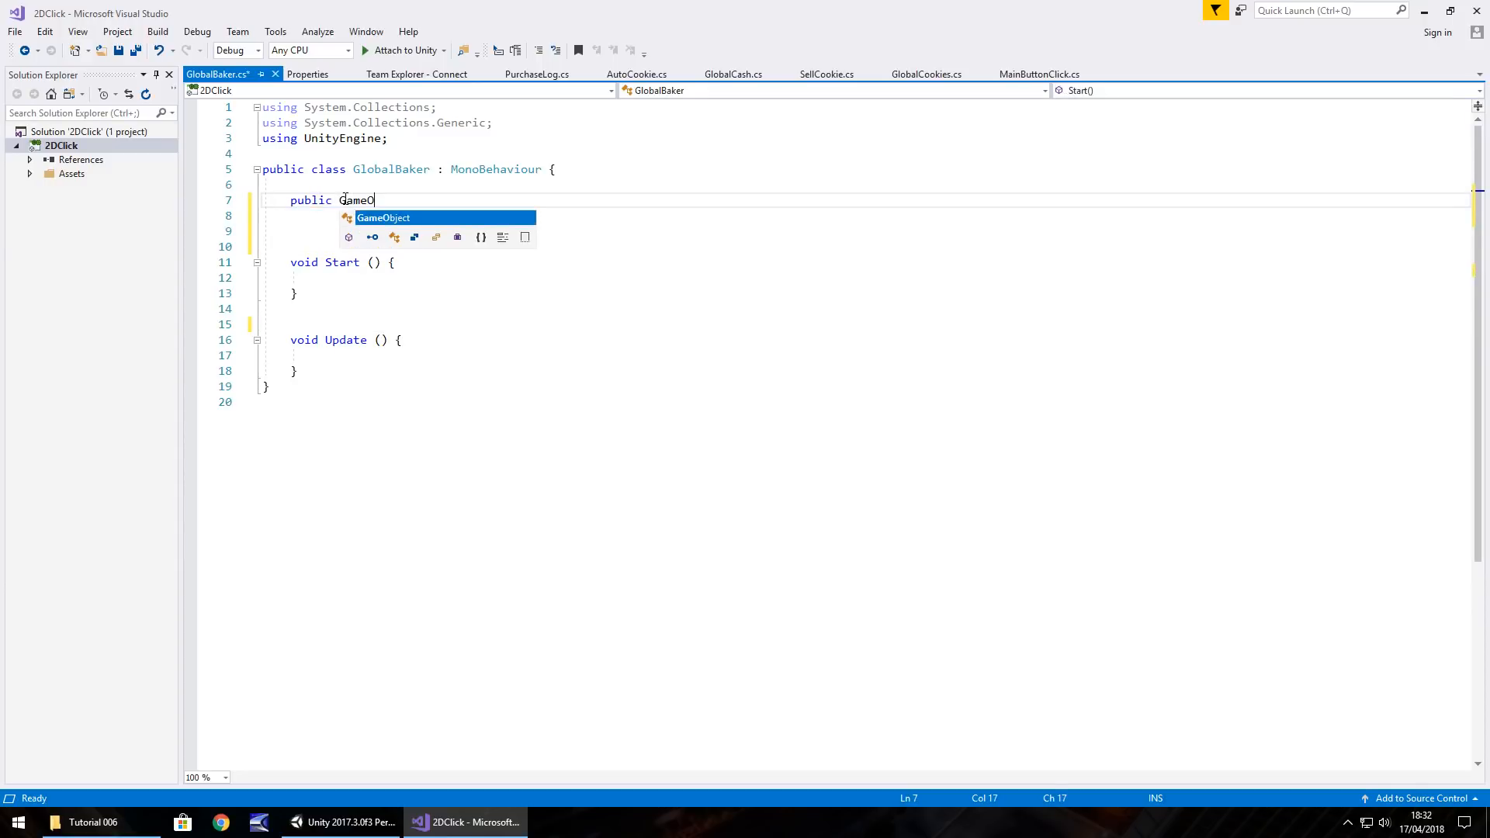
text(bject f)
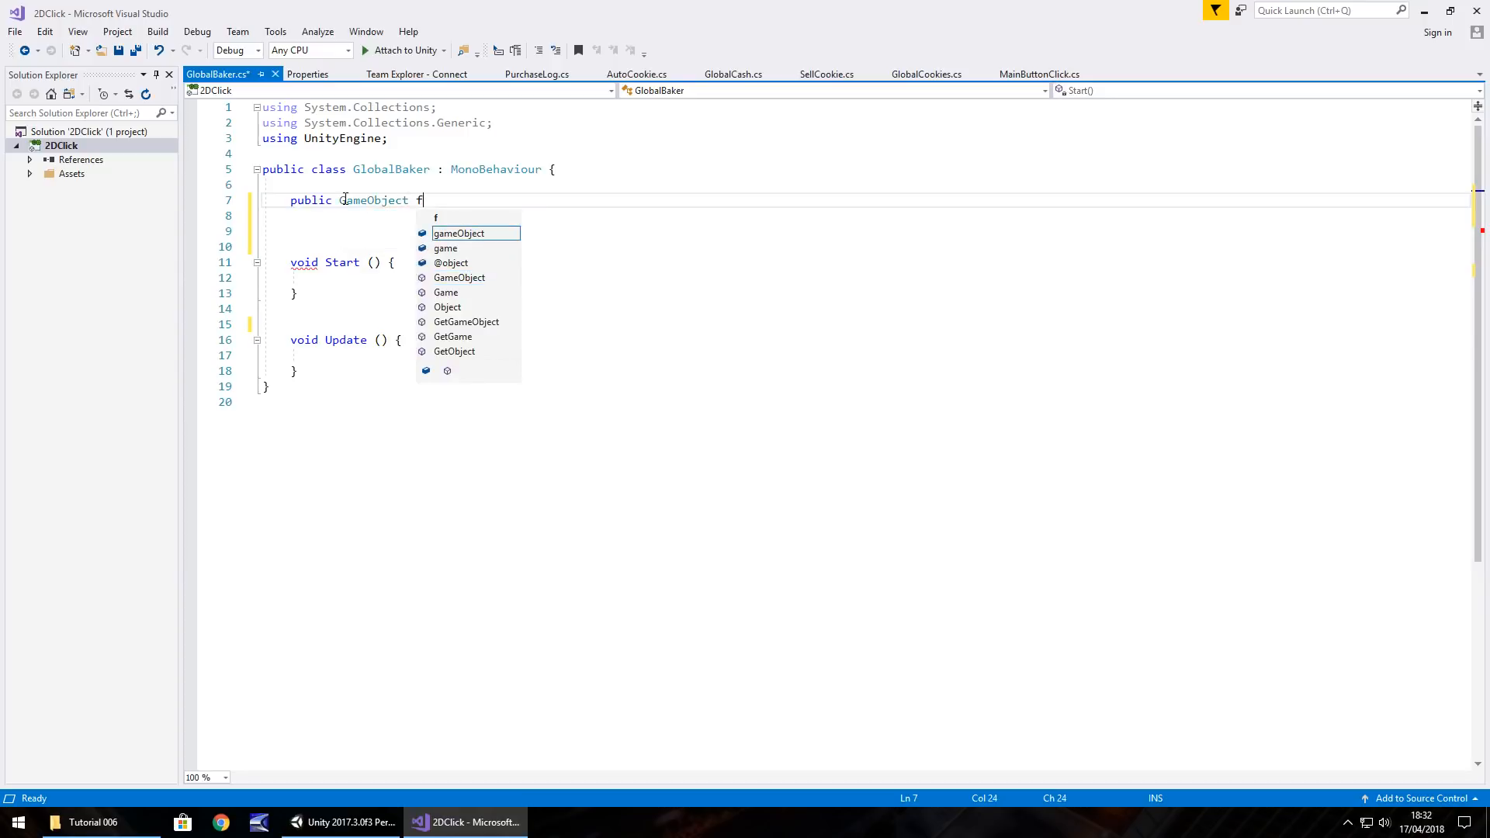
text(akeButton;)
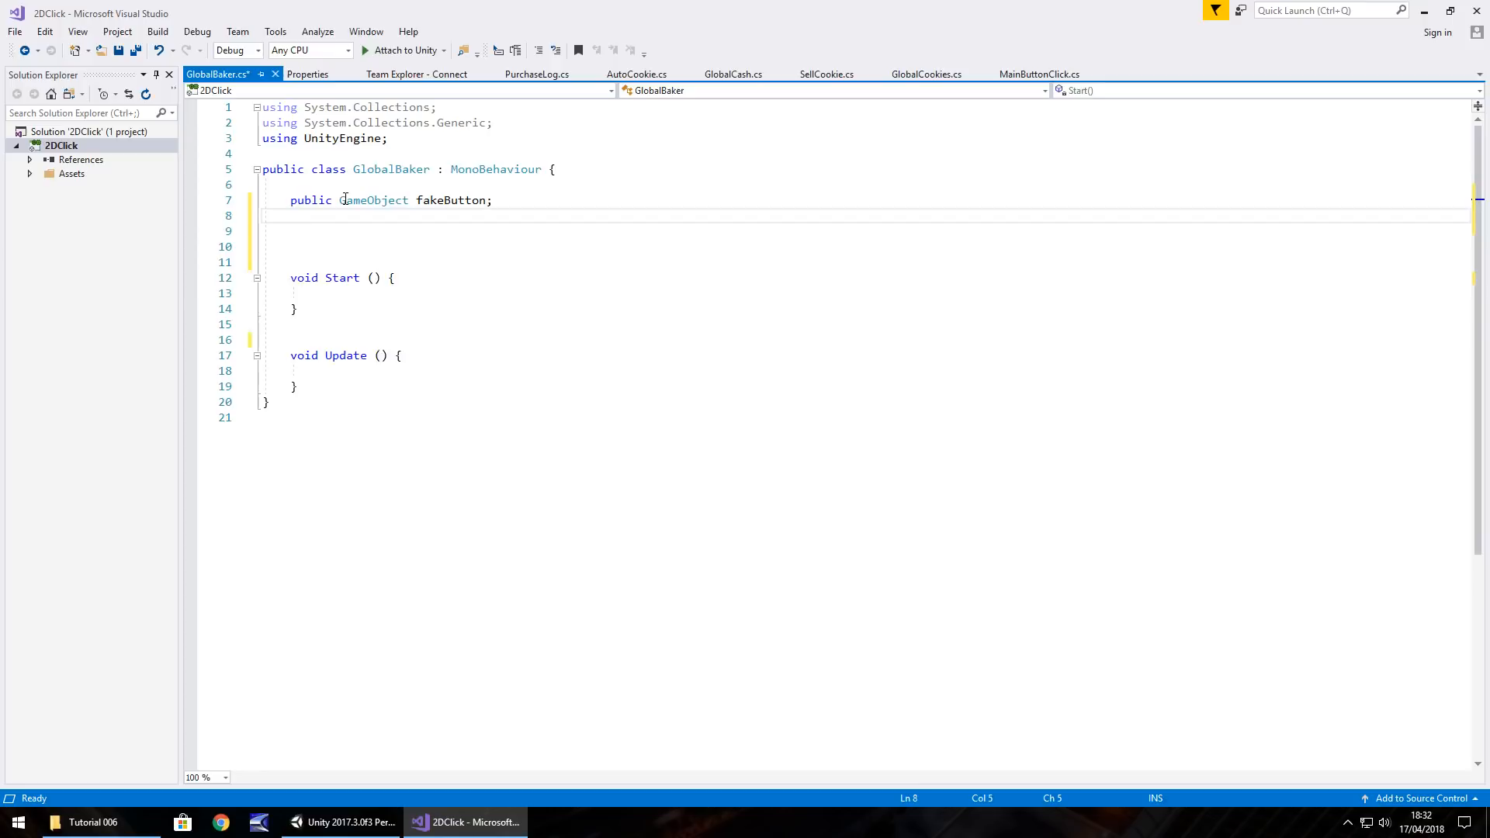
Declare a public GameObject realButton field, checking the button names in Unity
text(public GameO)
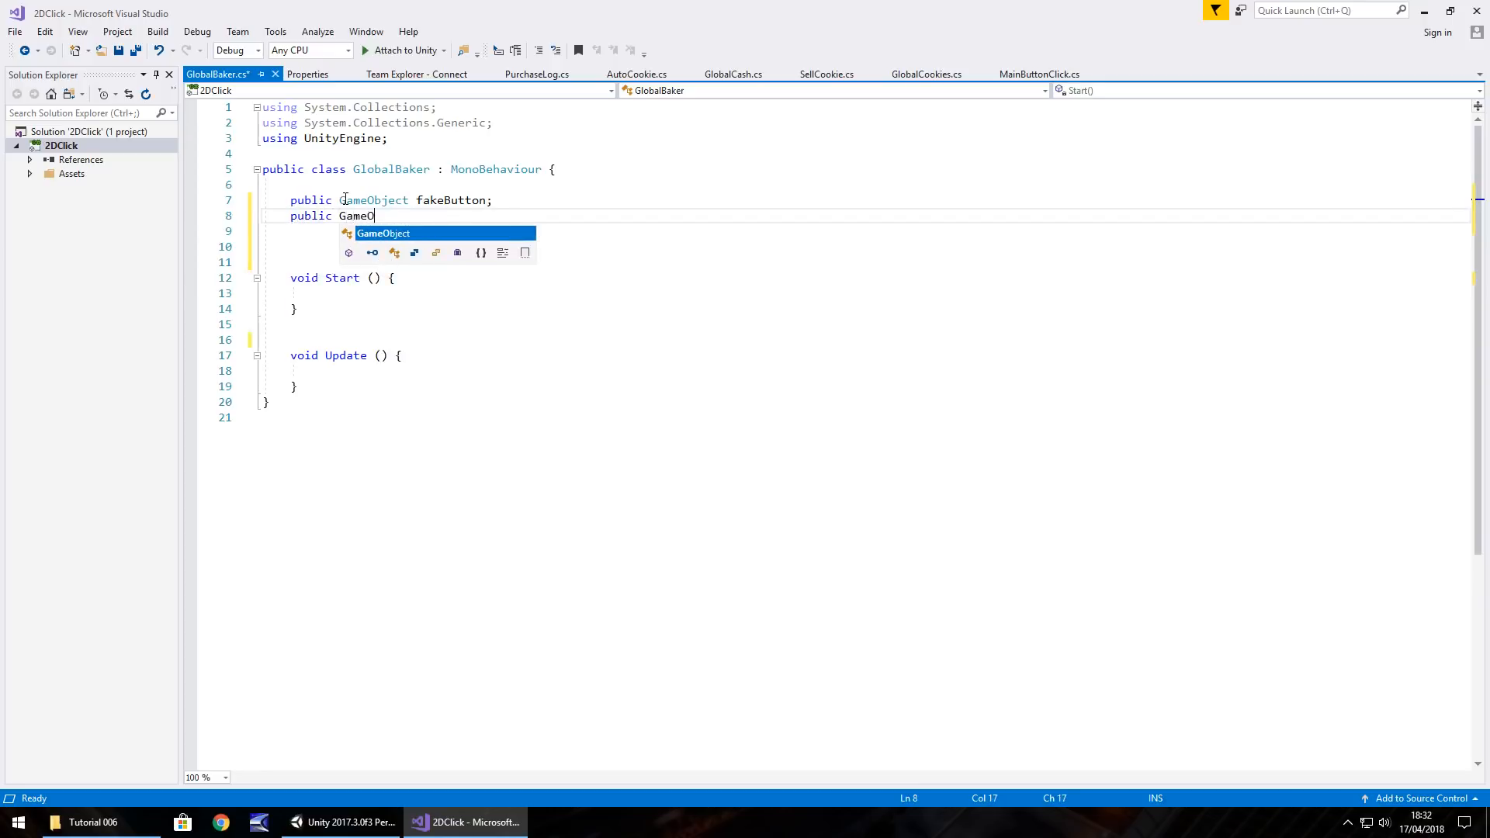
text(bjec)
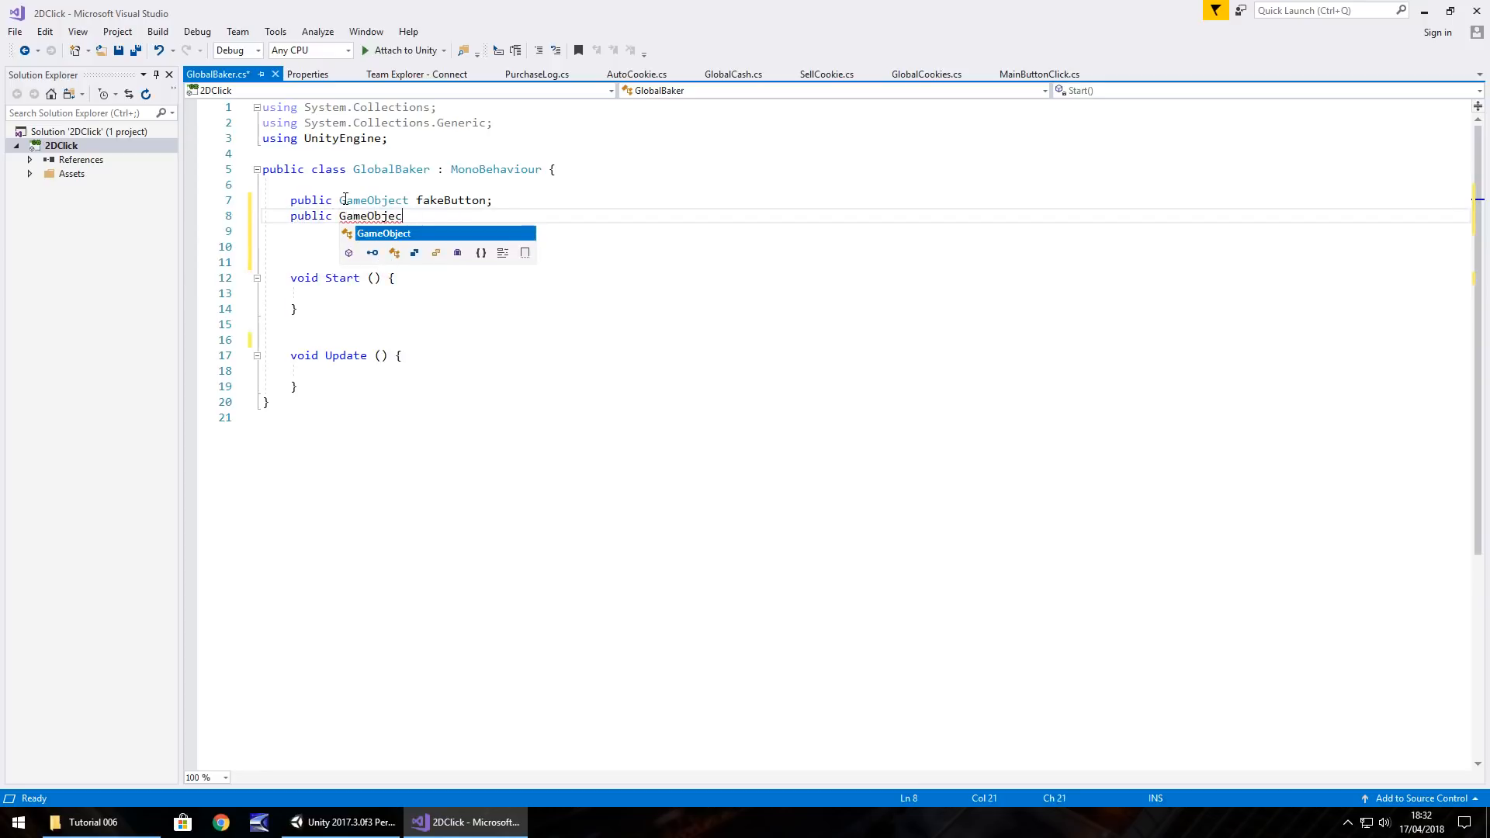
text(realButton;)
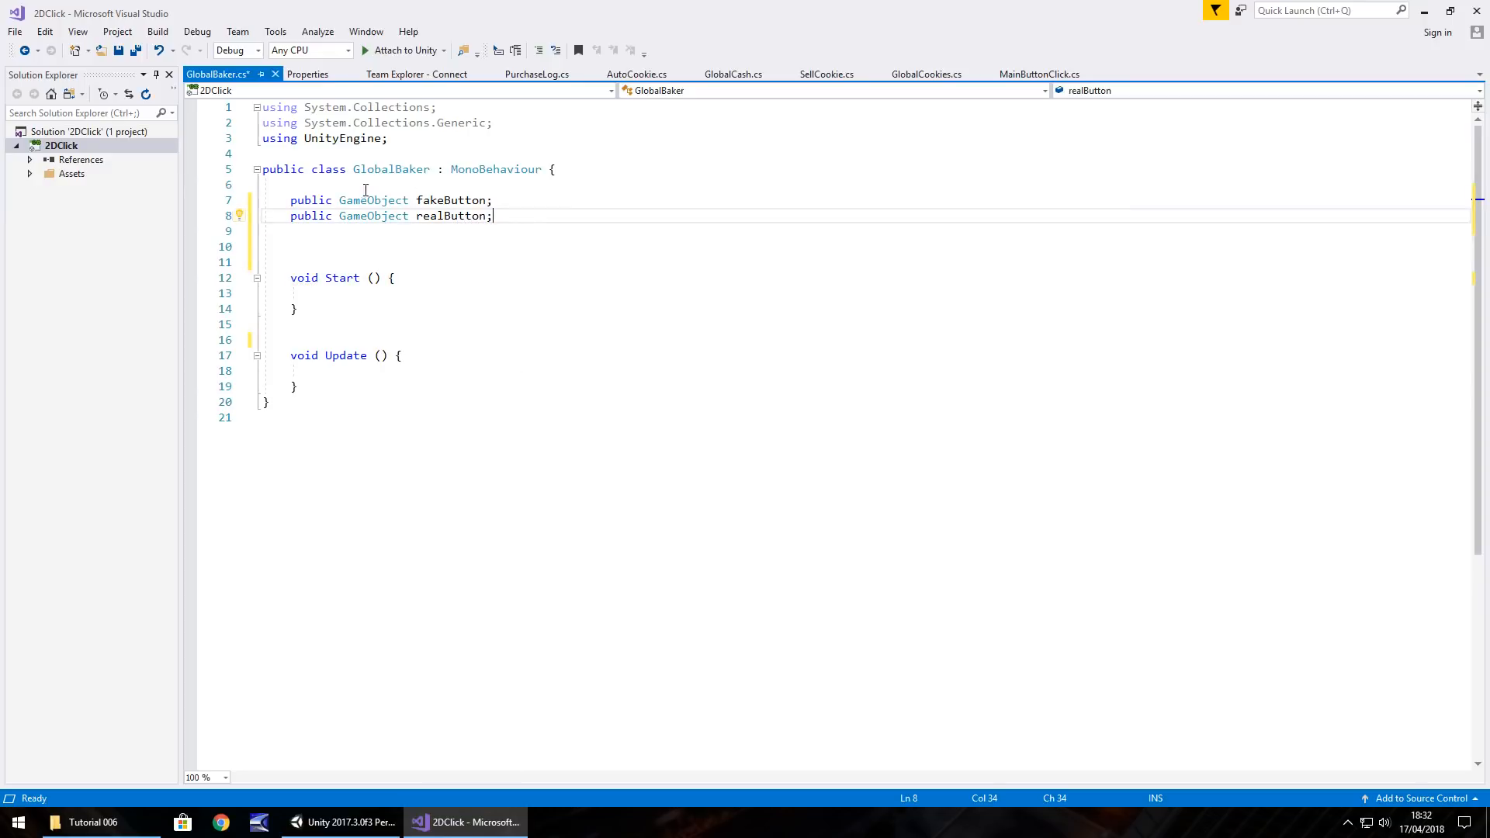
click(344, 823)
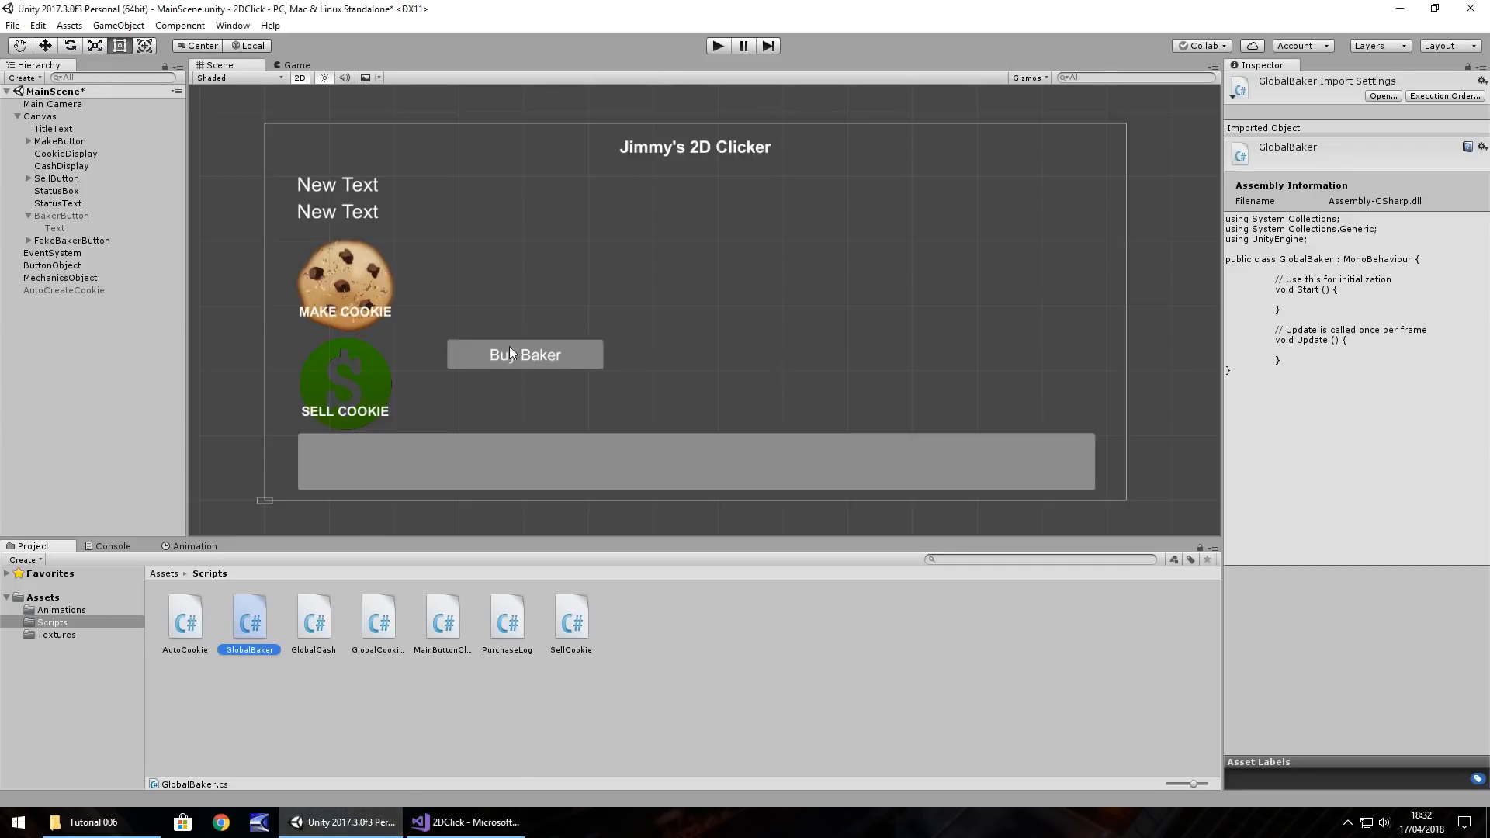
click(464, 823)
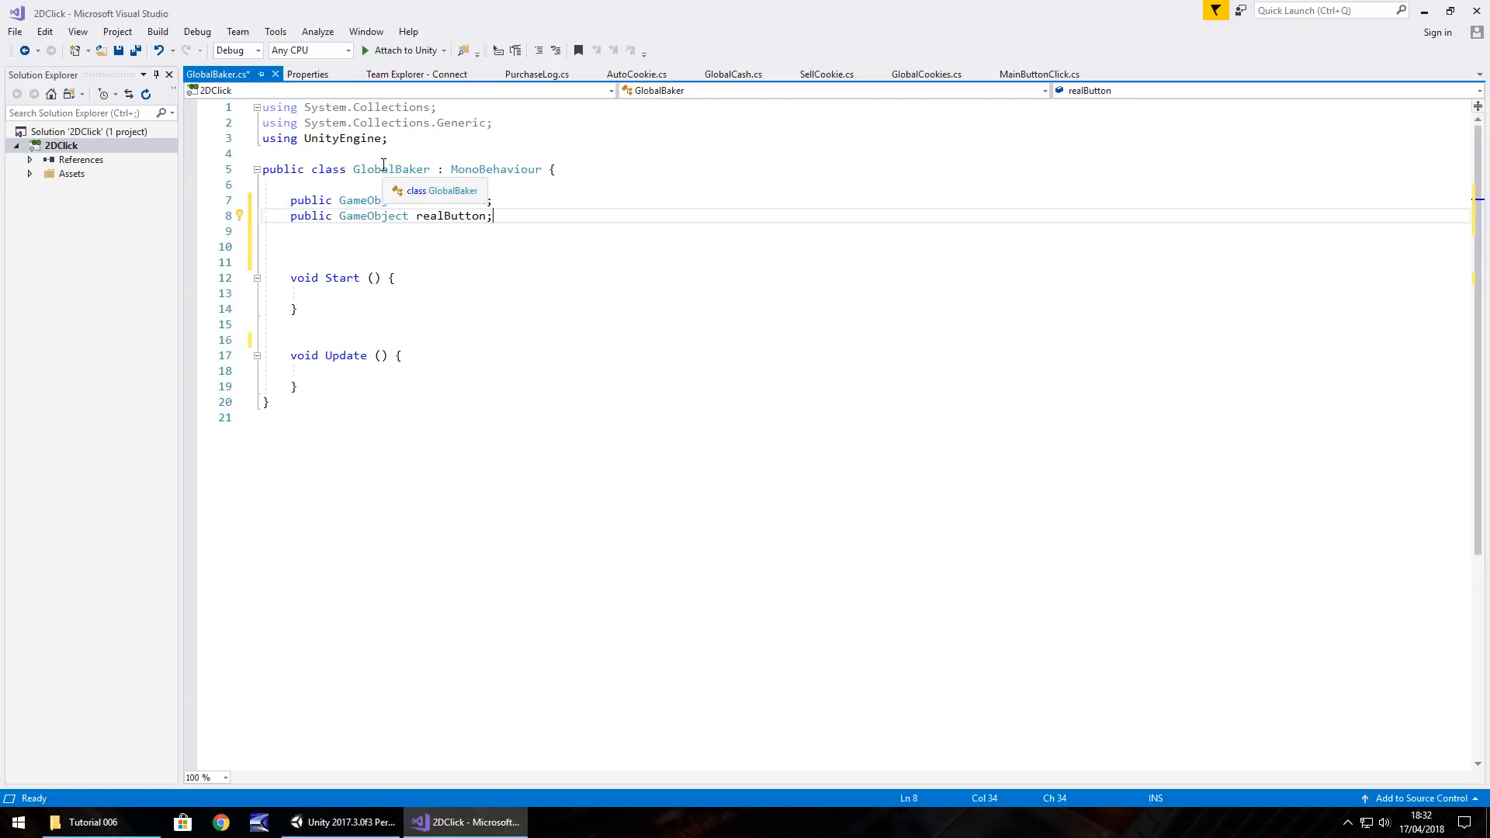
text(fakeButton)
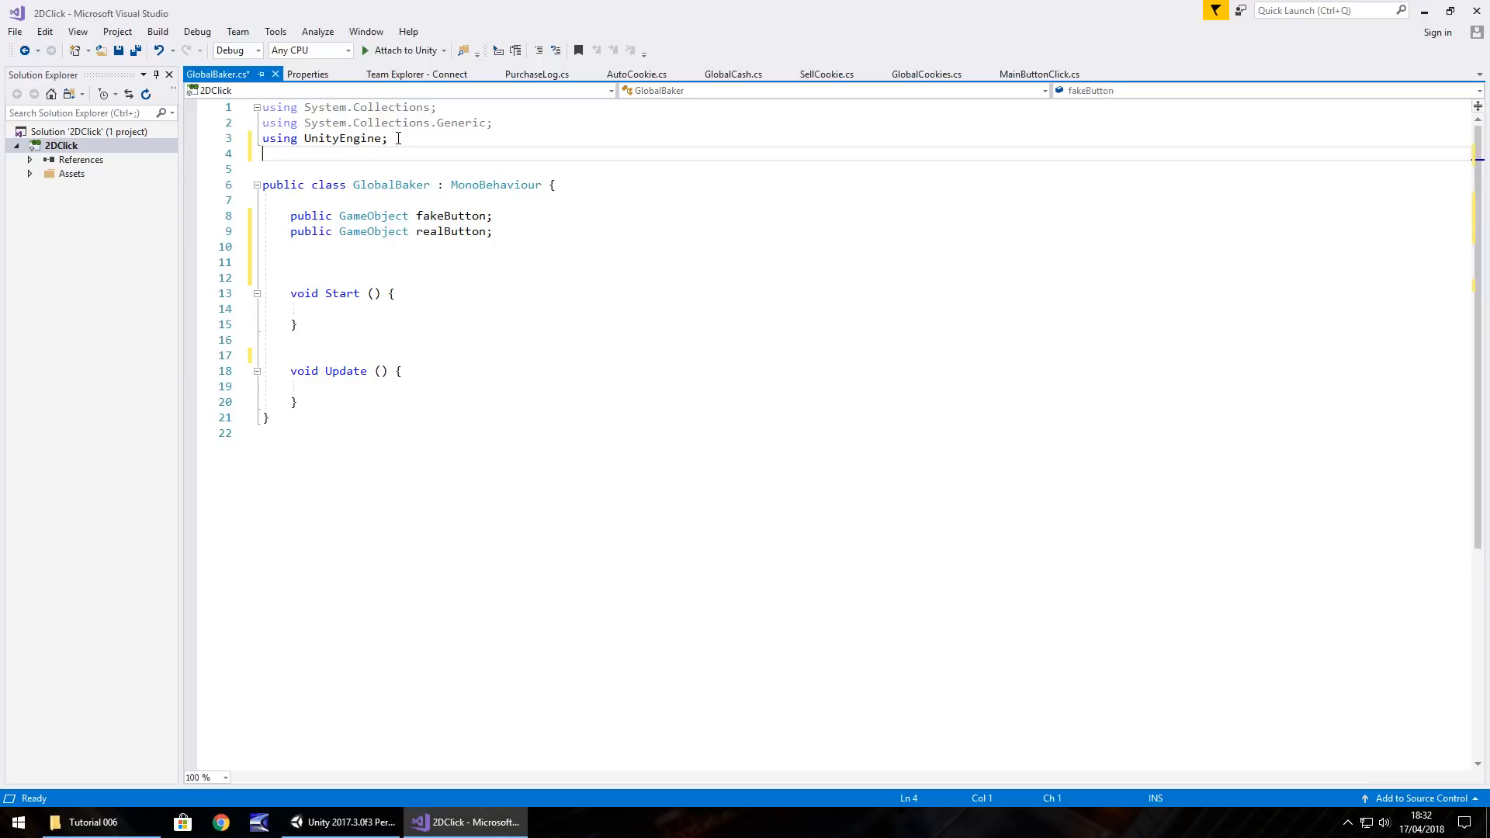
Add using UnityEngine.UI; to the script
text(using U)
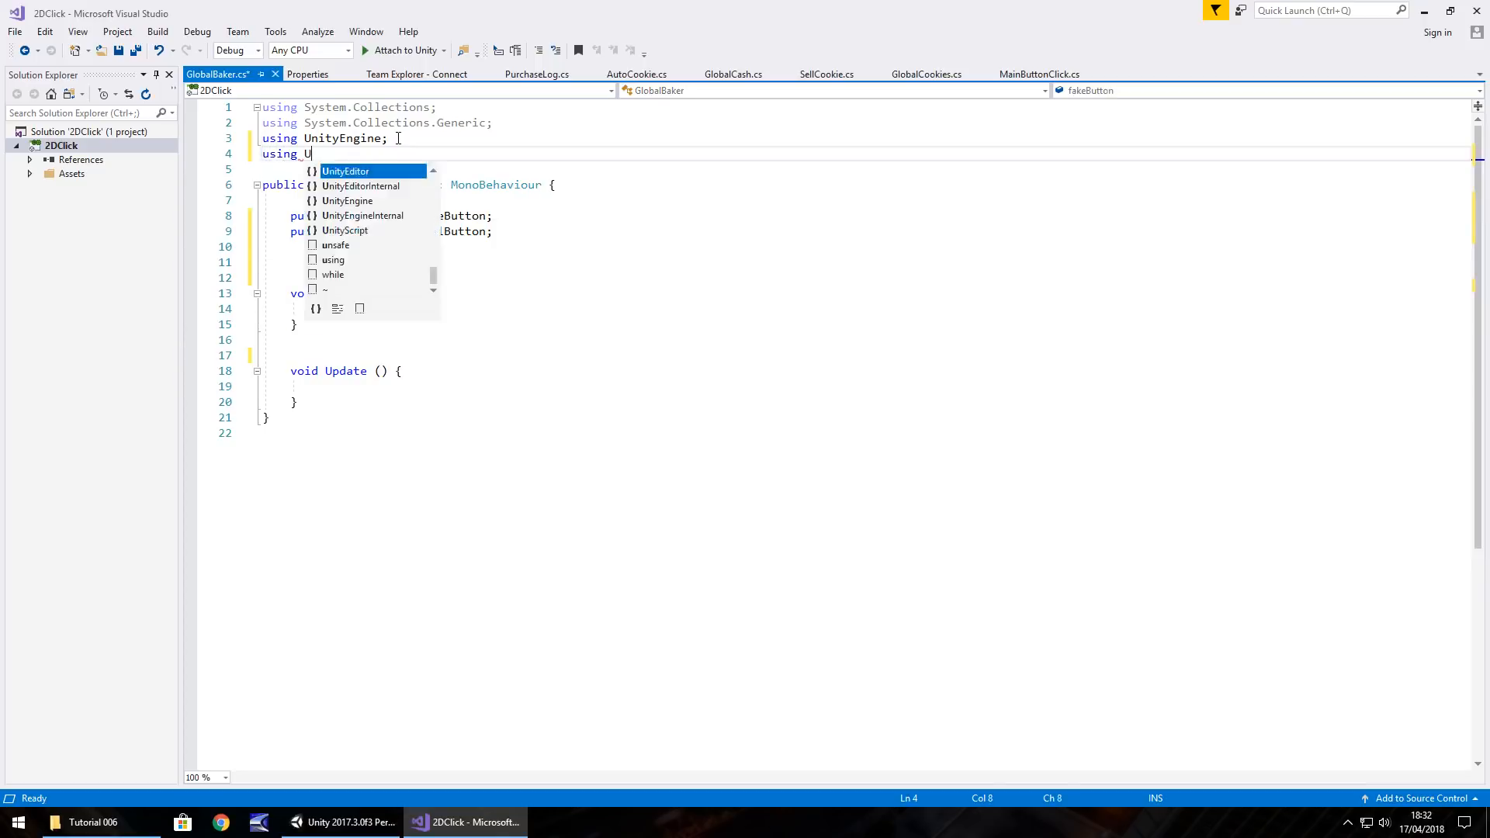
text(nityEnin)
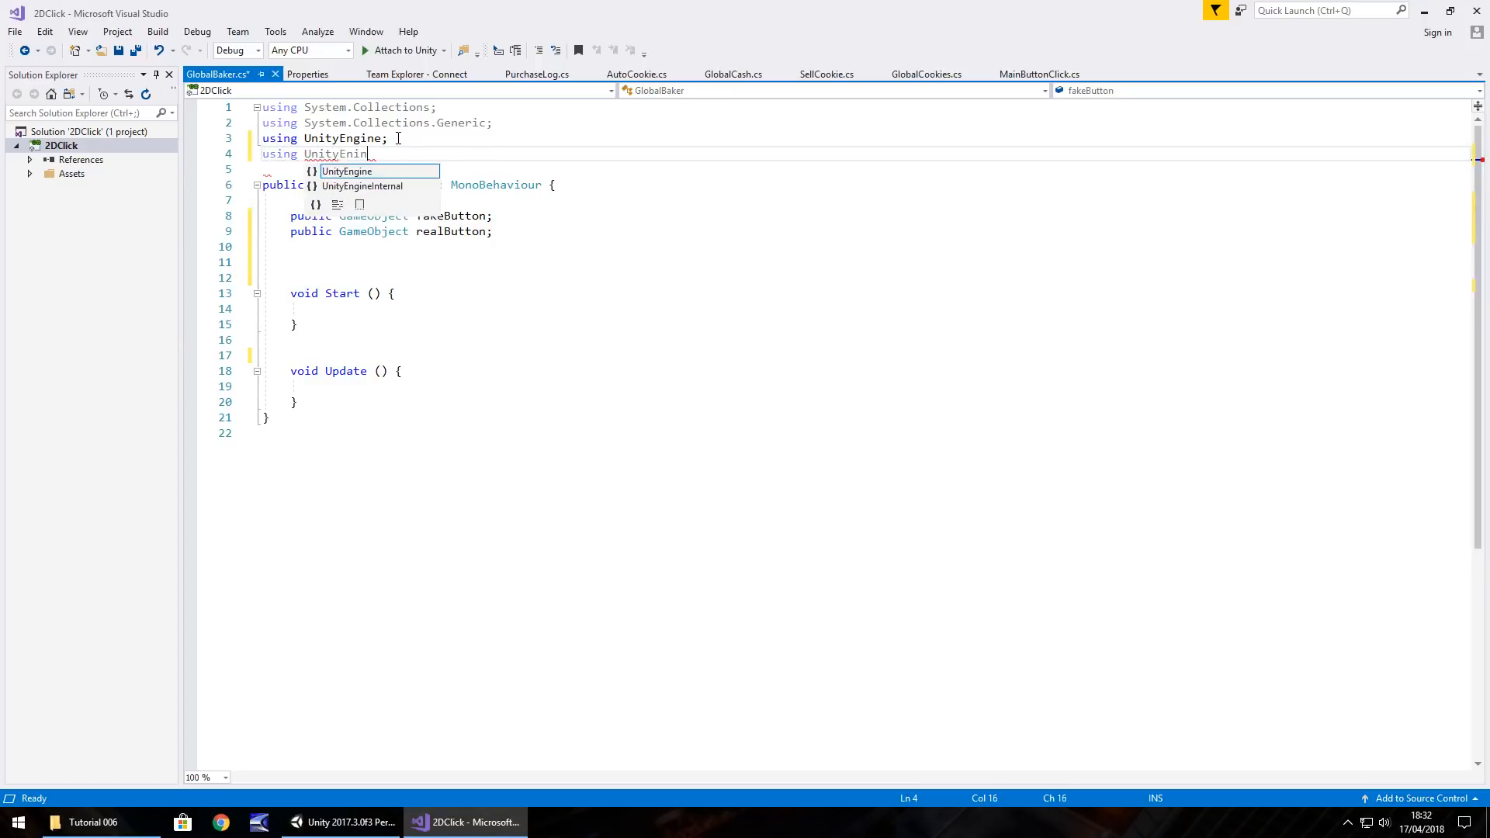
text(ge)
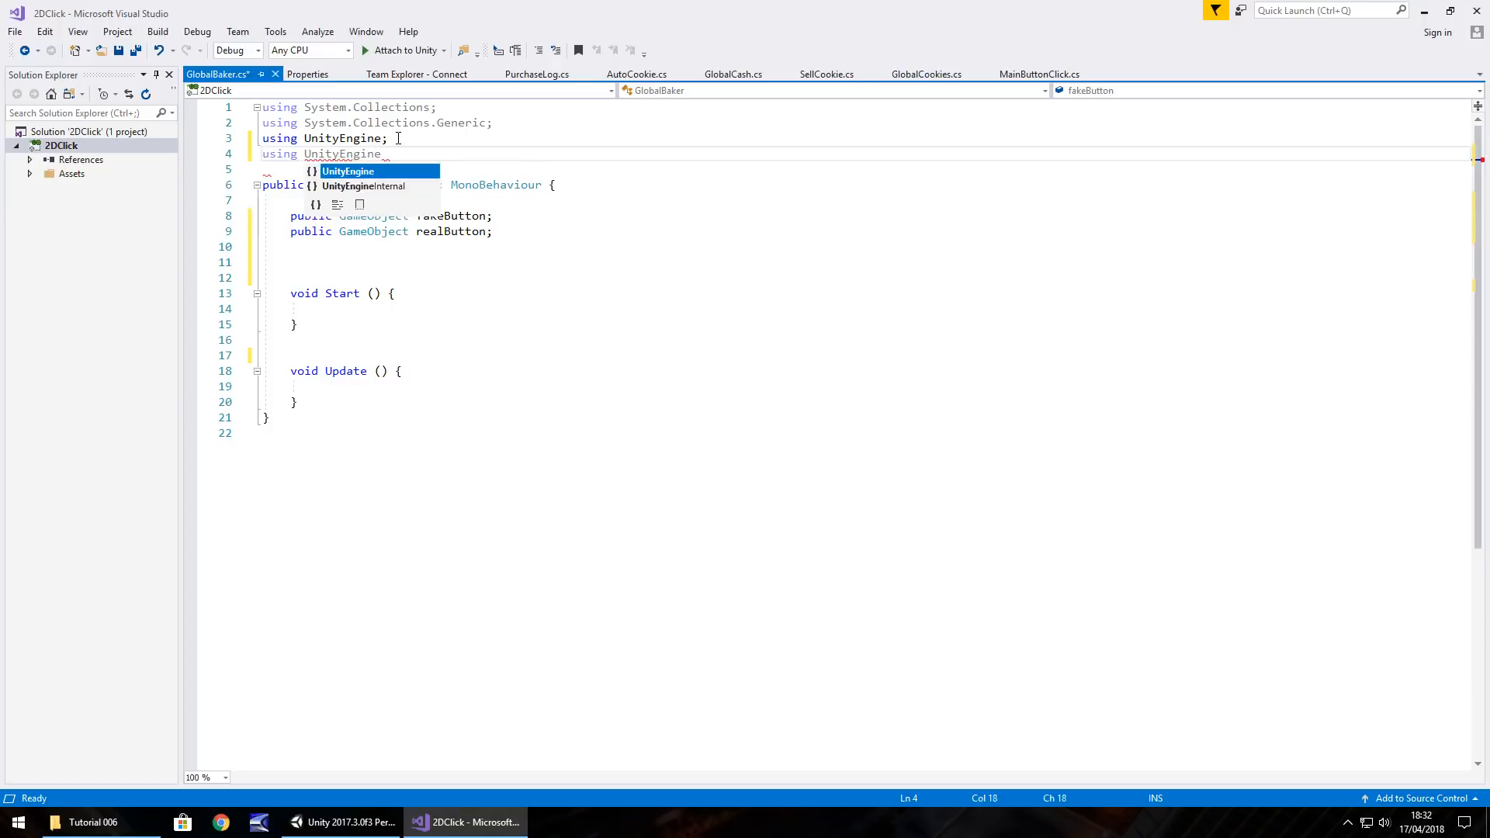
text(UI;)
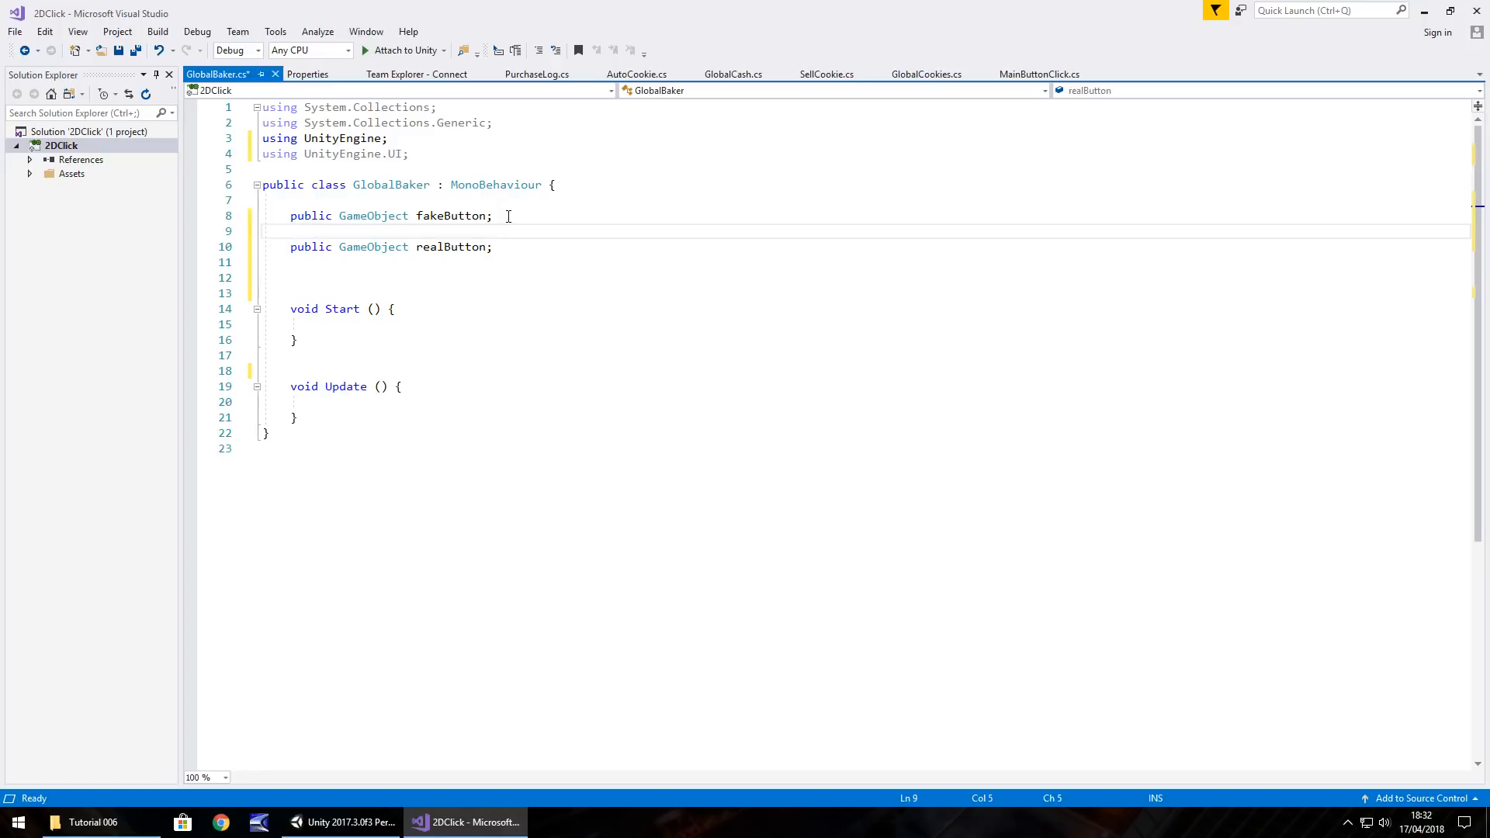
Declare public GameObject fakeText and realText fields
text(public Game)
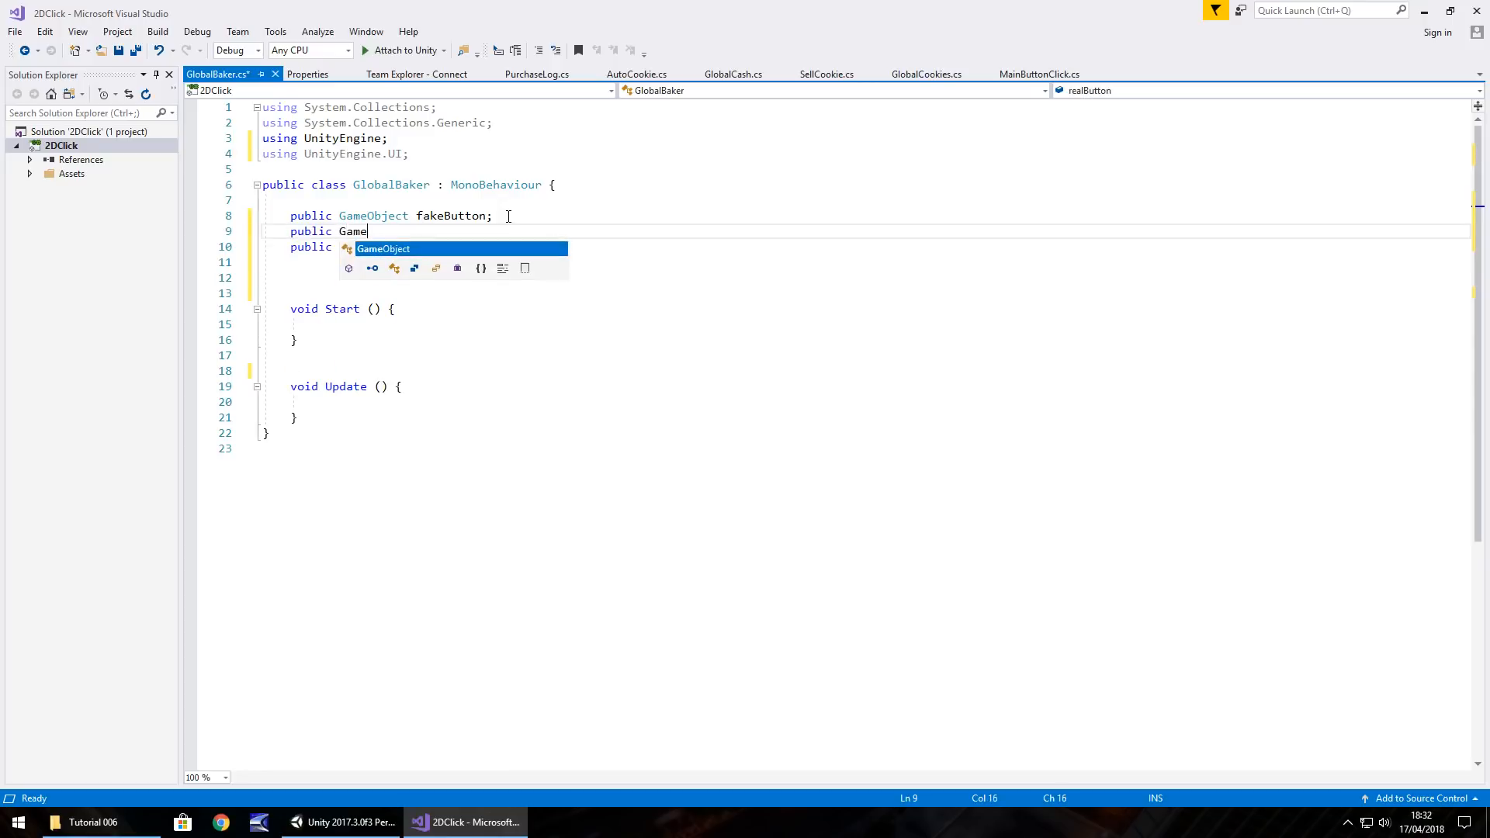
text(Object)
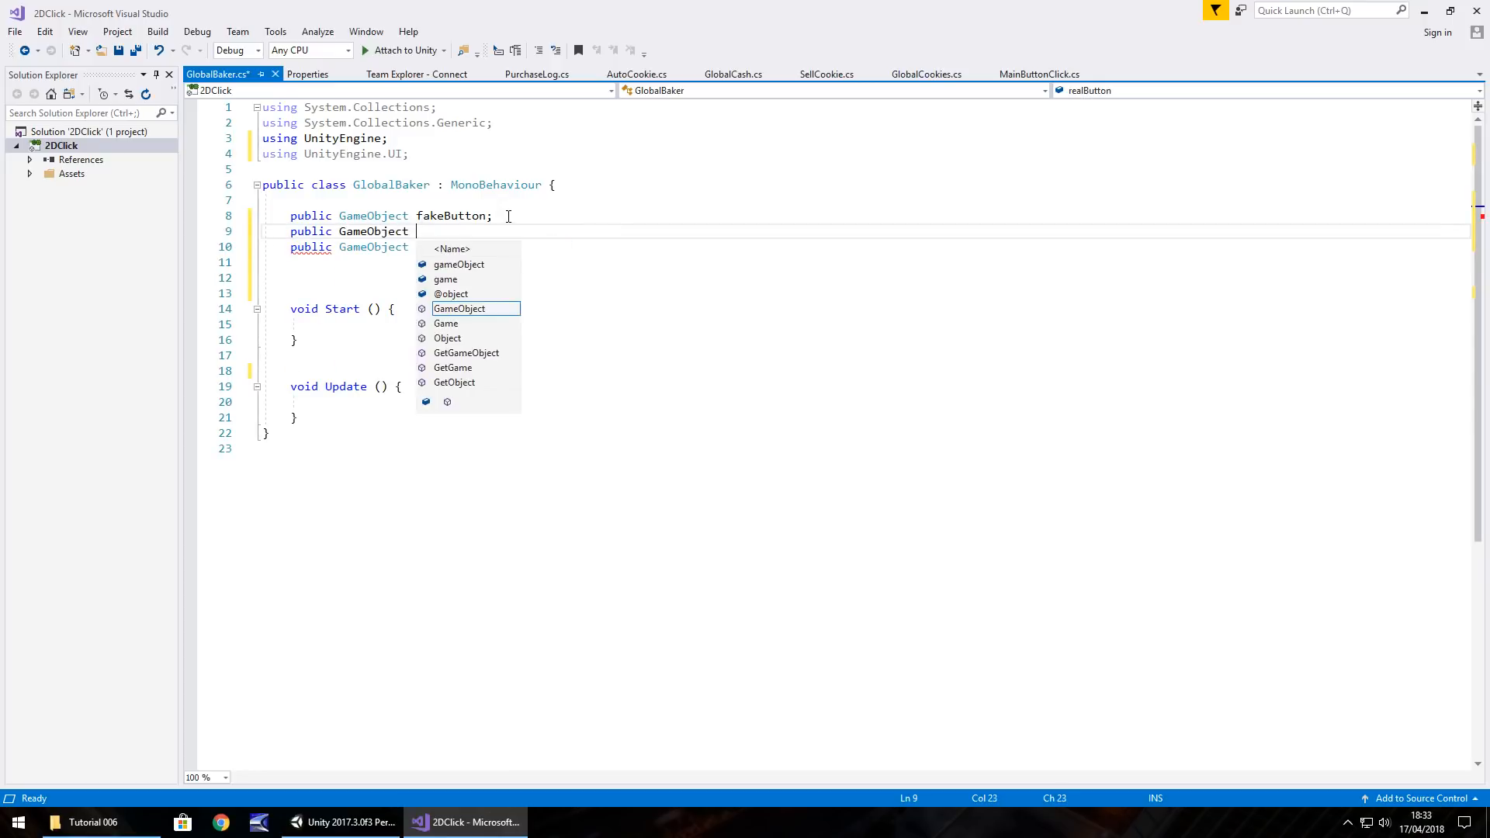
text(fakeText;)
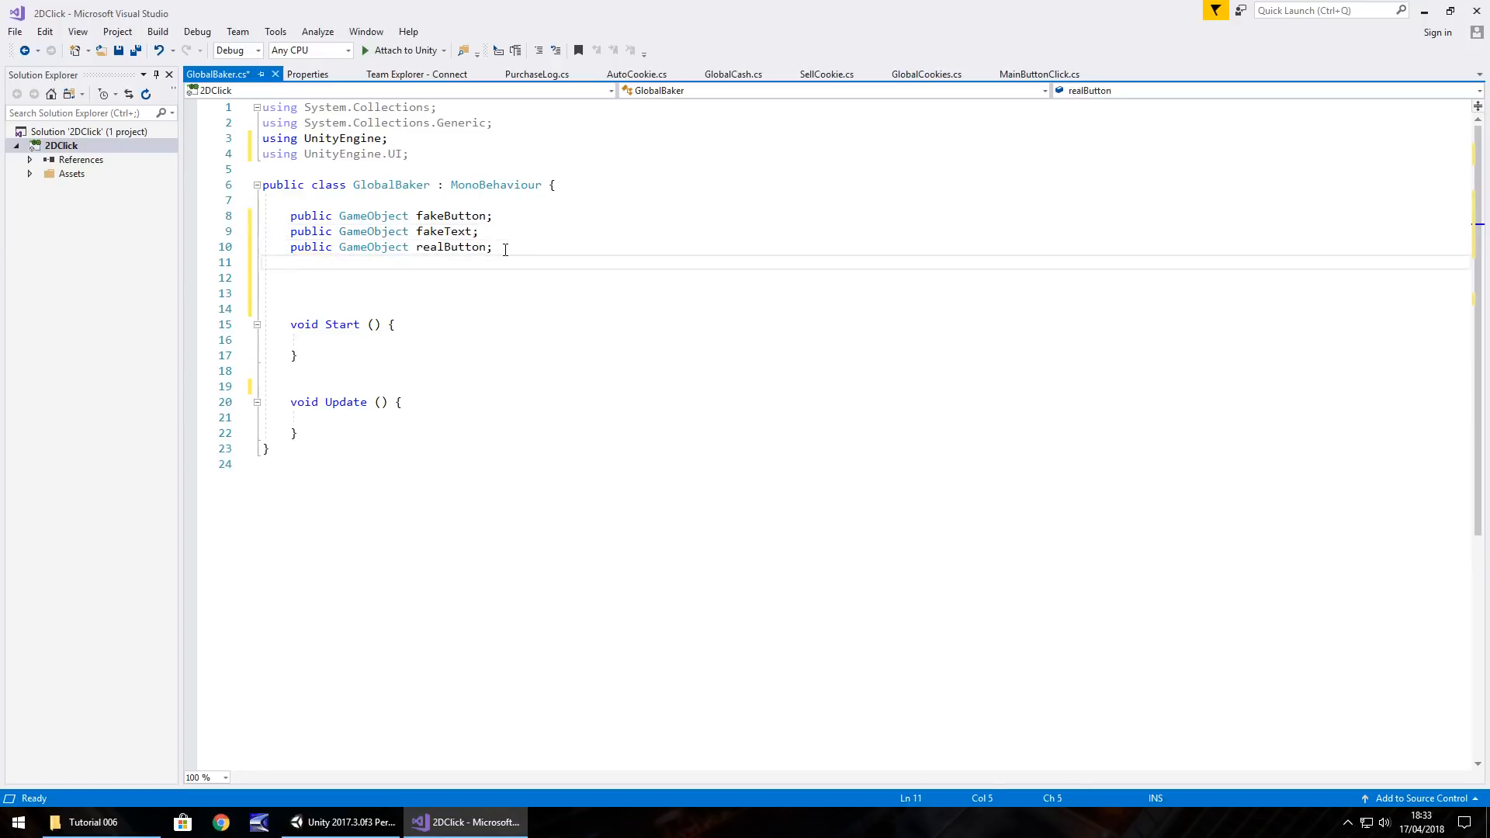
text(public GameObject realText;)
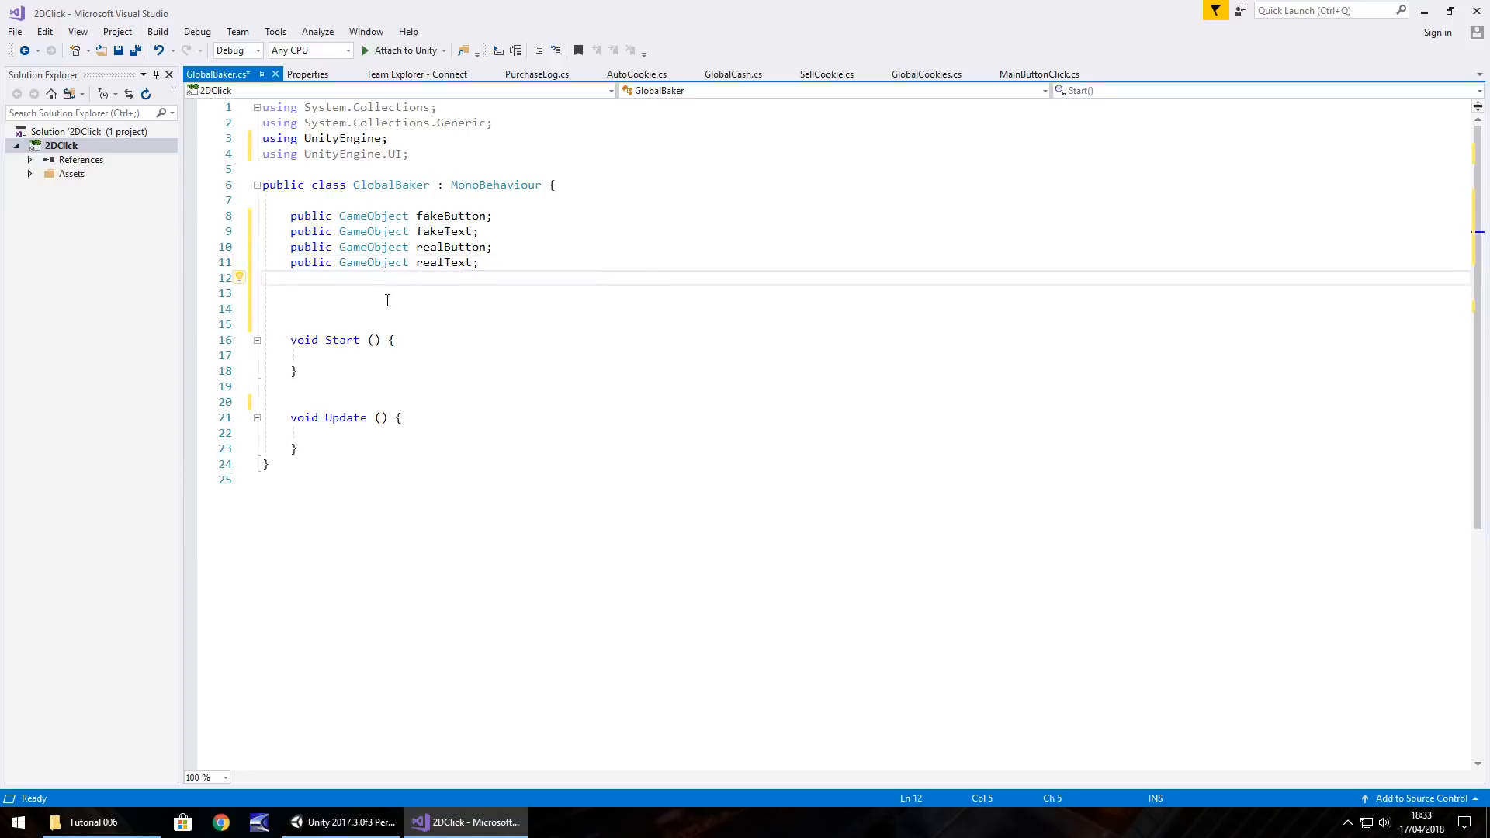
Declare public int currentCash after checking GlobalCash's variables
text(public)
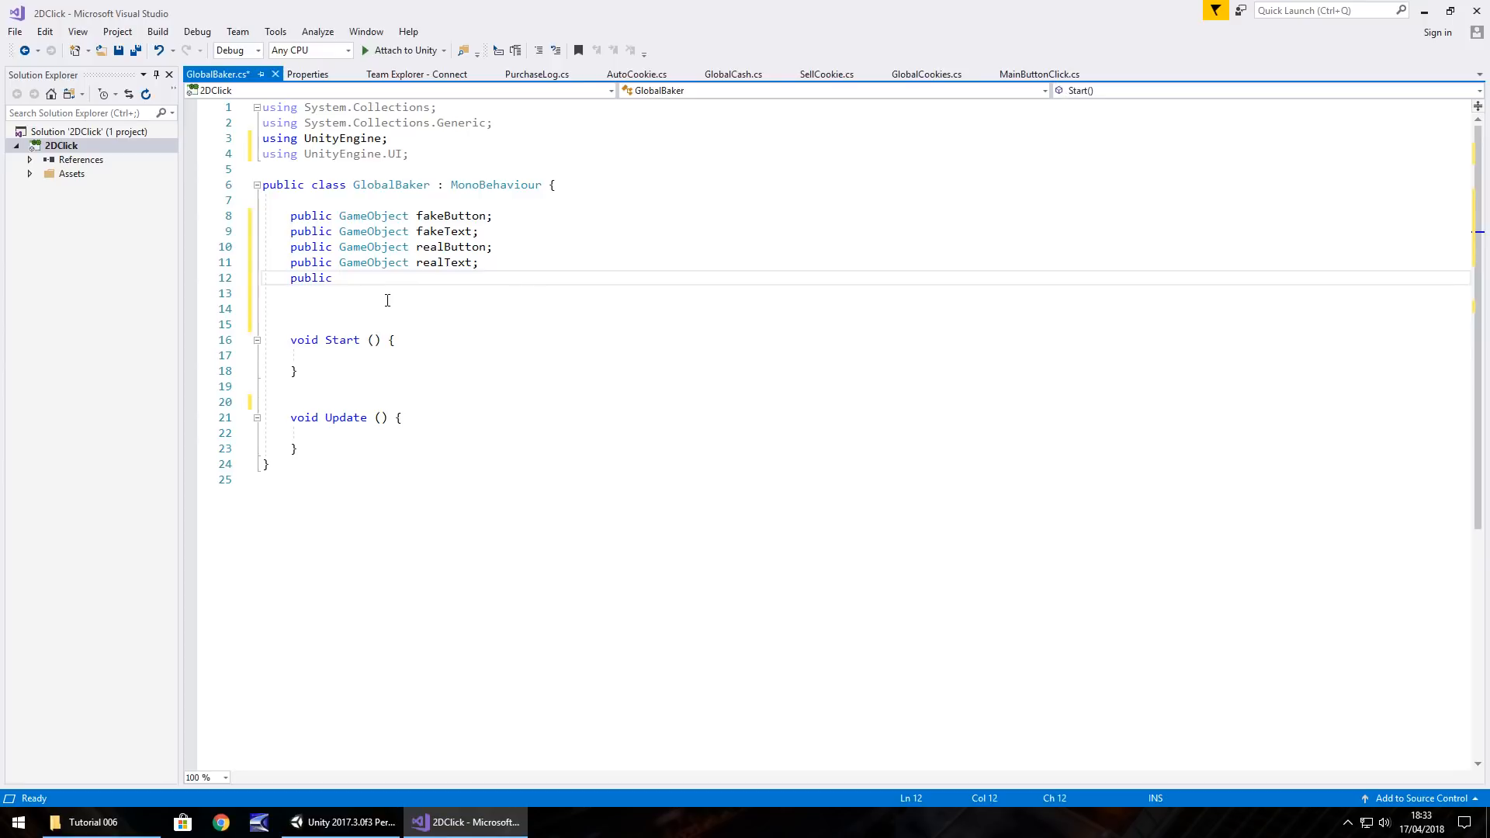
text(int)
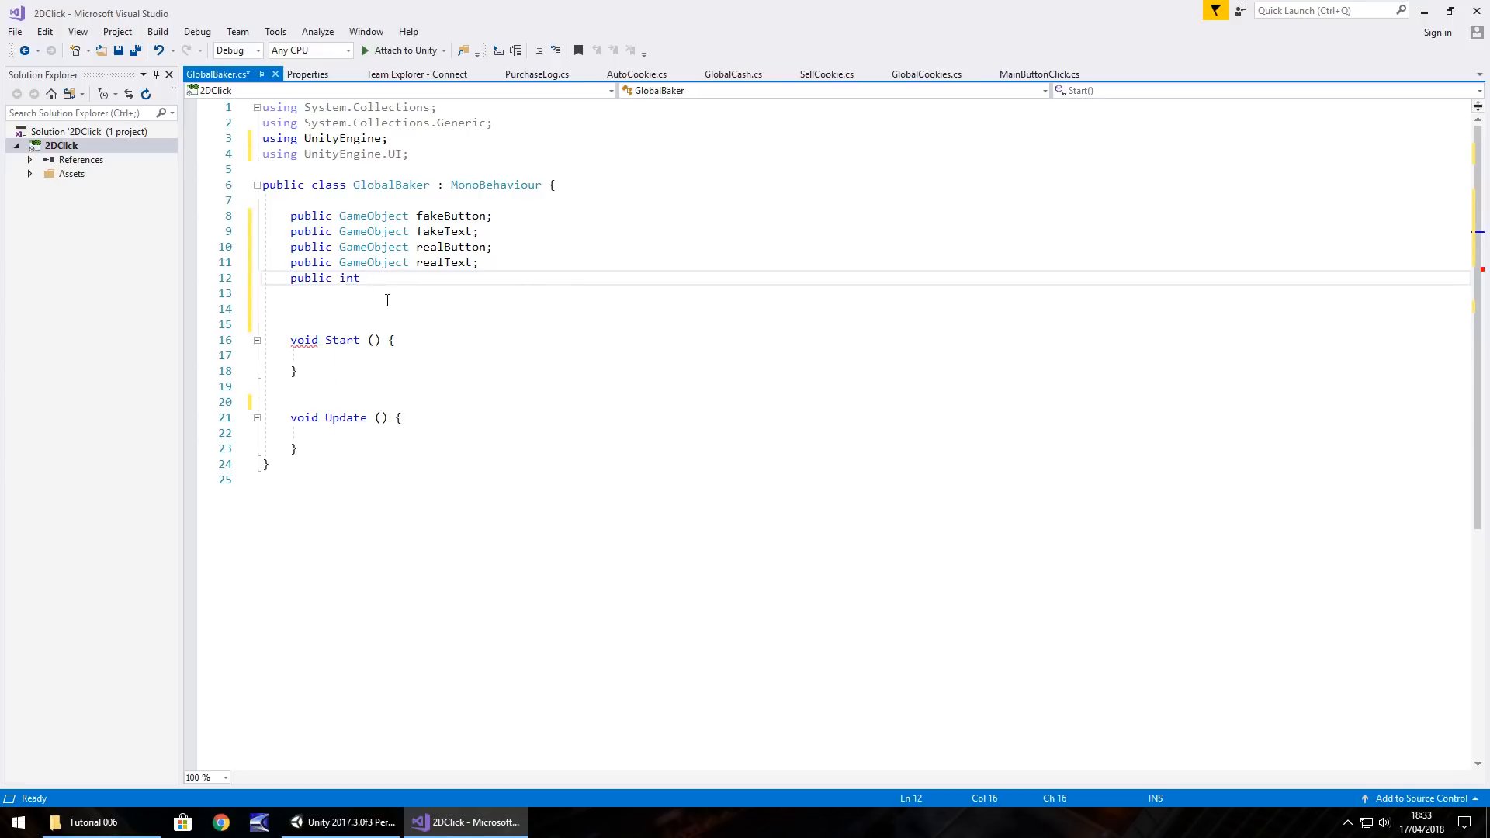
click(734, 74)
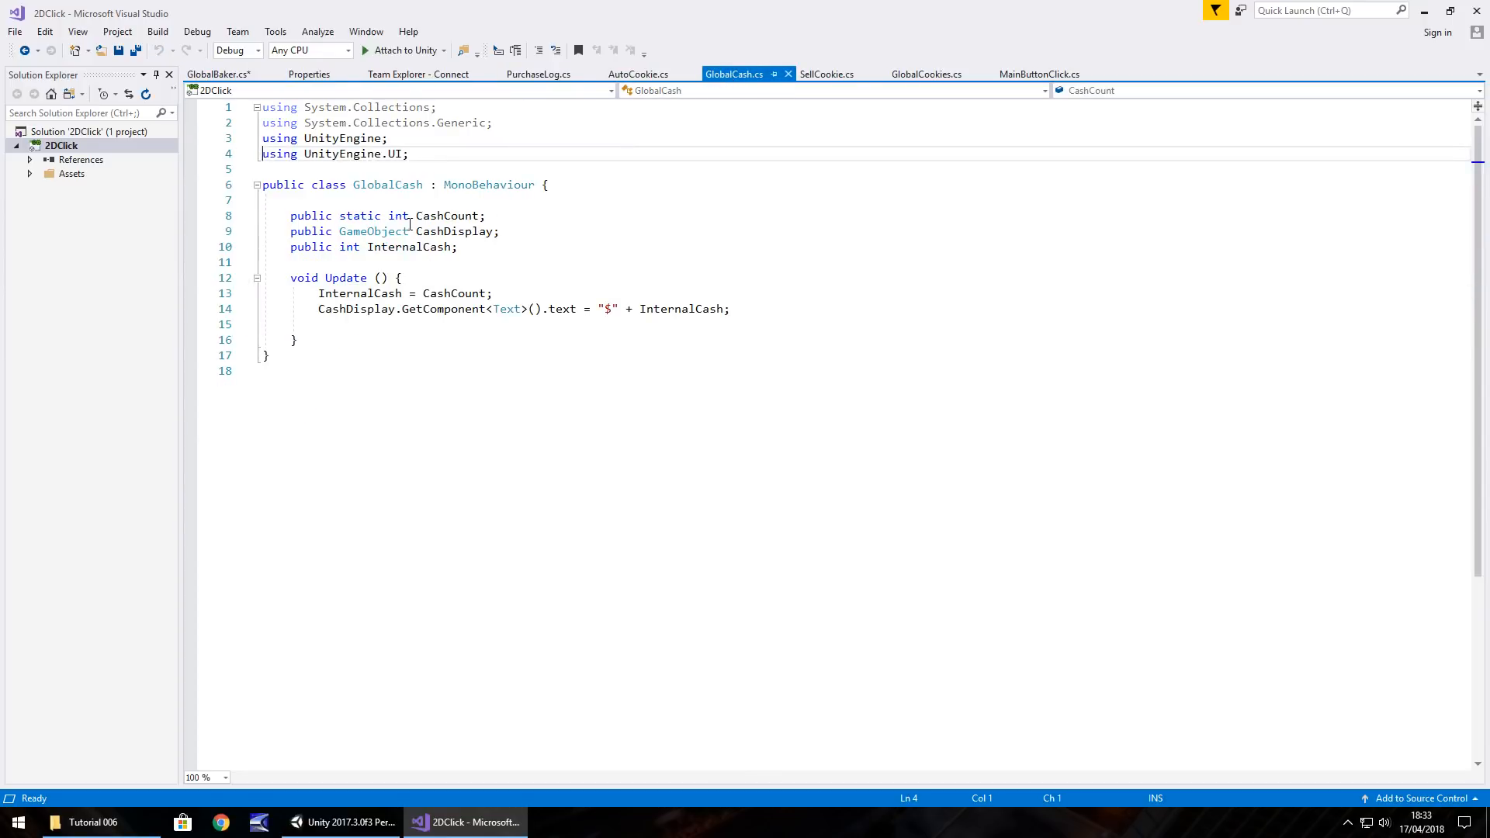
click(220, 74)
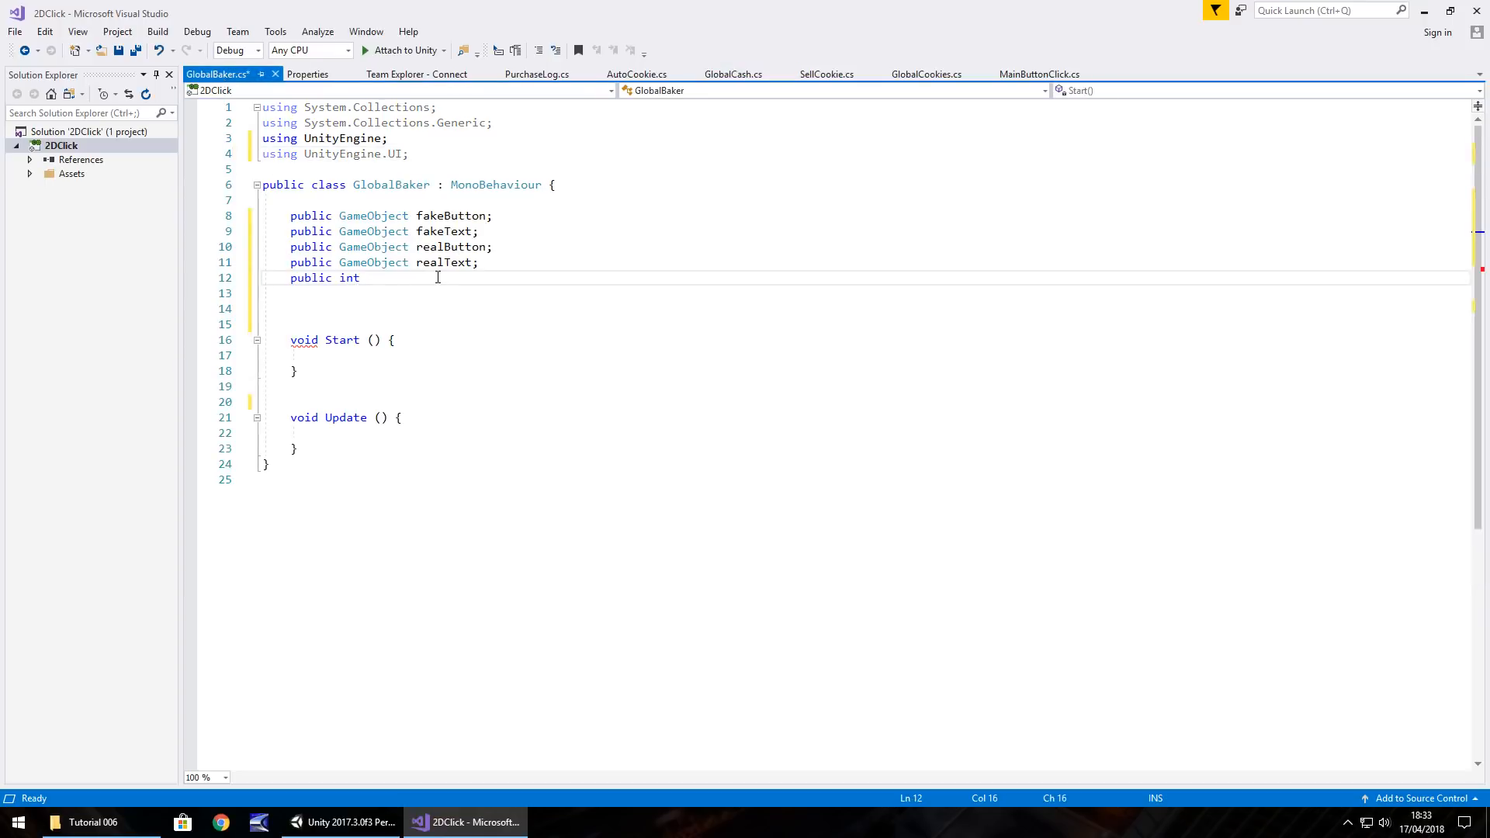
text(current)
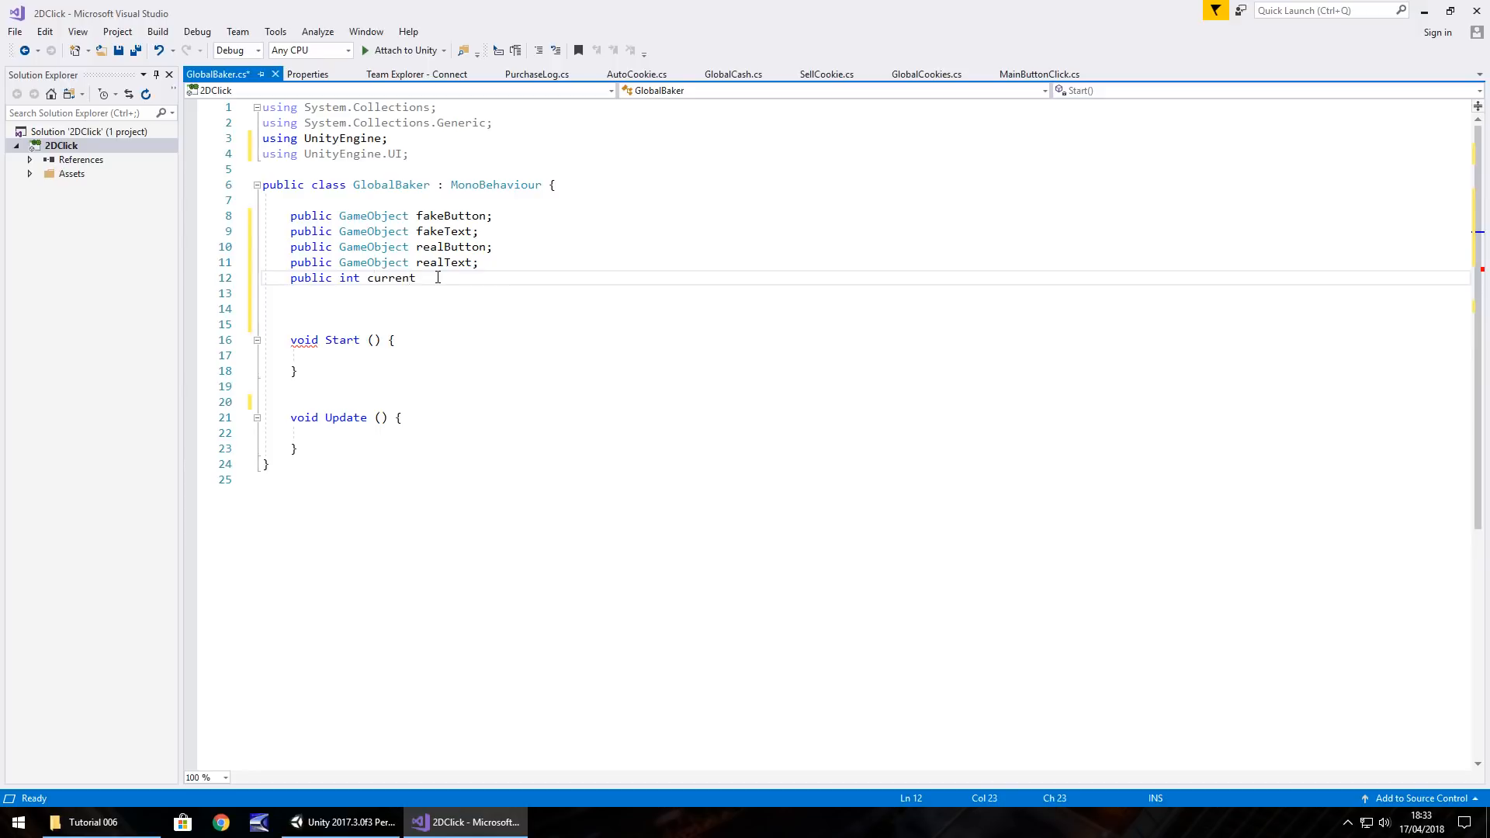
text(Cash;)
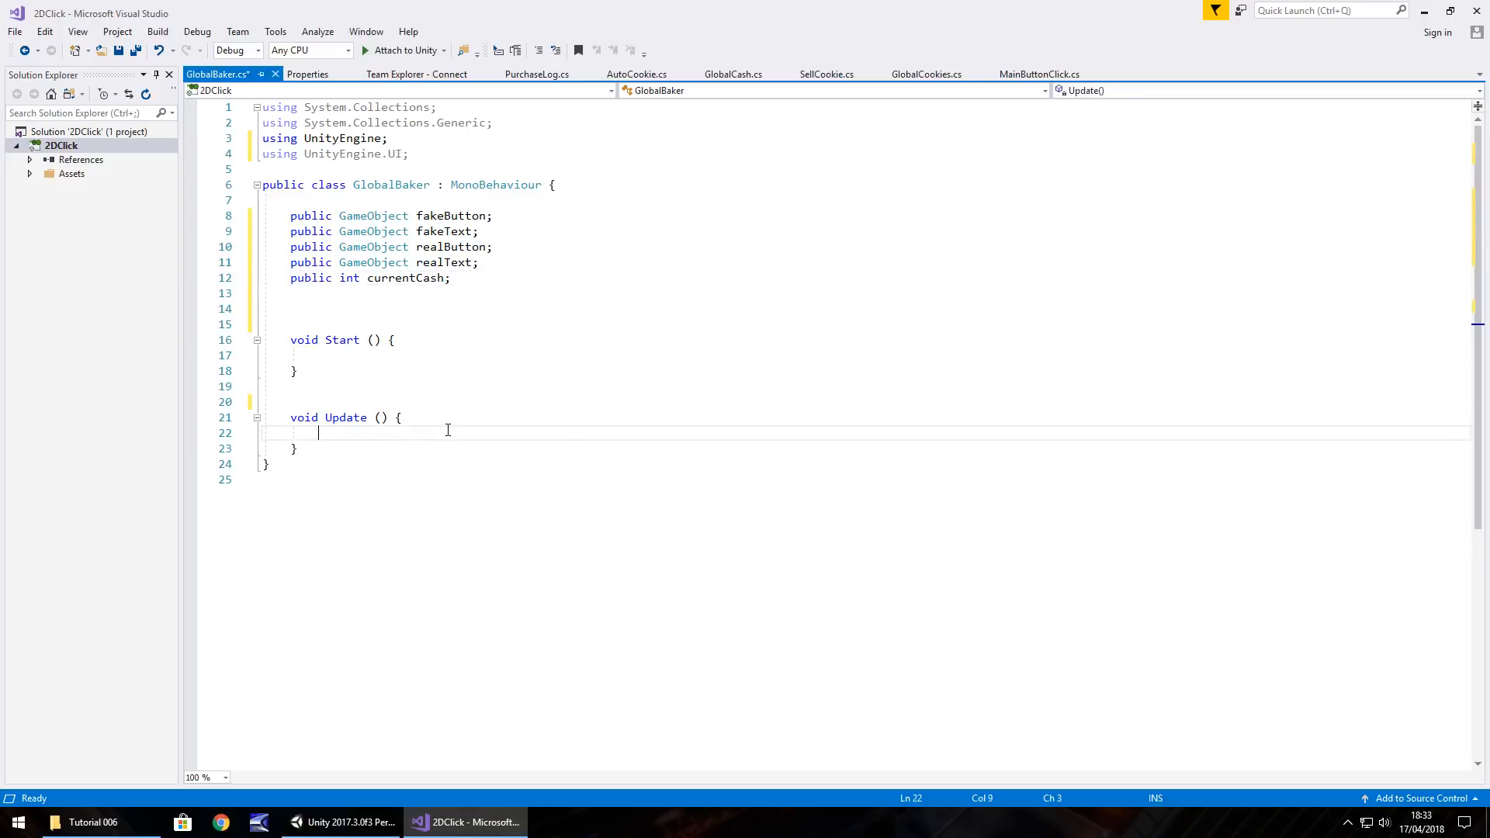
Set currentCash = GlobalCash.CashCount in Update
text(currentCash =)
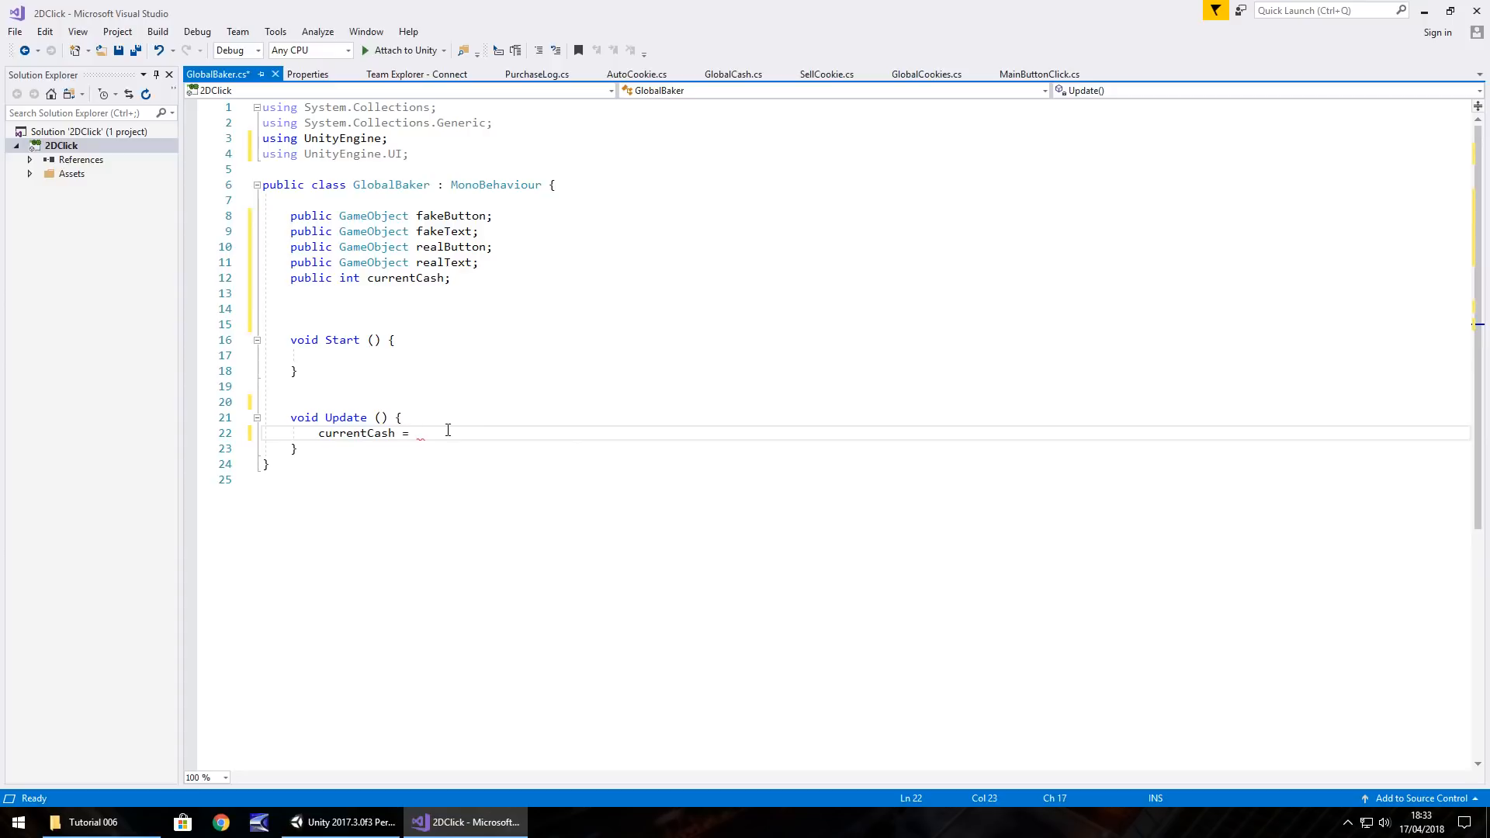
text(GlobalCas)
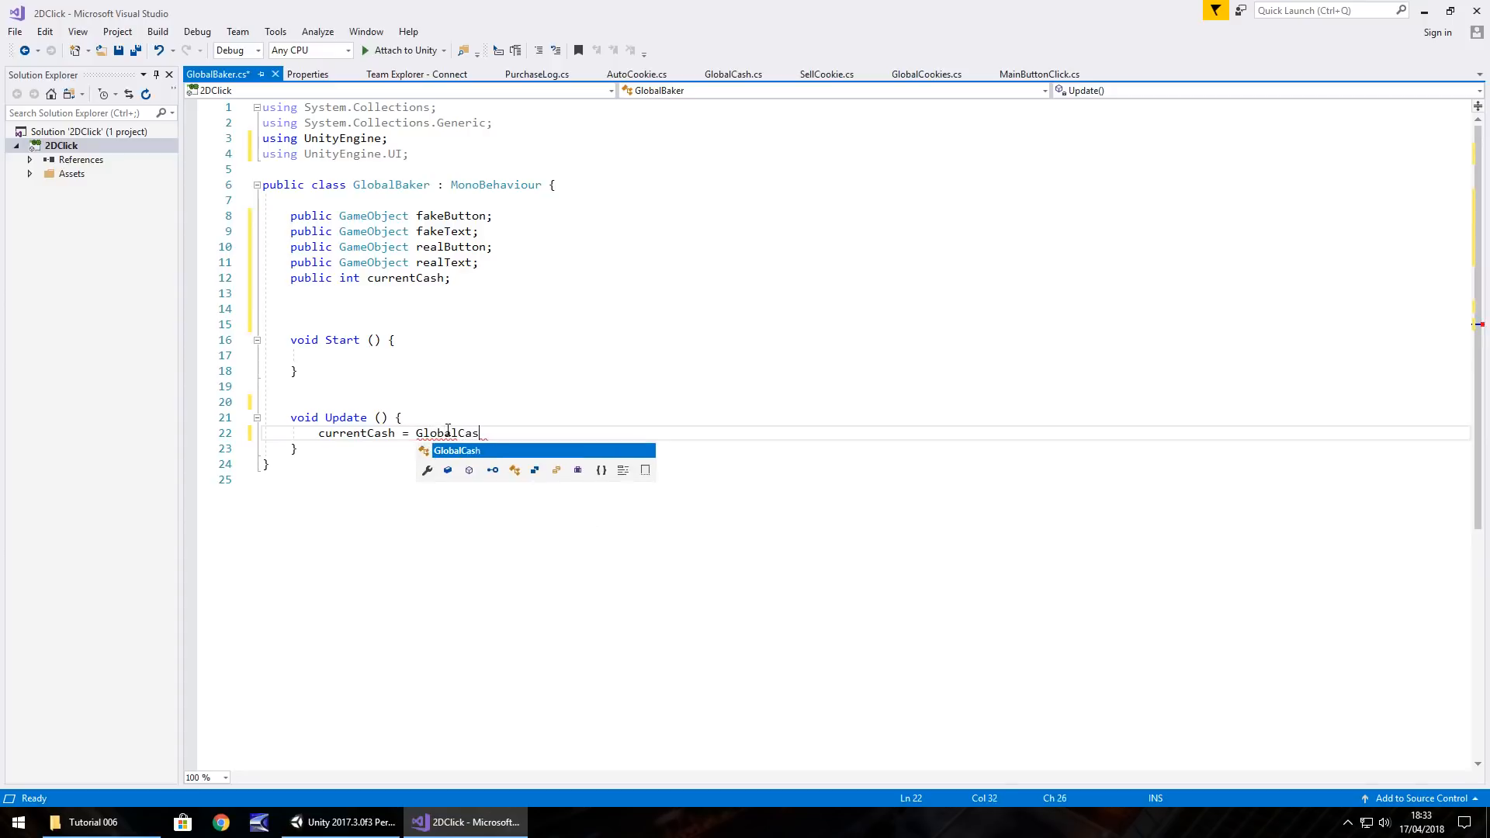
text(.)
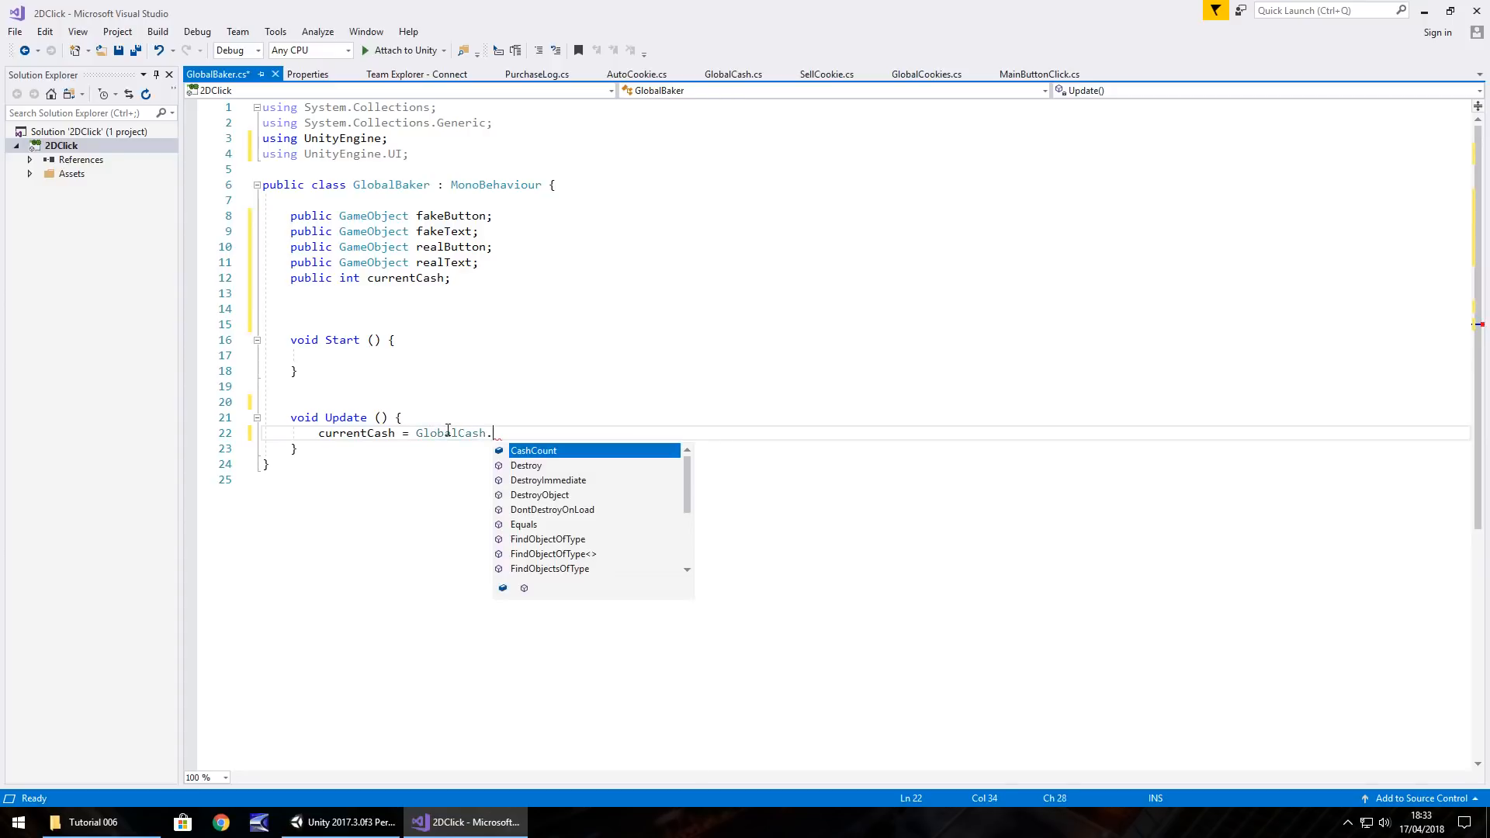
text(CashCount;)
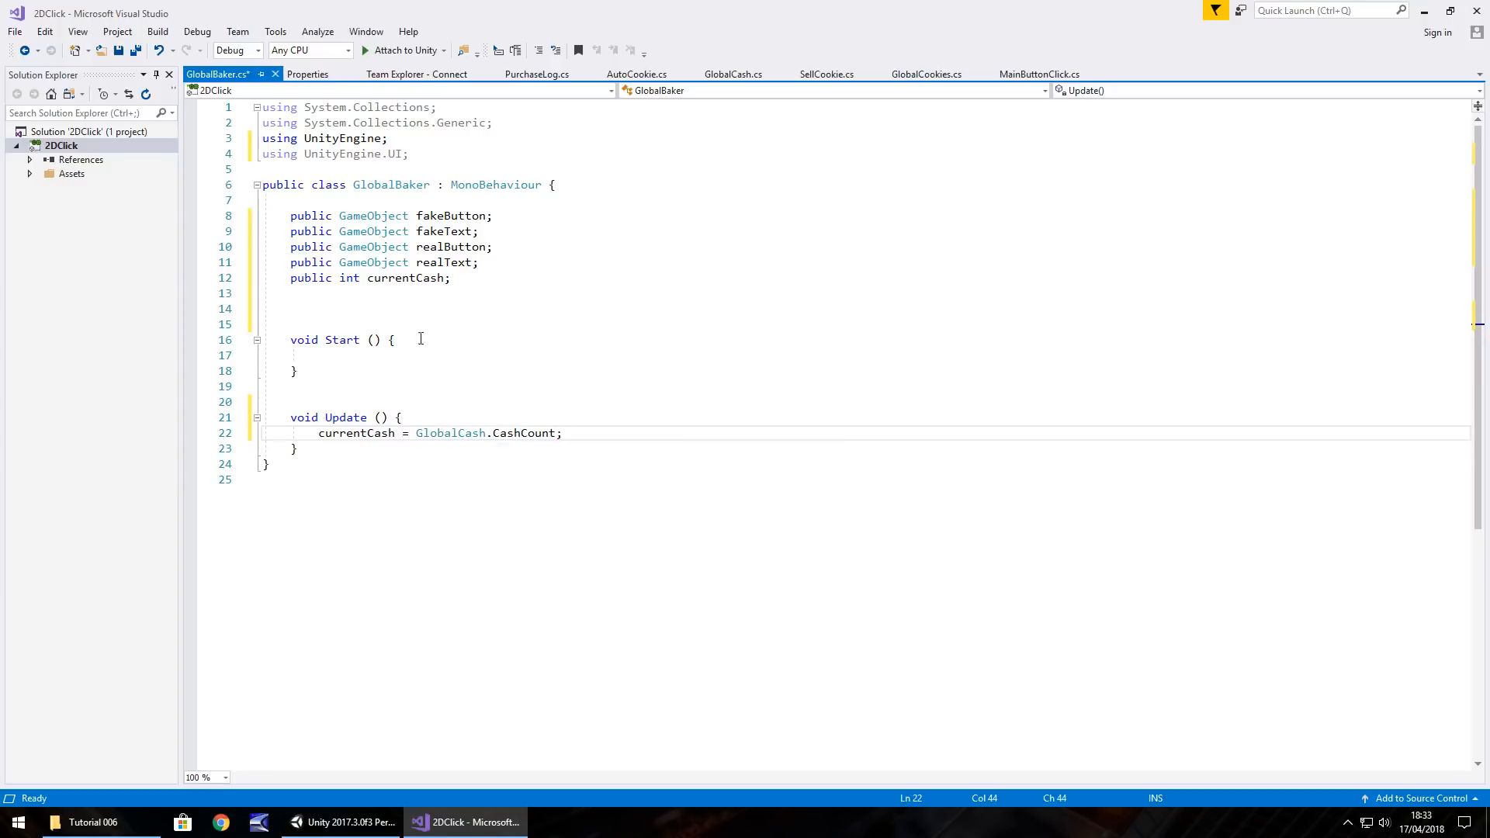
mouse_move(381, 262)
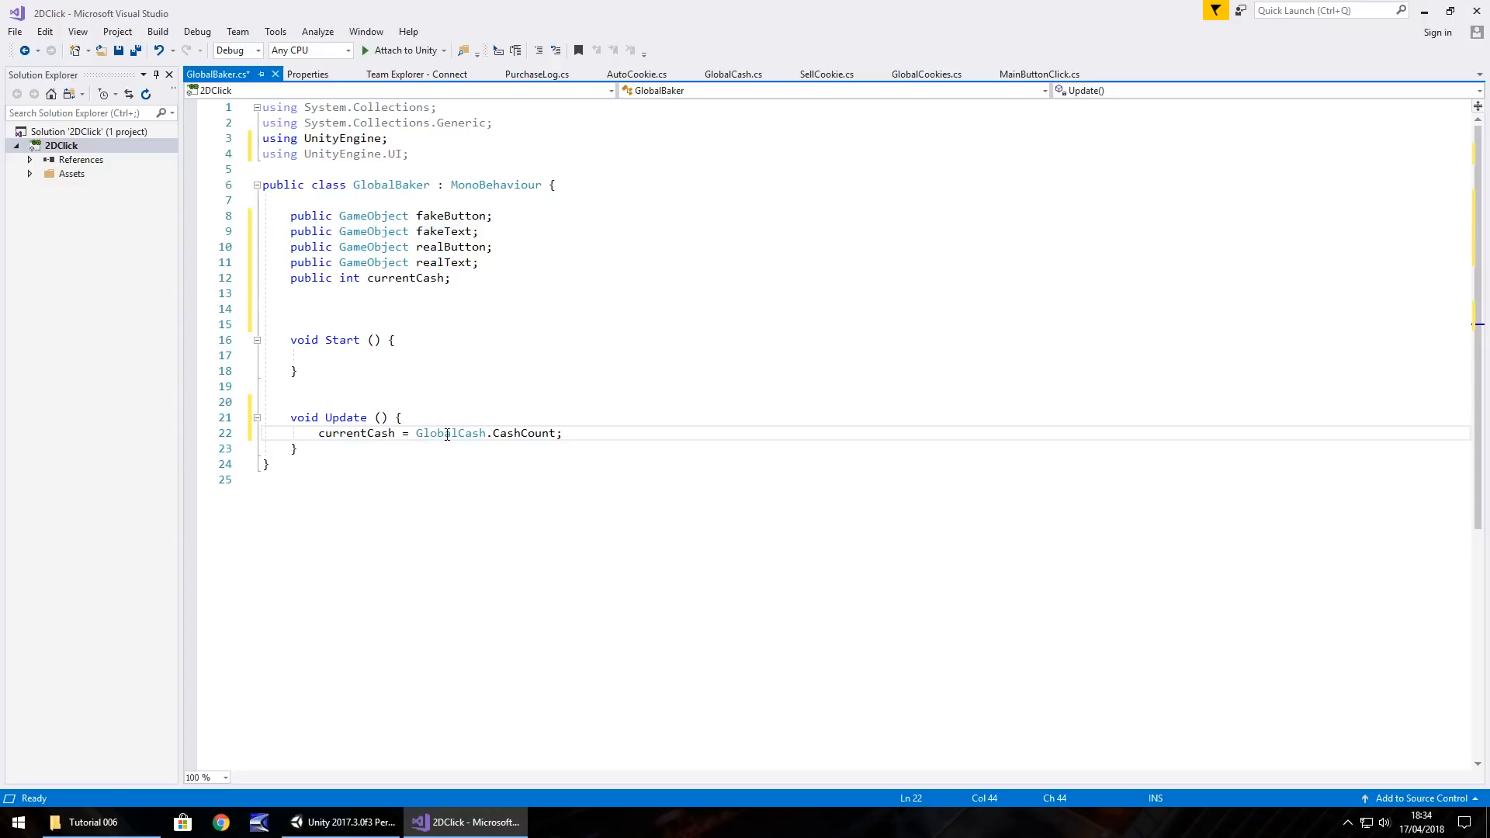
key(enter)
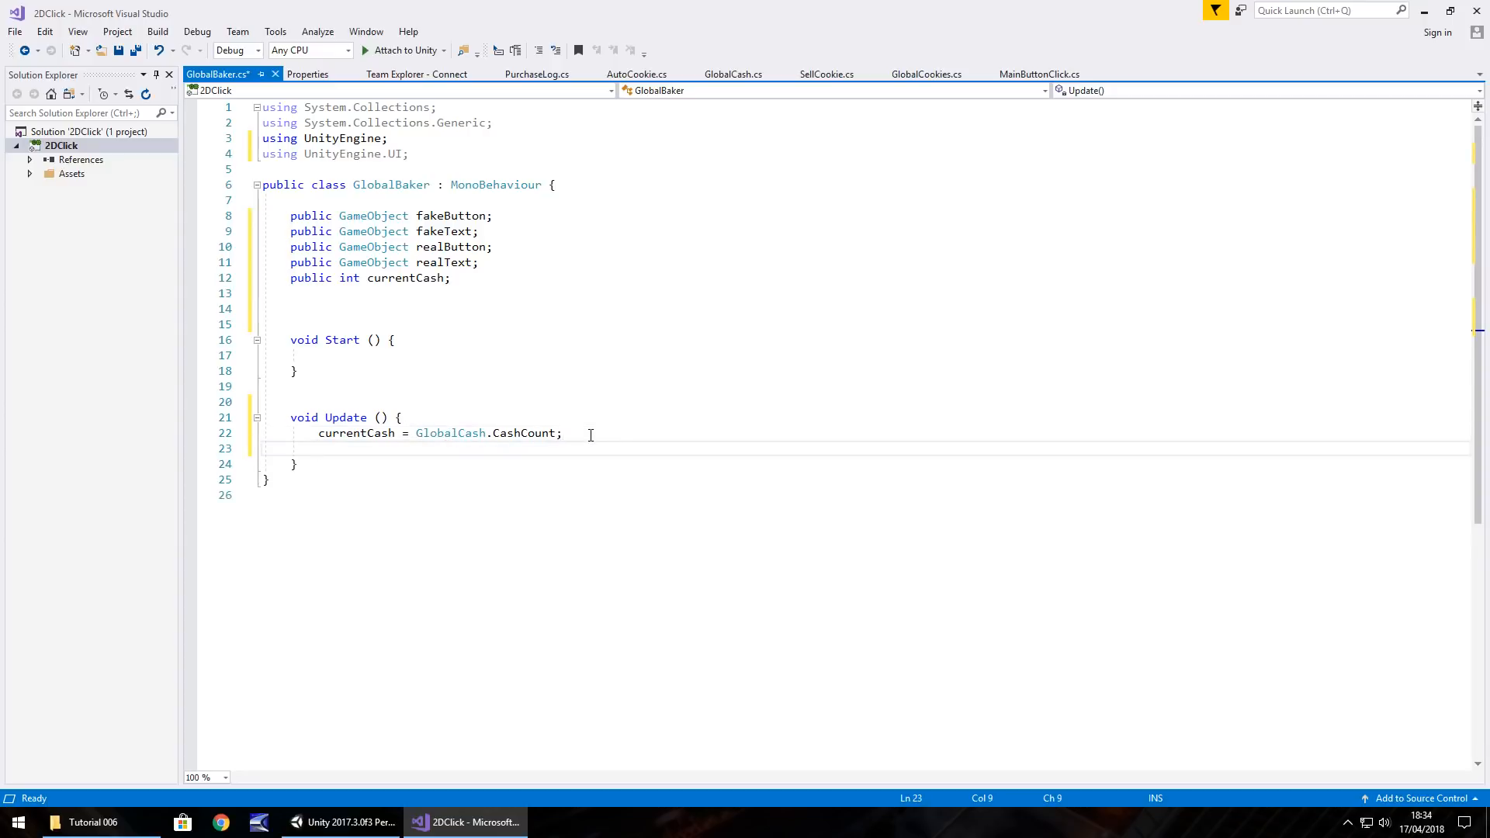
Label the real BakerButton 'Buy Baker - $50'
click(341, 823)
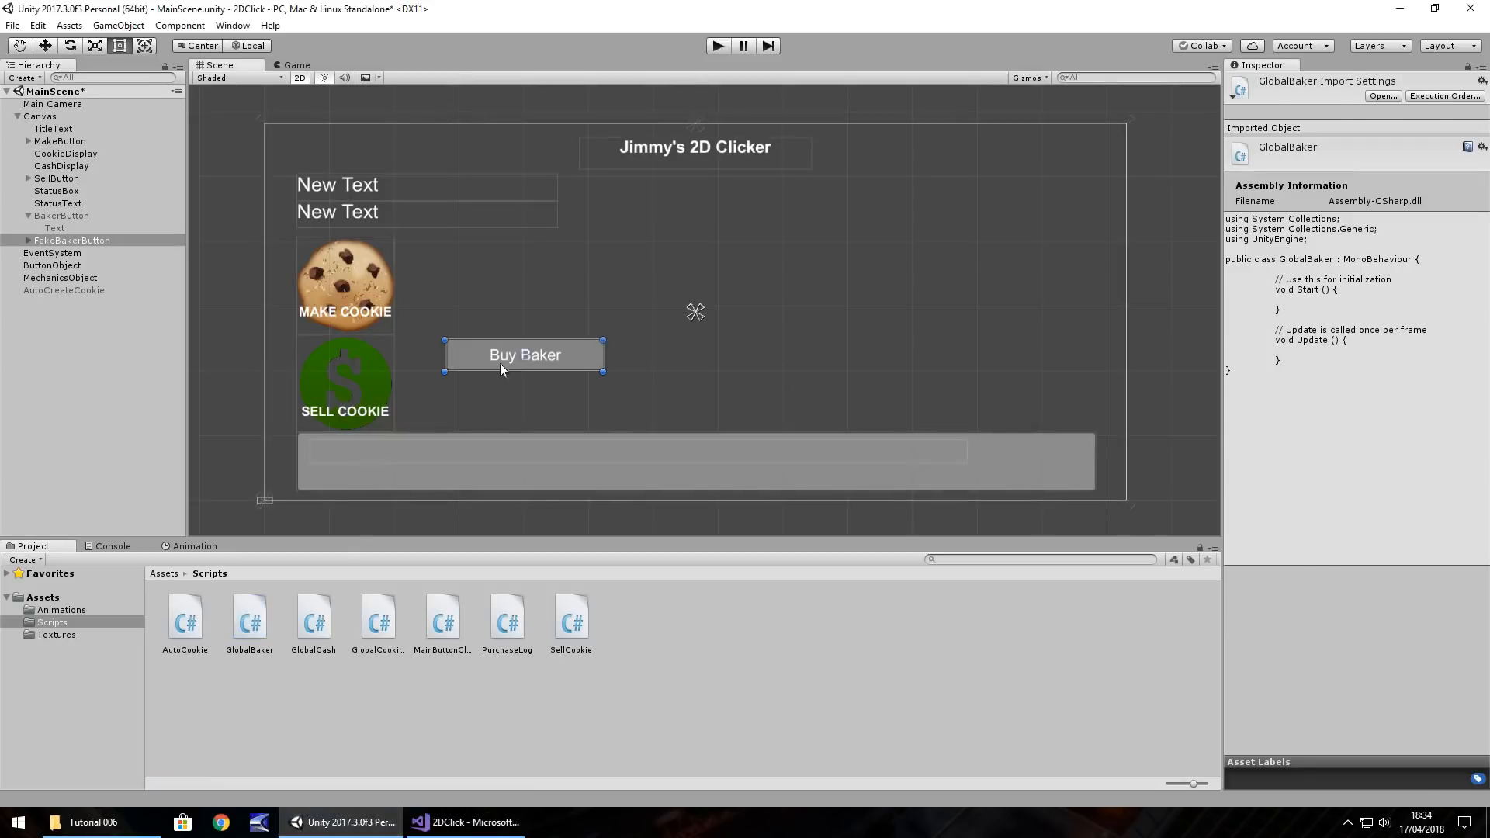
click(54, 228)
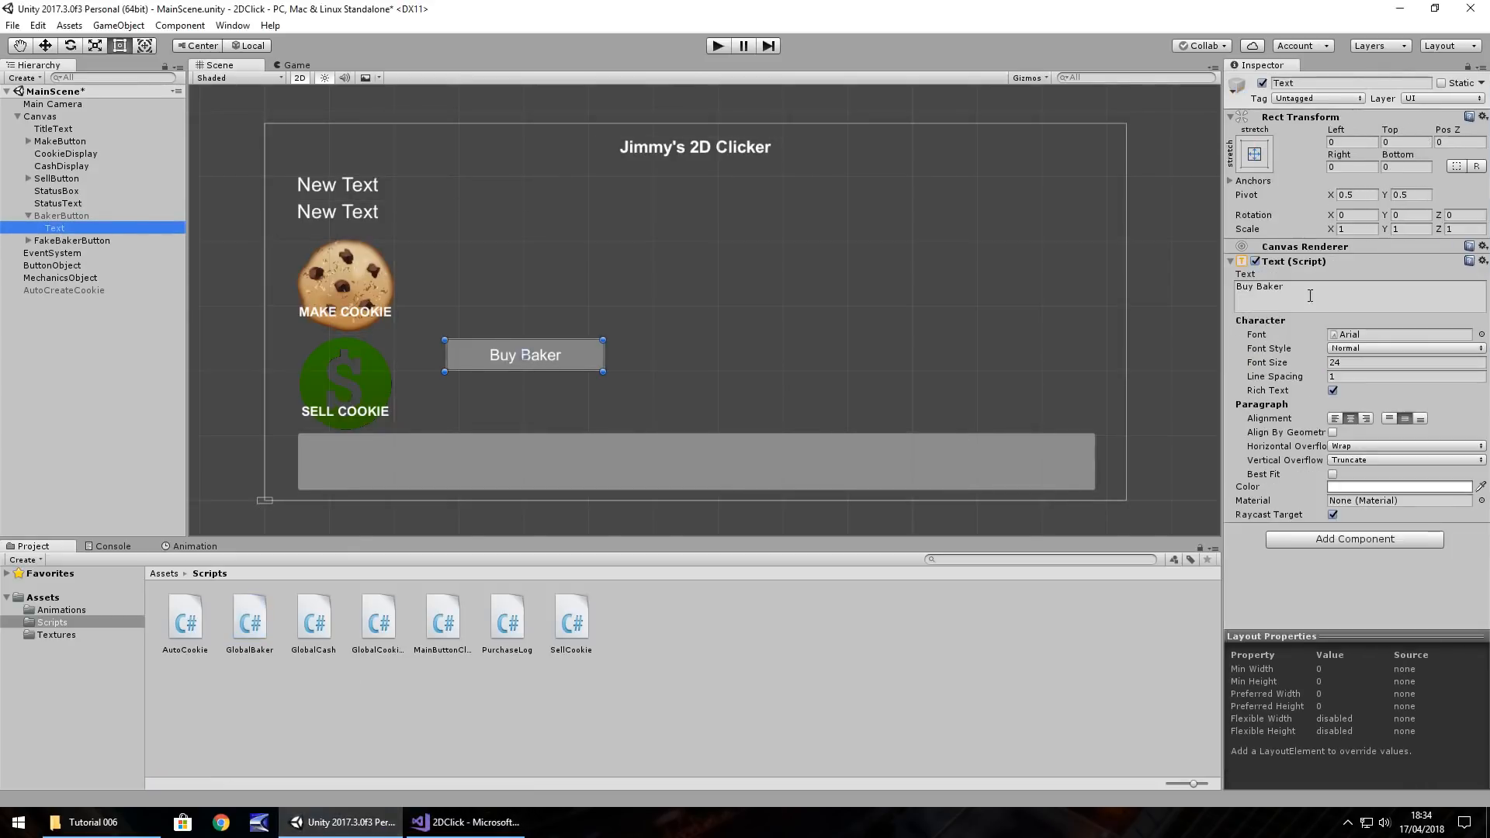
text(-)
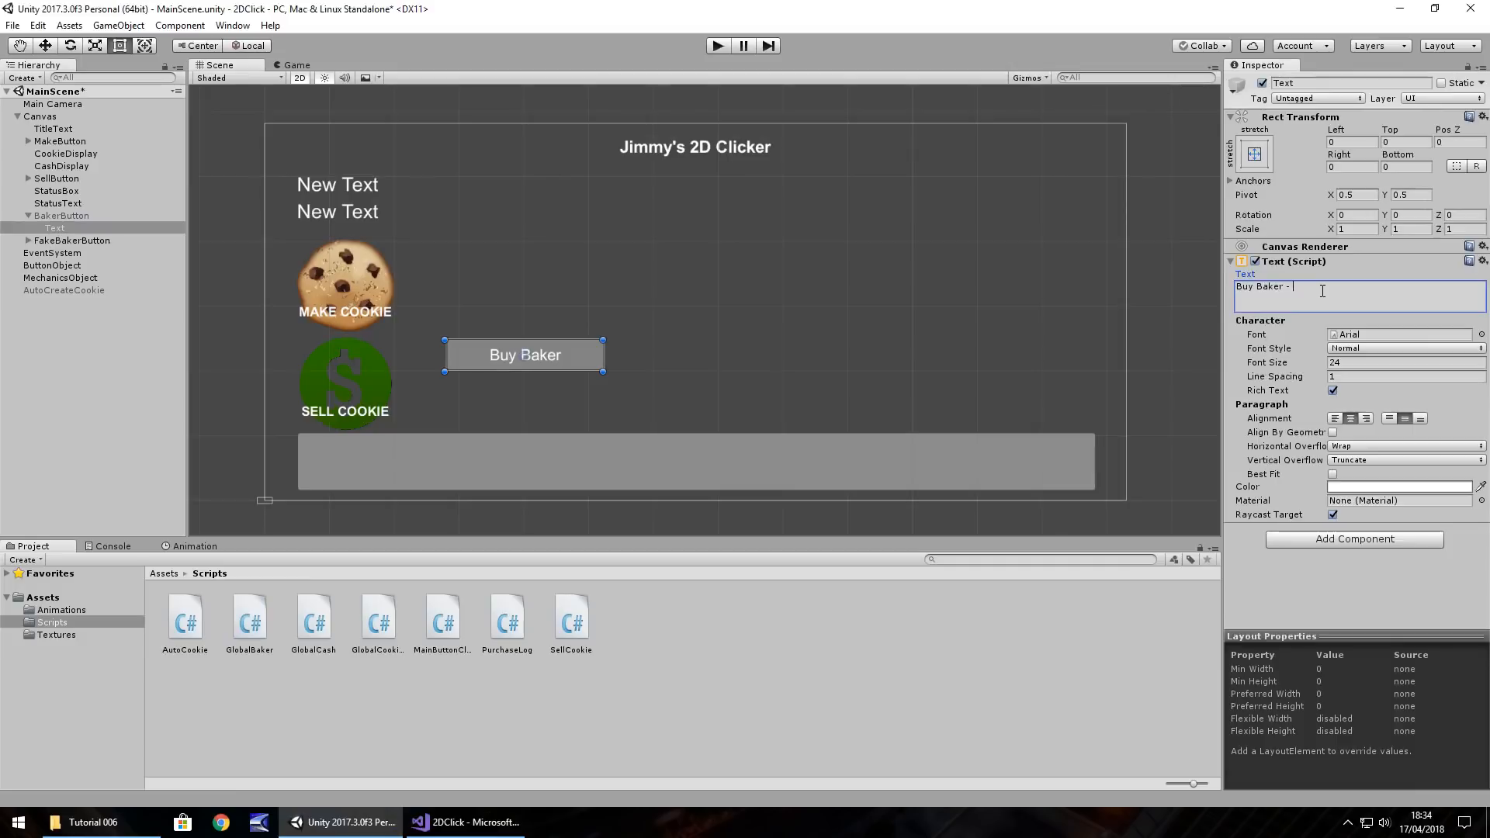
text($50)
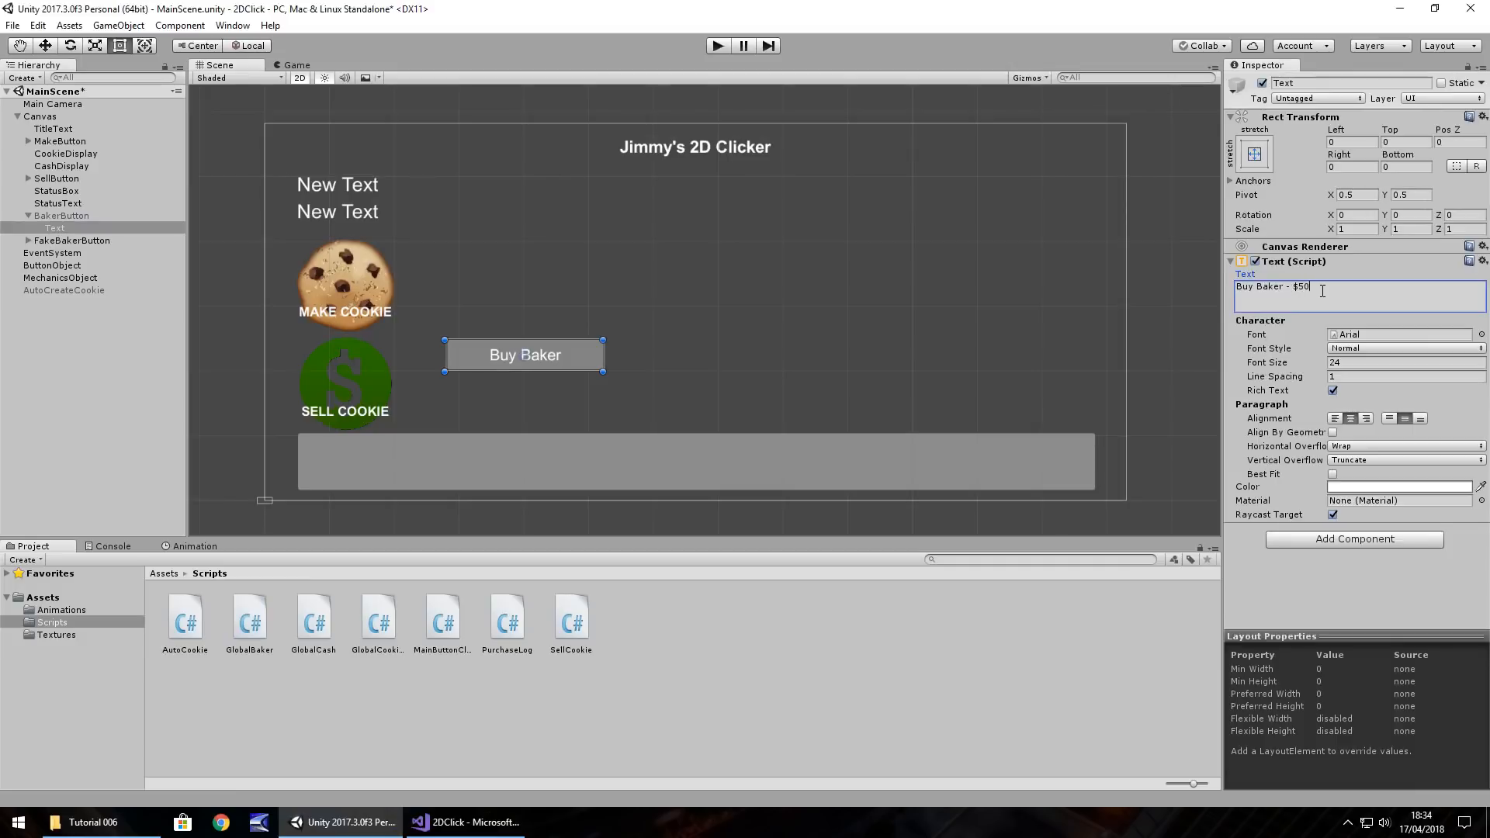
Label FakeBakerButton 'Buy Baker - $50' and return to the script
click(73, 239)
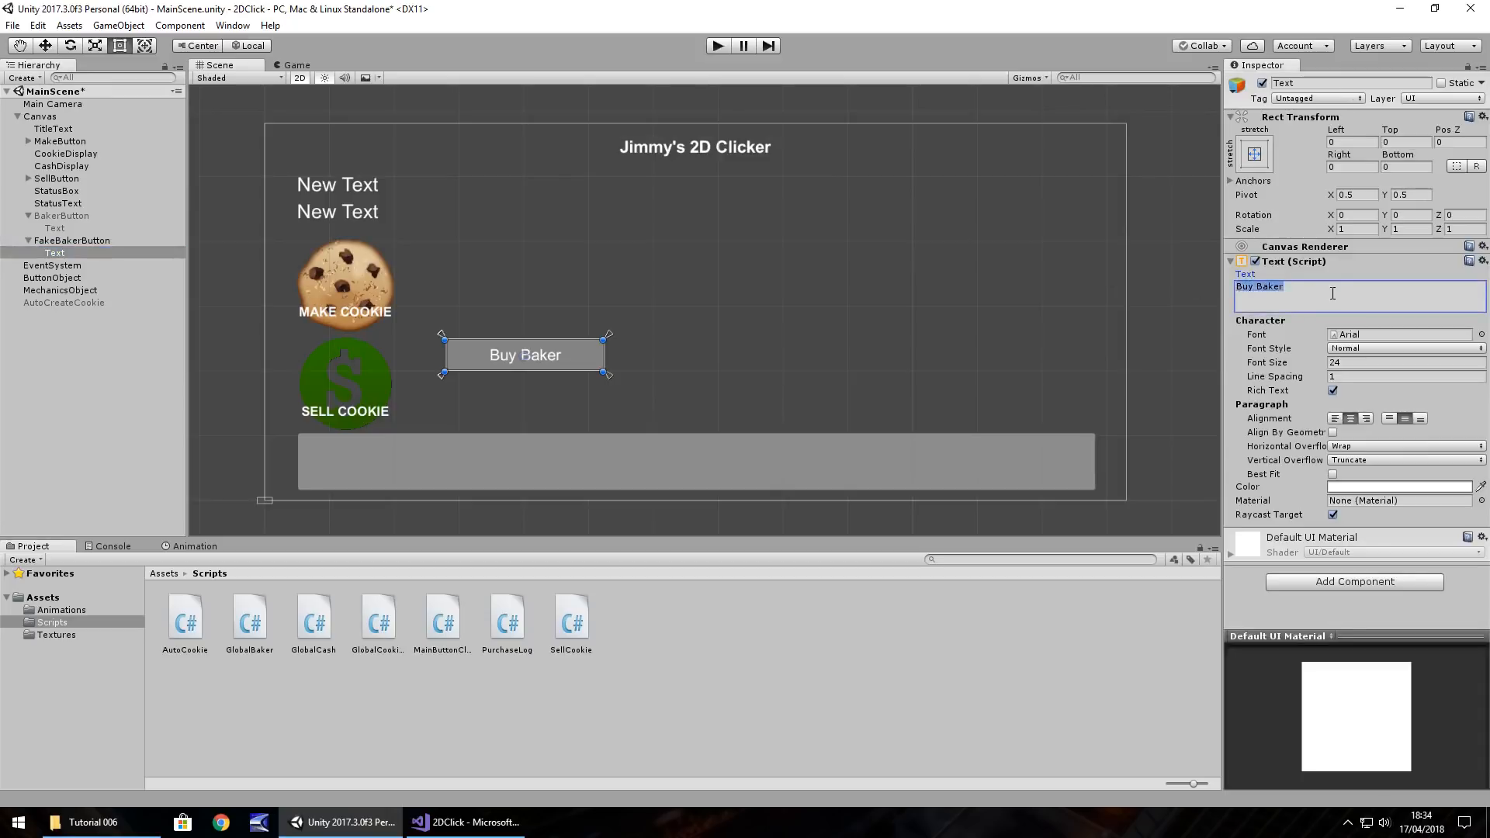
text(- $)
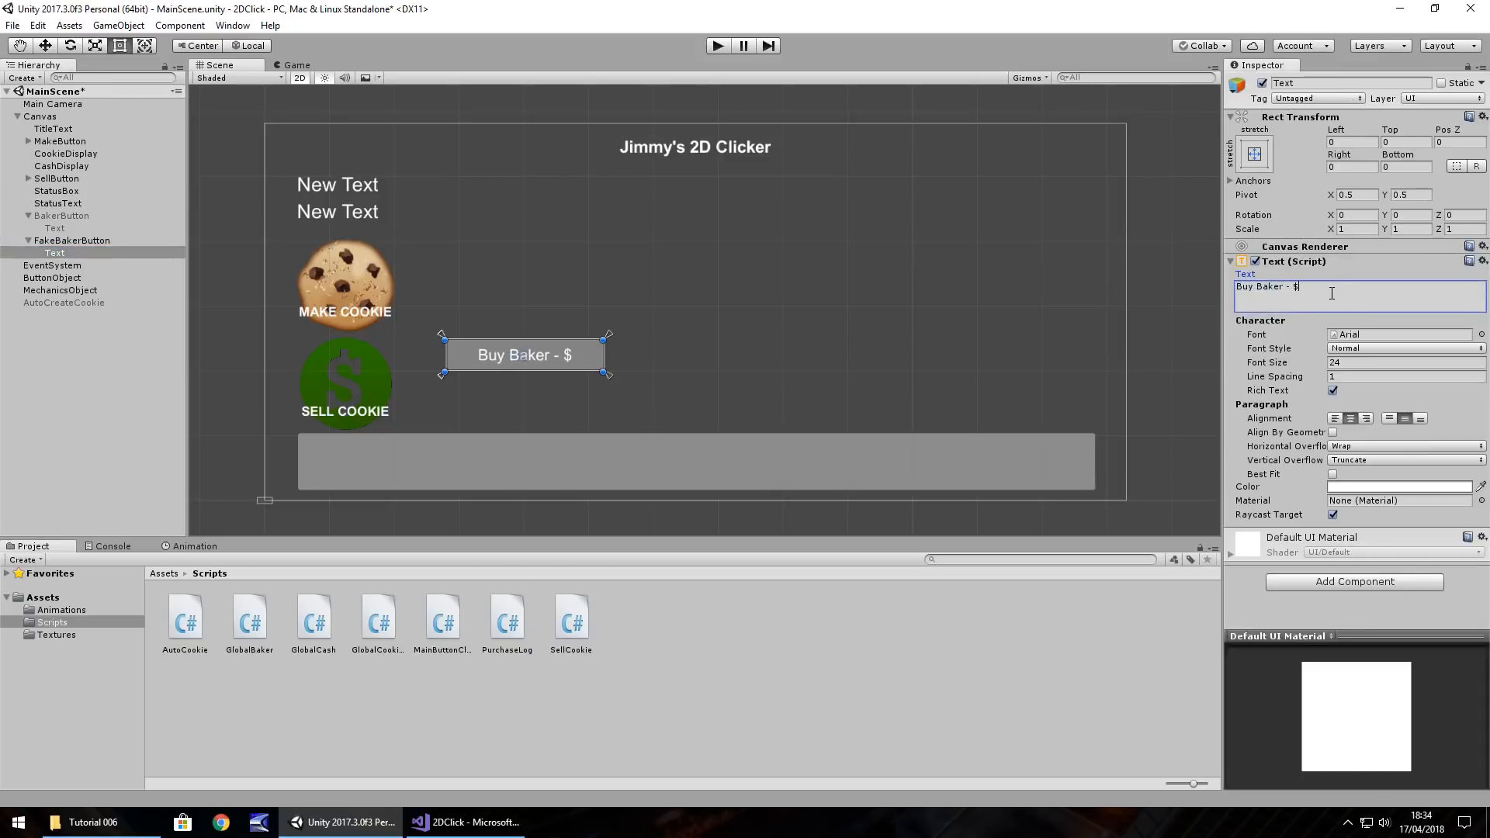
text(50)
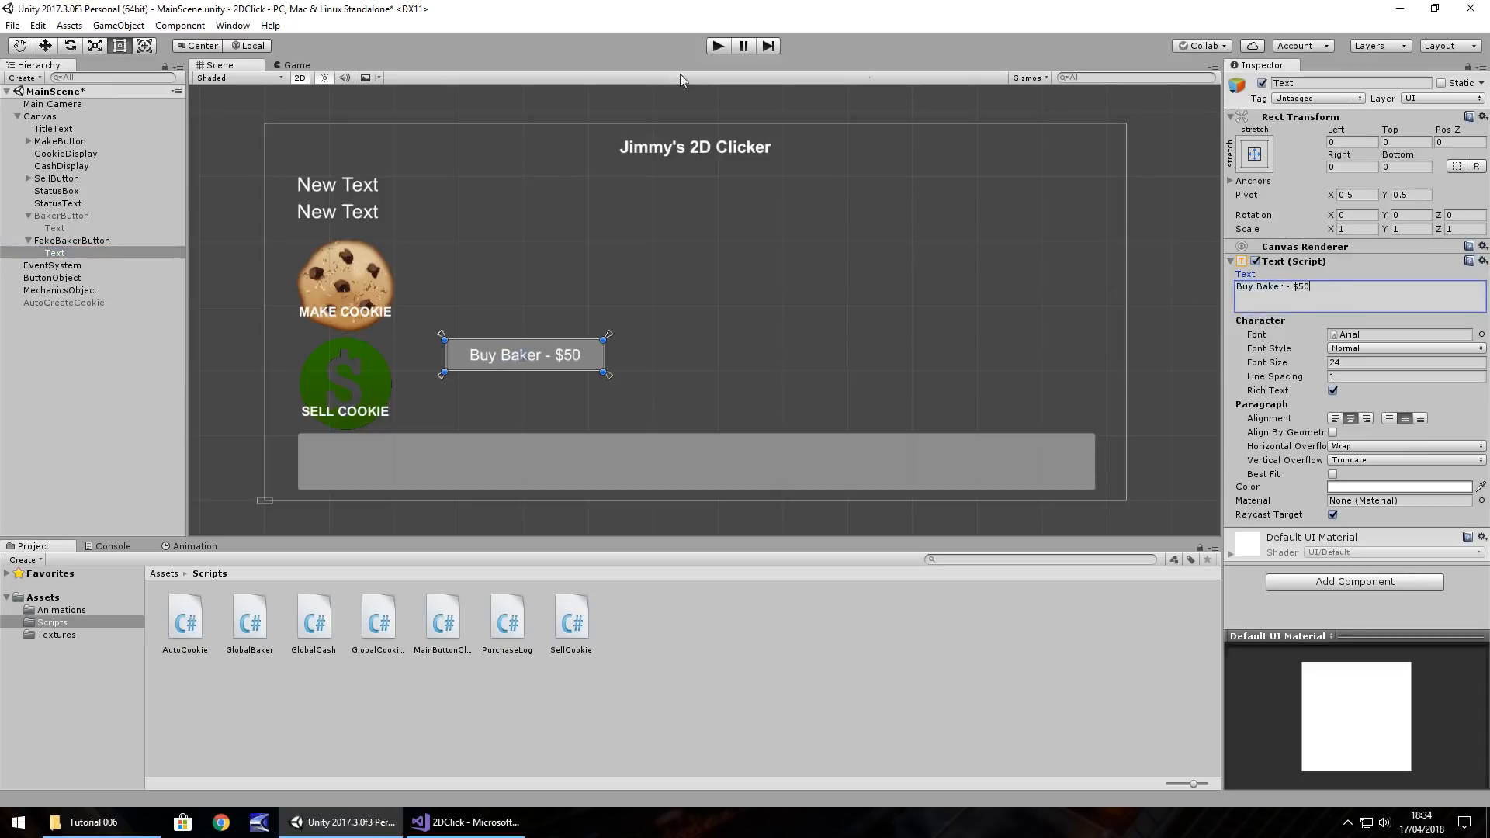
click(464, 823)
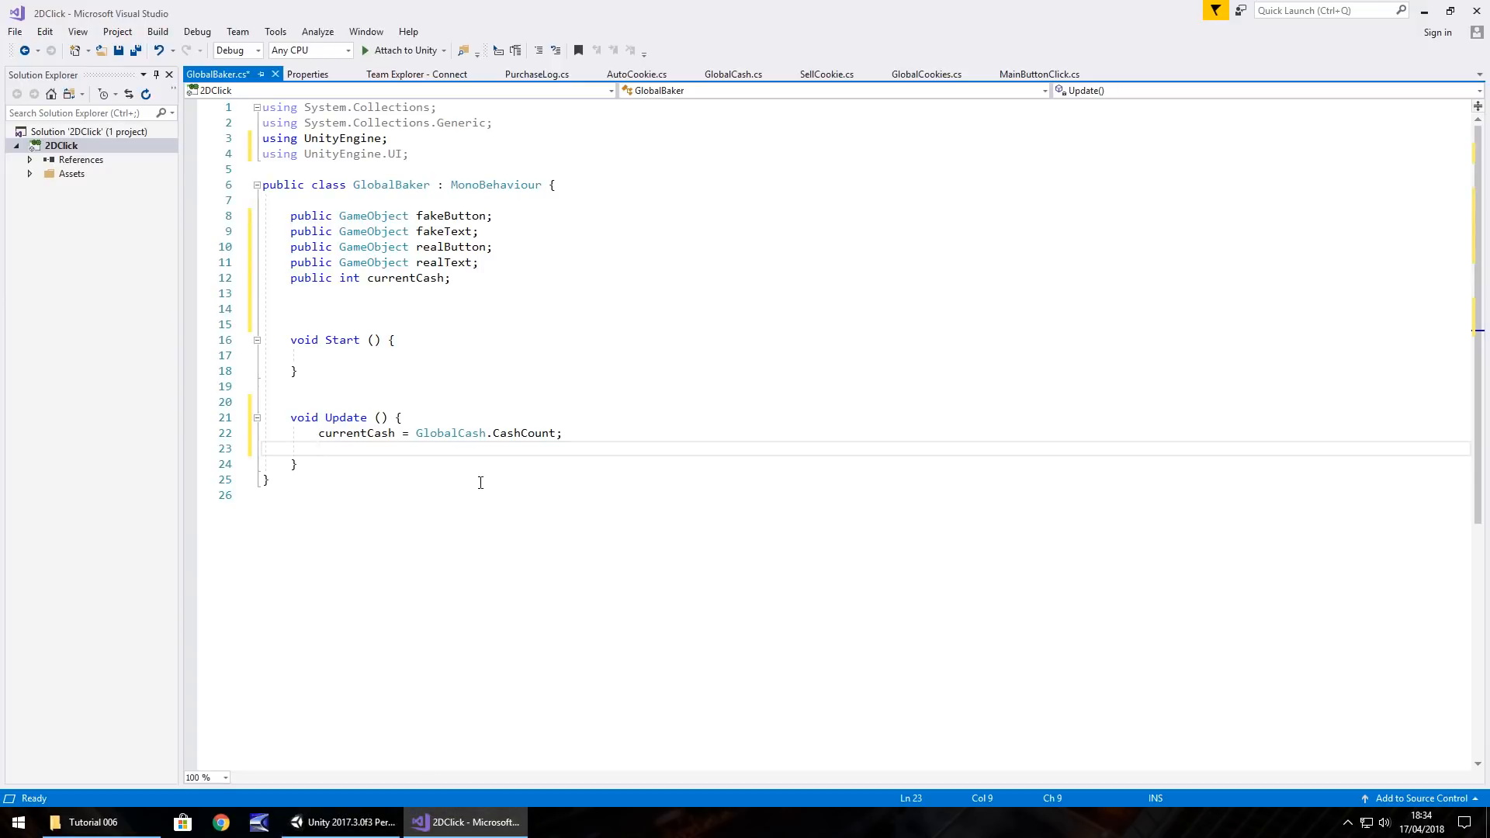
Add an if (currentCash >= 50) check in Update
text(i)
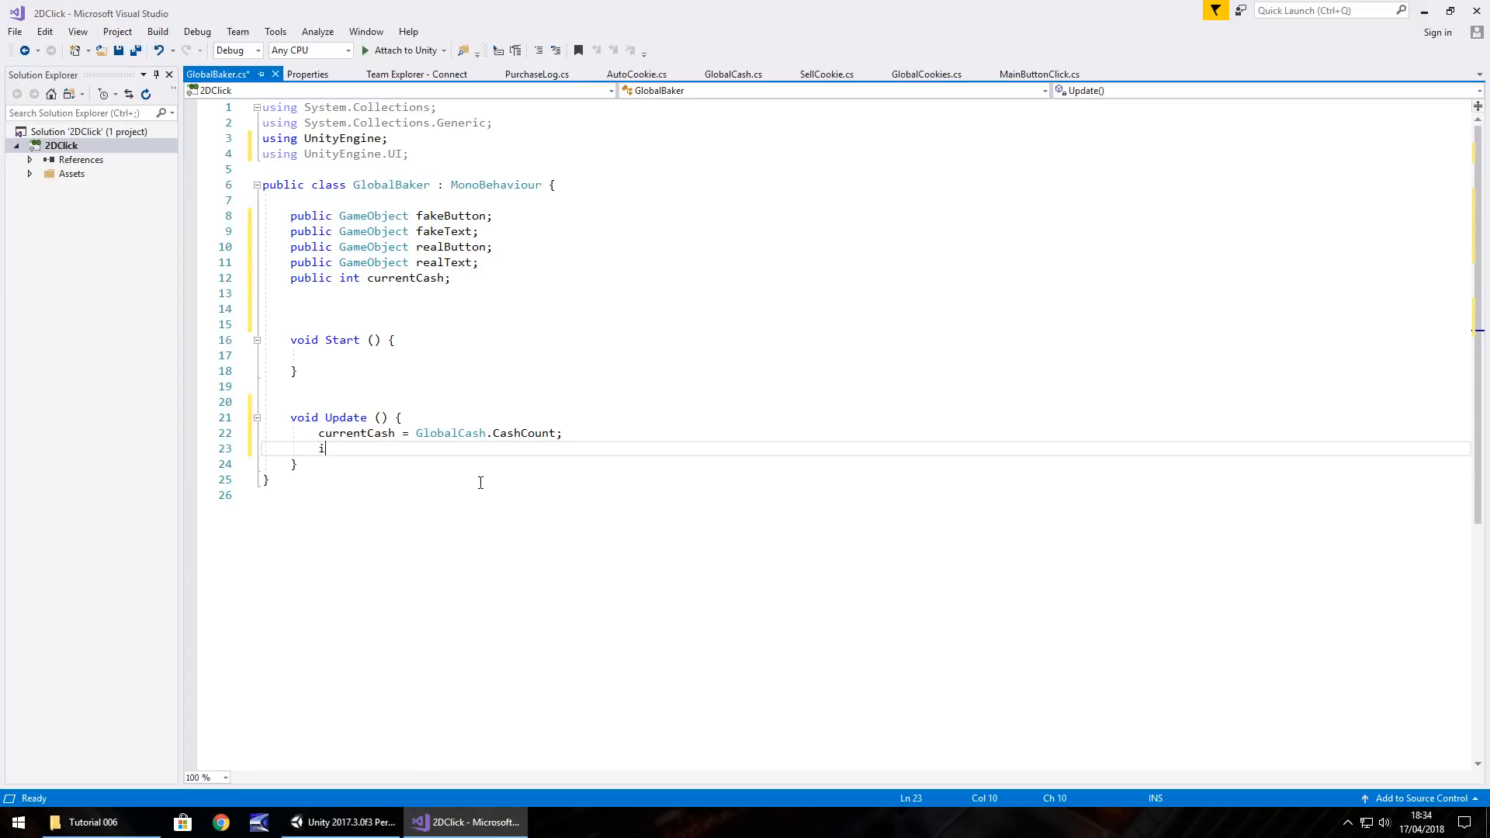
text(f (currentCash)
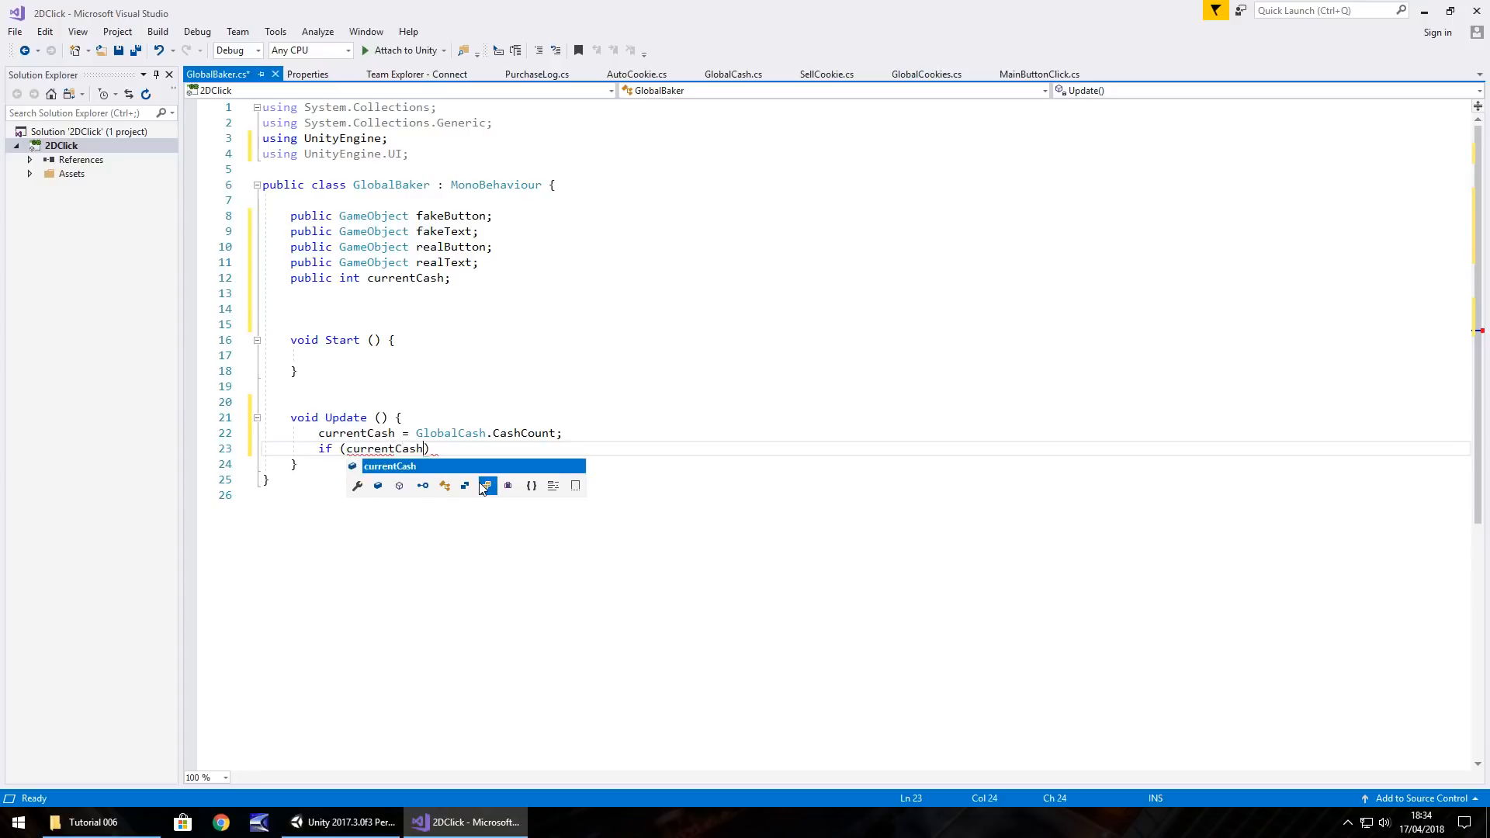
text(=)
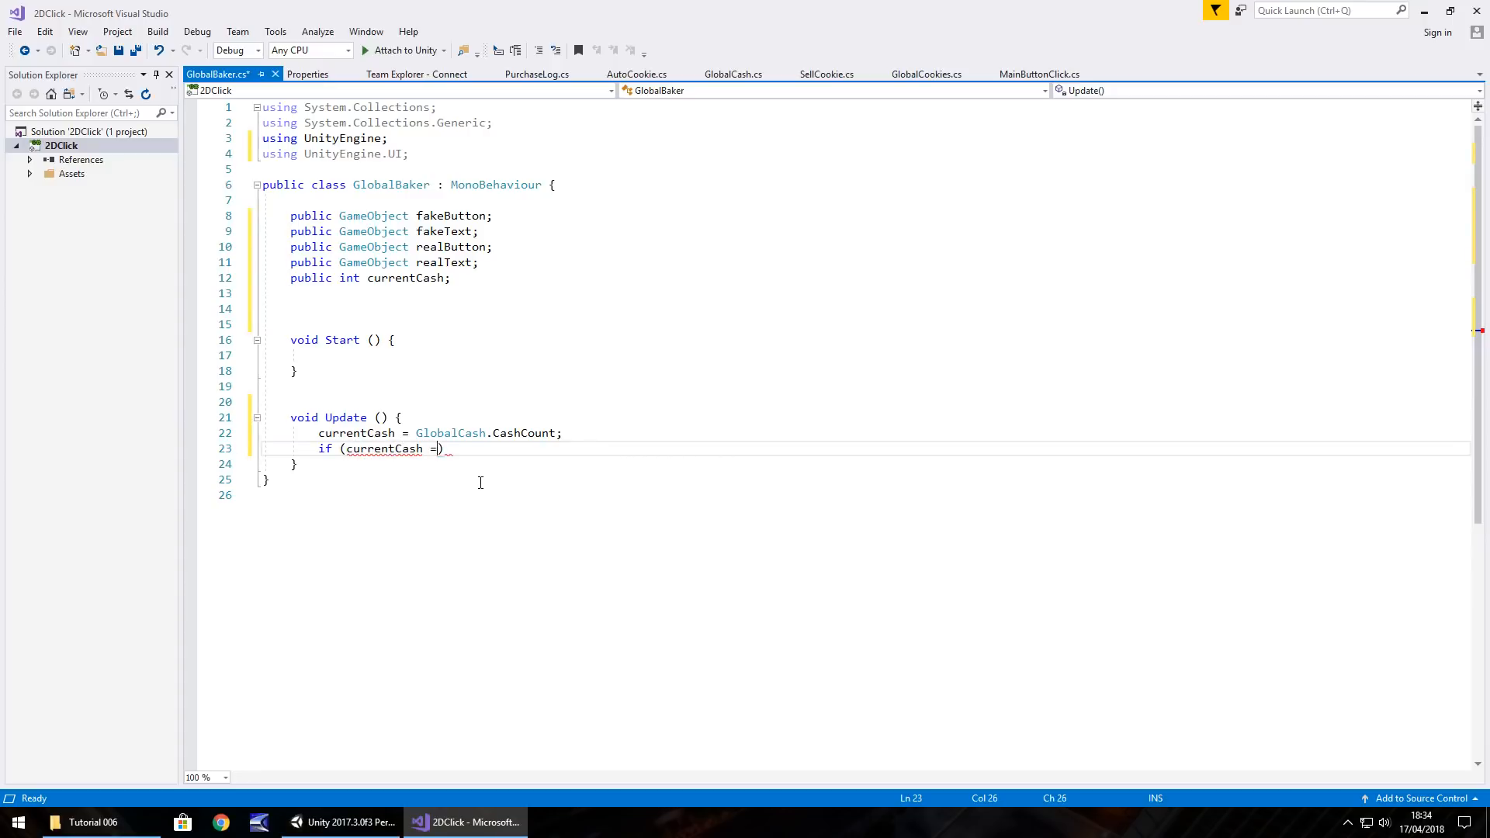
text(>)
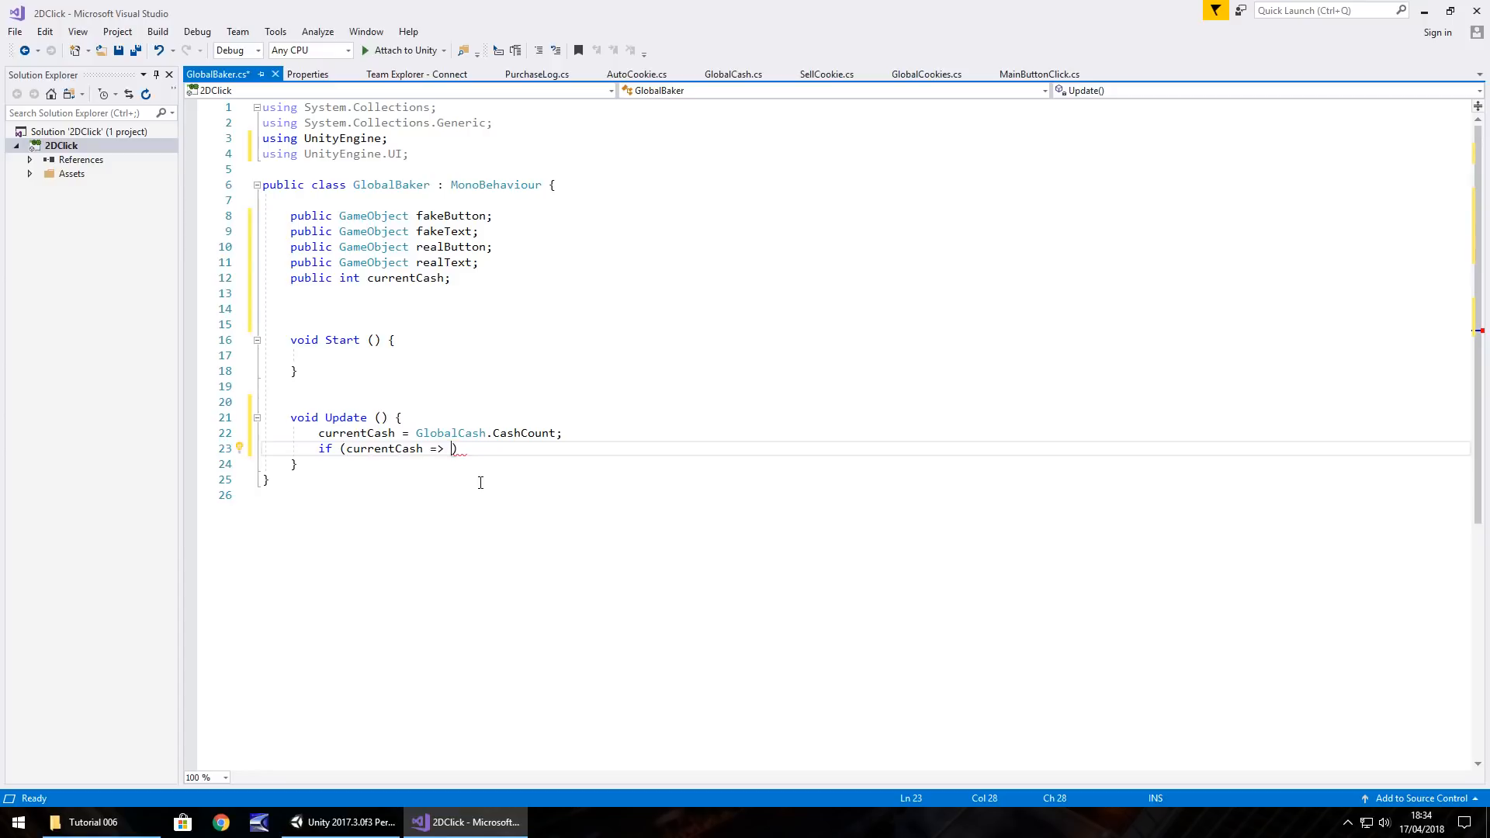
text(50)
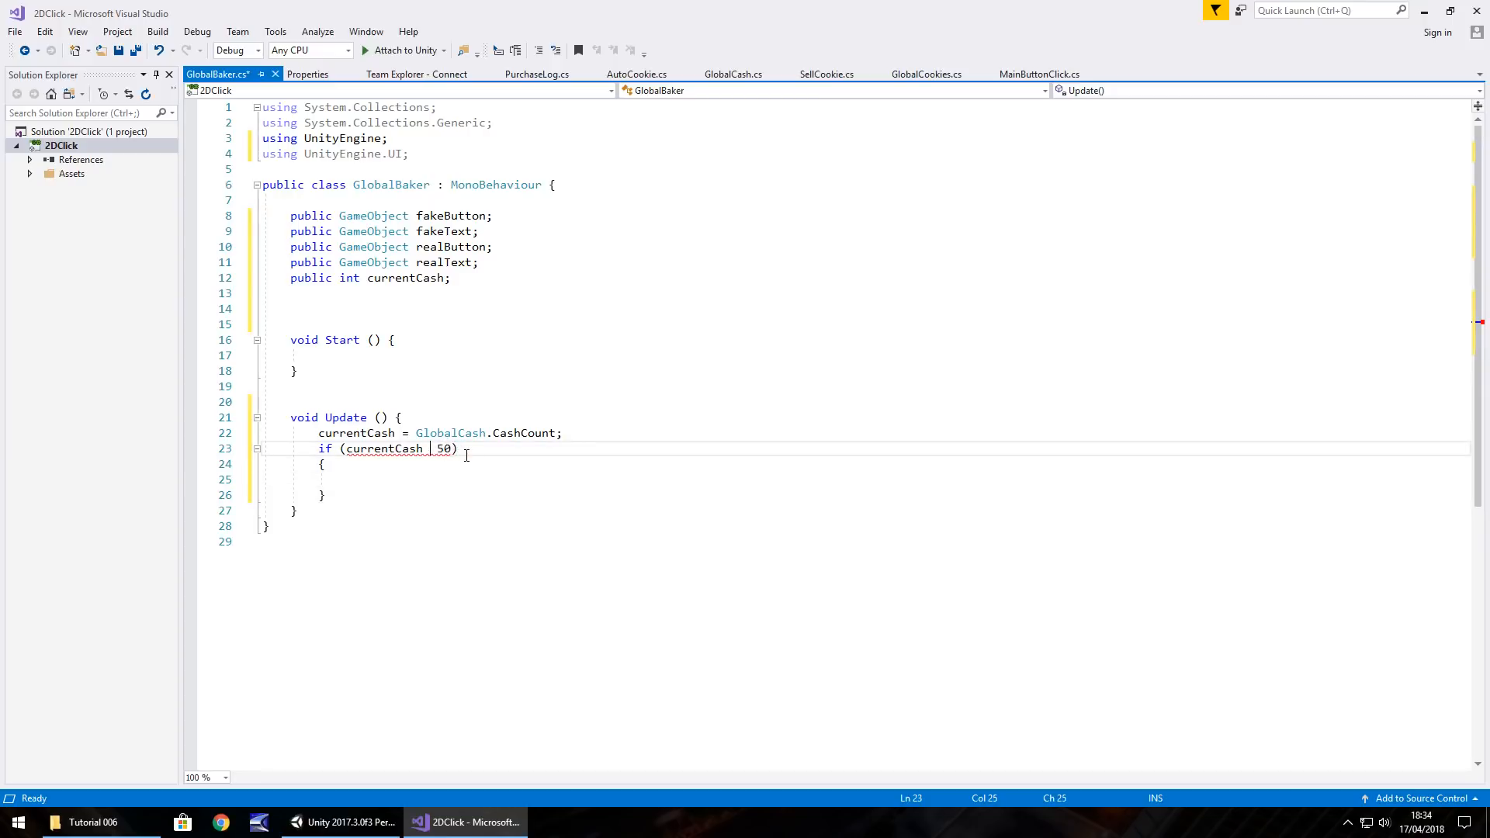
text(>=)
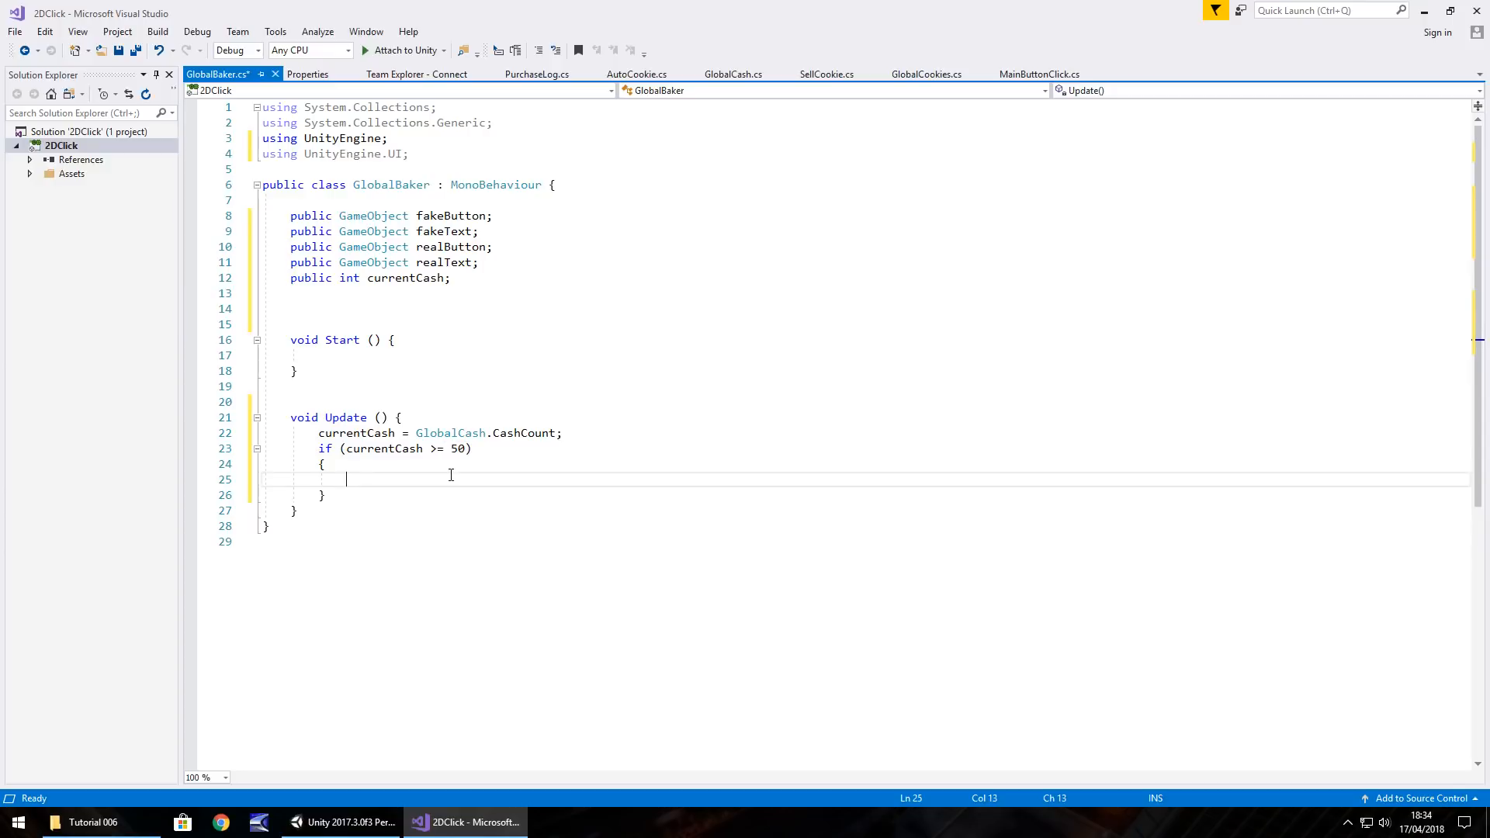
Inside it set fakeButton inactive and realButton active, then save the script
text(fakeButton)
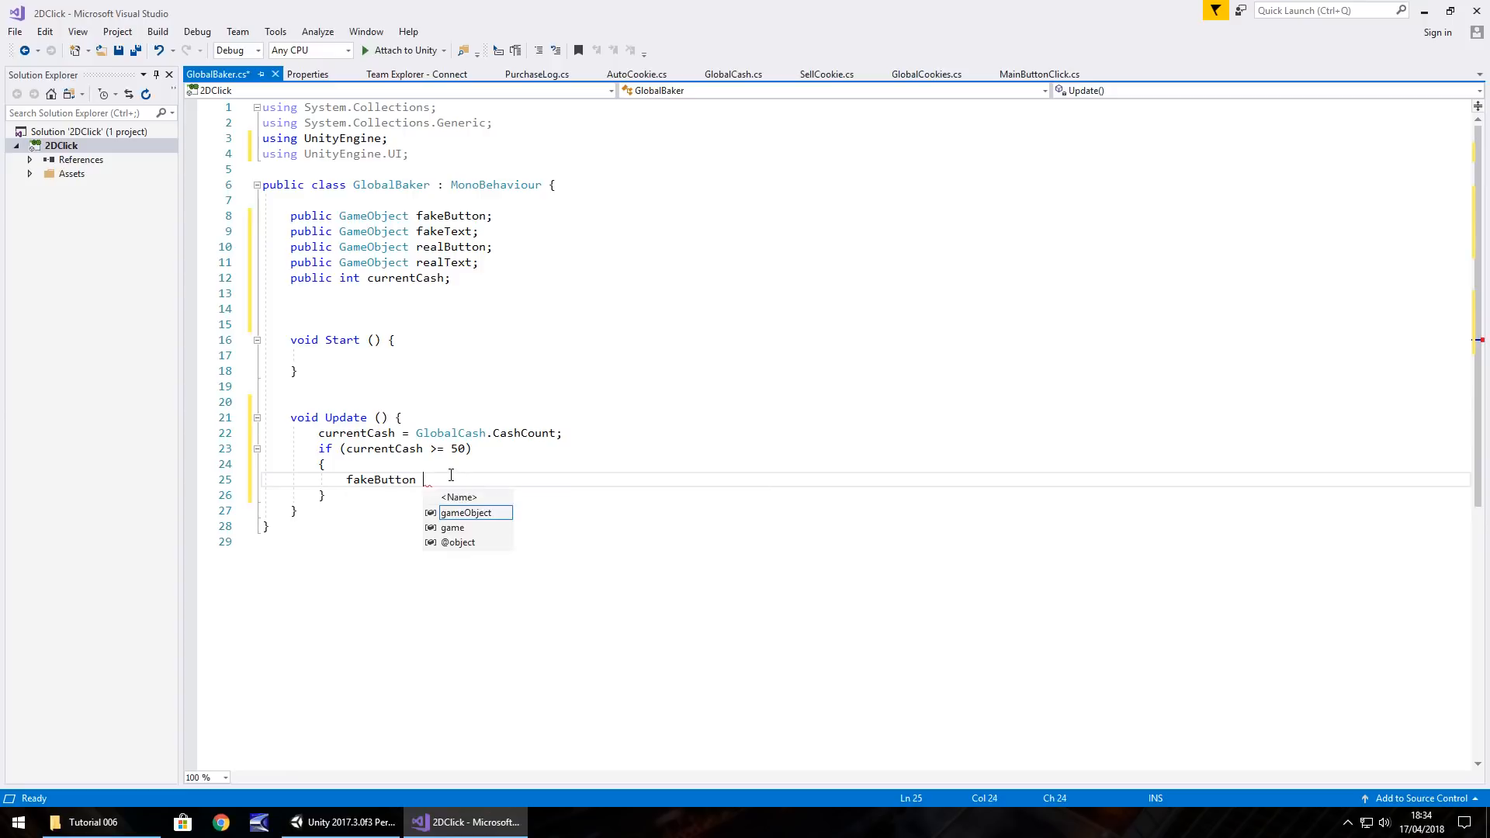
text(.SetActive)
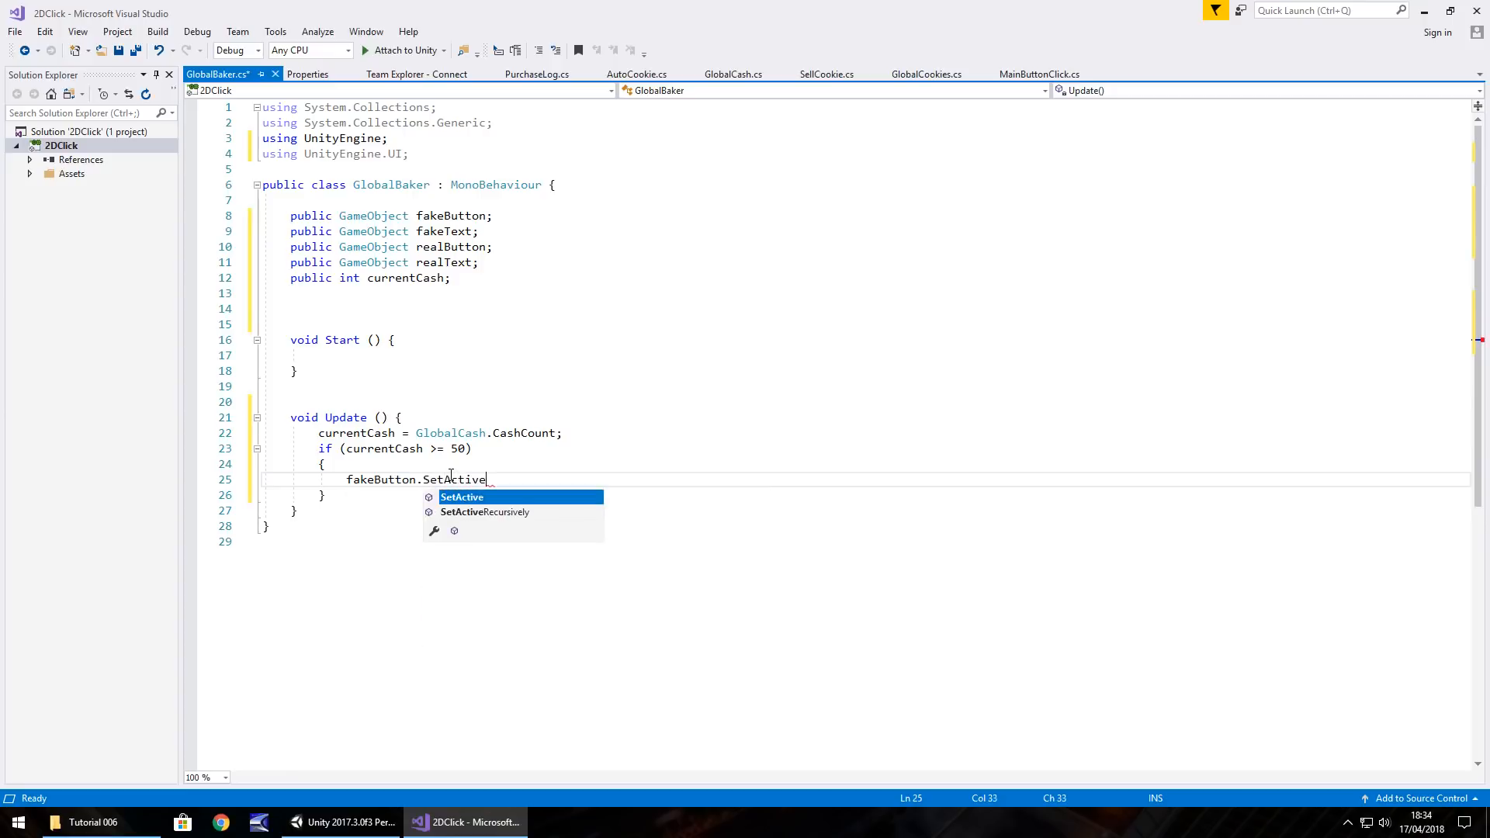
text((false);)
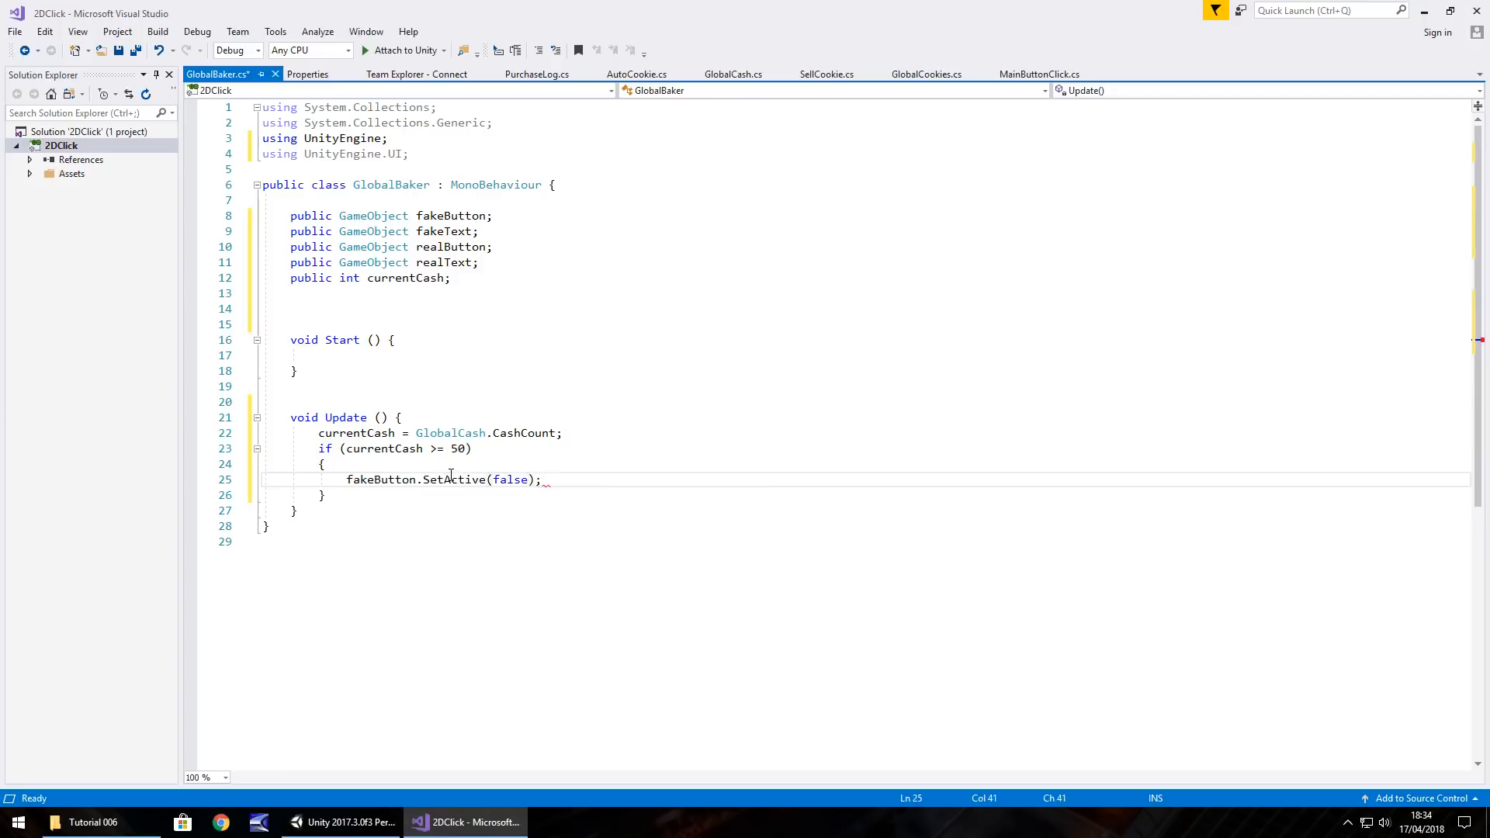
key(enter)
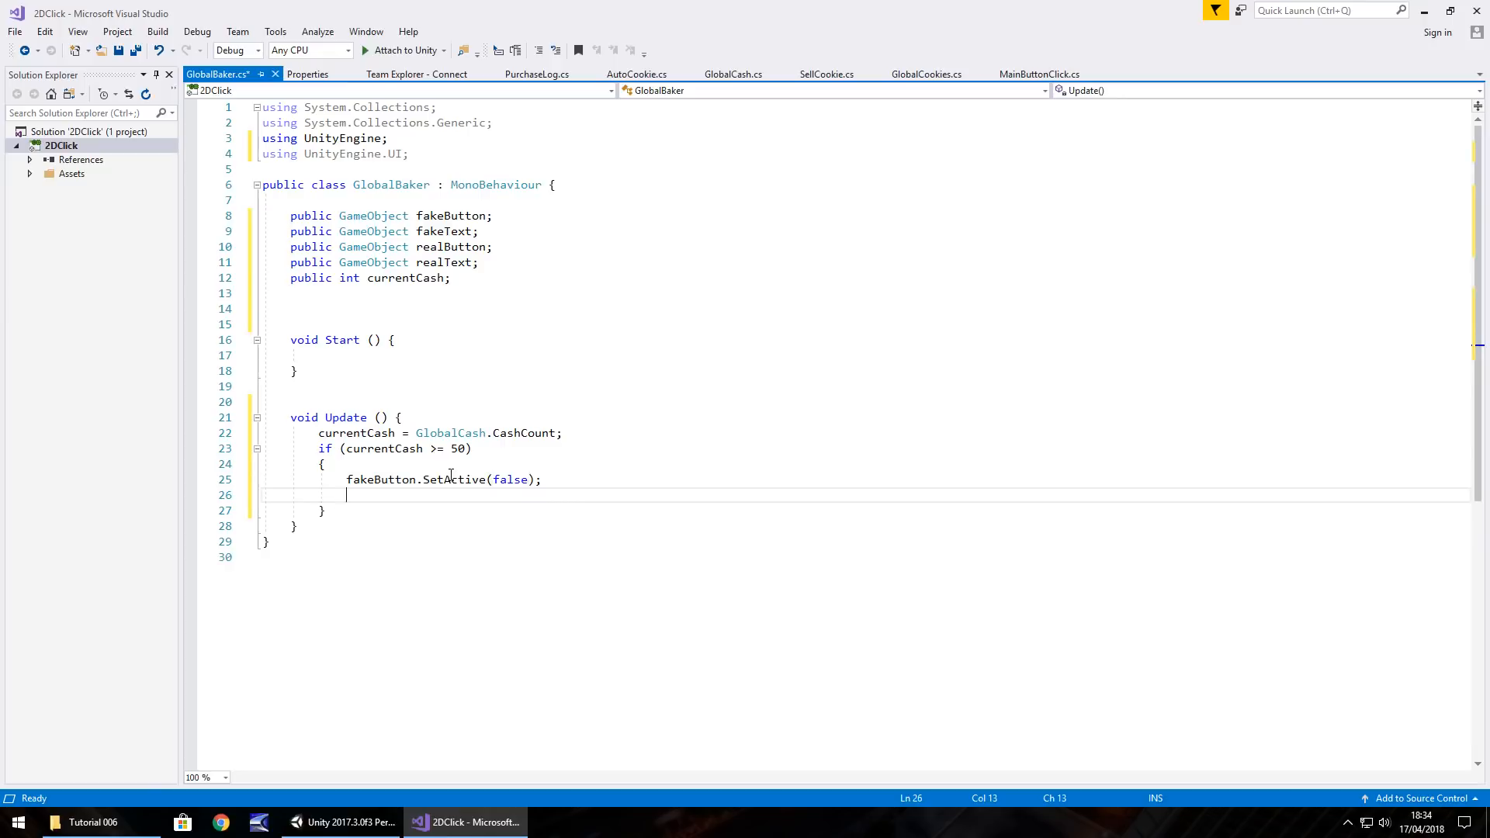
text(rtea)
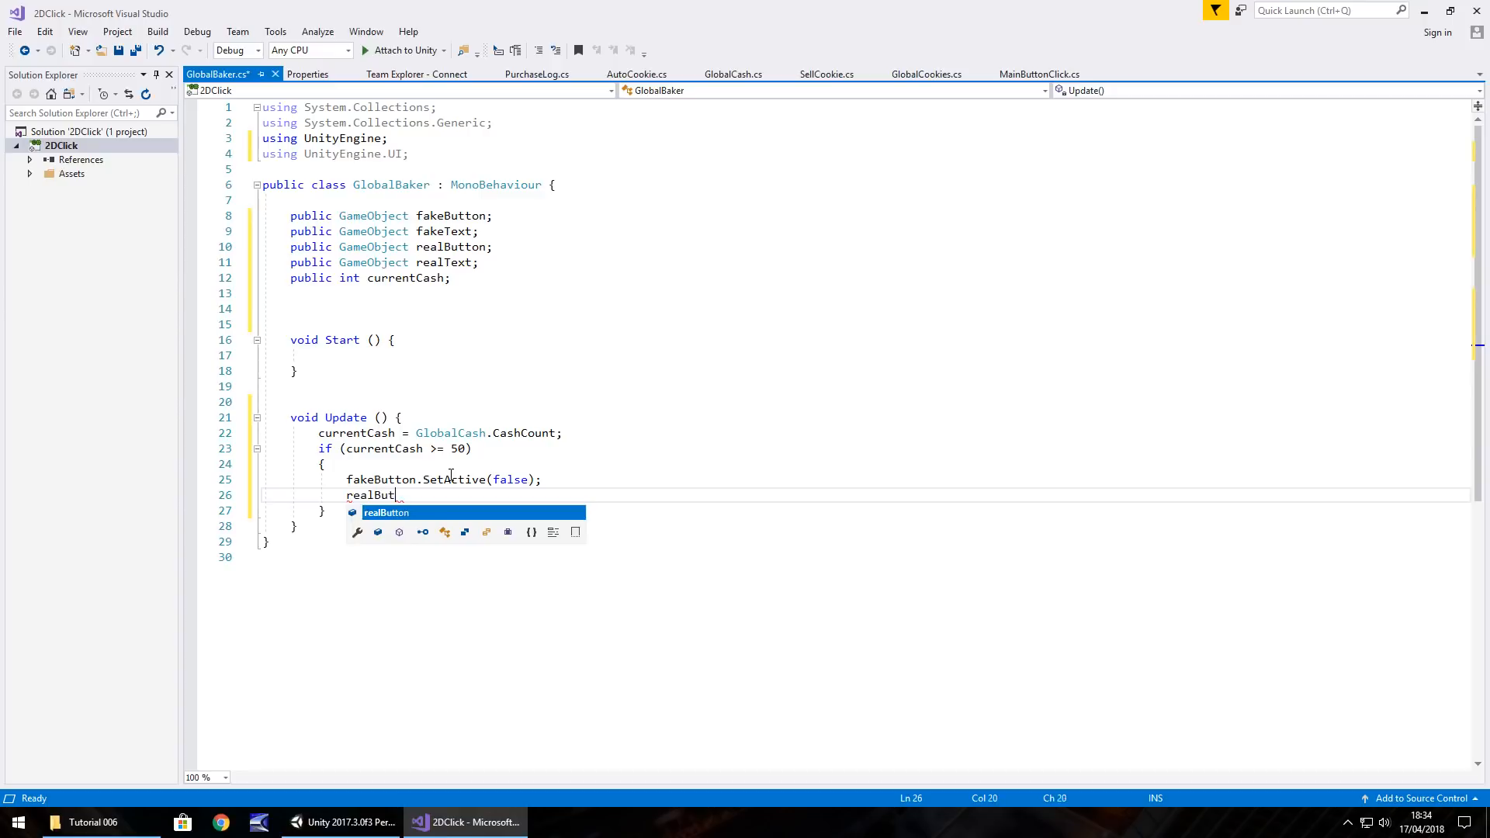
text(ton.SetActive(true)
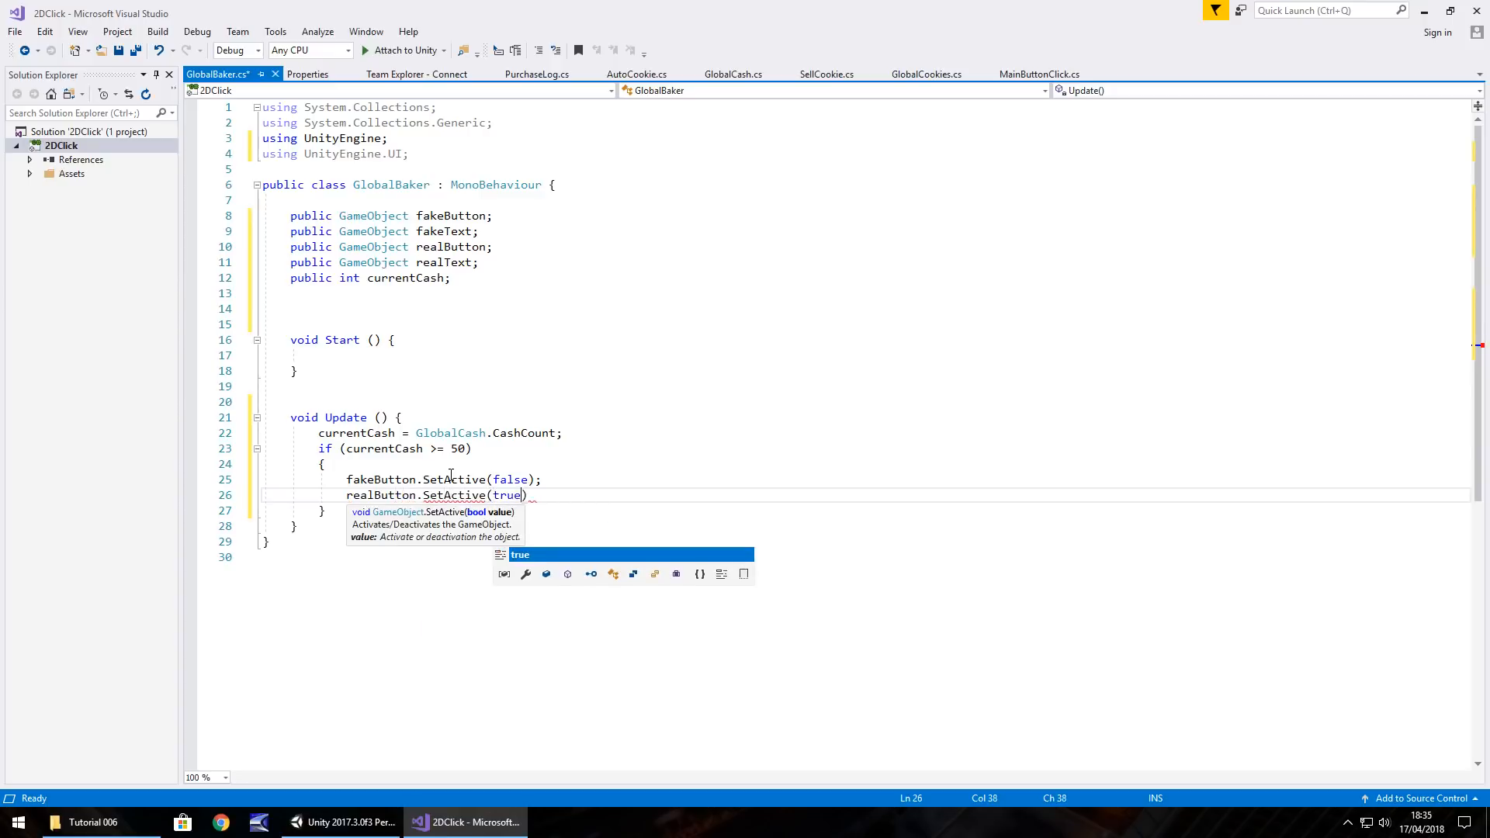
text(;)
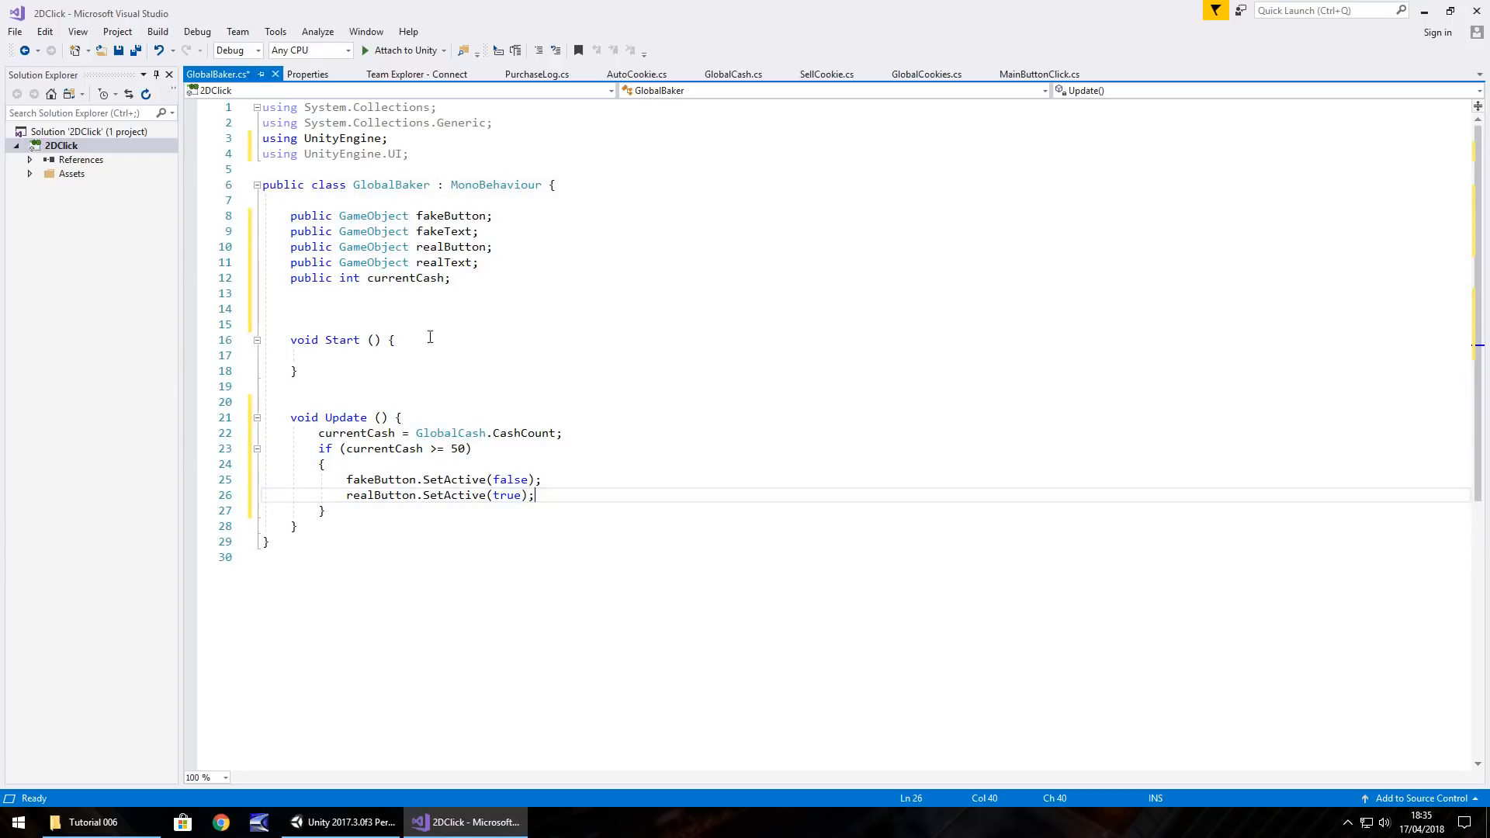
mouse_move(430, 358)
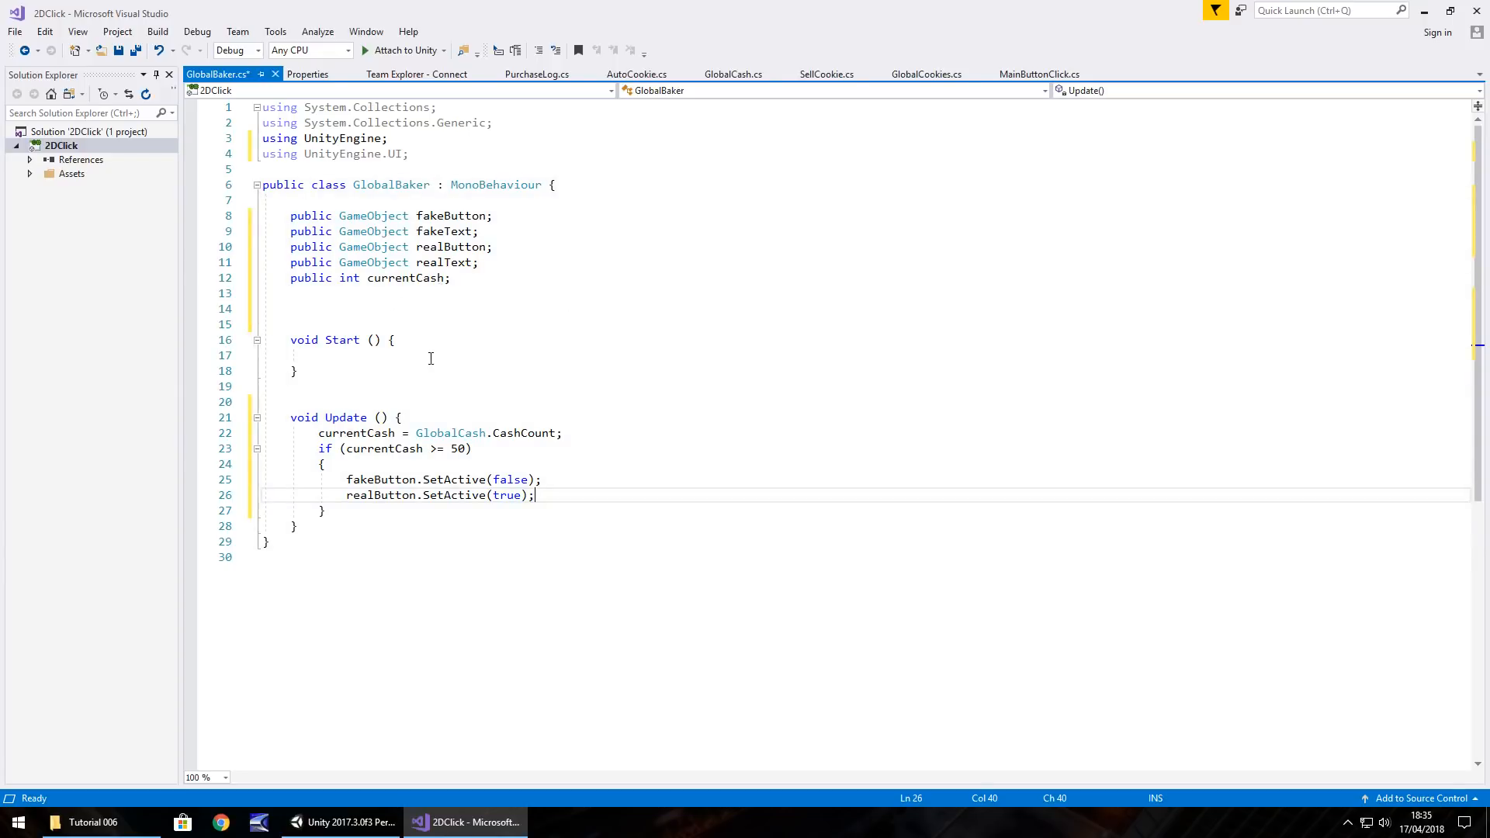
key(ctrl+s)
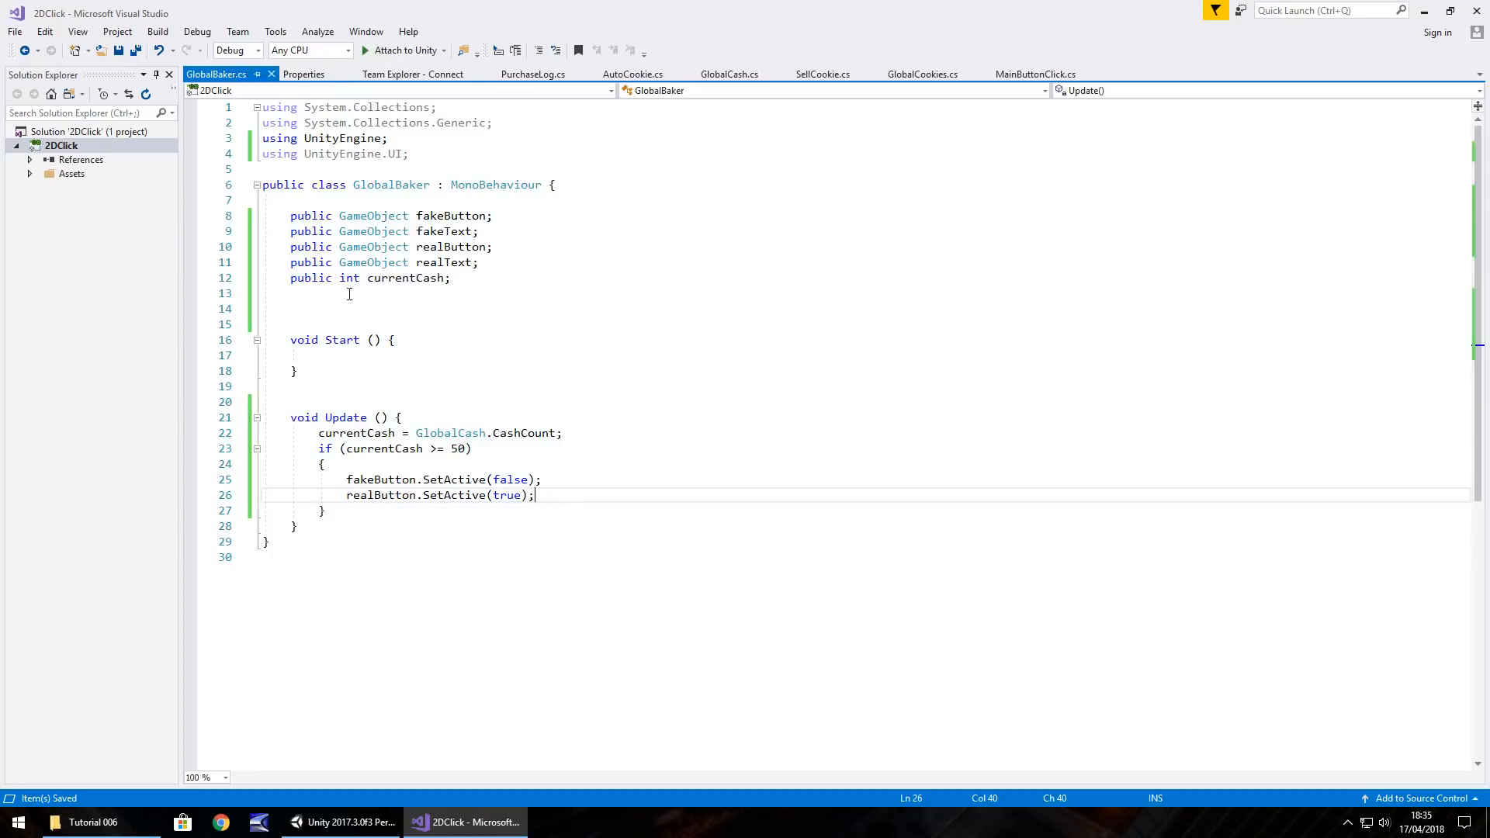
Put GlobalBaker on MechanicsObject and assign FakeBakerButton, BakerButton and their Texts to its fields
click(340, 823)
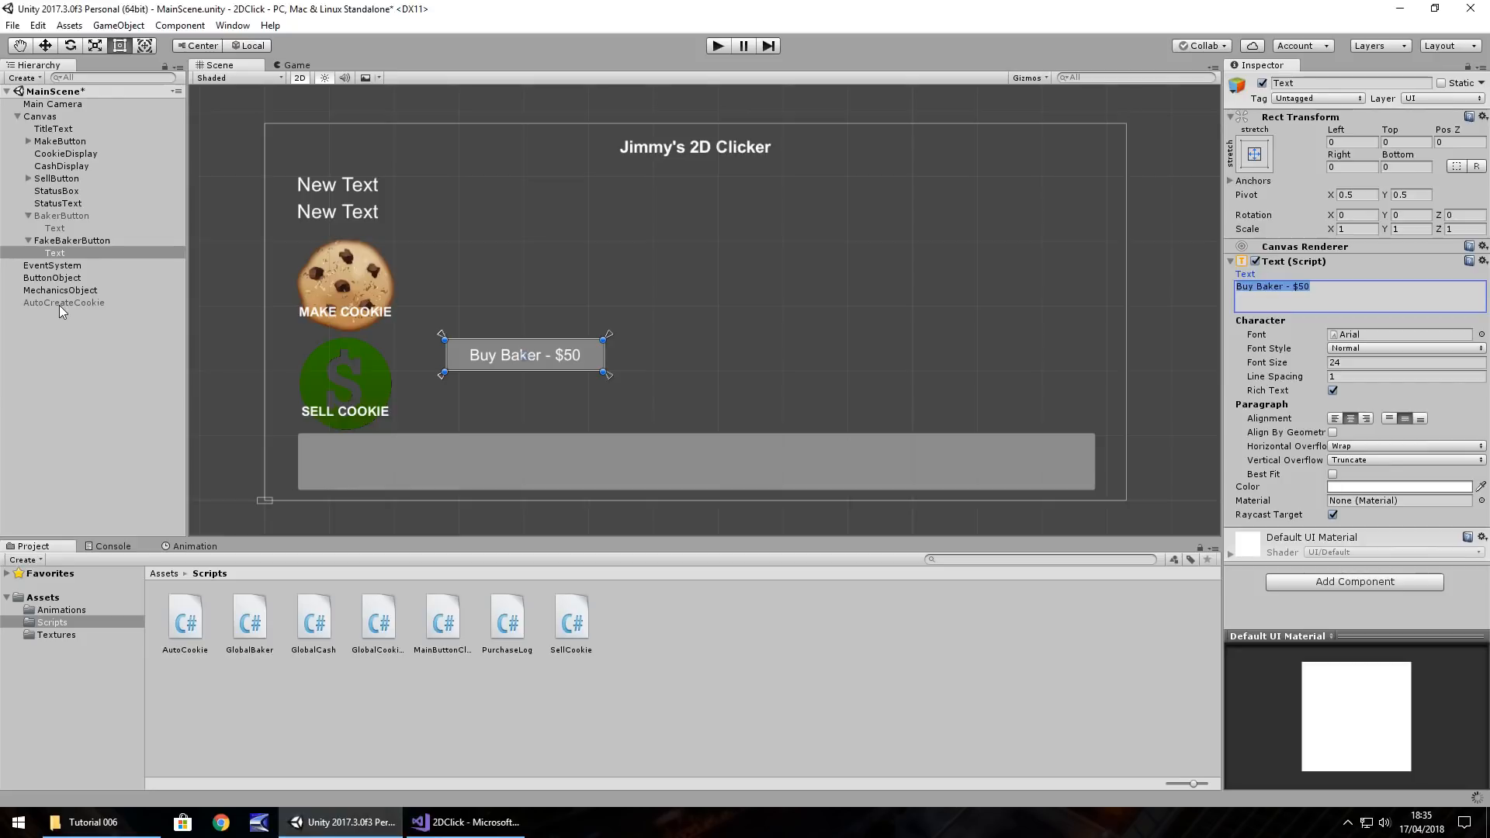
click(64, 302)
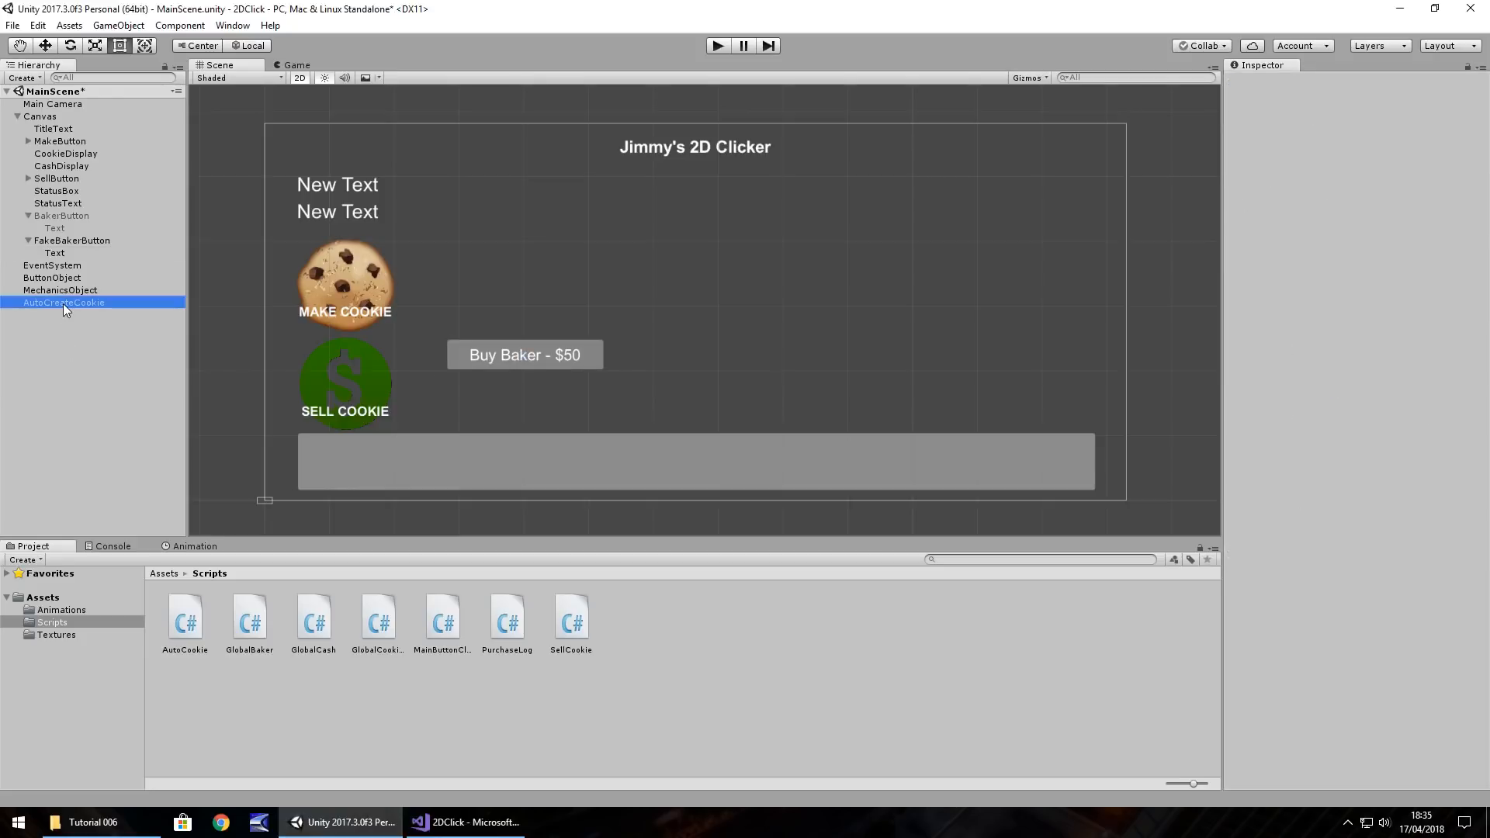
click(64, 303)
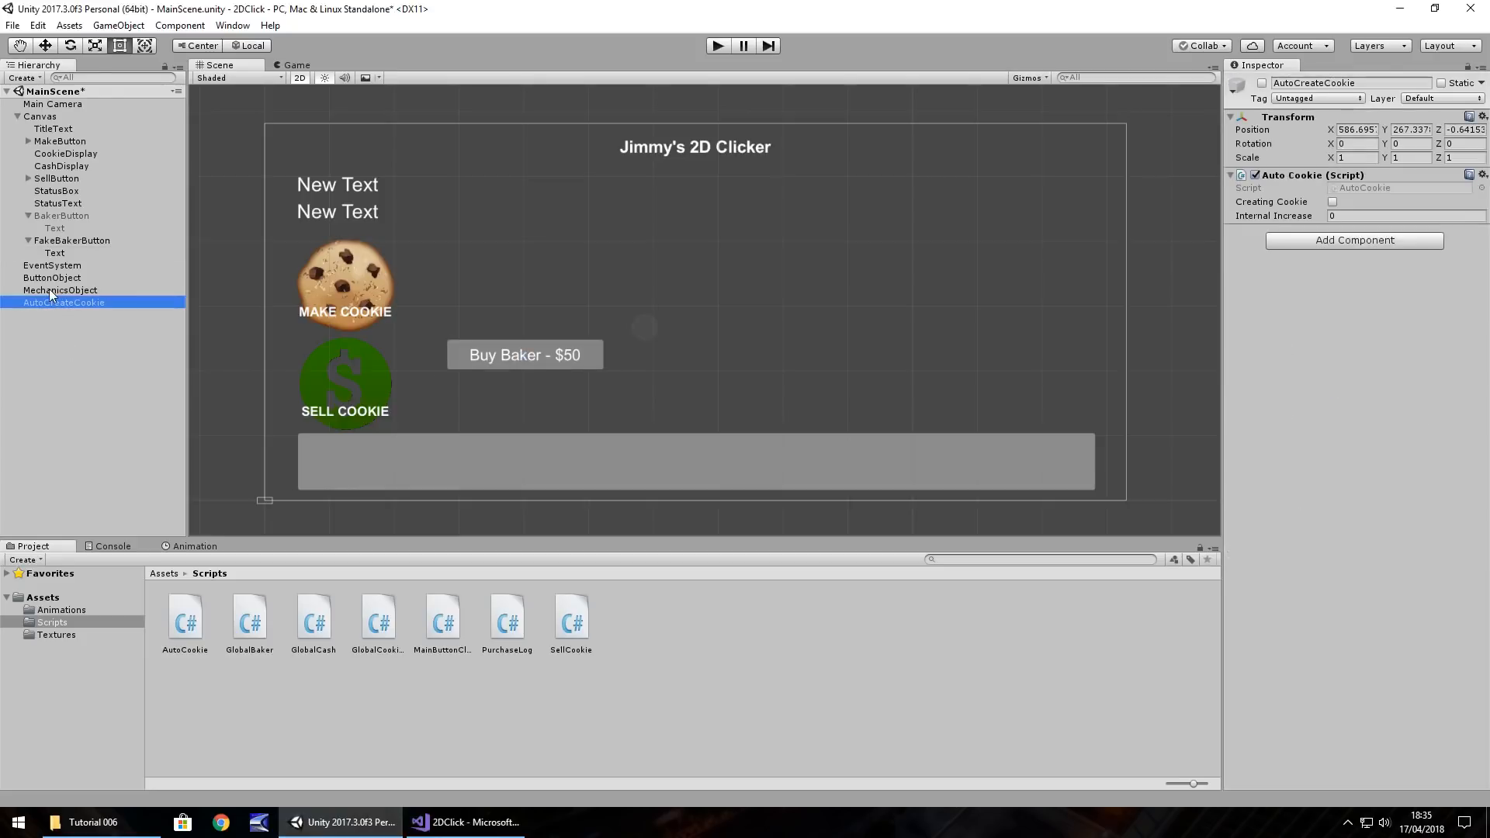
click(61, 290)
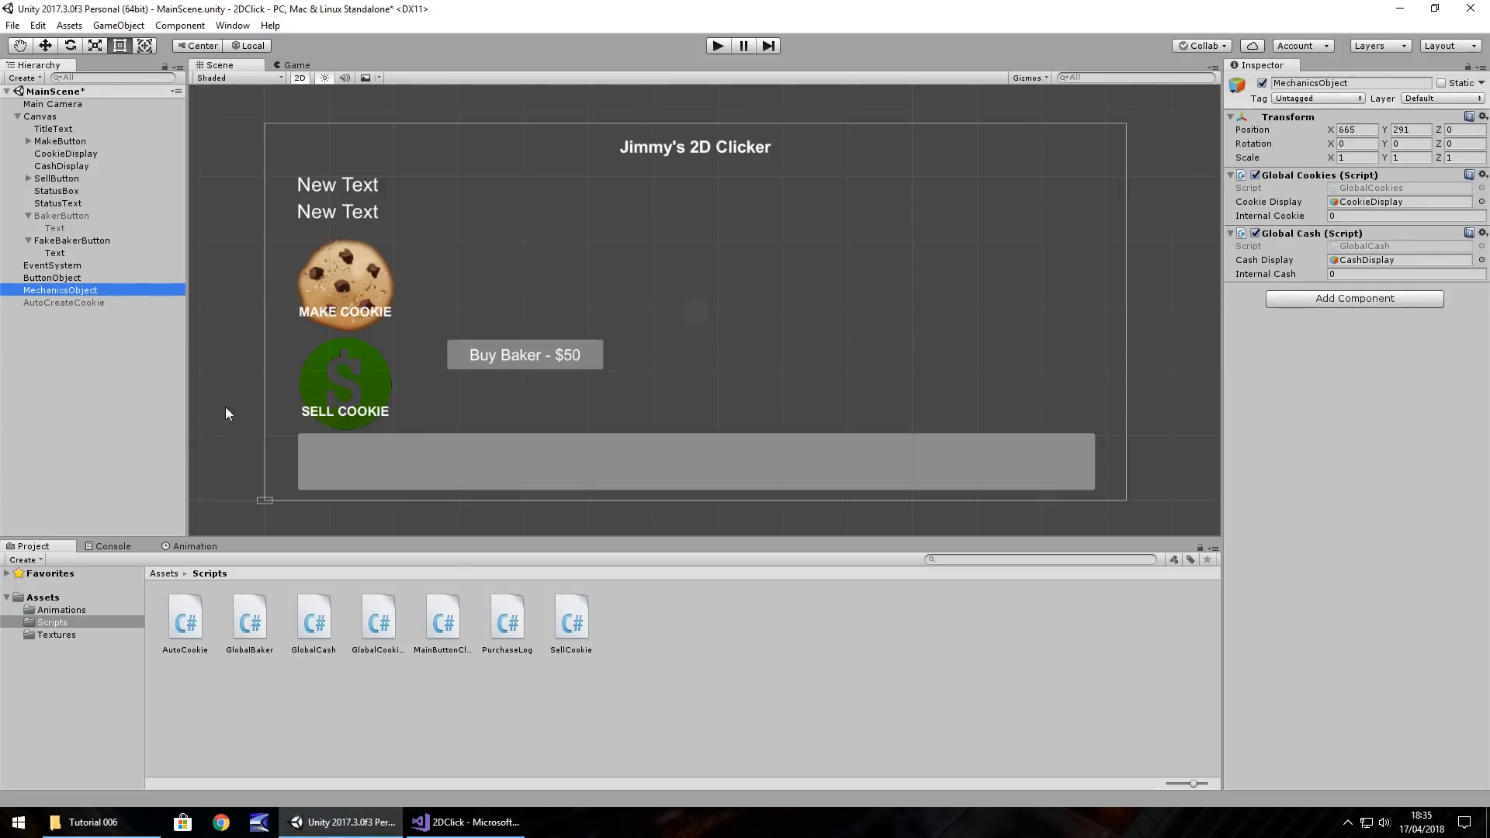
click(248, 618)
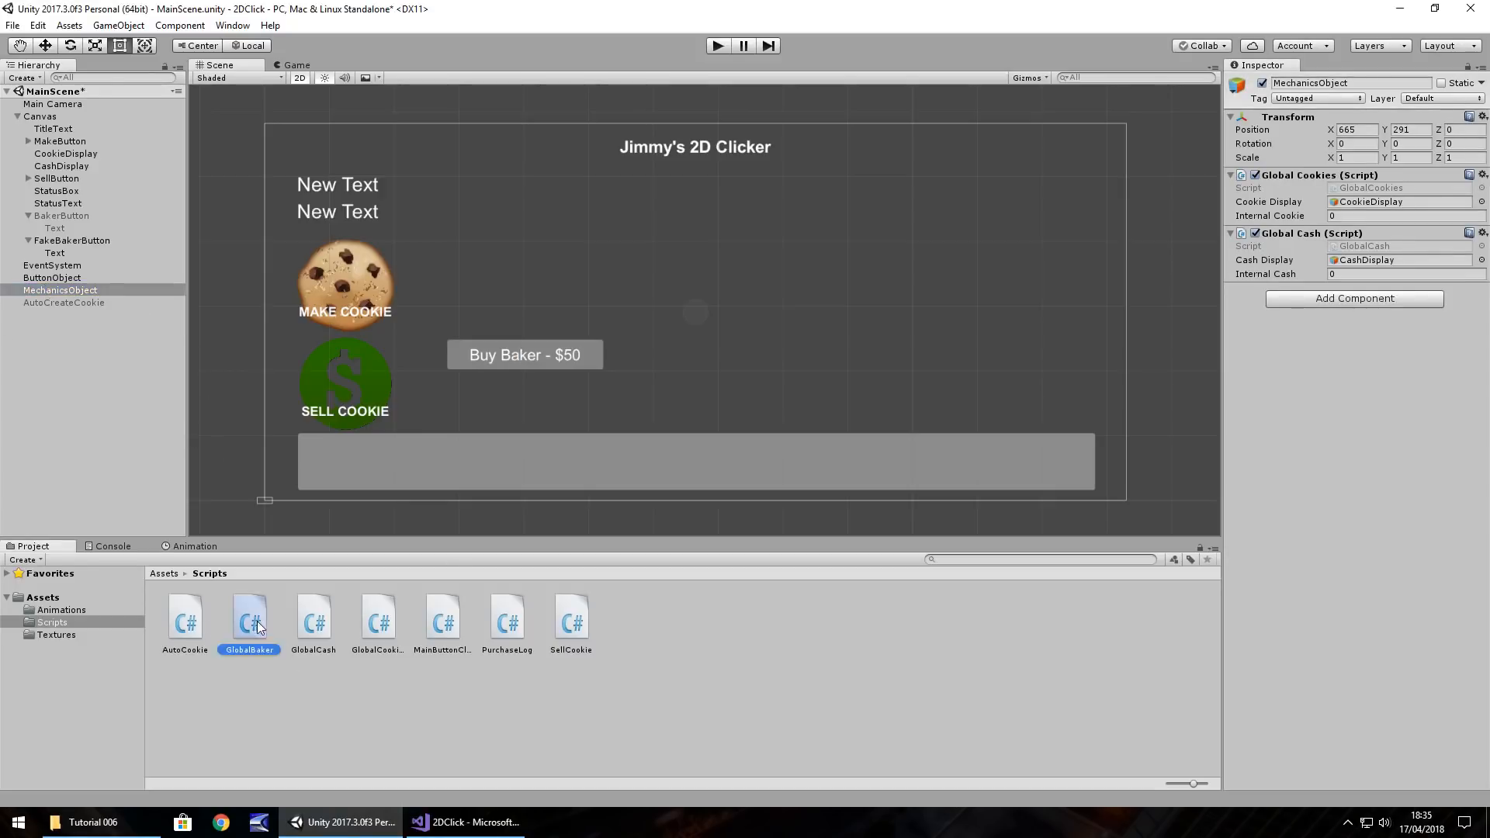
click(61, 291)
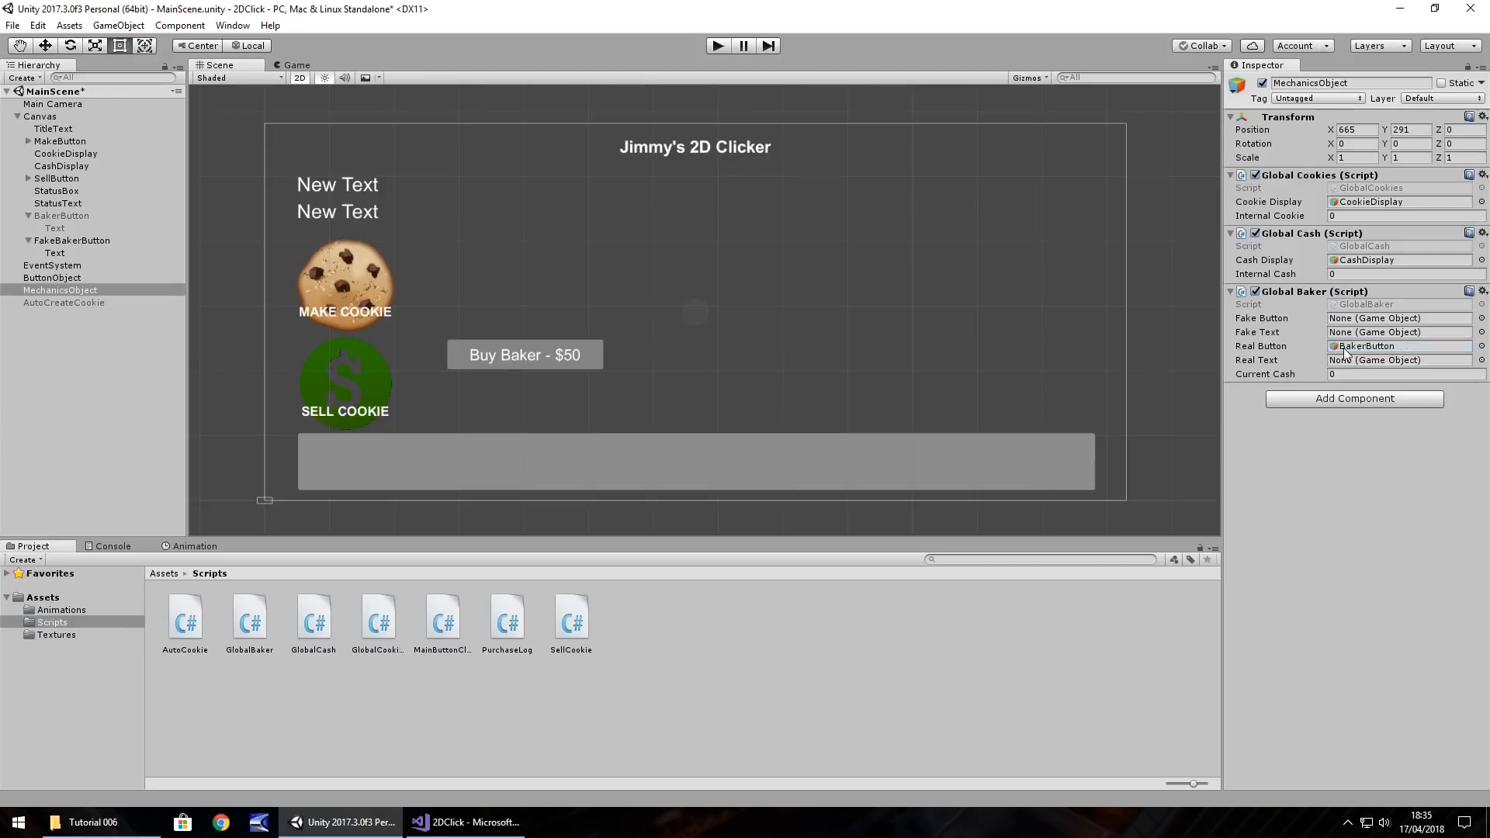
click(1397, 358)
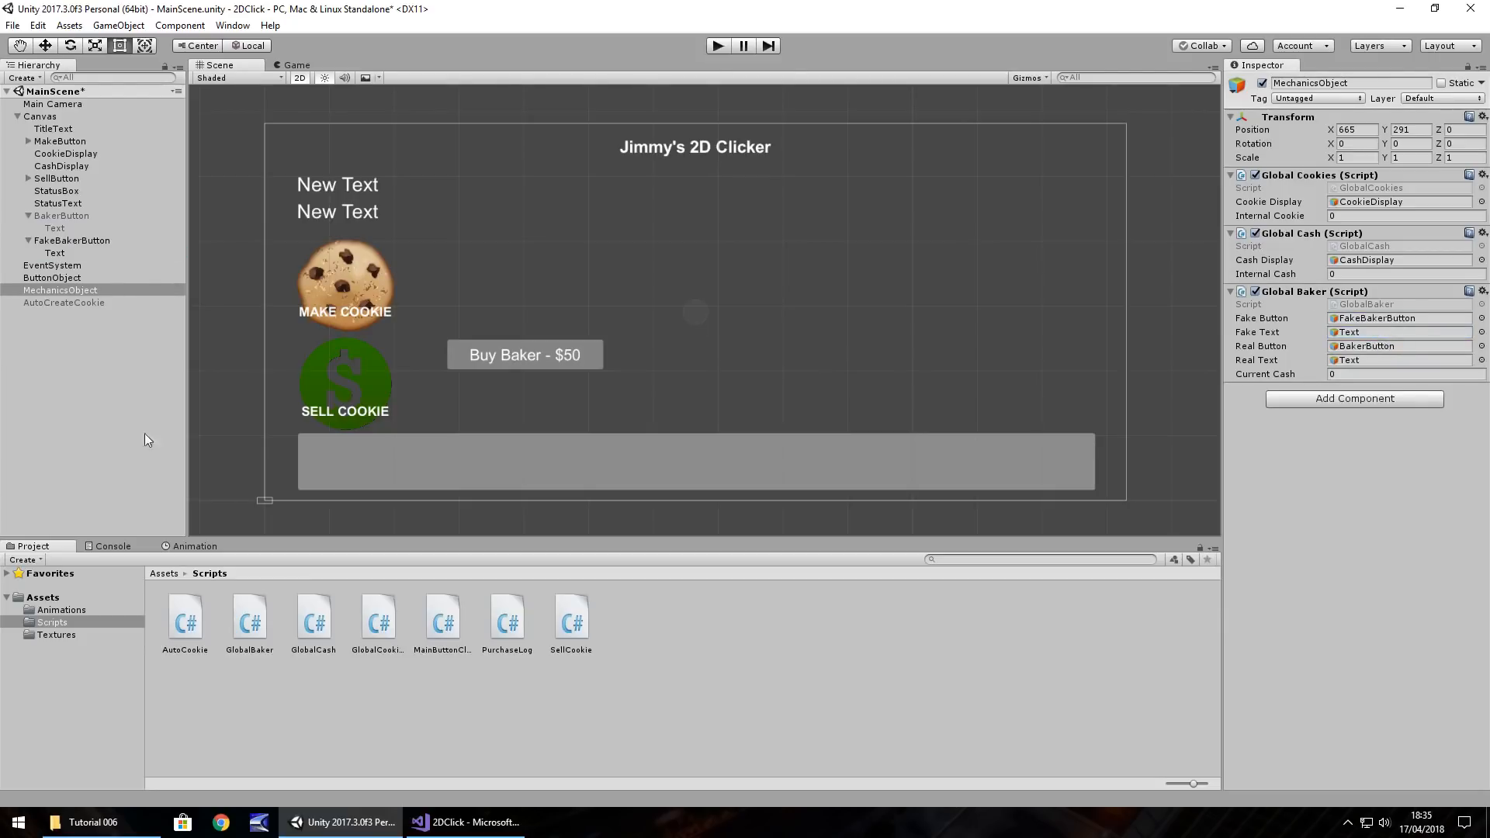
mouse_move(404, 449)
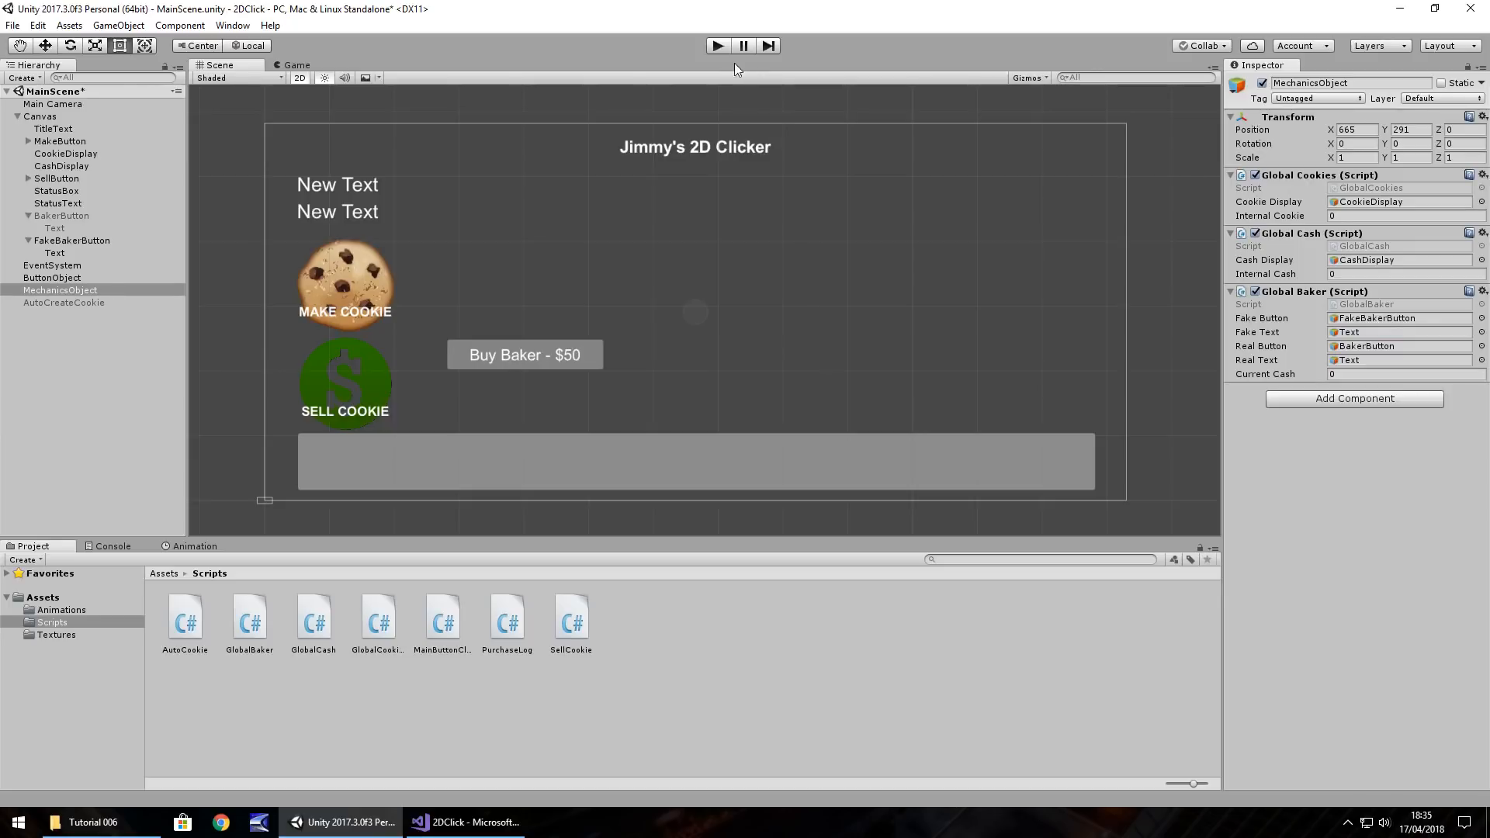
mouse_move(442, 372)
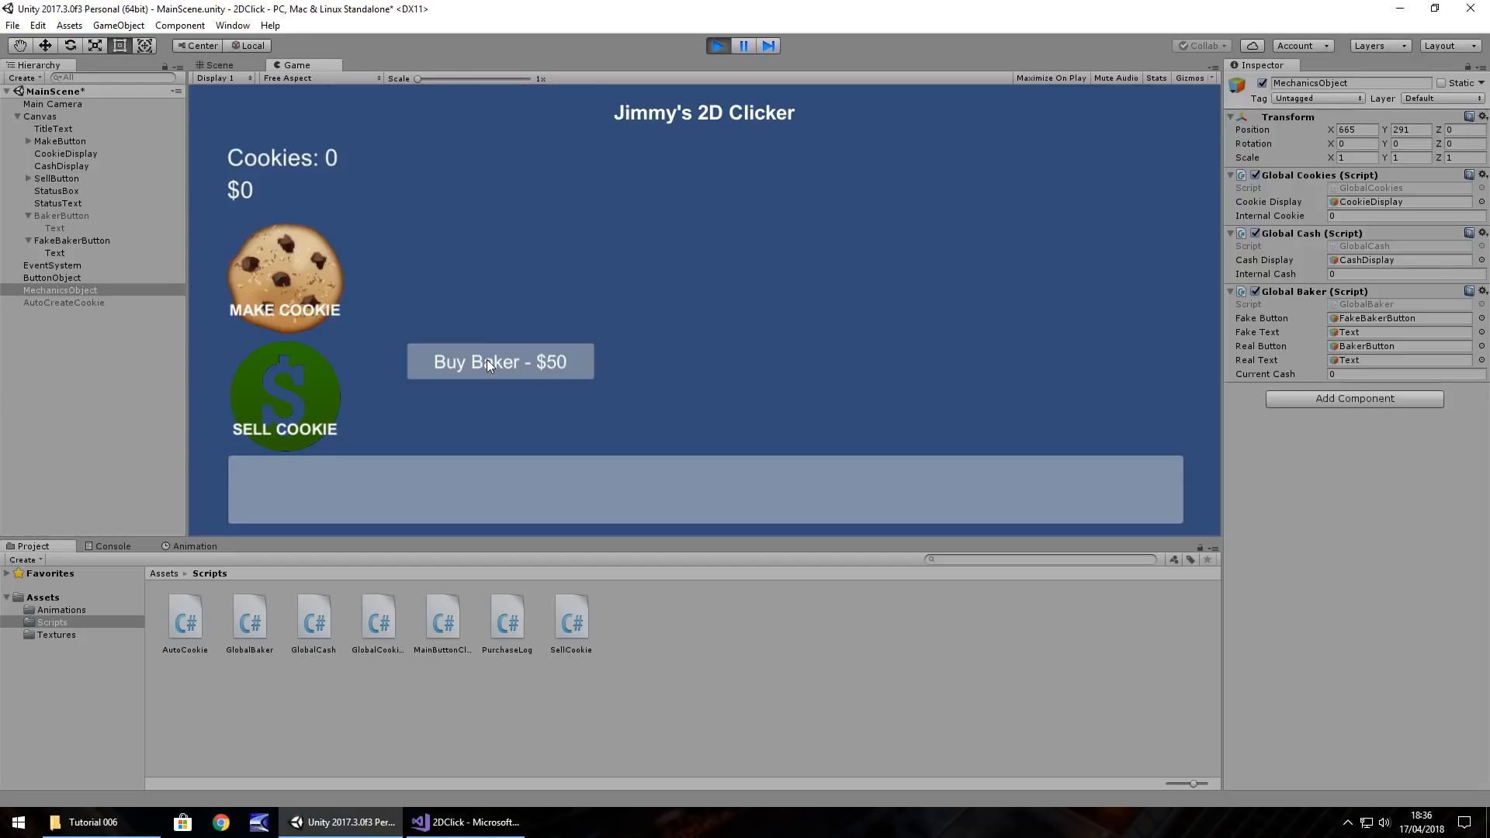
Play the game and make a batch of cookies
click(284, 276)
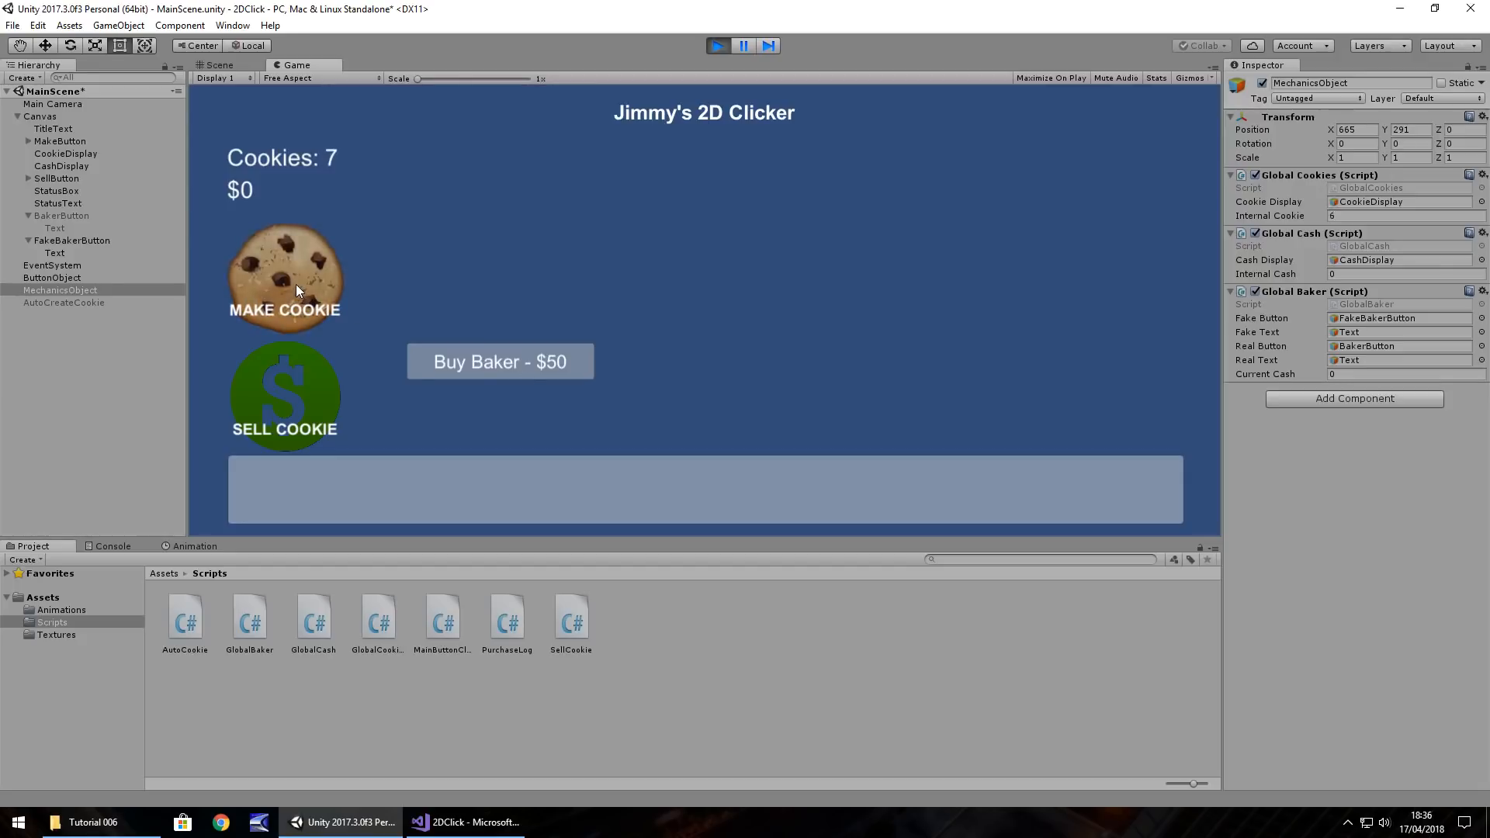
click(285, 277)
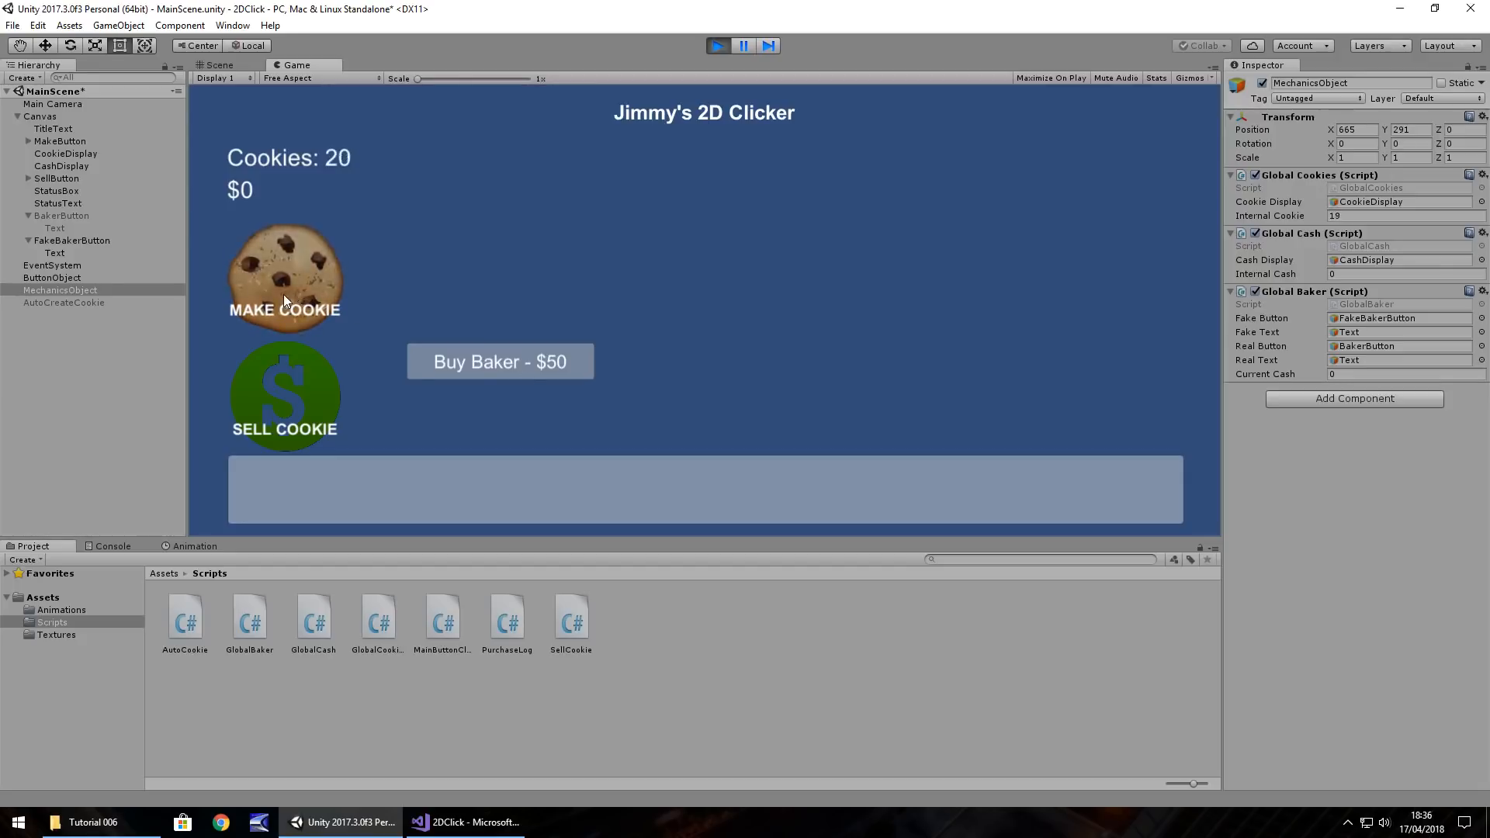
click(284, 277)
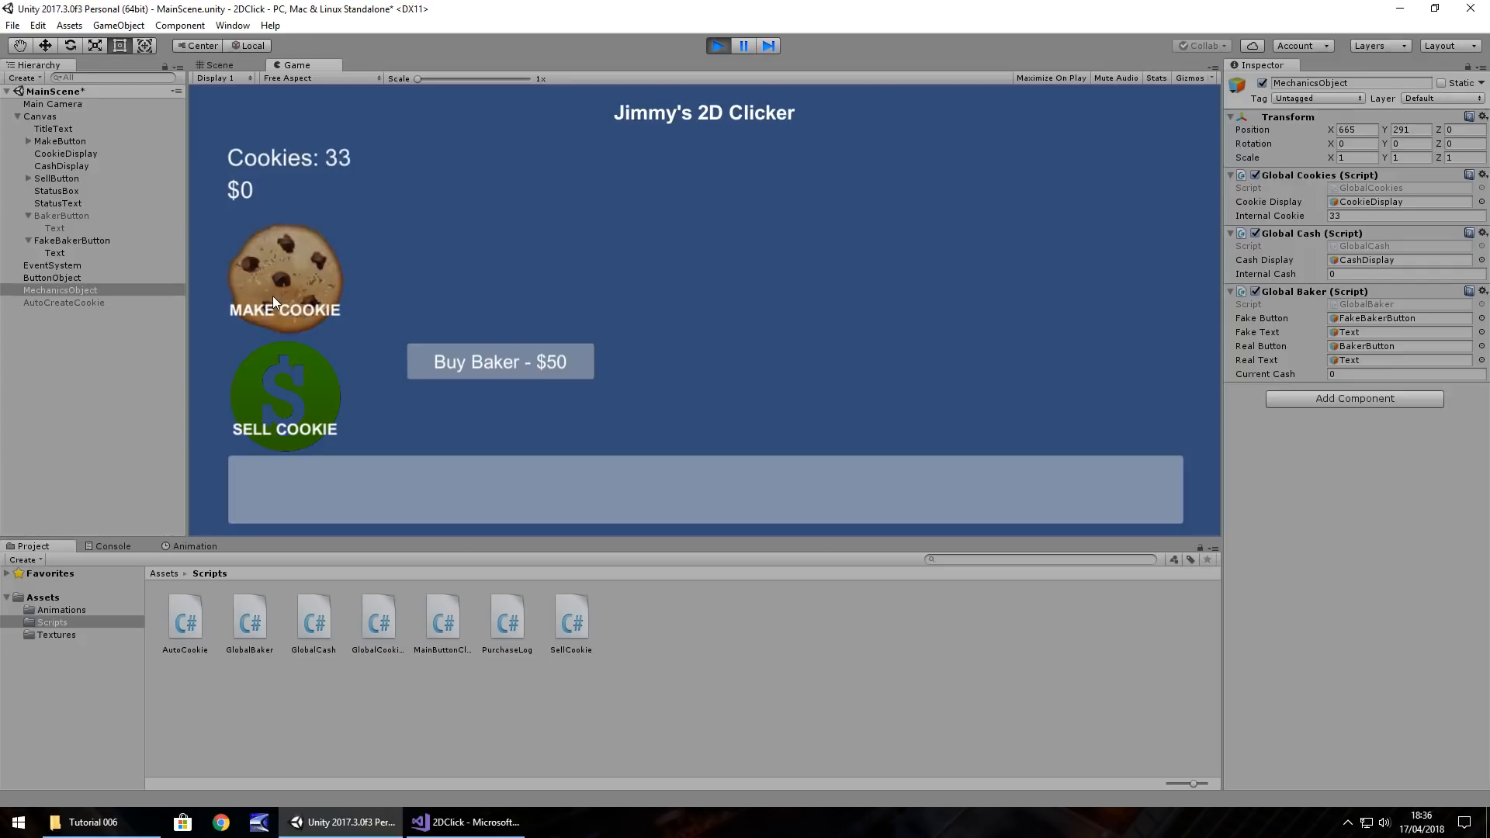
click(284, 277)
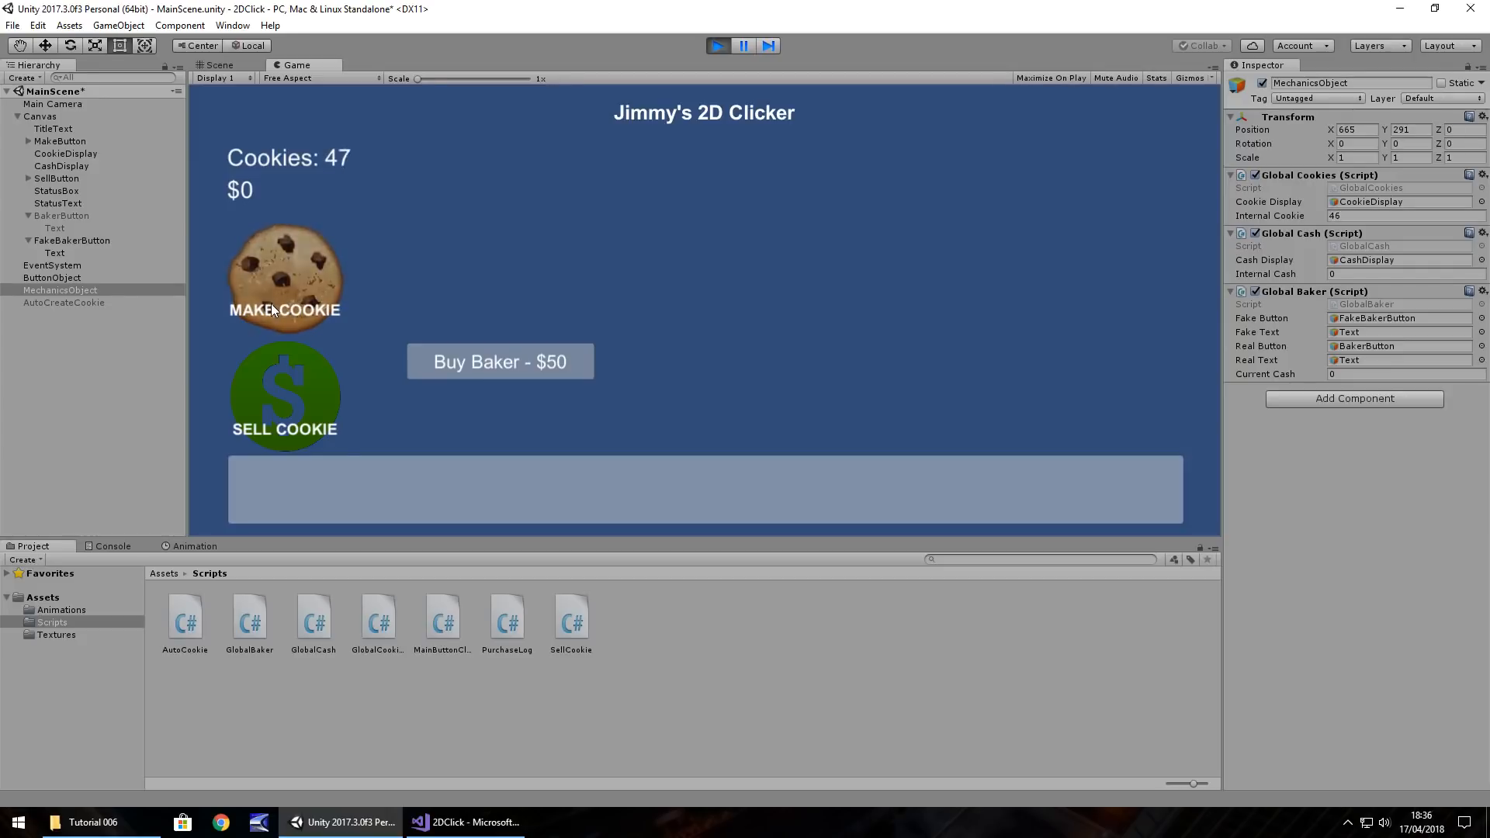
Sell cookies until cash reaches $50 and Buy Baker appears, then stop the run
click(284, 394)
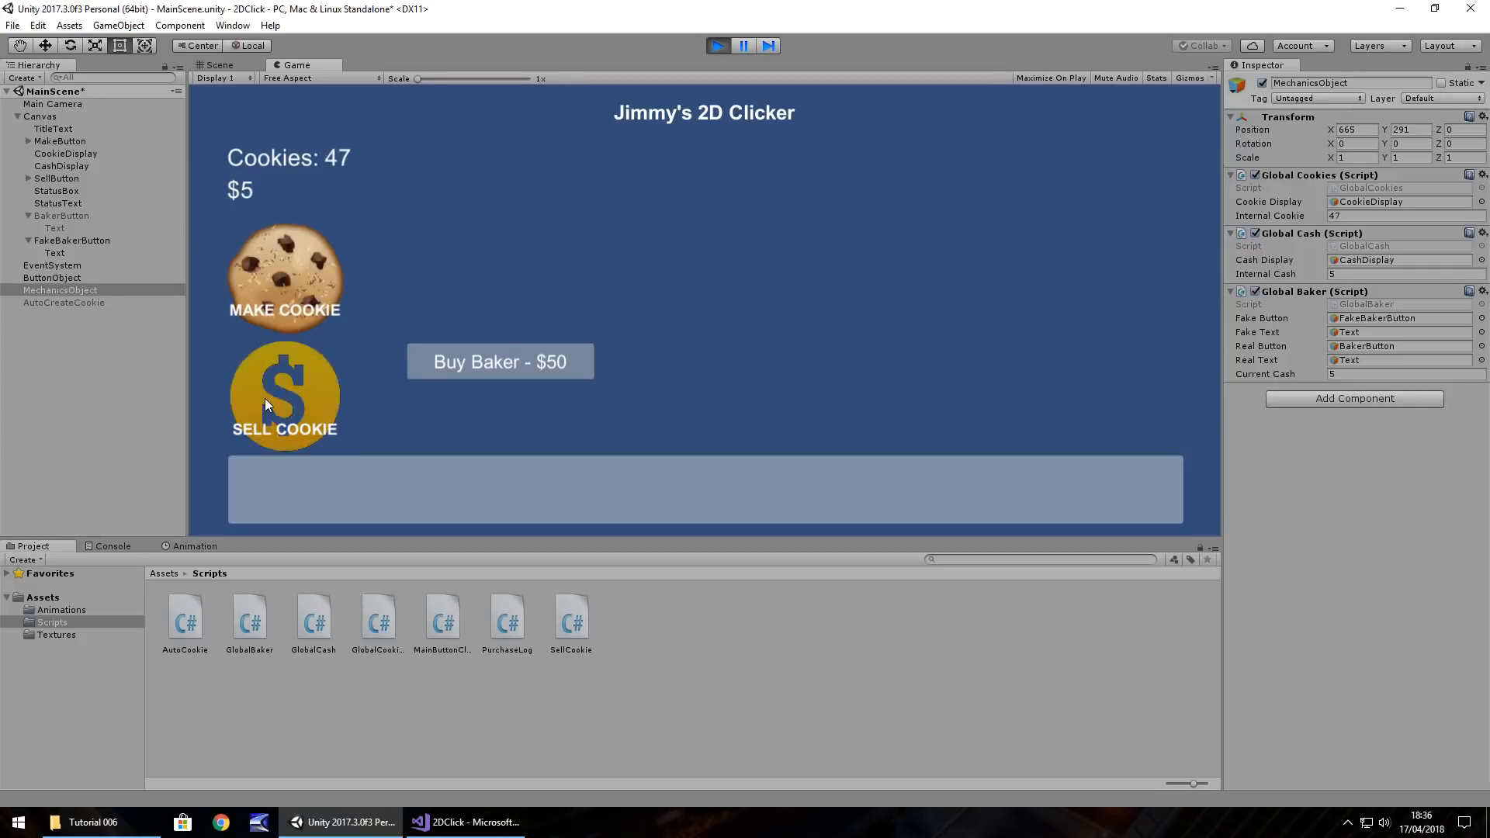
click(285, 396)
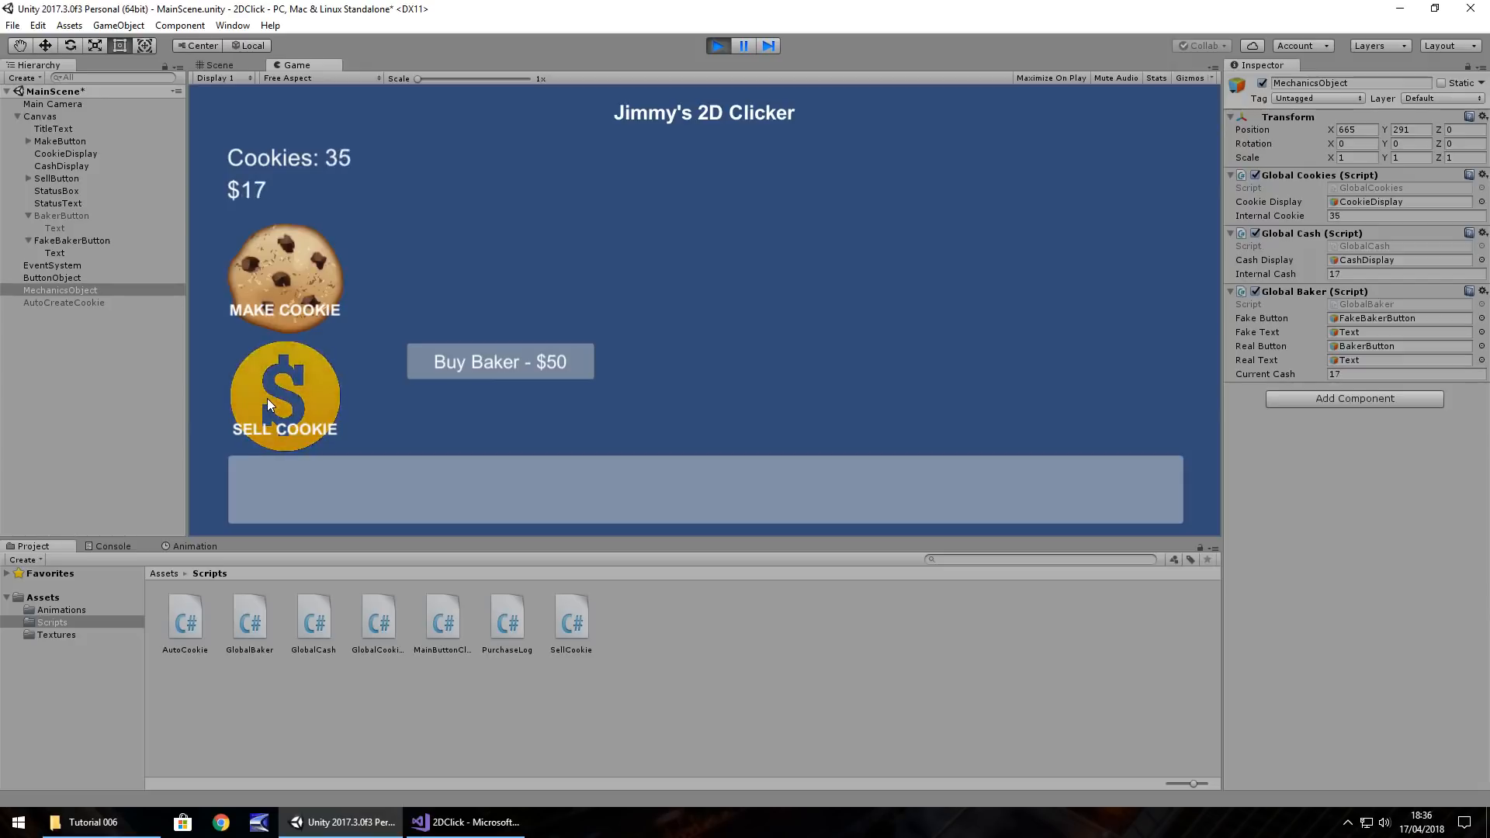
click(284, 394)
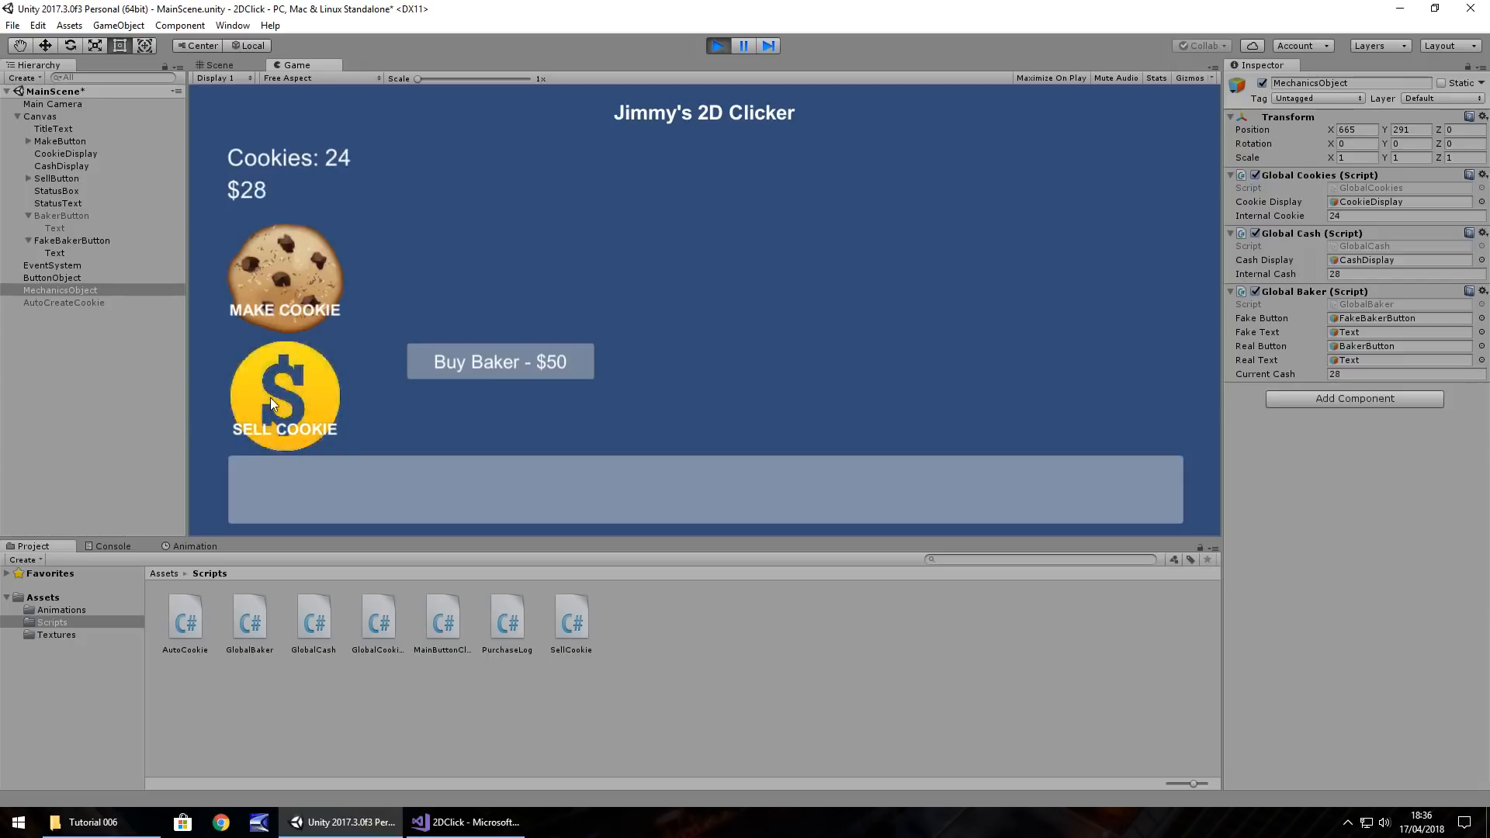
click(284, 396)
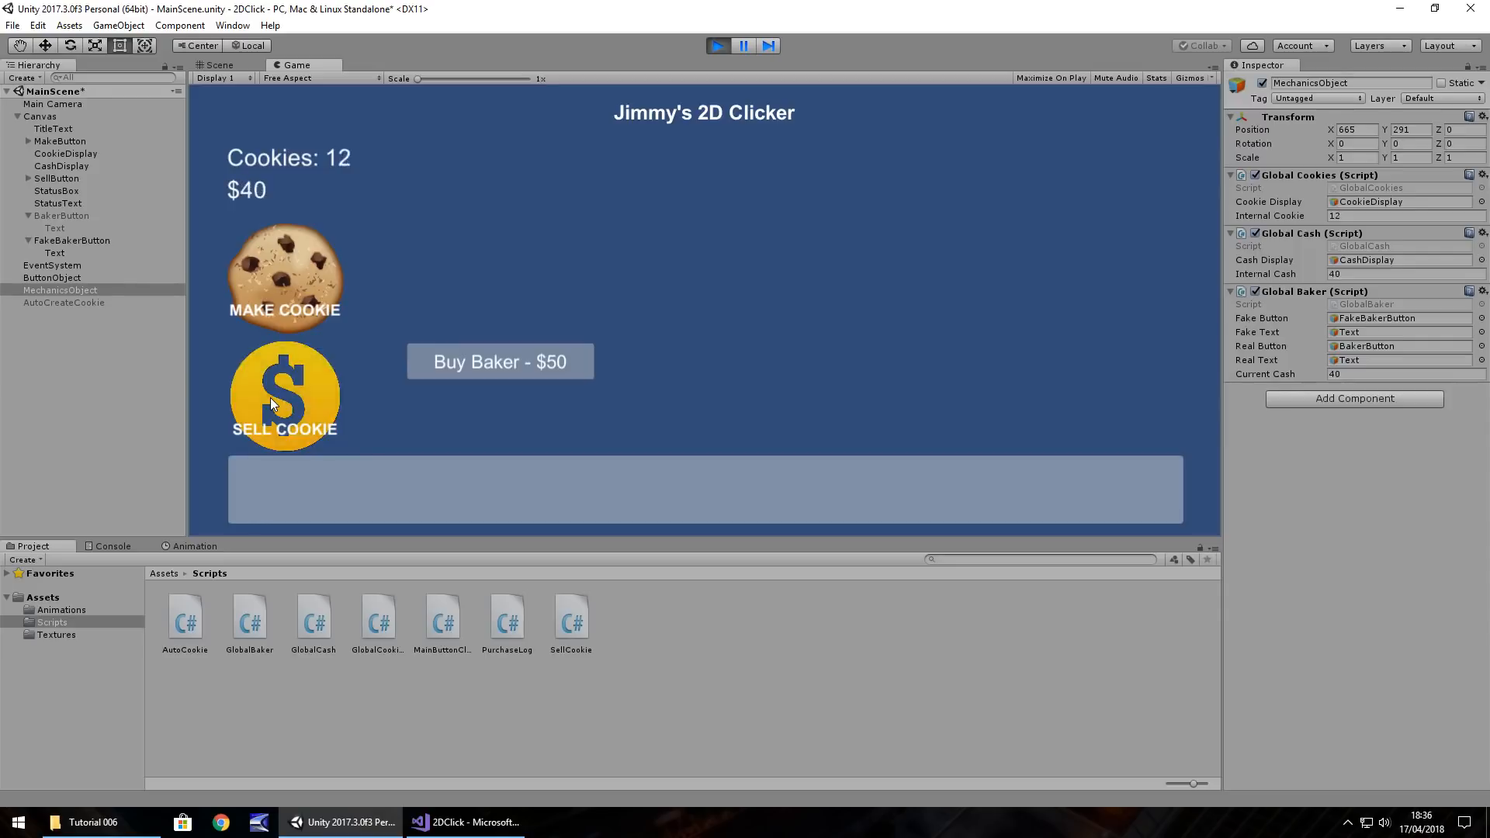
click(284, 396)
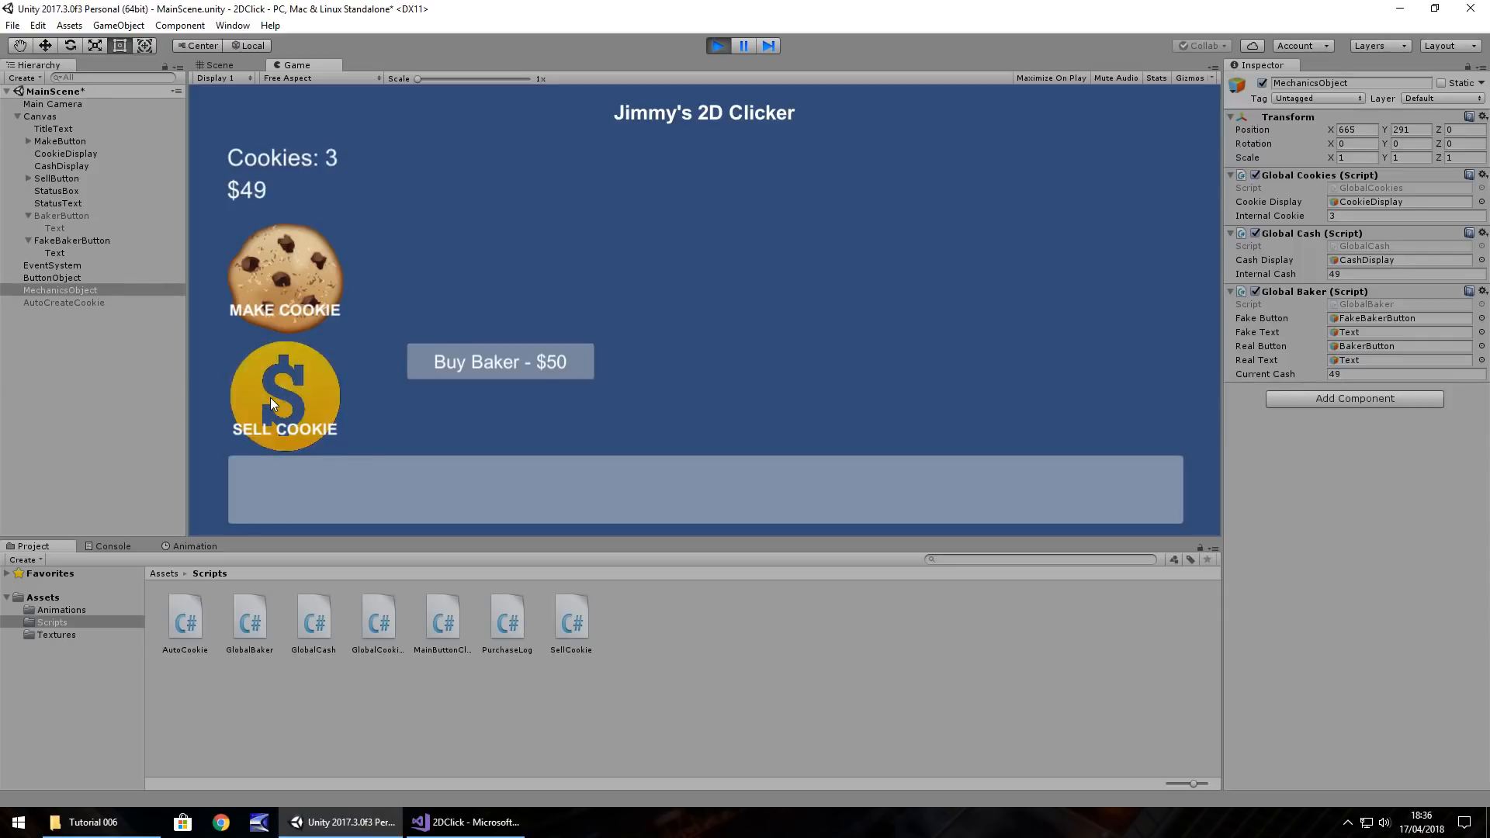
click(284, 396)
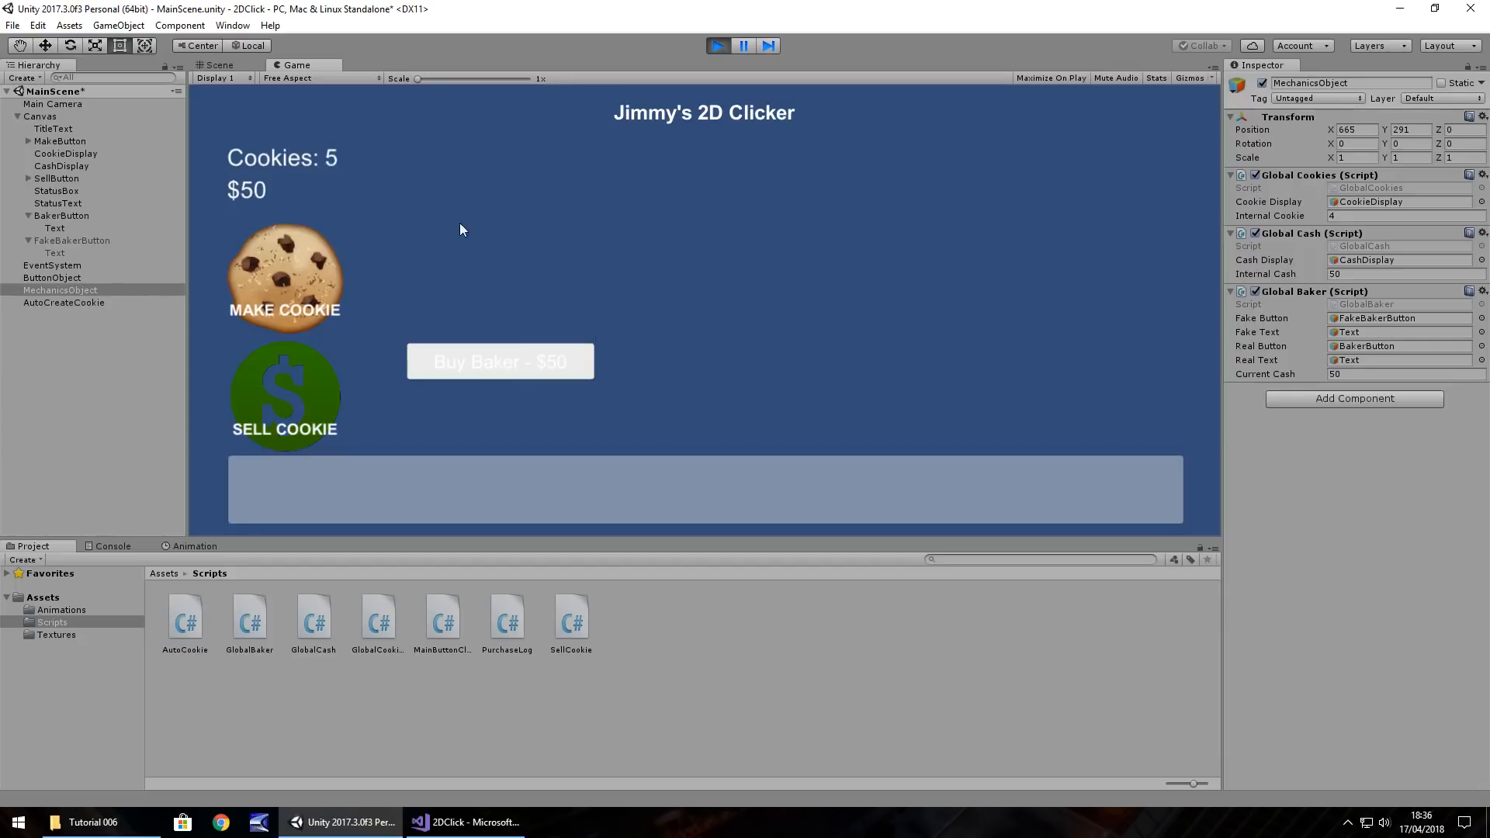
click(716, 45)
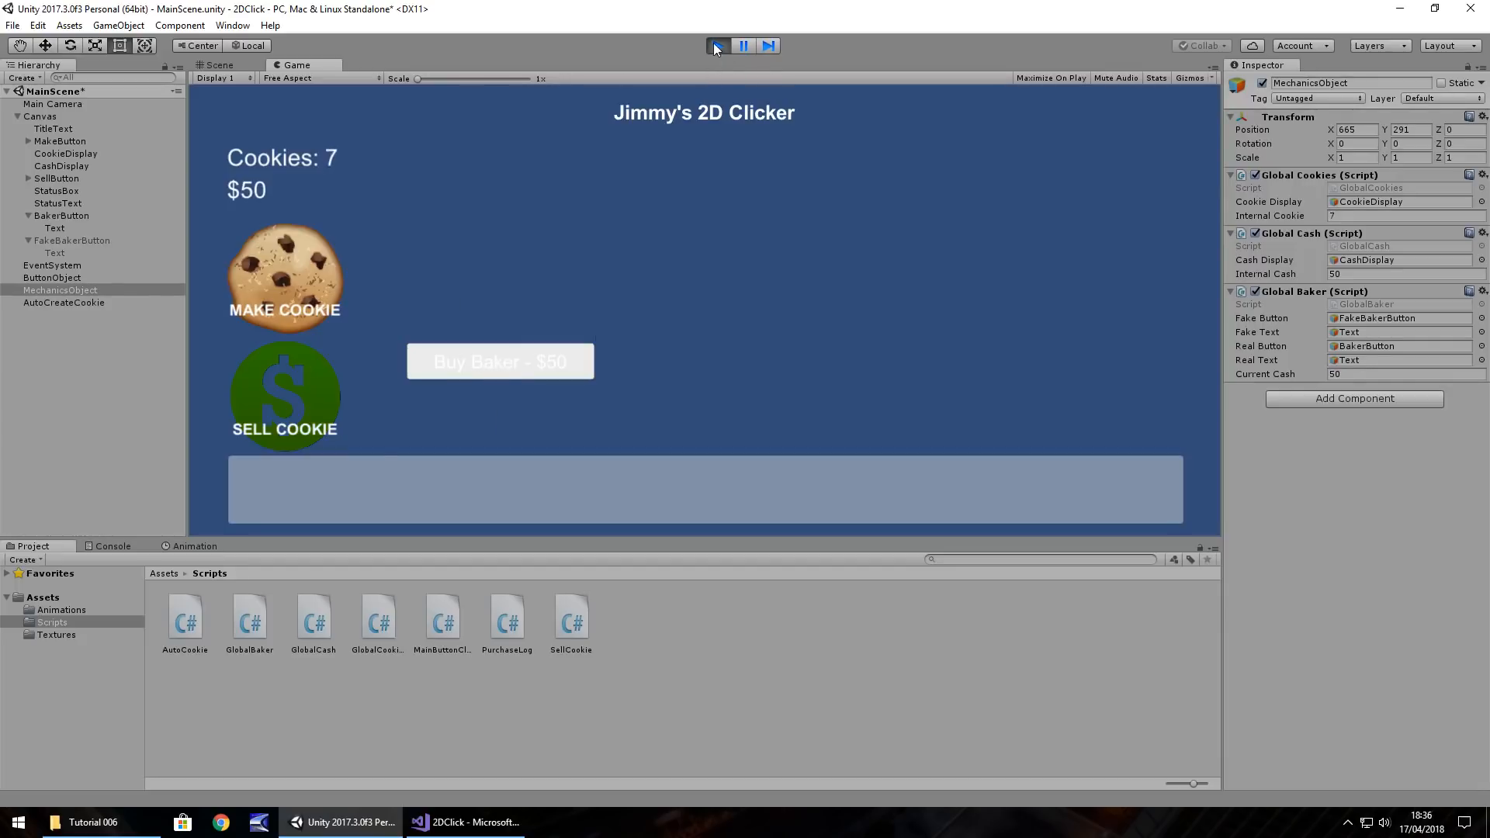
click(715, 45)
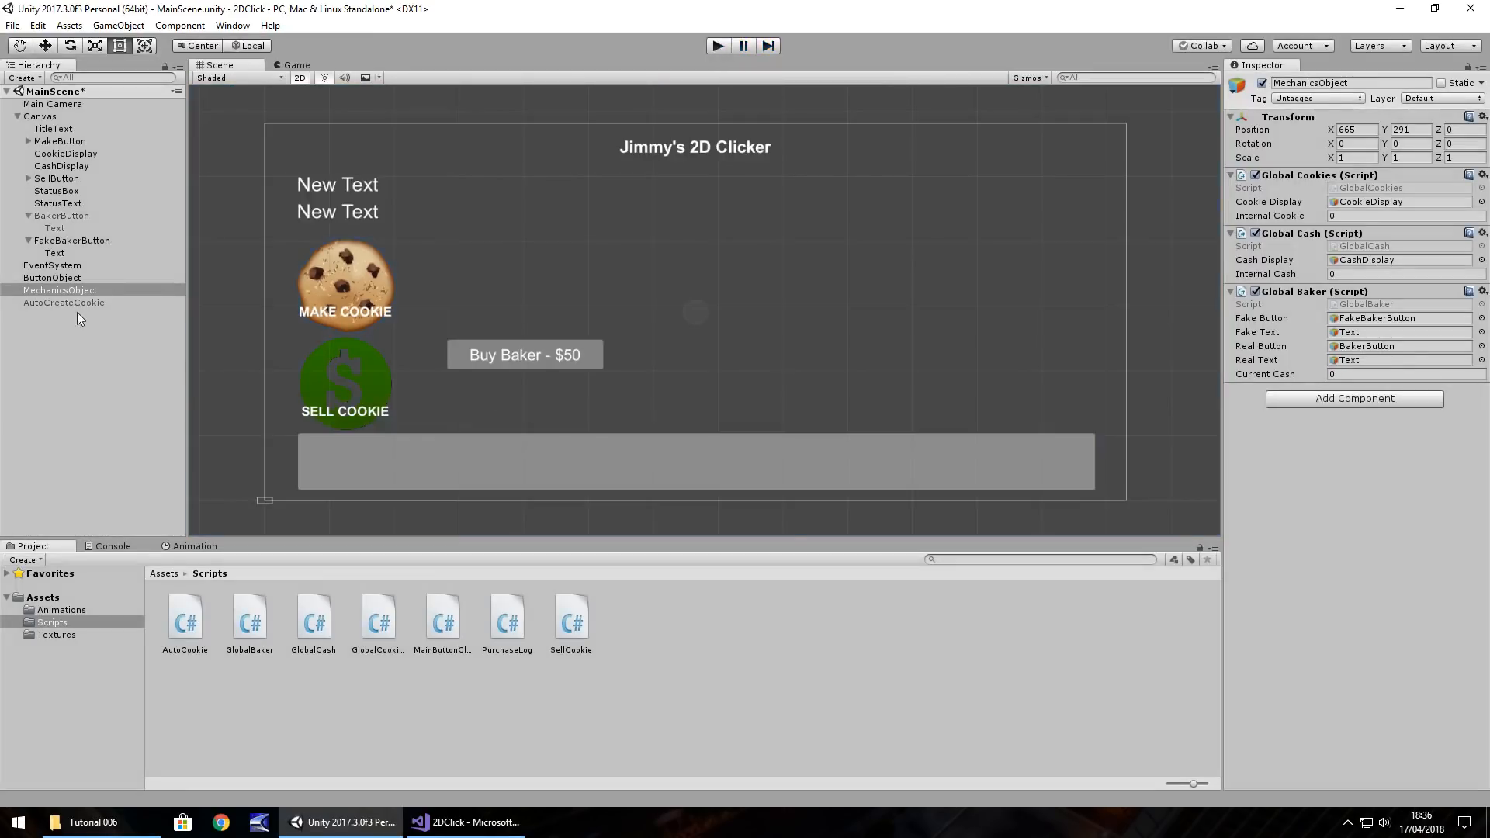
Trace FakeBakerButton's On Click to ButtonObject's Purchase Log, then bring up the PurchaseLog script
click(73, 241)
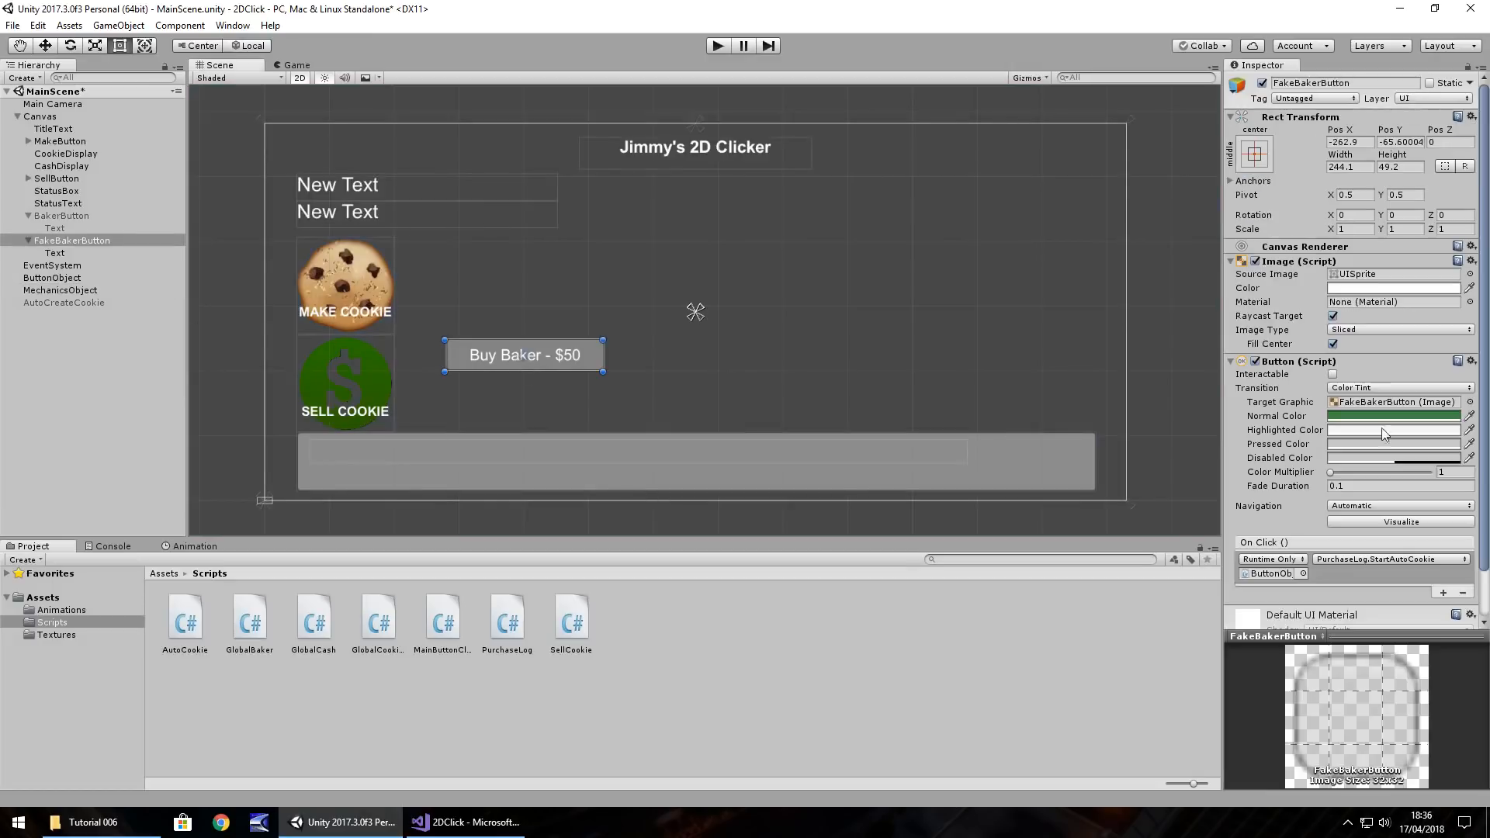
click(50, 276)
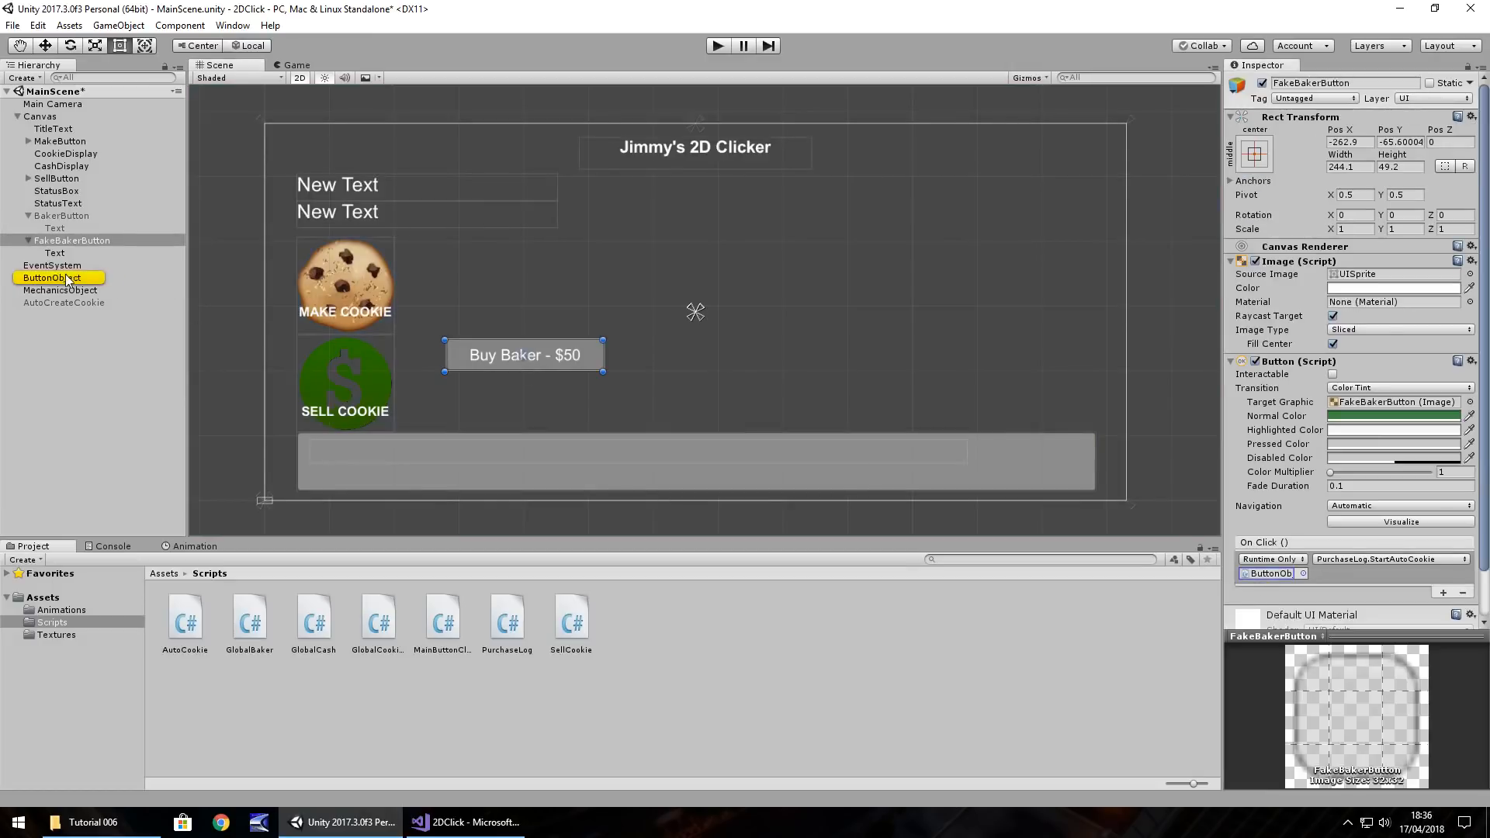
click(51, 278)
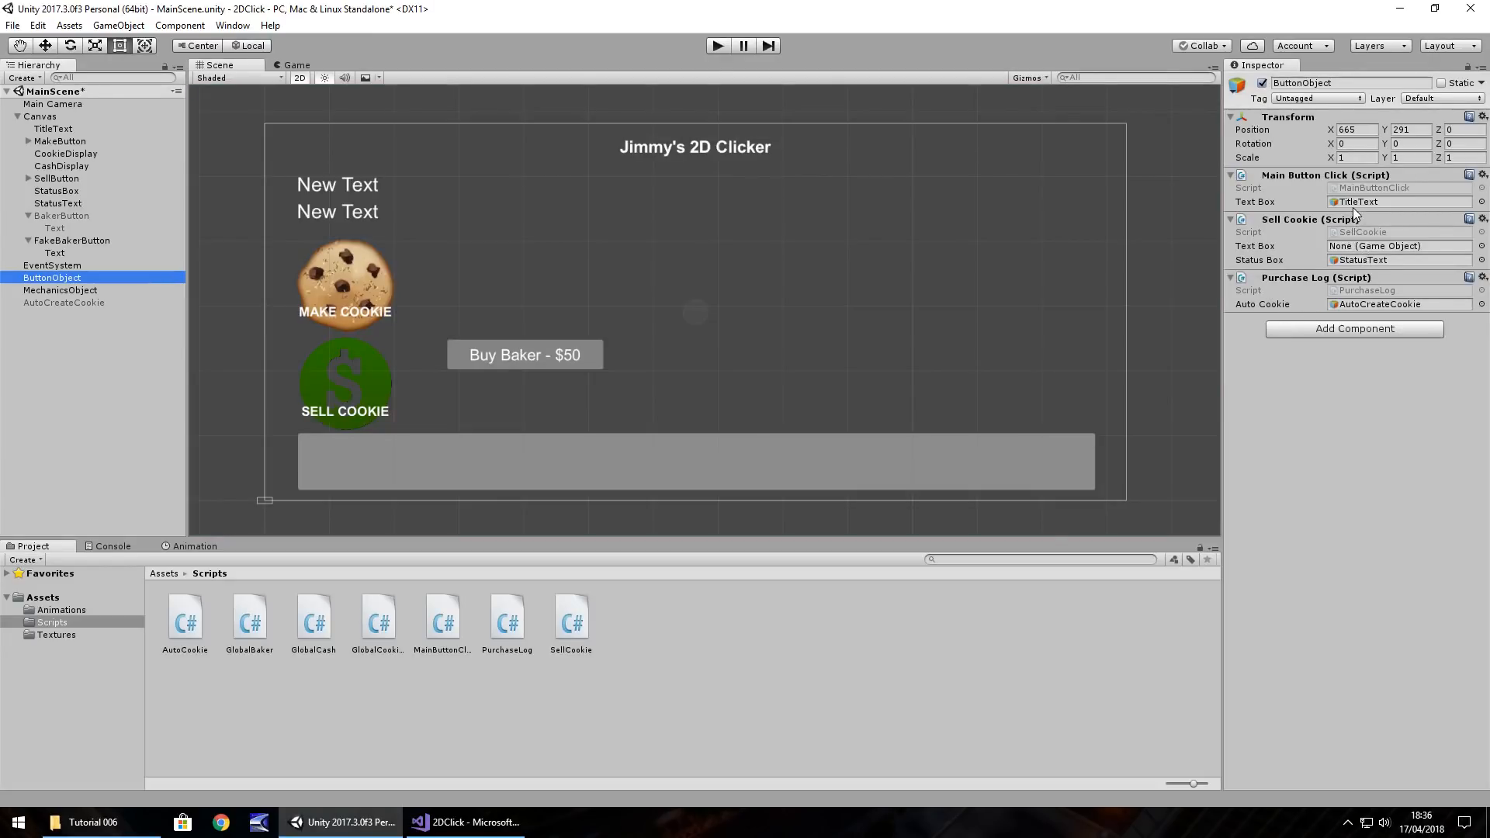
mouse_move(1349, 304)
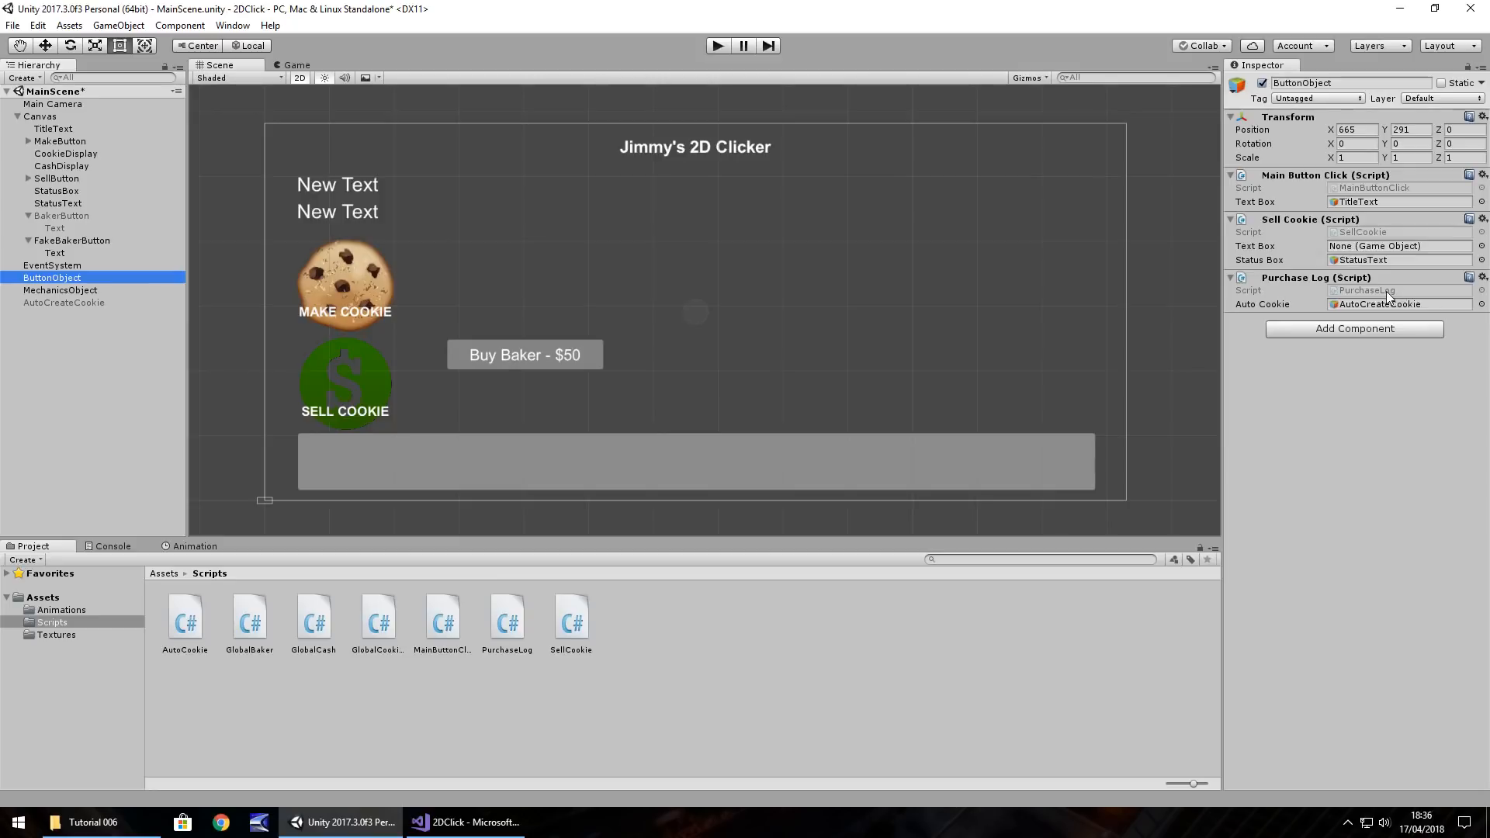
click(73, 239)
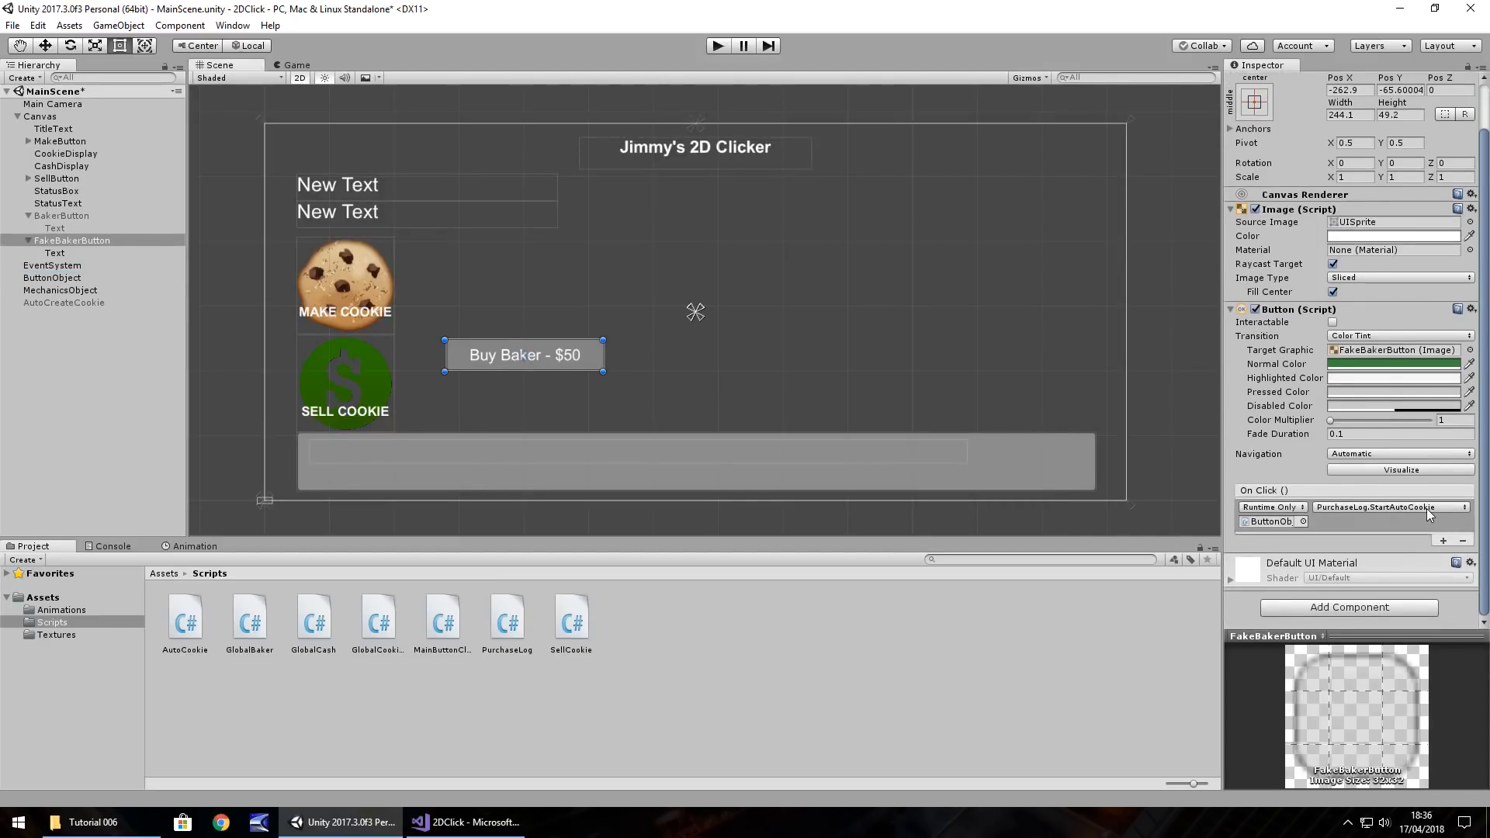
mouse_move(480, 630)
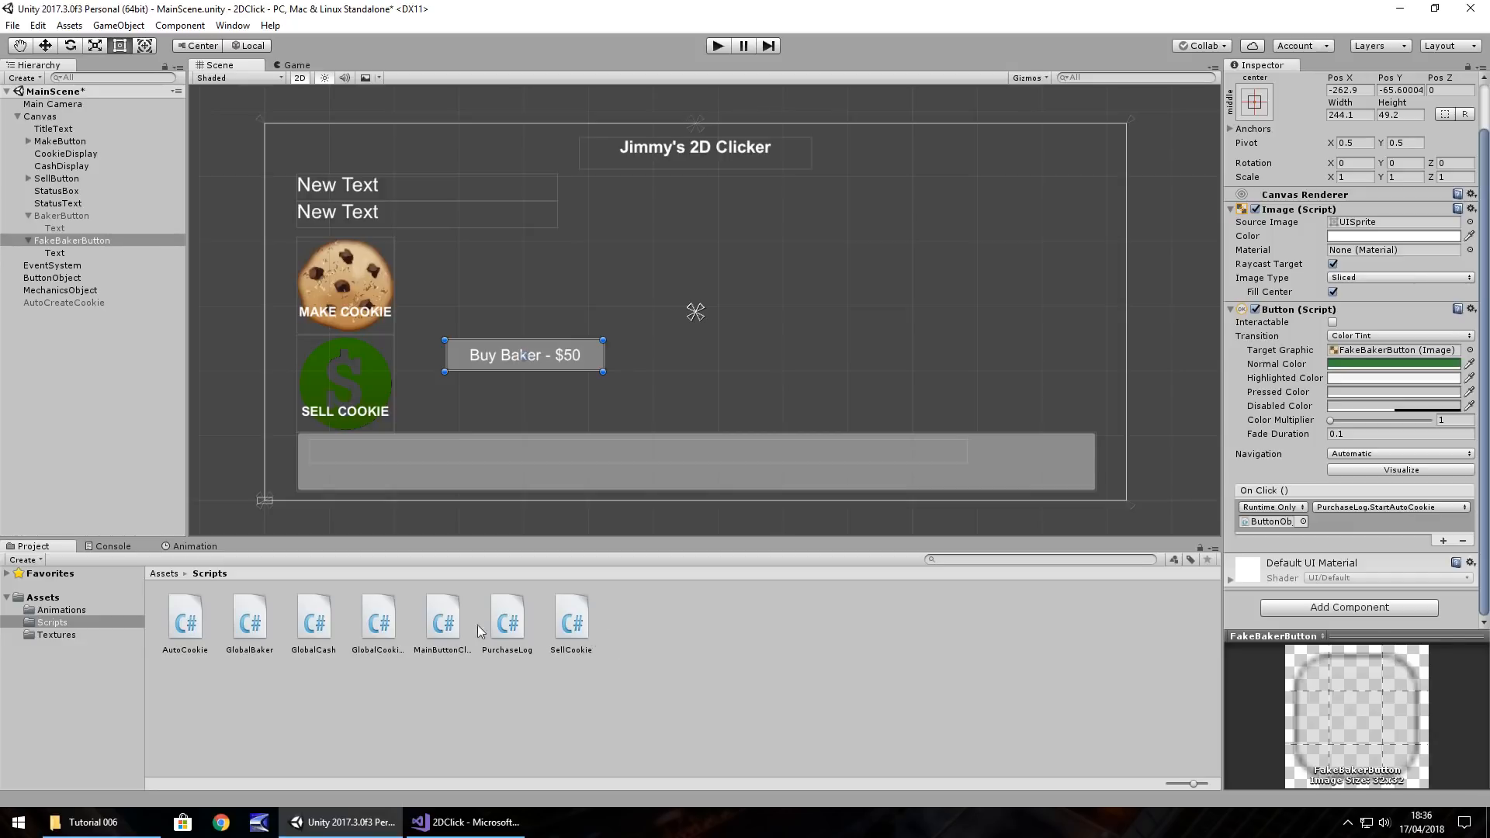
click(464, 823)
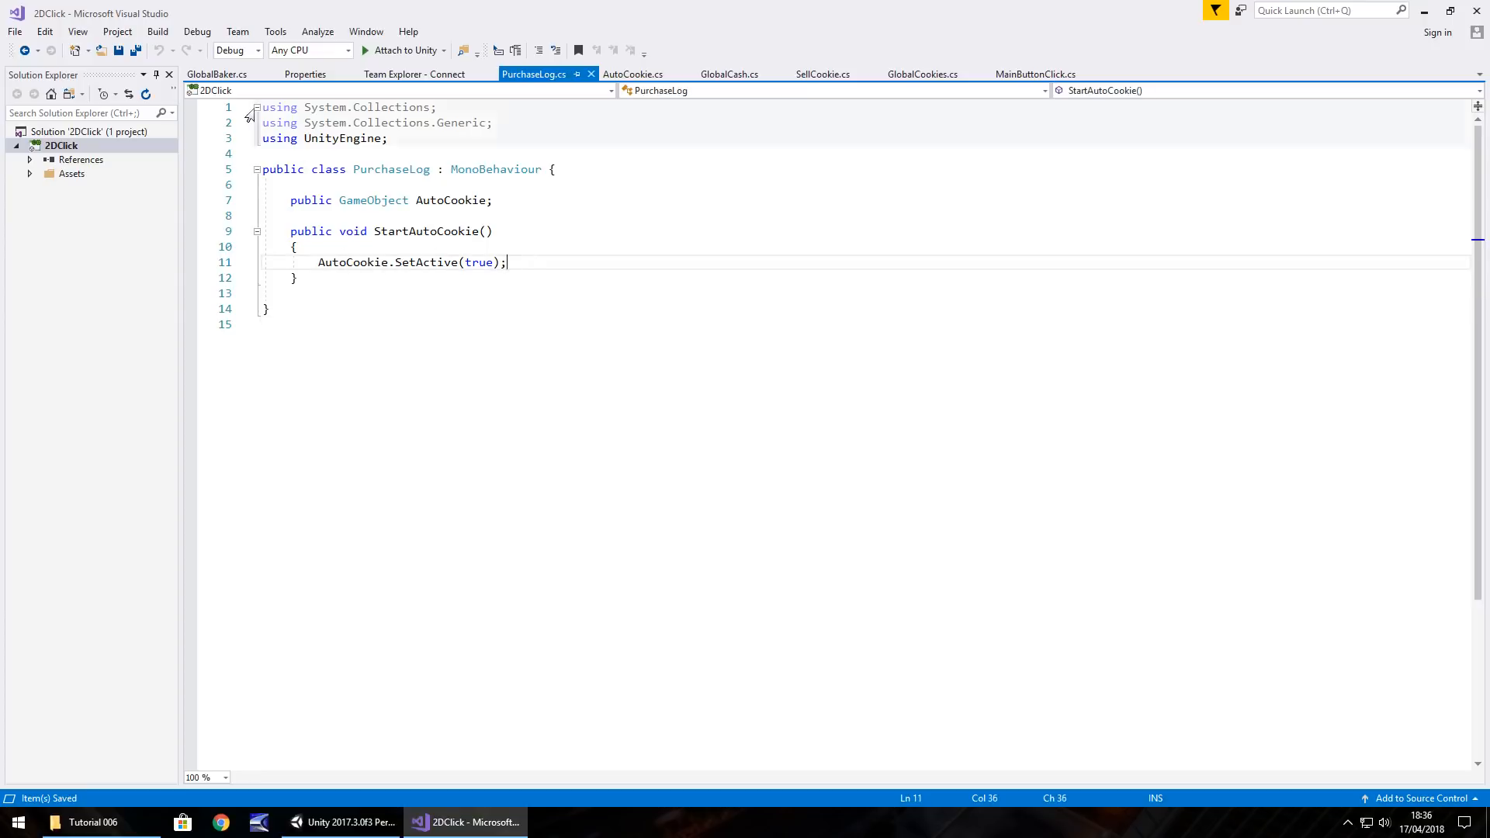
Declare 'public static int bakerValue;' in GlobalBaker and save the script
click(218, 75)
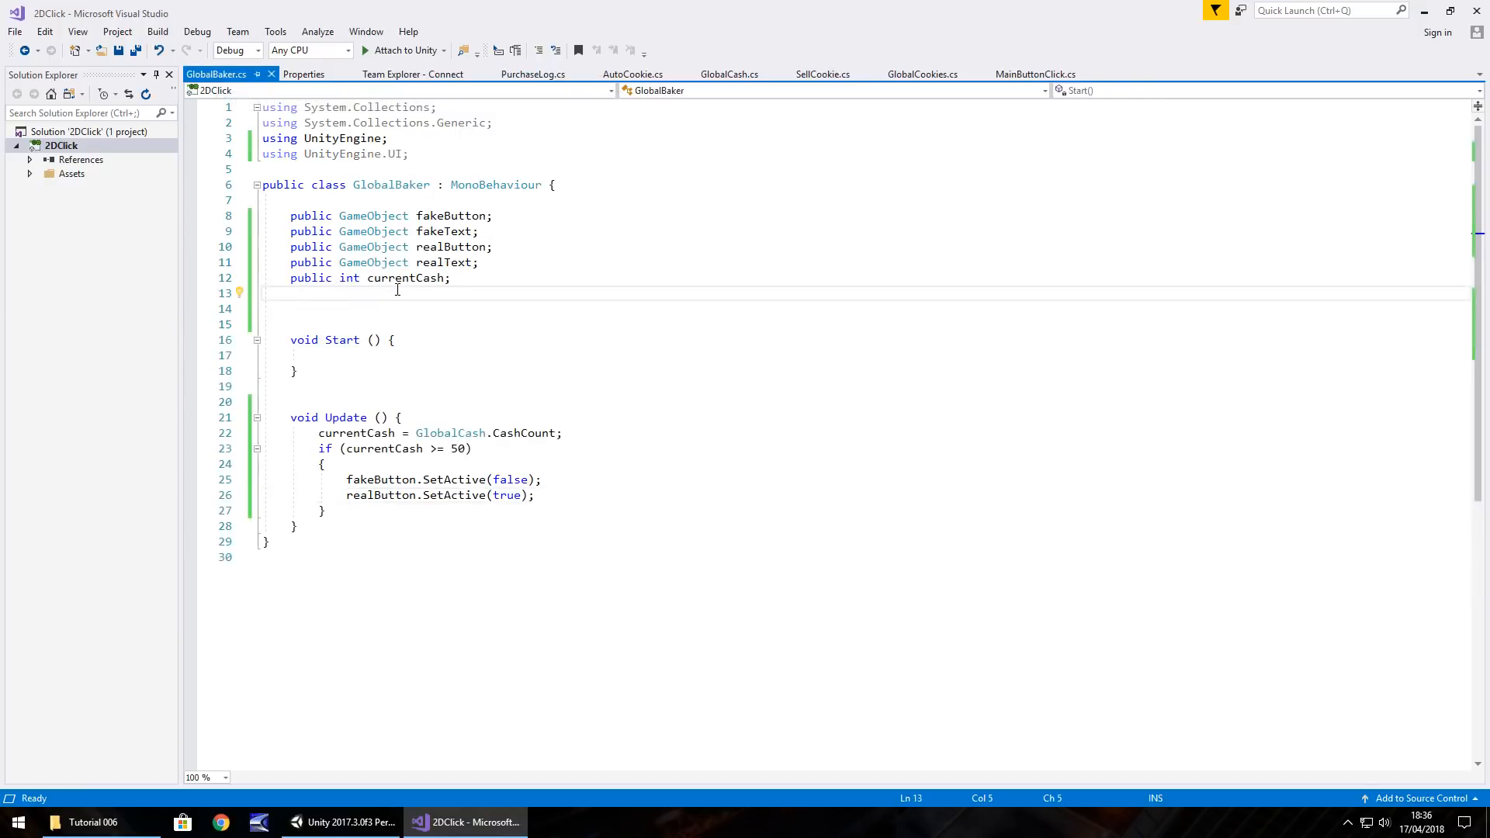
text(public)
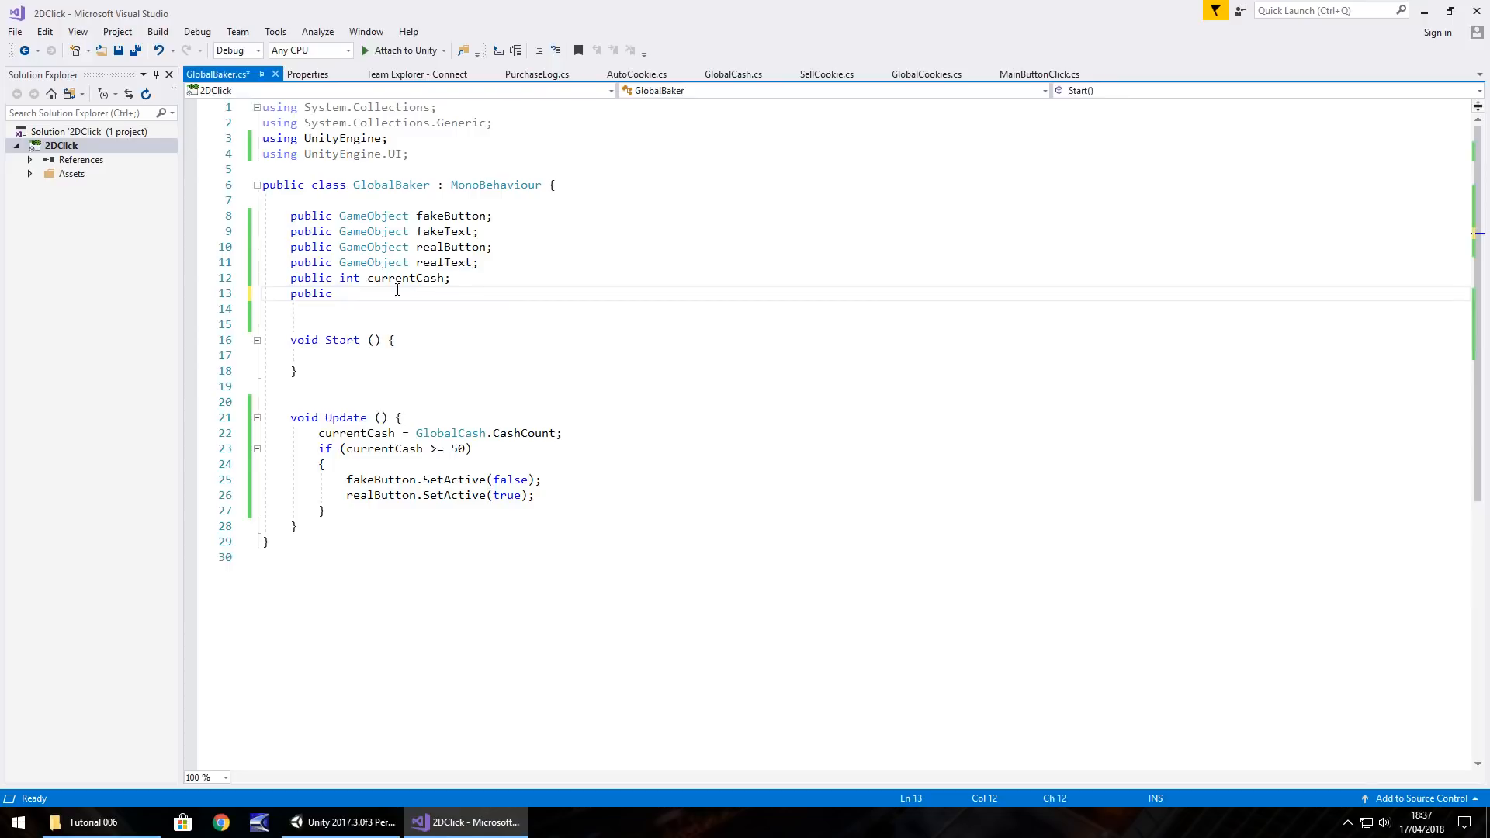
text(static int b)
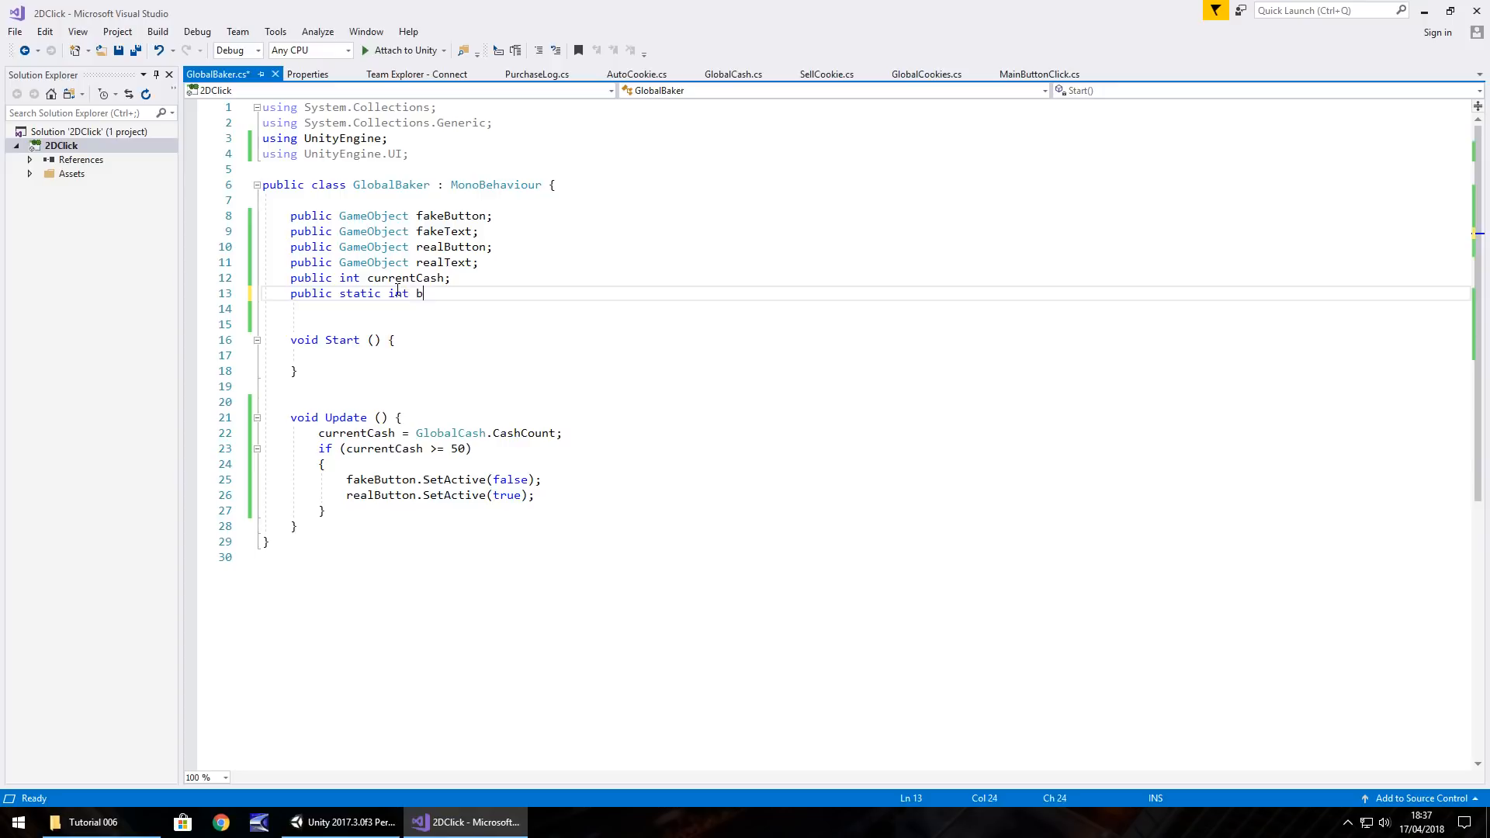
text(akerValu)
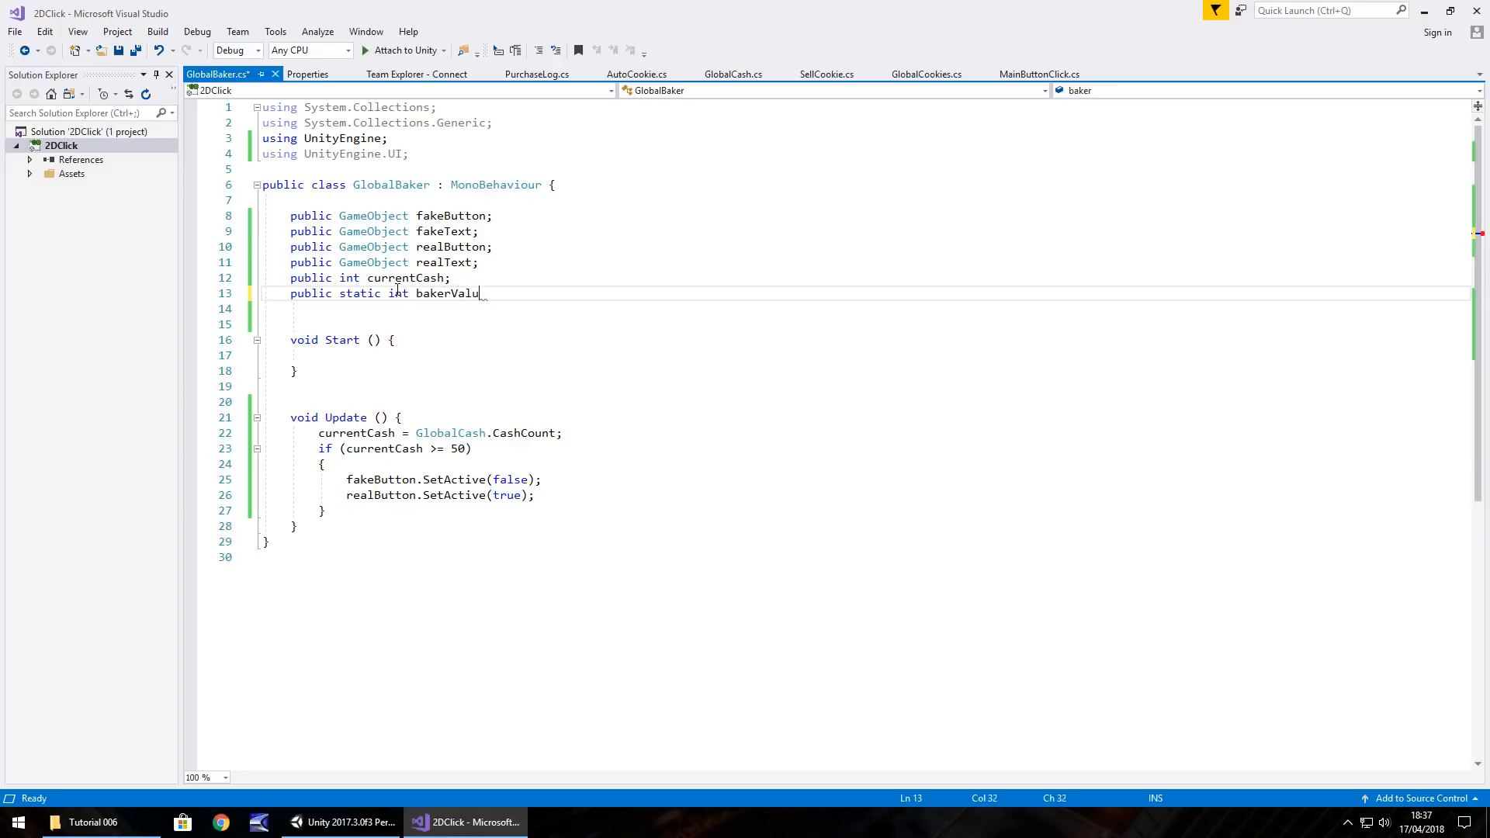
text(e;)
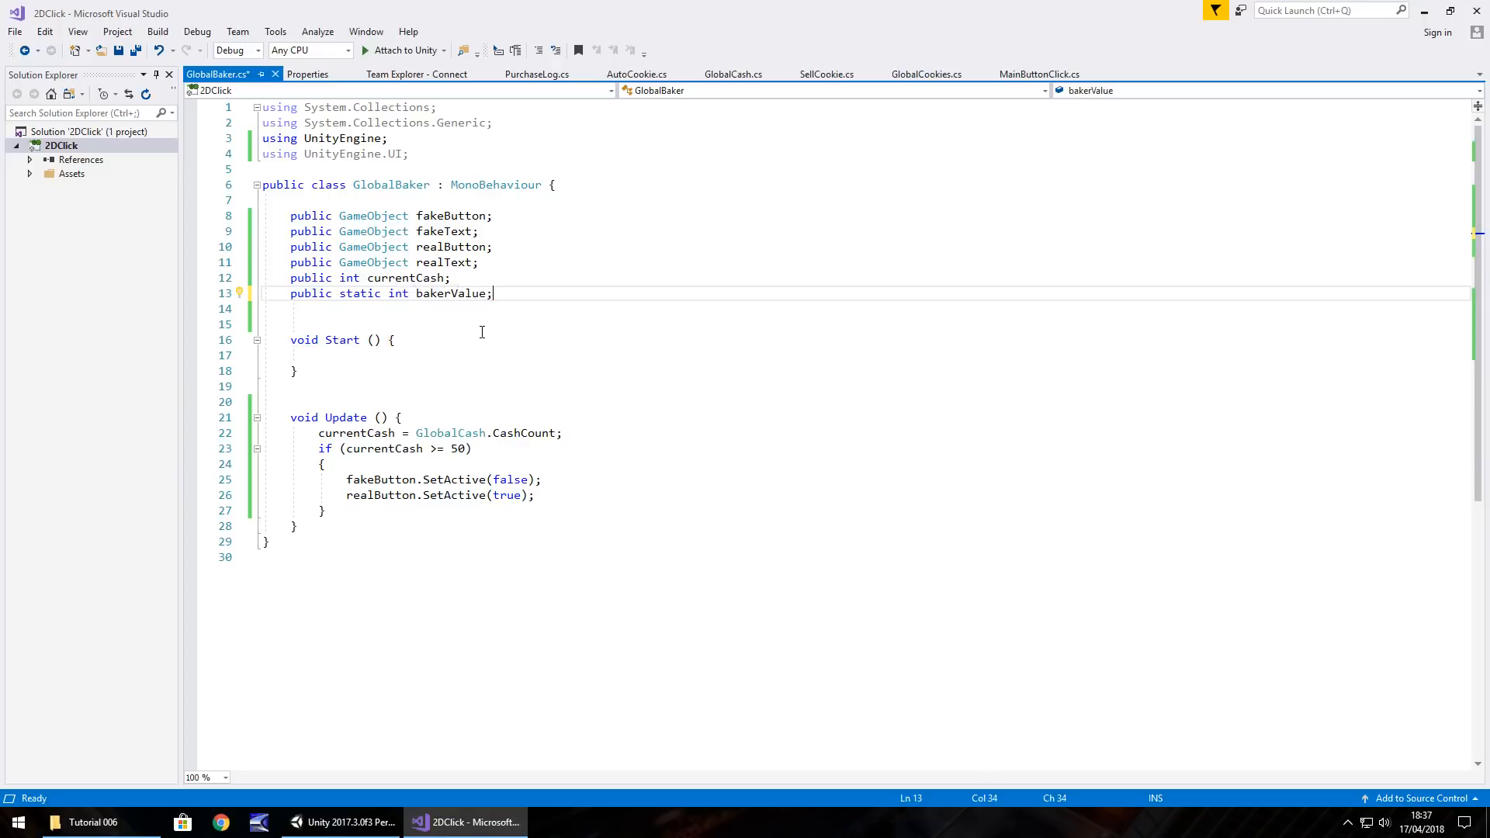
key(ctrl+s)
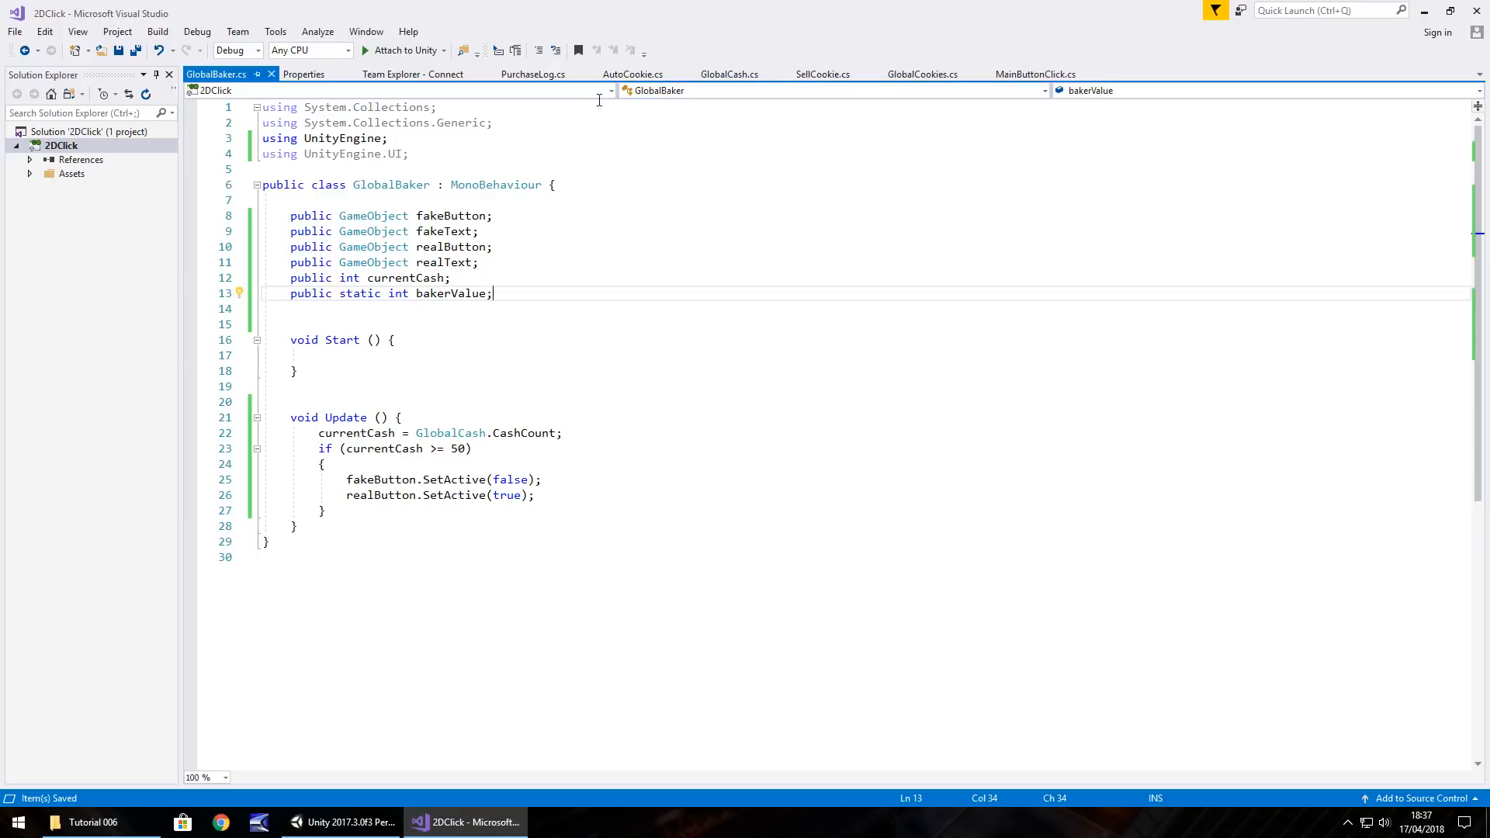
click(534, 75)
text(AutoCookie.SetActive(true);)
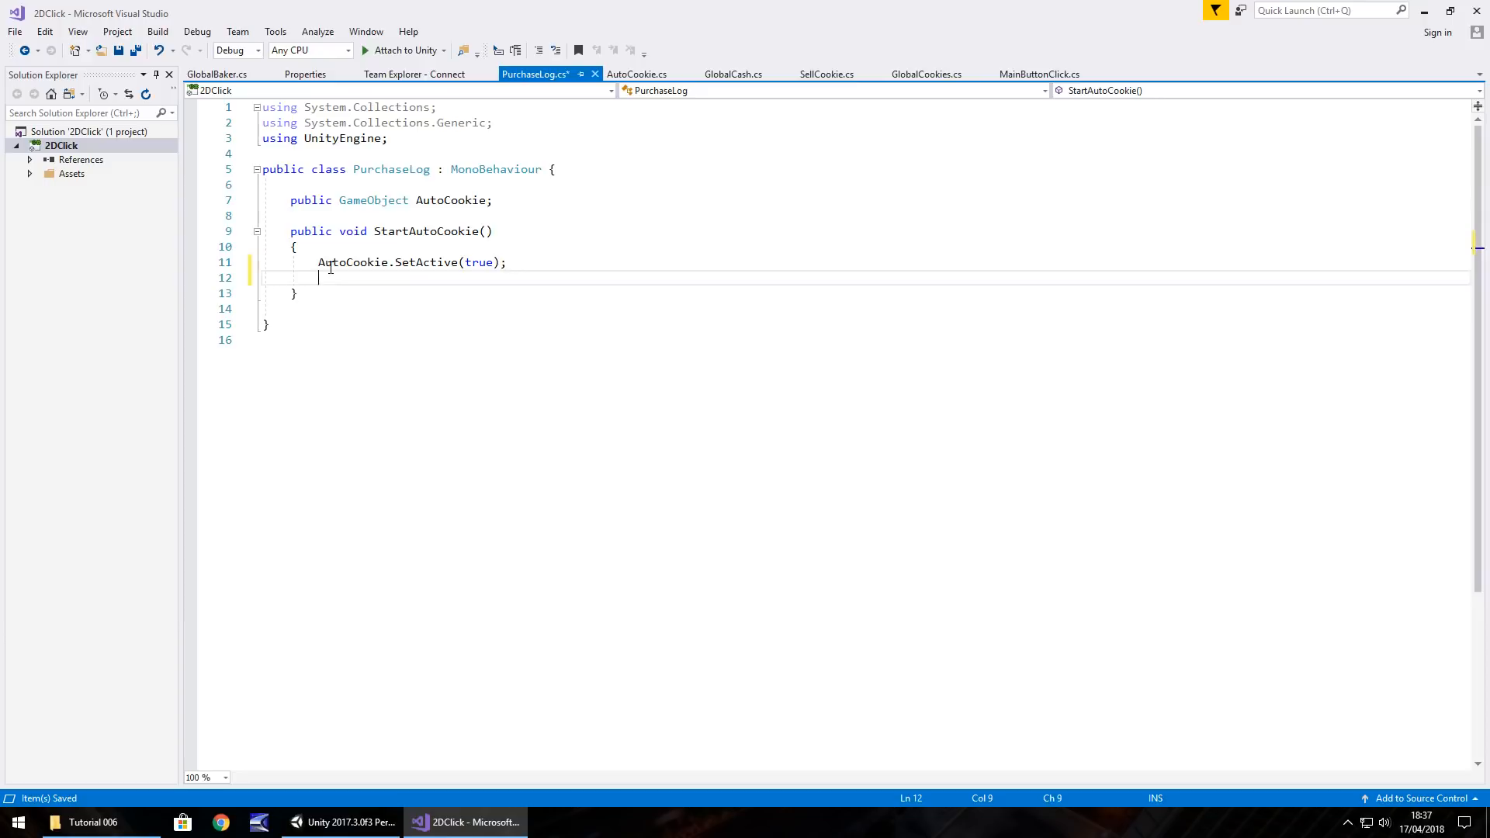
Initialise GlobalBaker's bakerValue to 50 and return to PurchaseLog
click(218, 75)
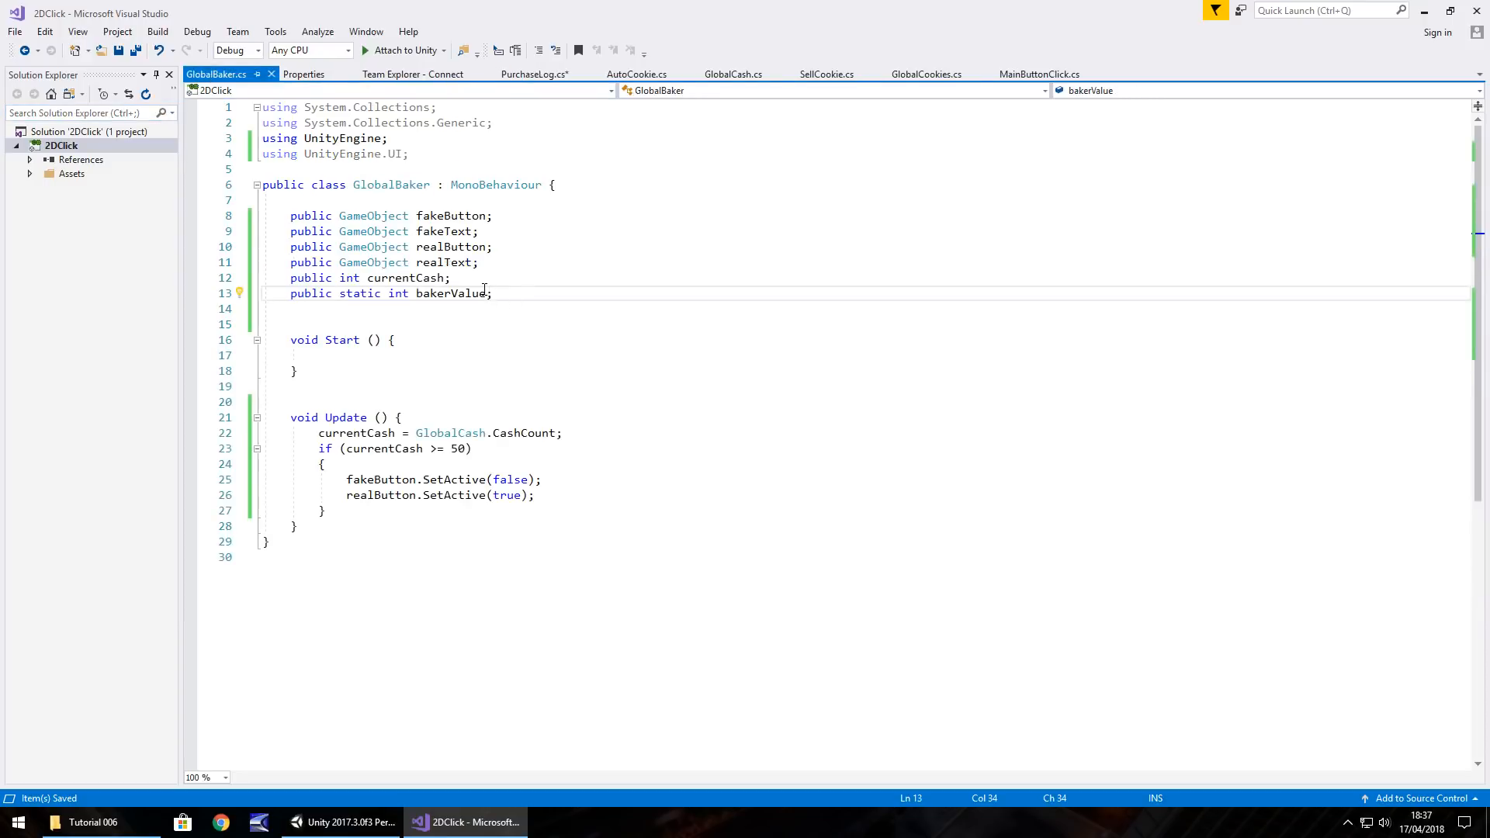
text(=)
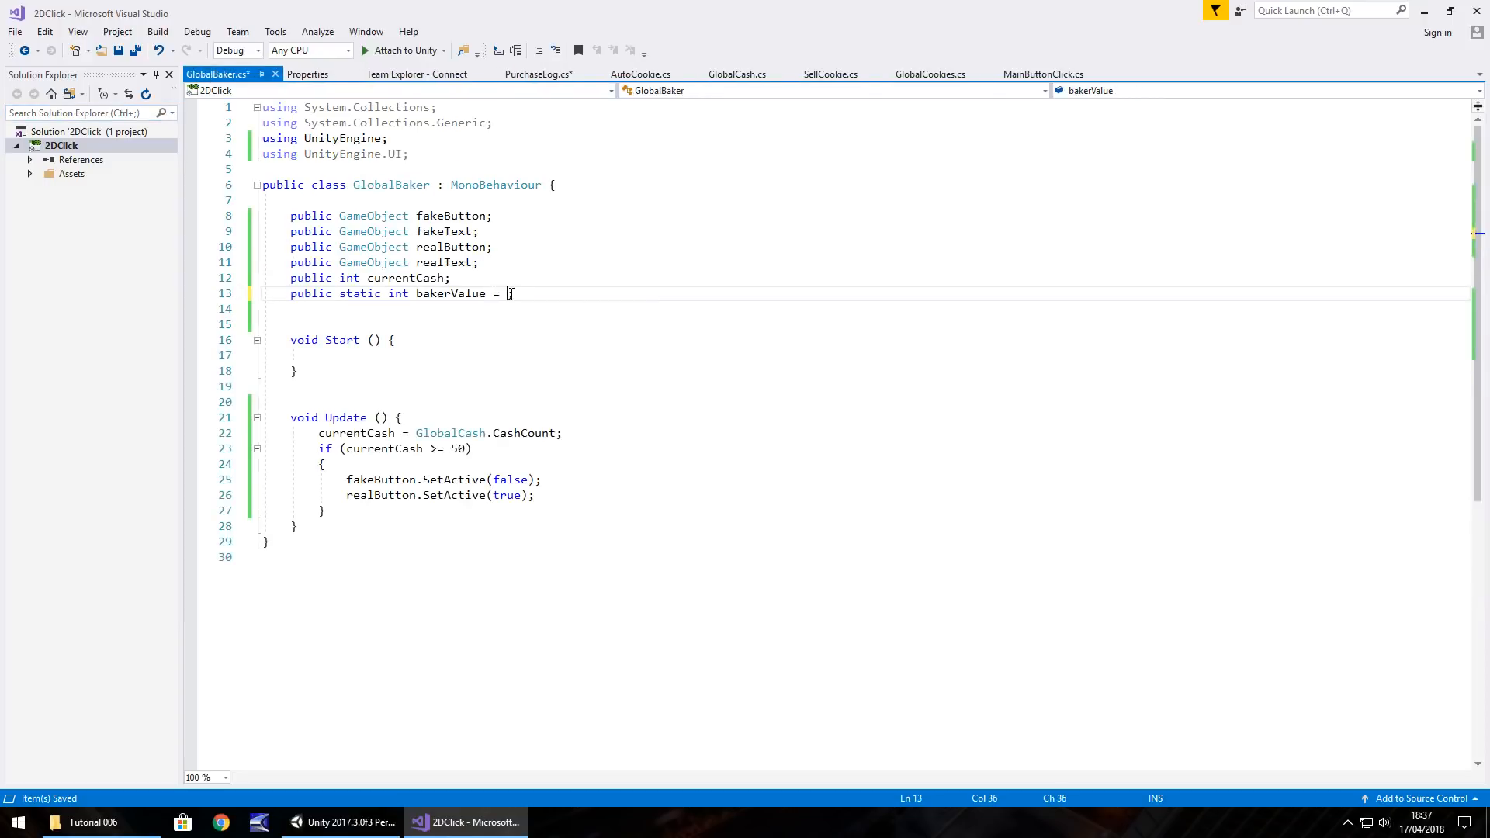
text(50;)
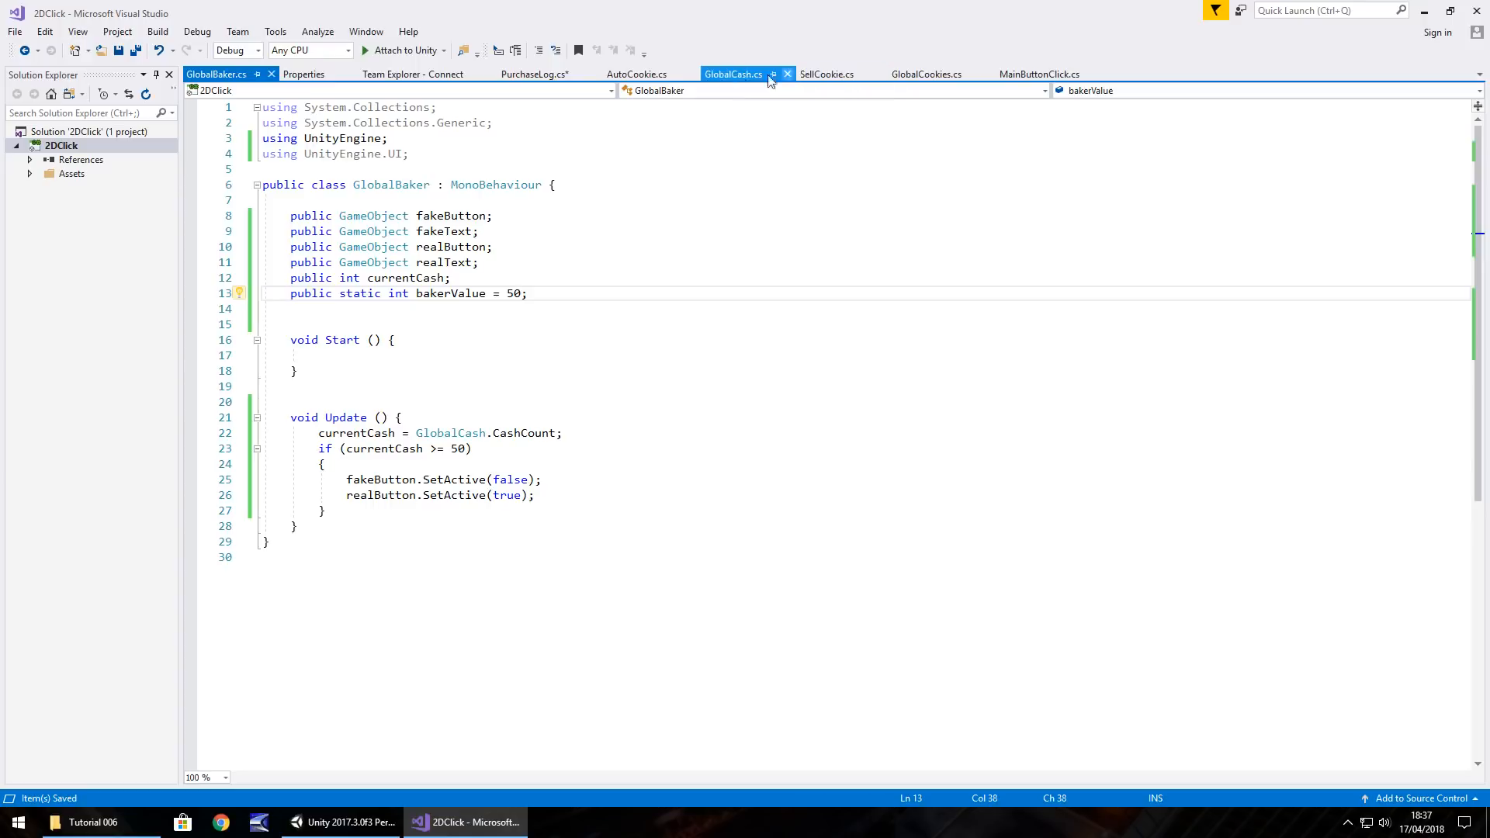
click(535, 74)
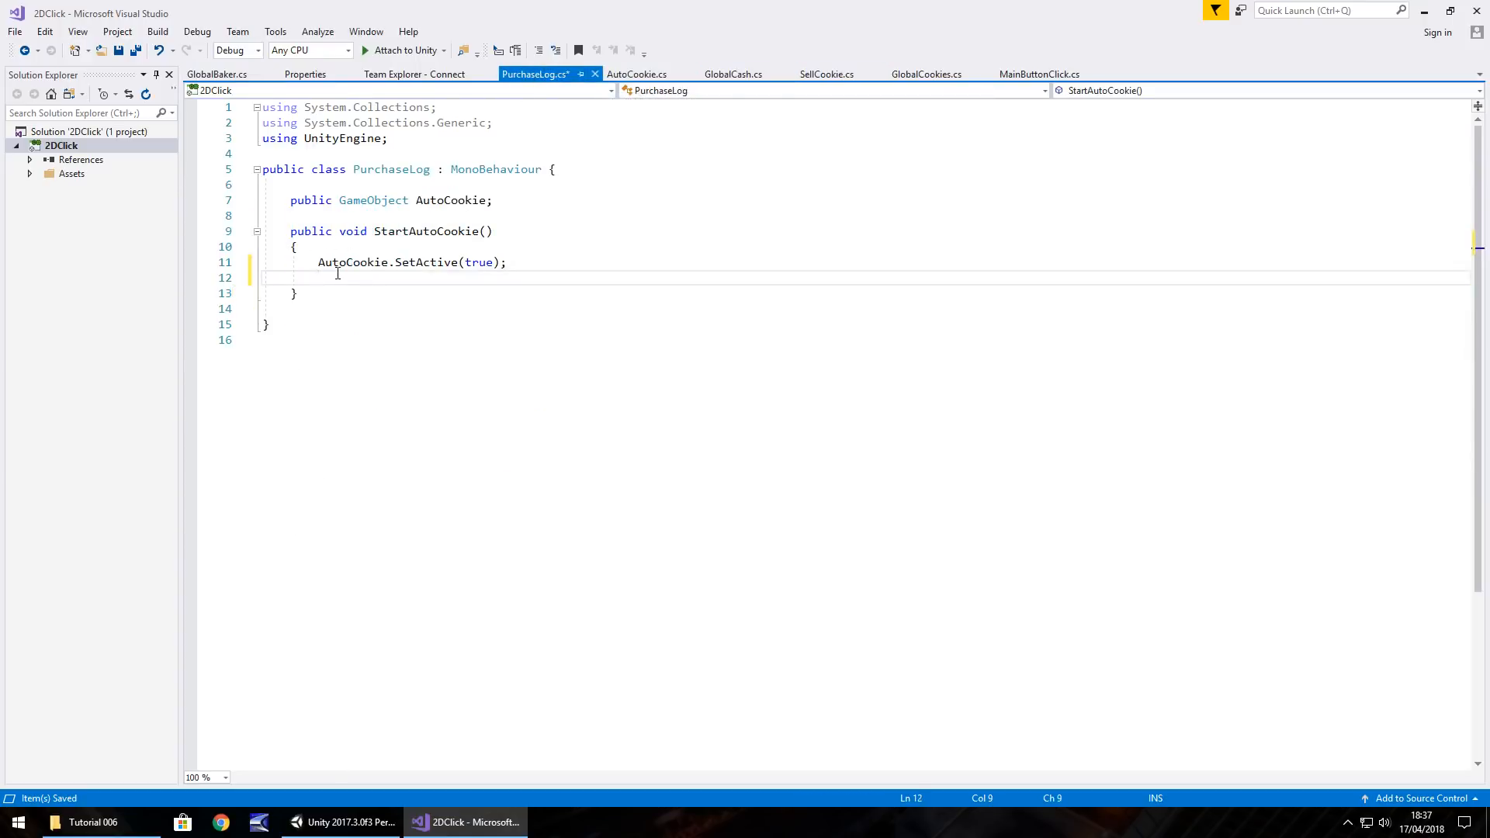
Add 'GlobalBaker.bakerValue *= 2;' to StartAutoCookie so each purchase doubles the price
text(Glo)
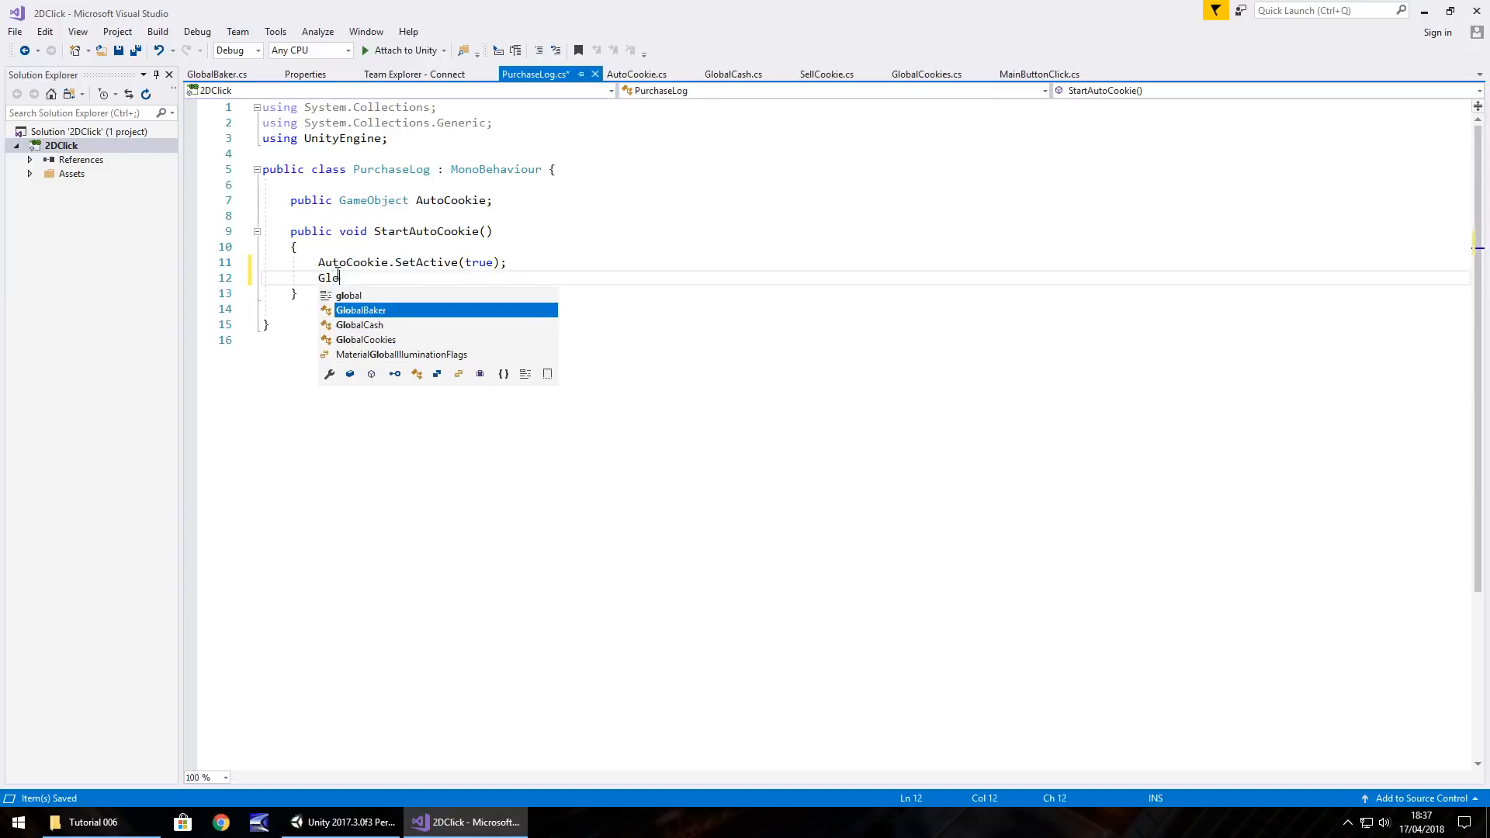
text(balBaker.)
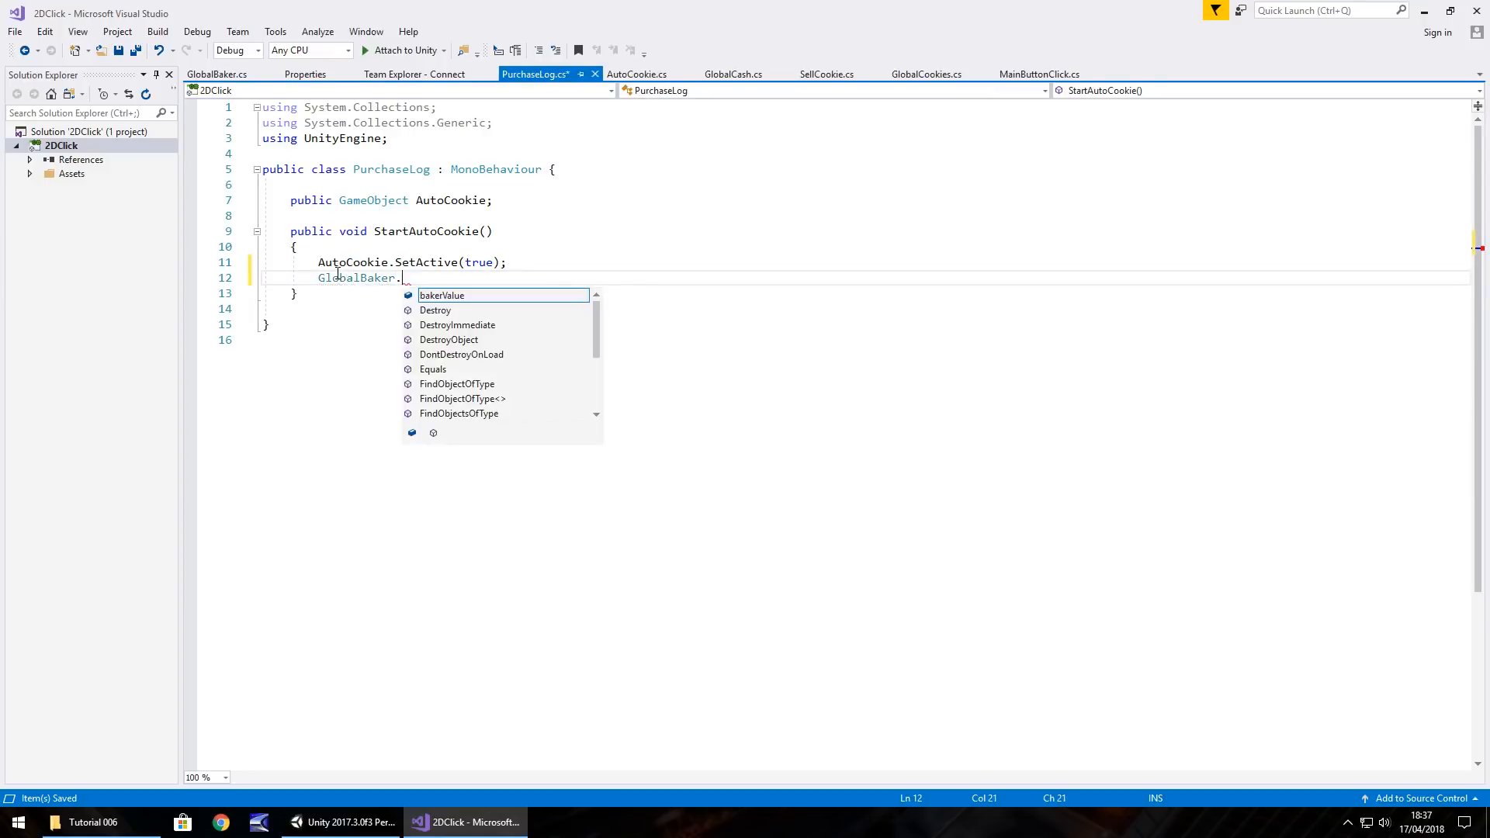
text(bakerValue)
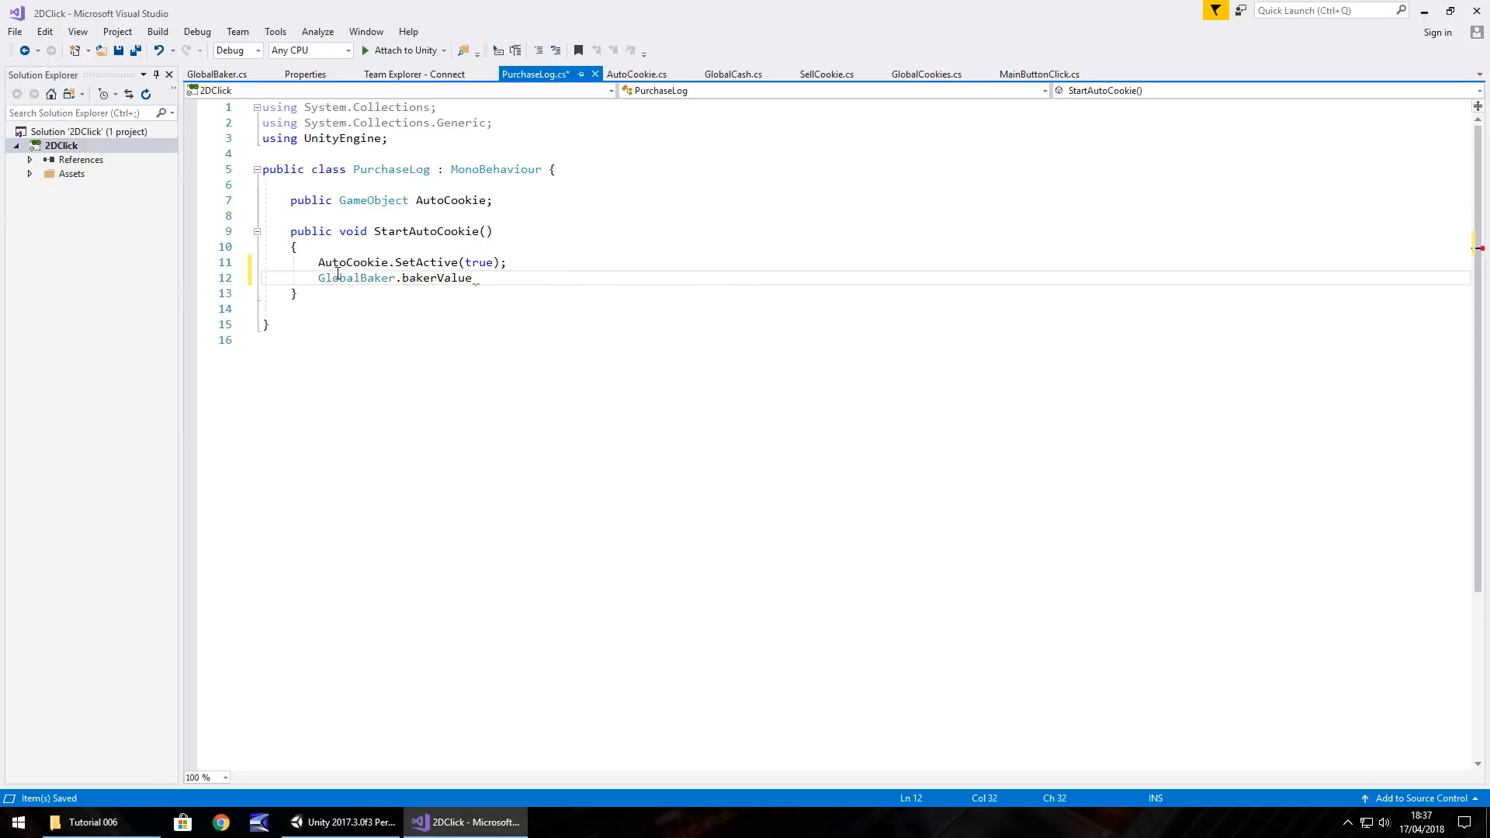
text(=)
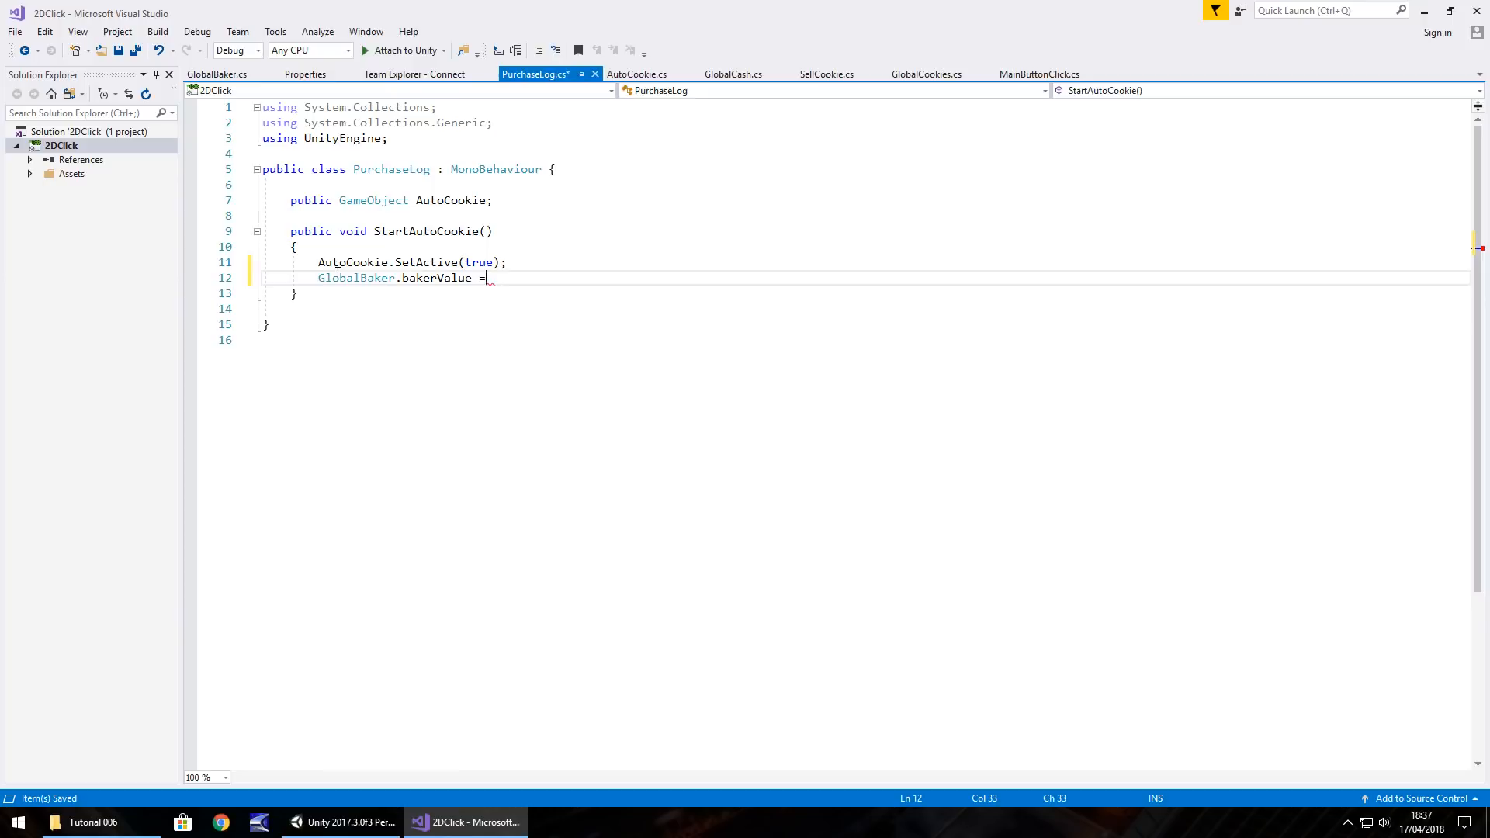
text(*)
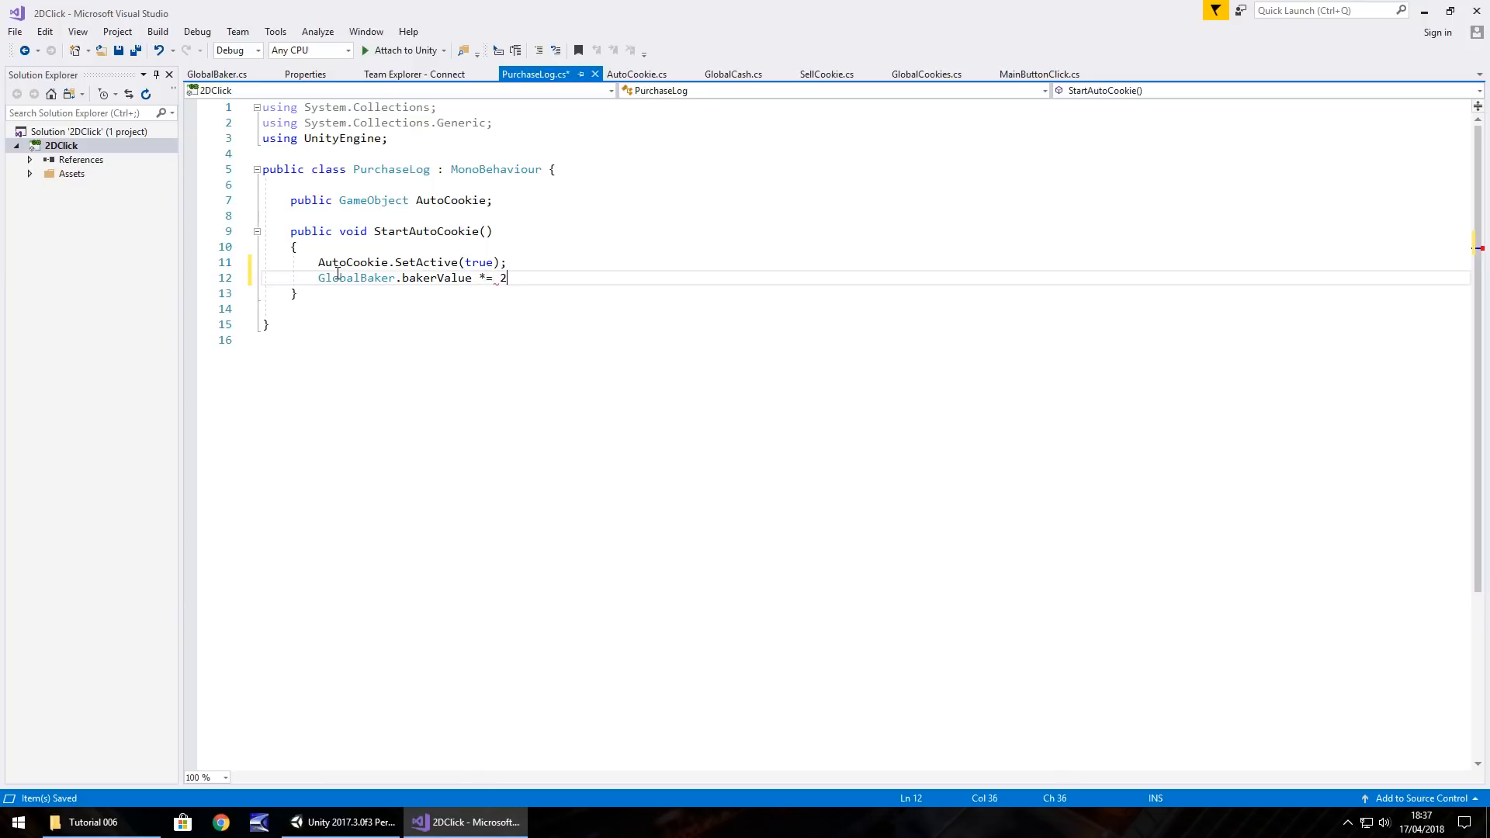
text(2)
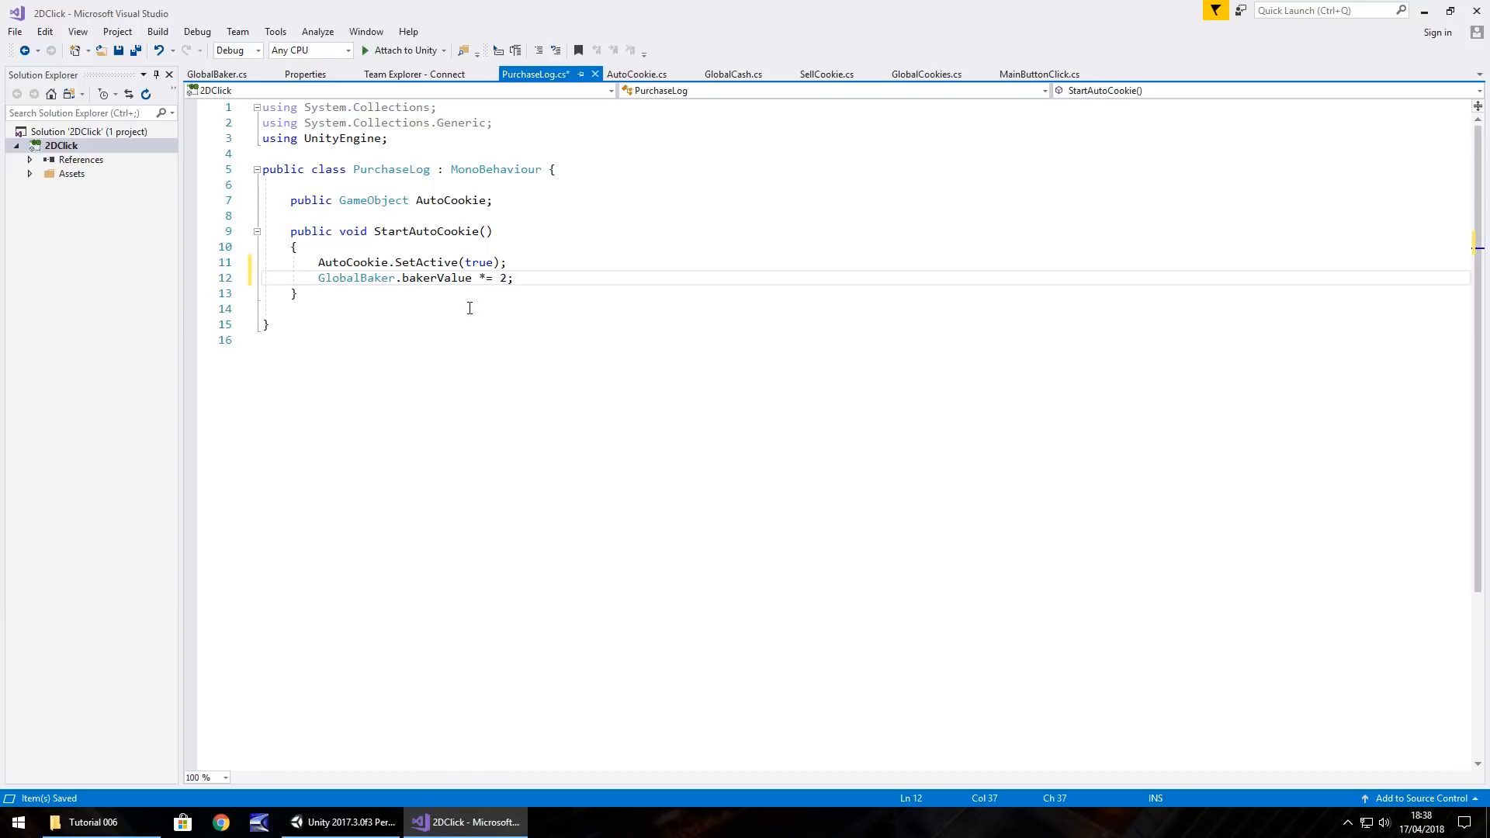
key(enter)
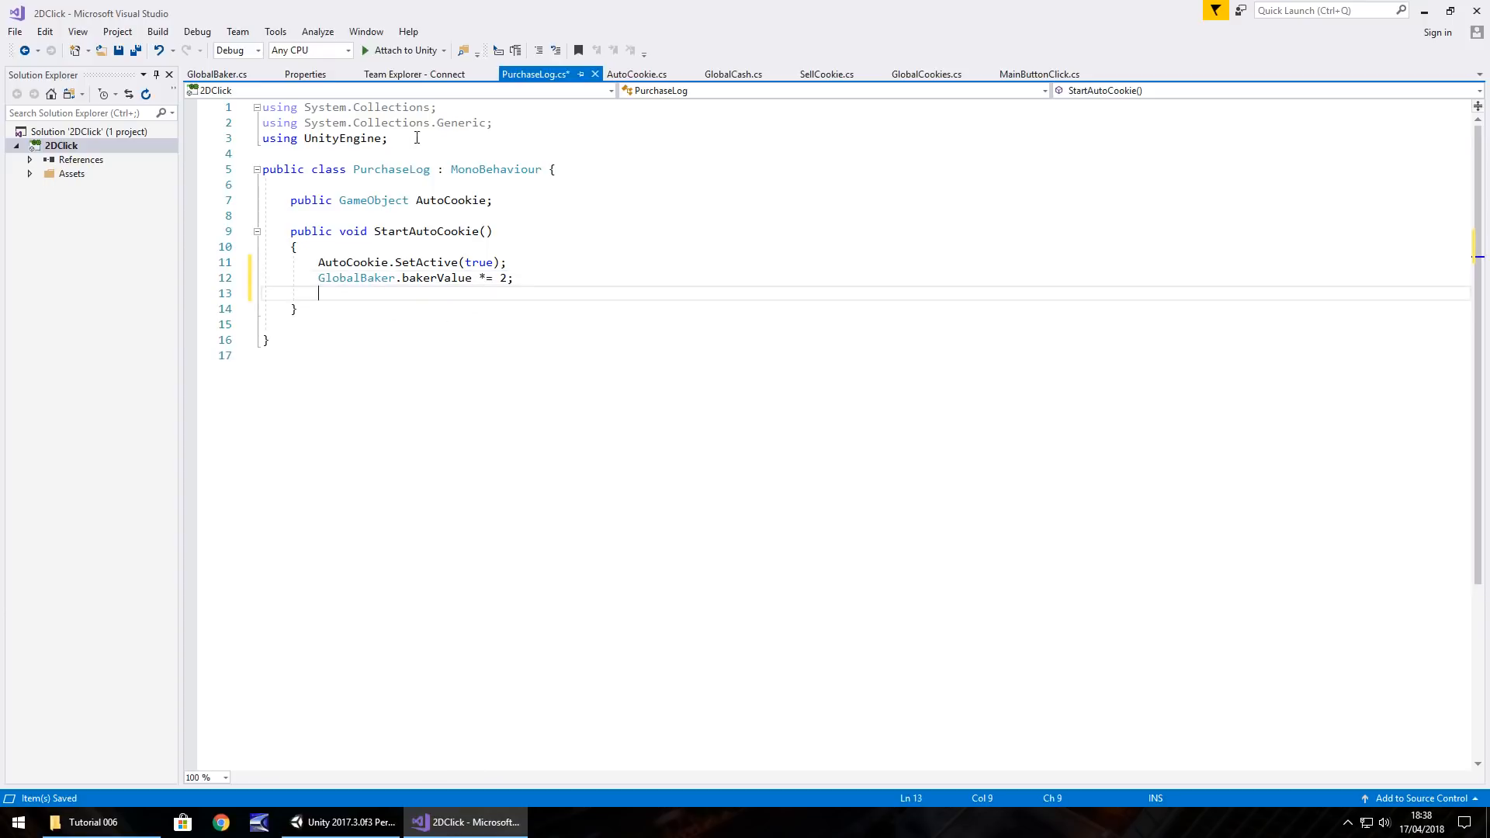
mouse_move(655, 90)
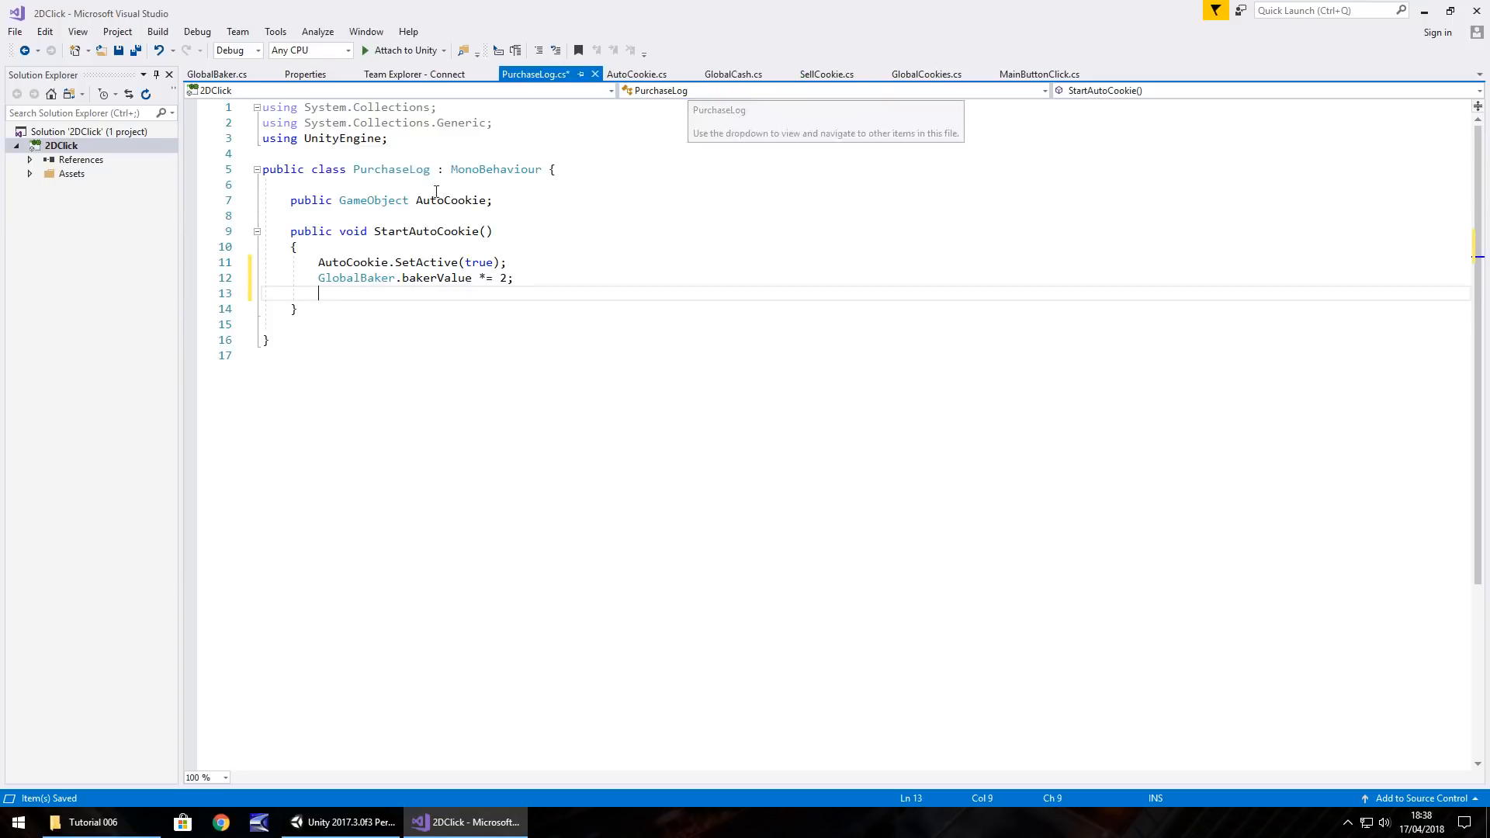
click(733, 74)
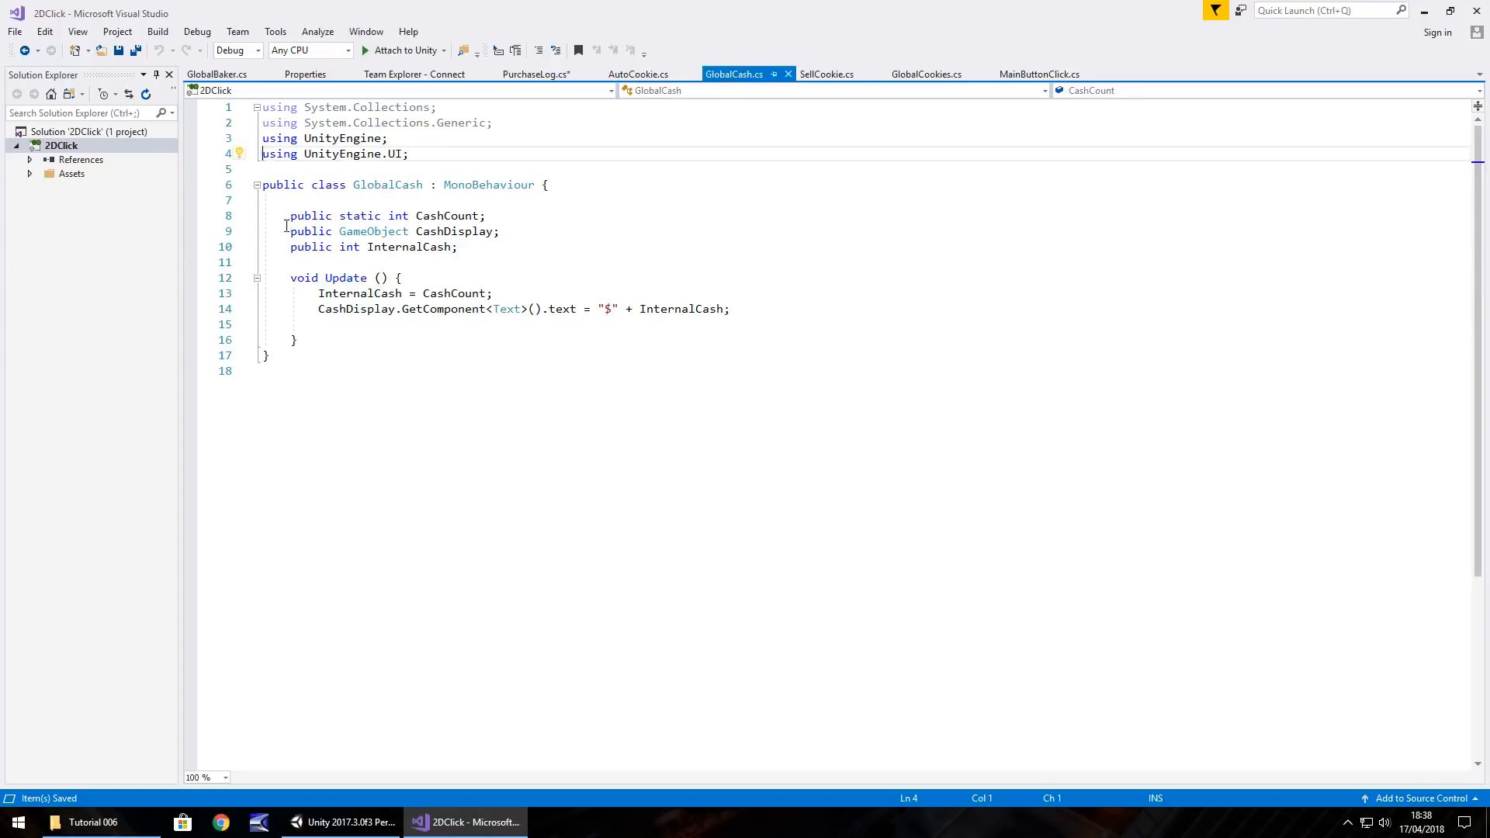
Add 'GlobalCash.CashCount -= GlobalBaker.bakerValue;' to StartAutoCookie in PurchaseLog
click(535, 75)
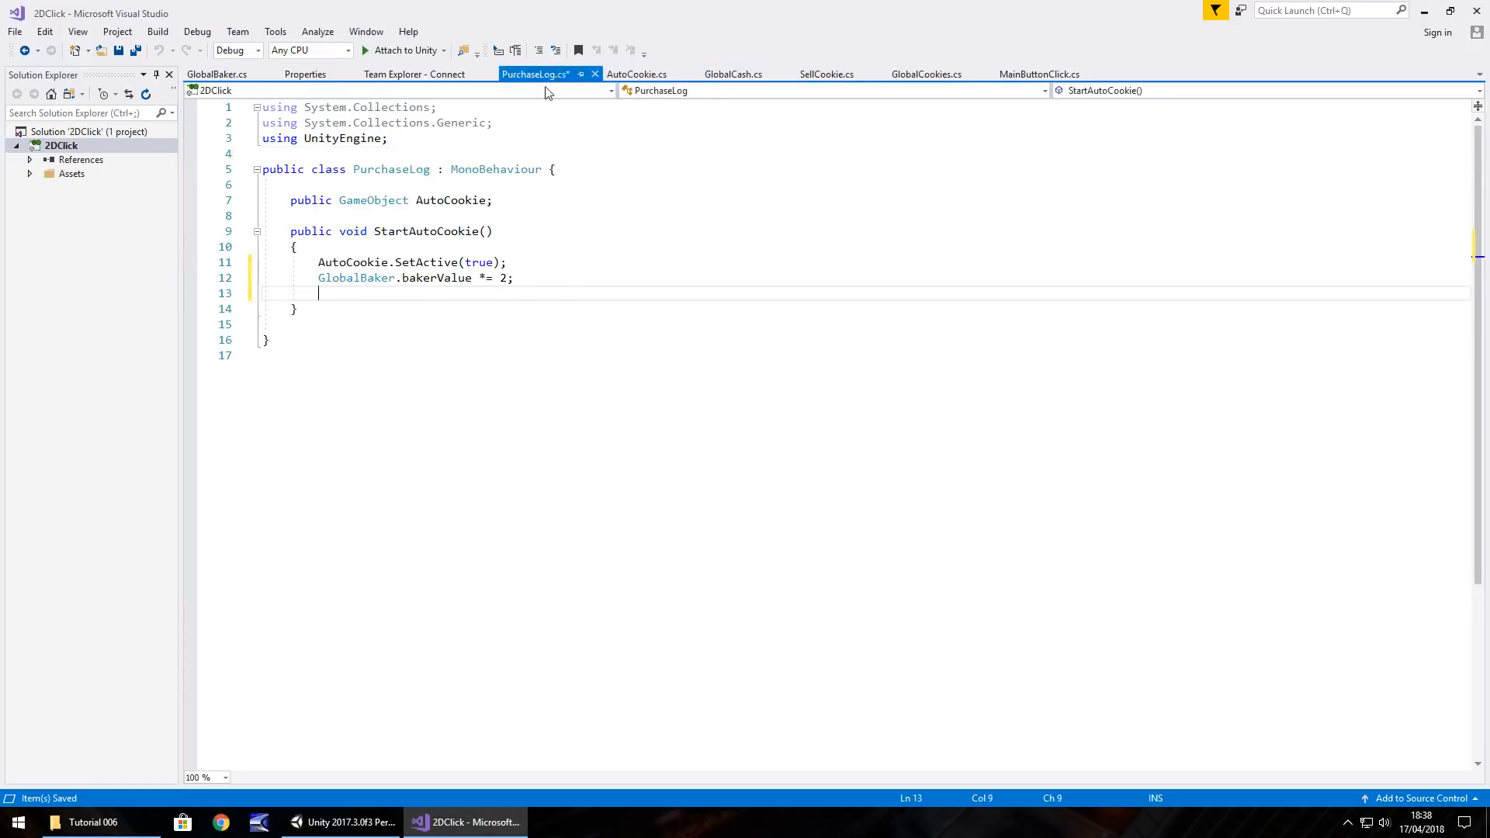
text(Global)
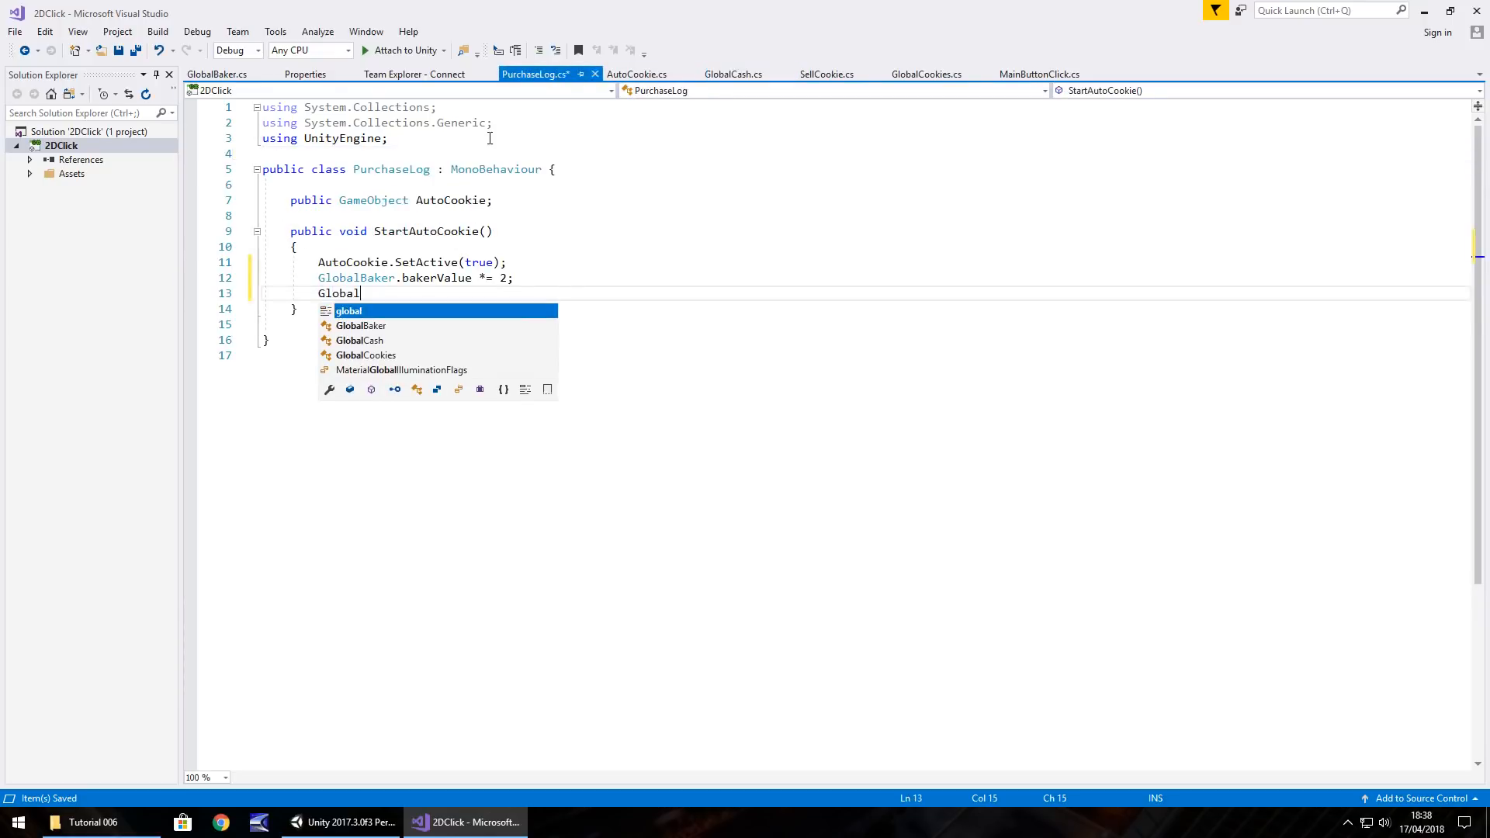
text(Cash.)
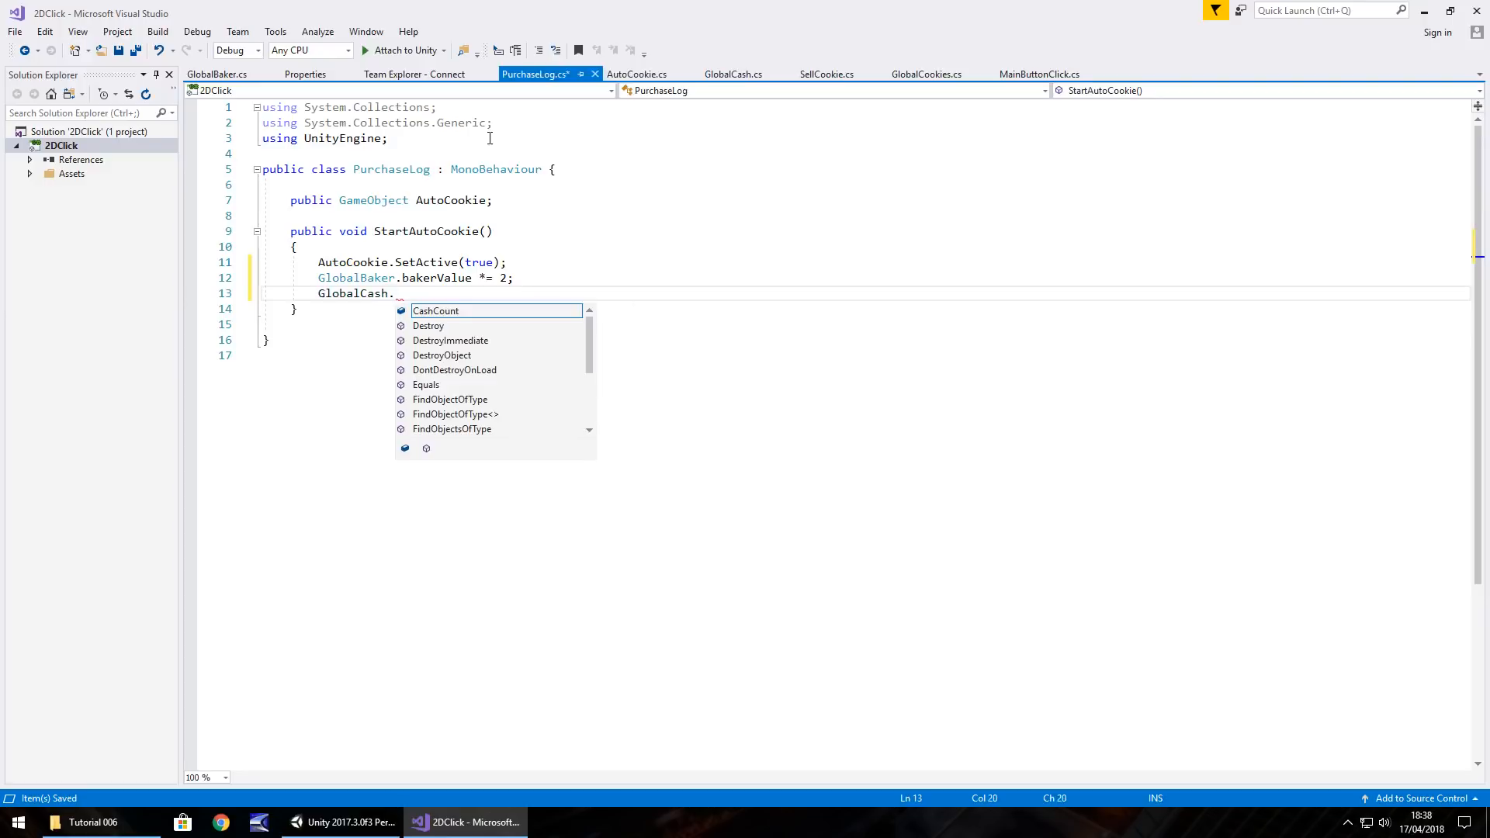
text(Cash)
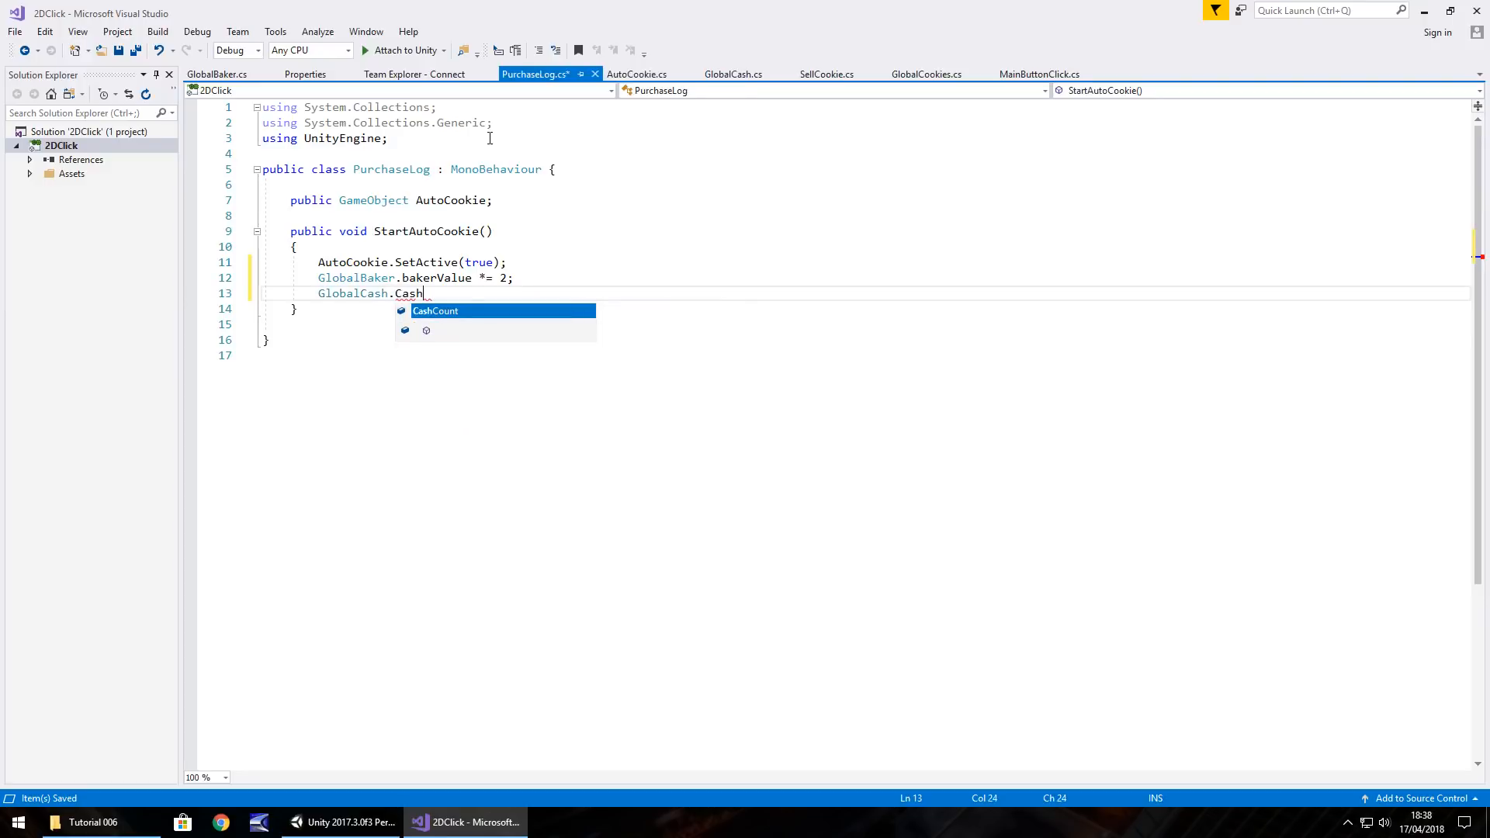
text(Count -=)
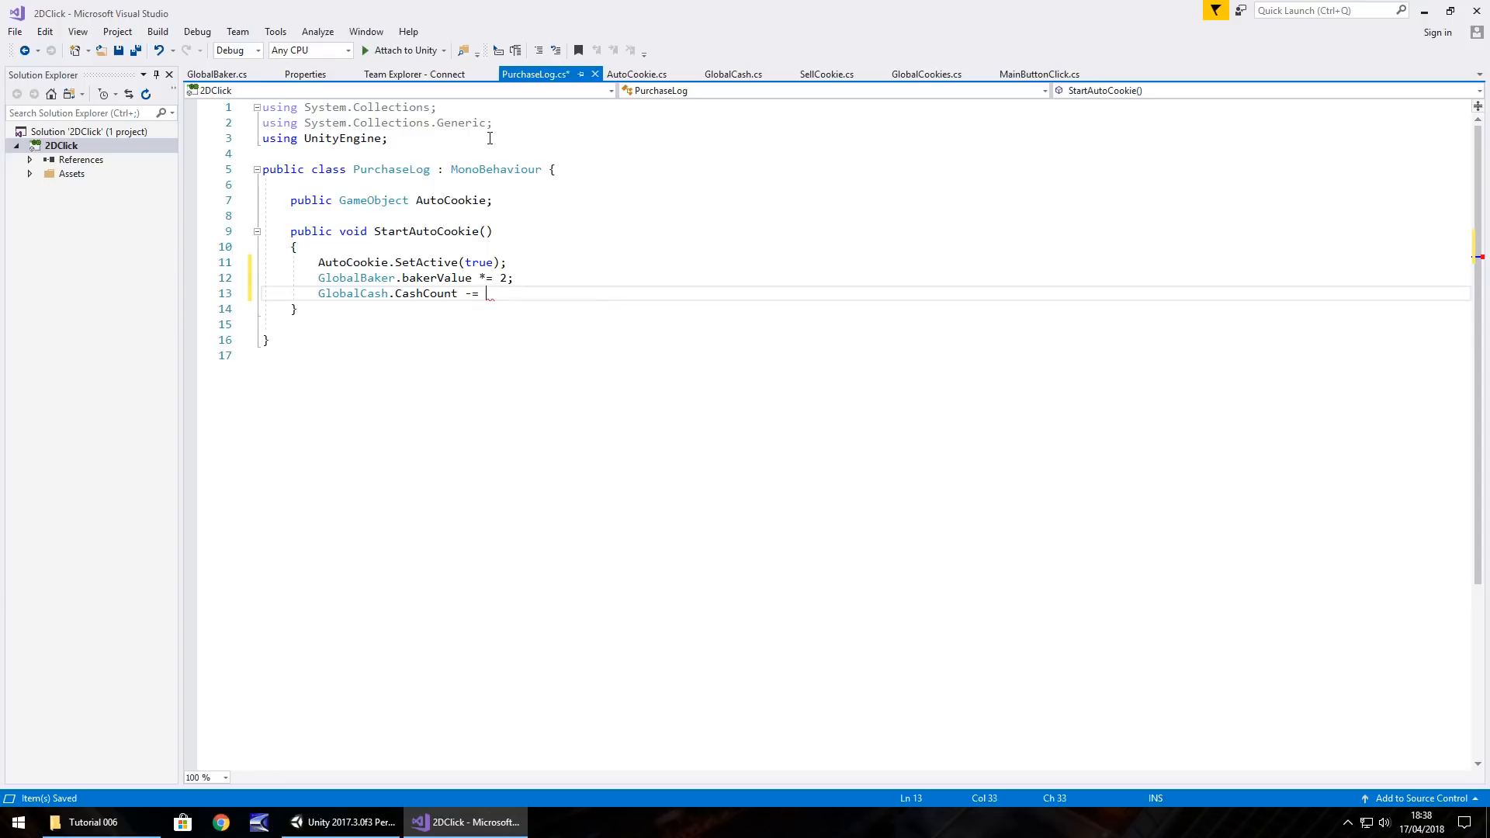
text(GlobalBaker.)
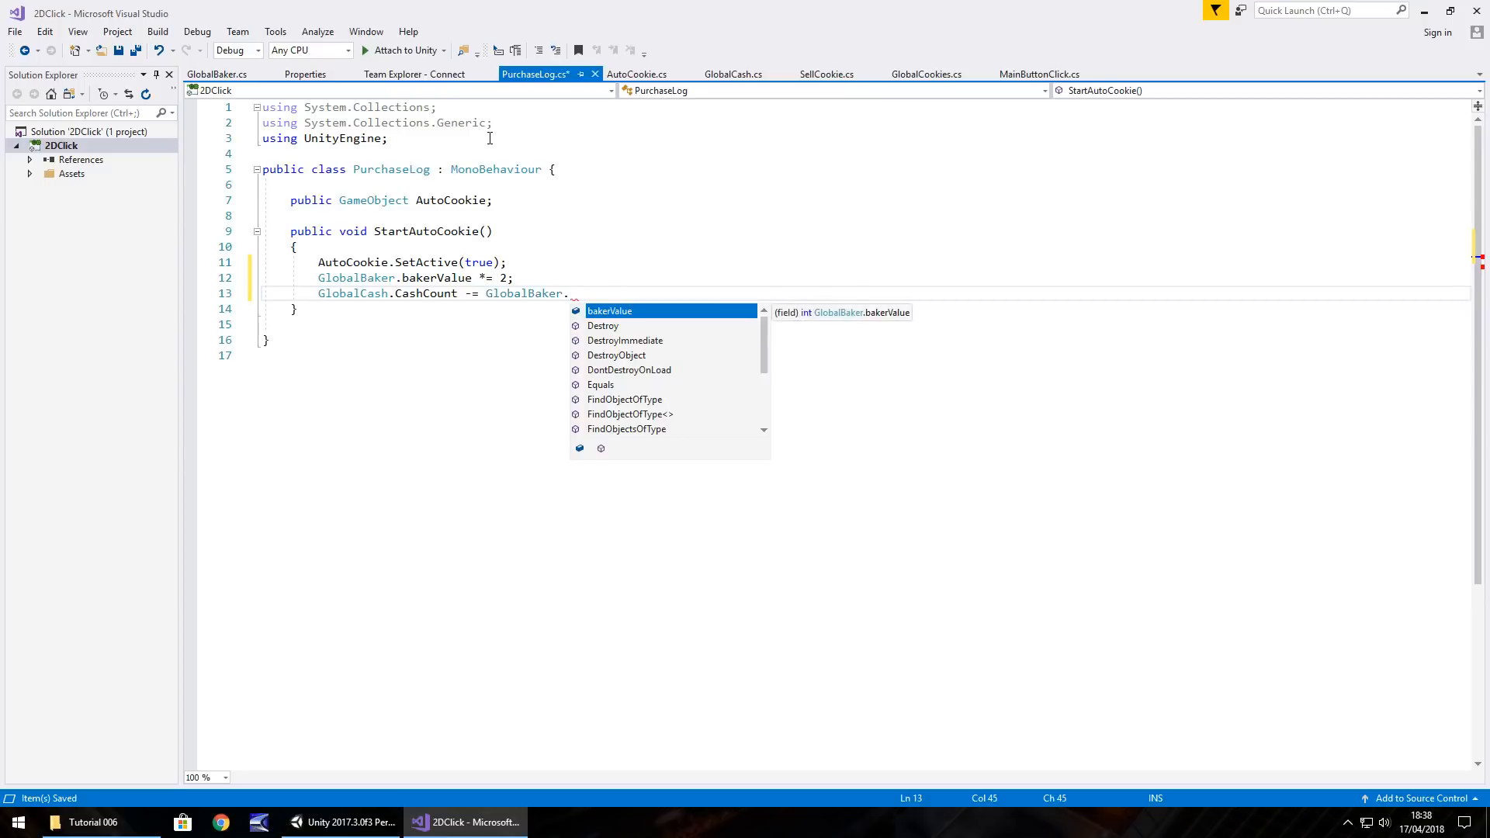
text(bakerValue;)
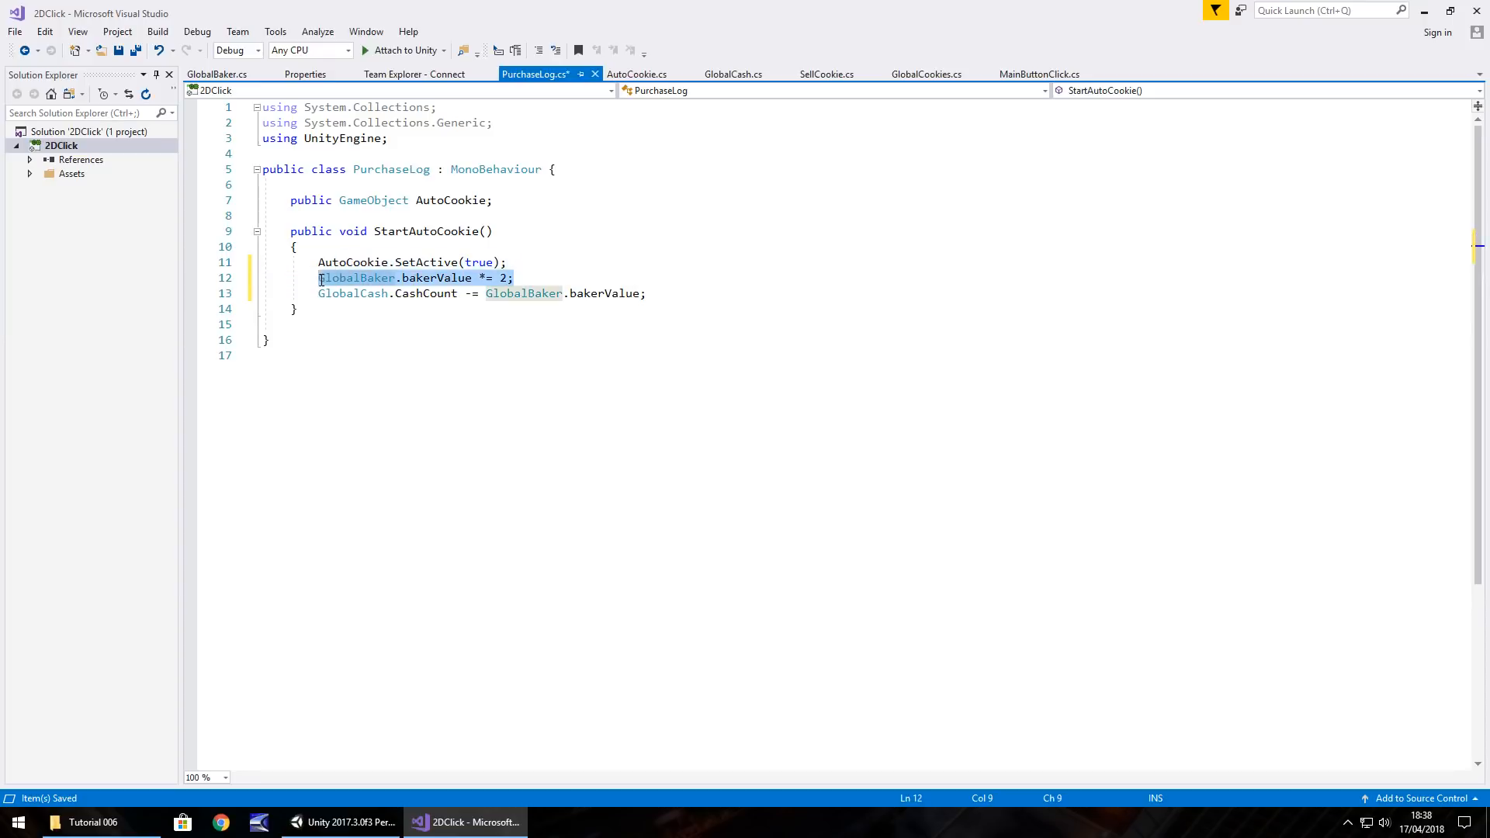
Move the 'GlobalBaker.bakerValue *= 2;' line below the cash subtraction and save
key(Delete)
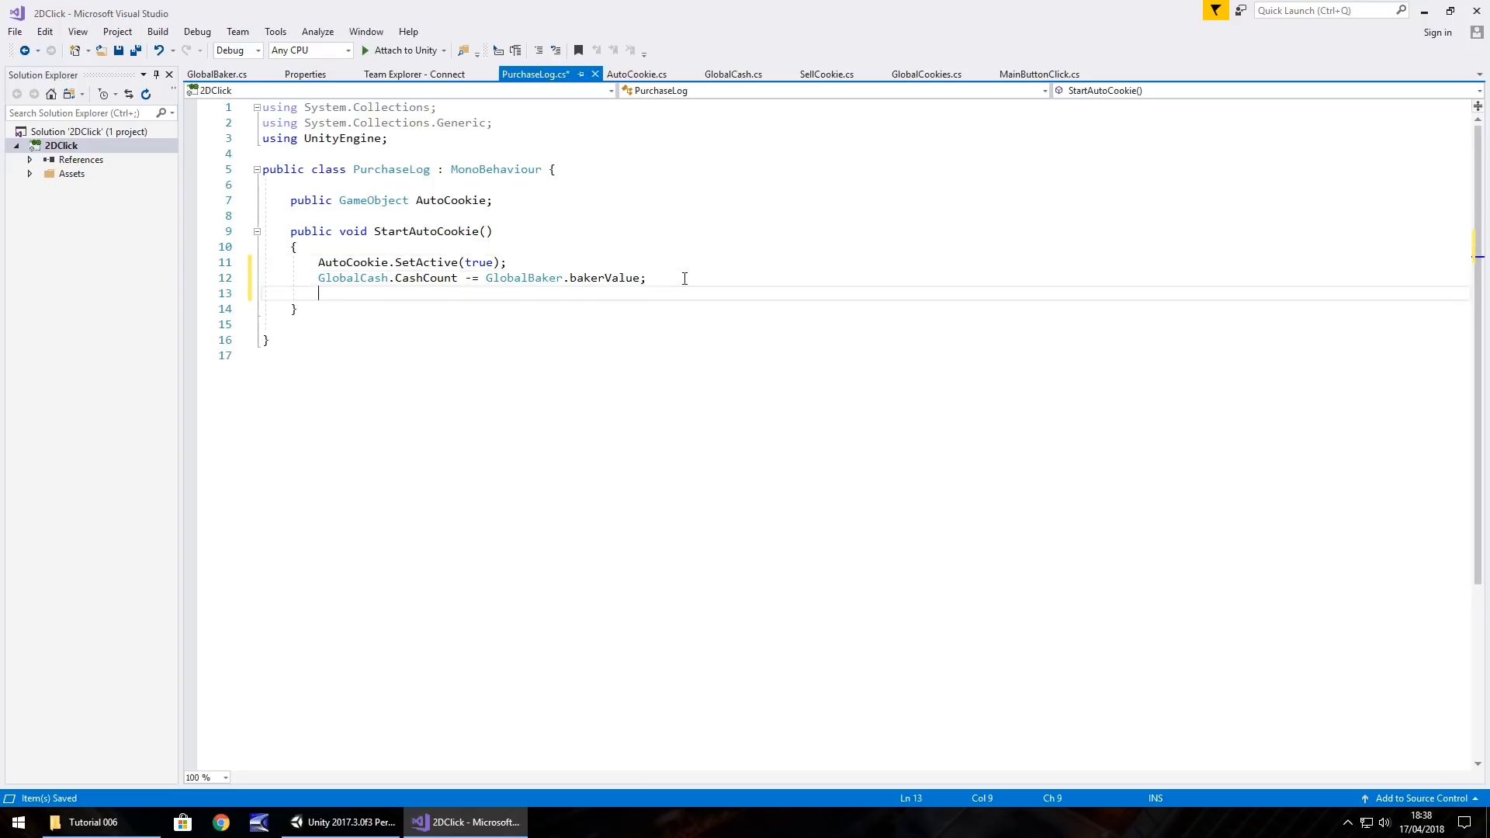
text(GlobalBaker.bakerValue *= 2;)
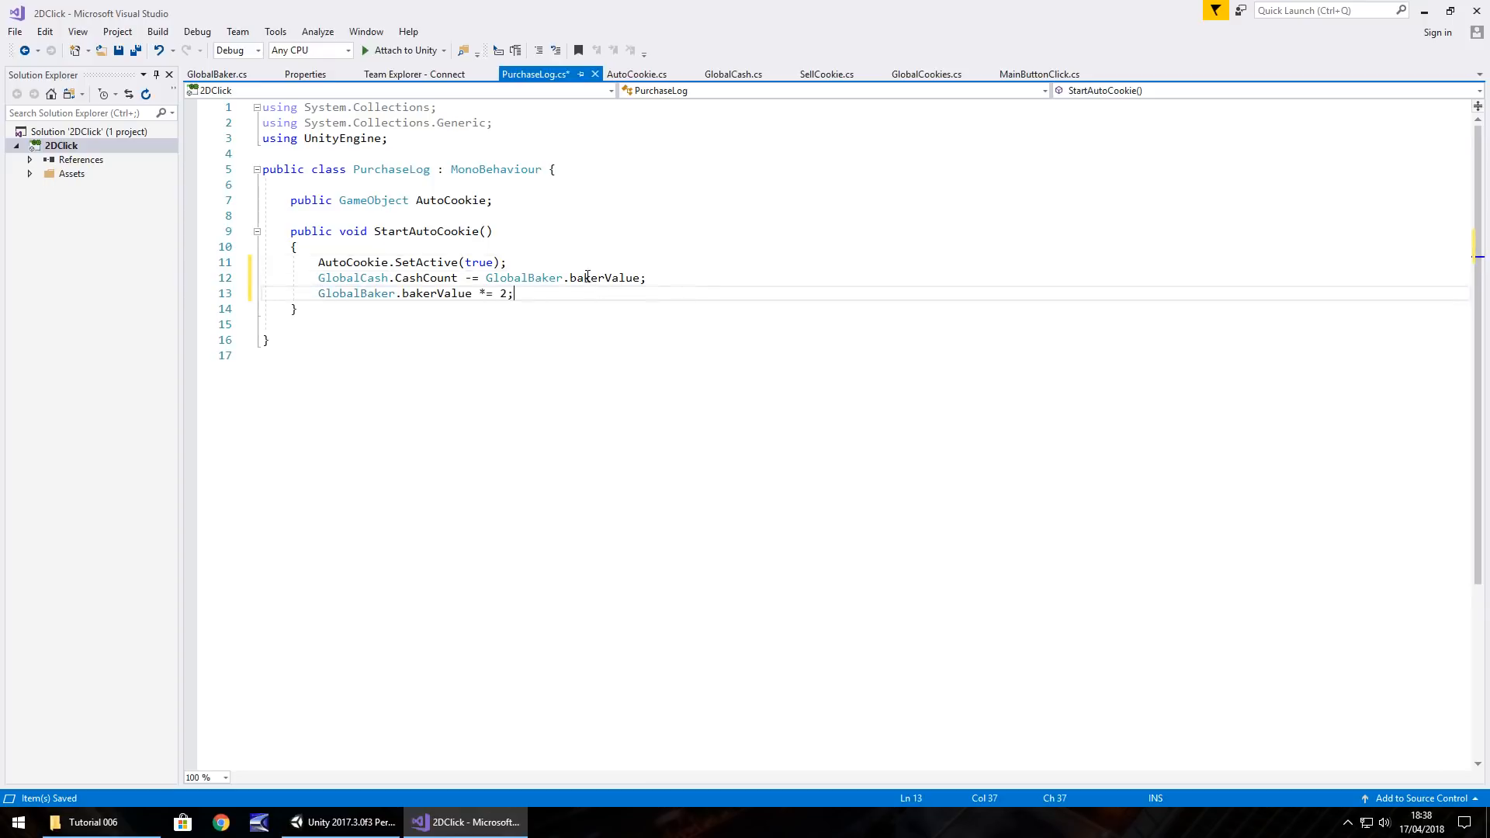
mouse_move(480, 263)
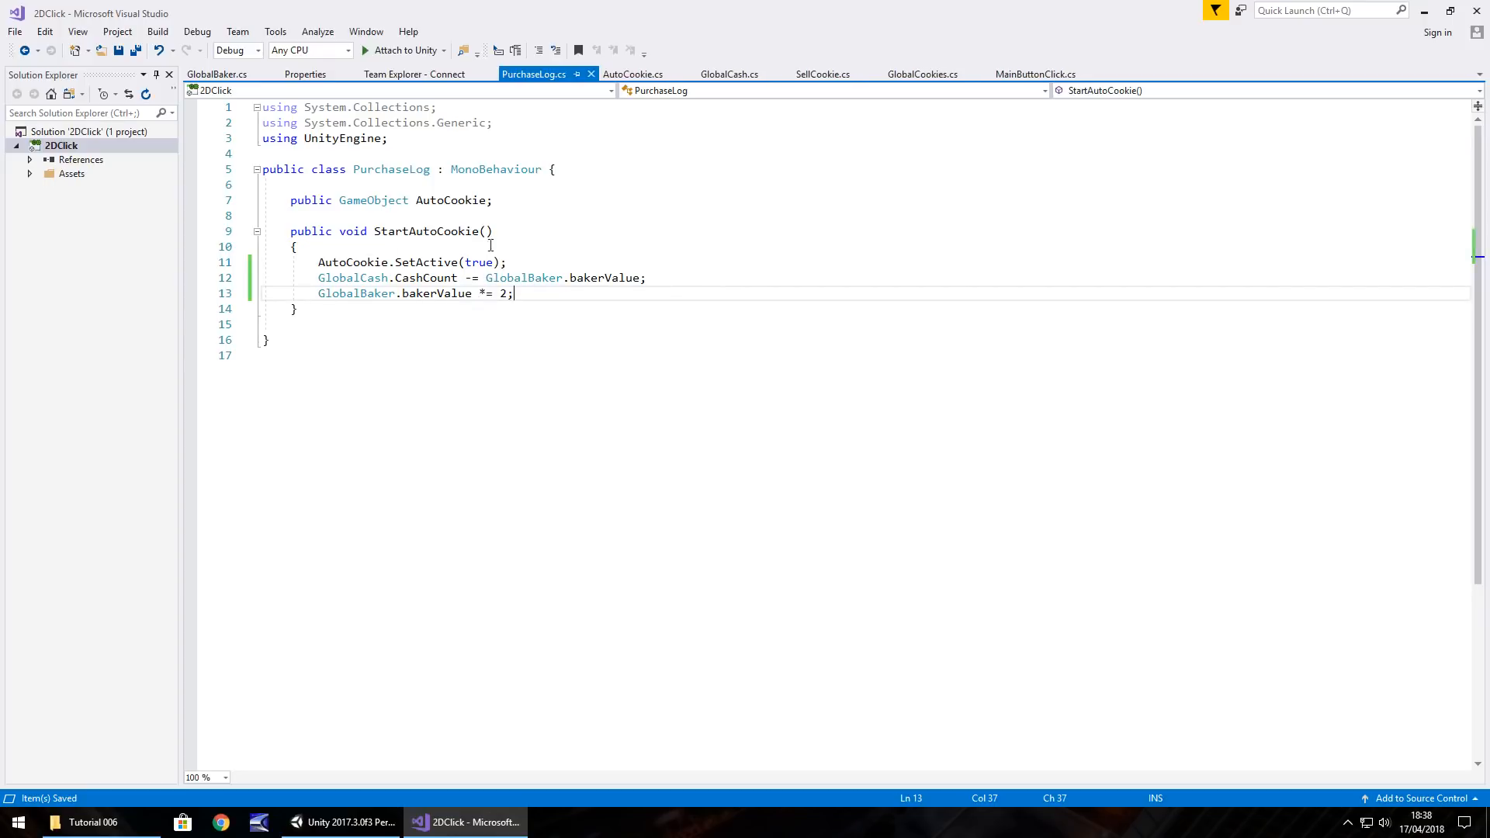
click(215, 74)
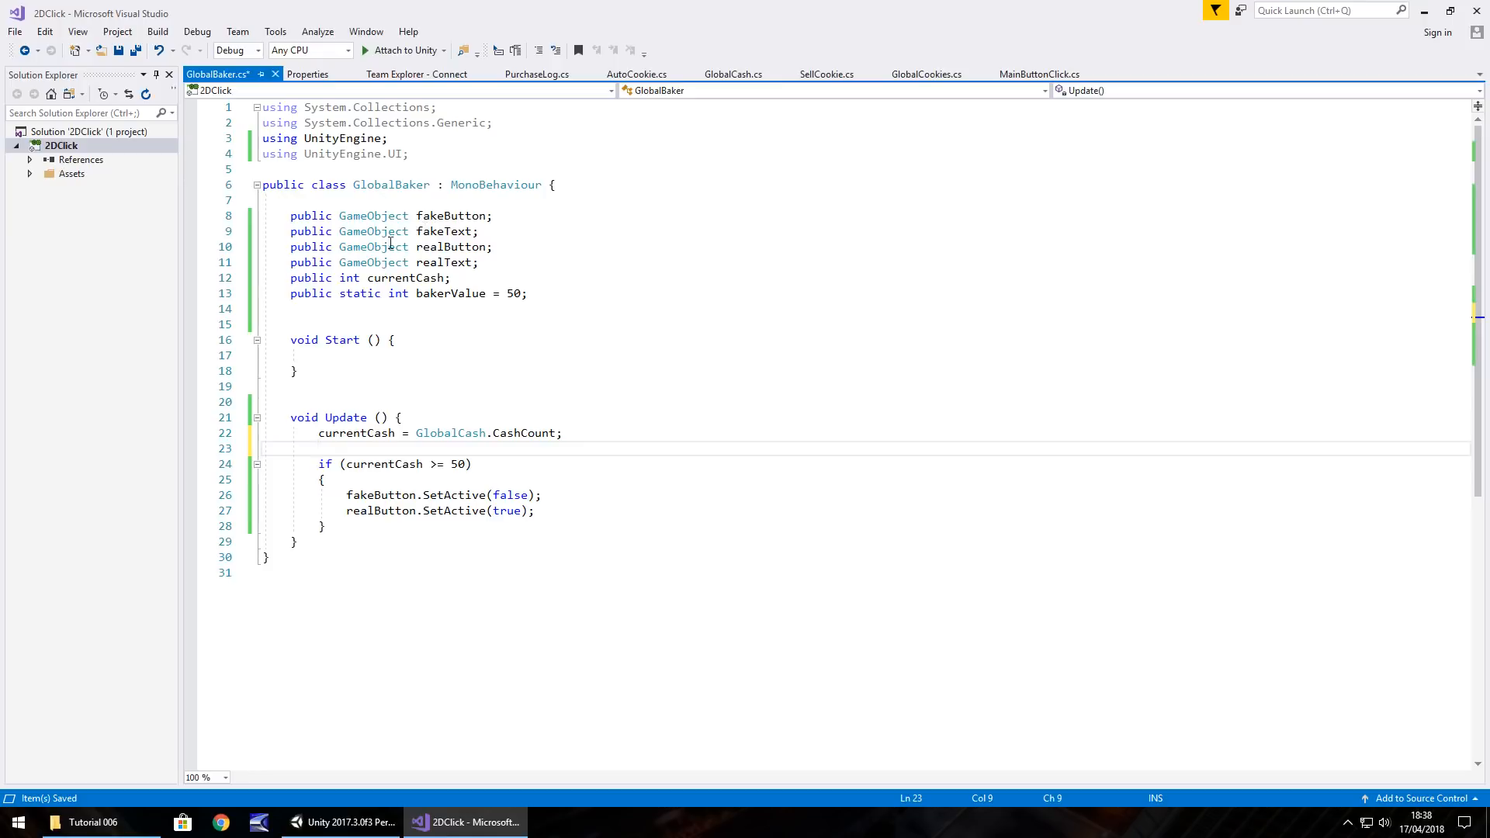
Set fakeText's Text component to "Buy Baker - $" + bakerValue in Update
text(p)
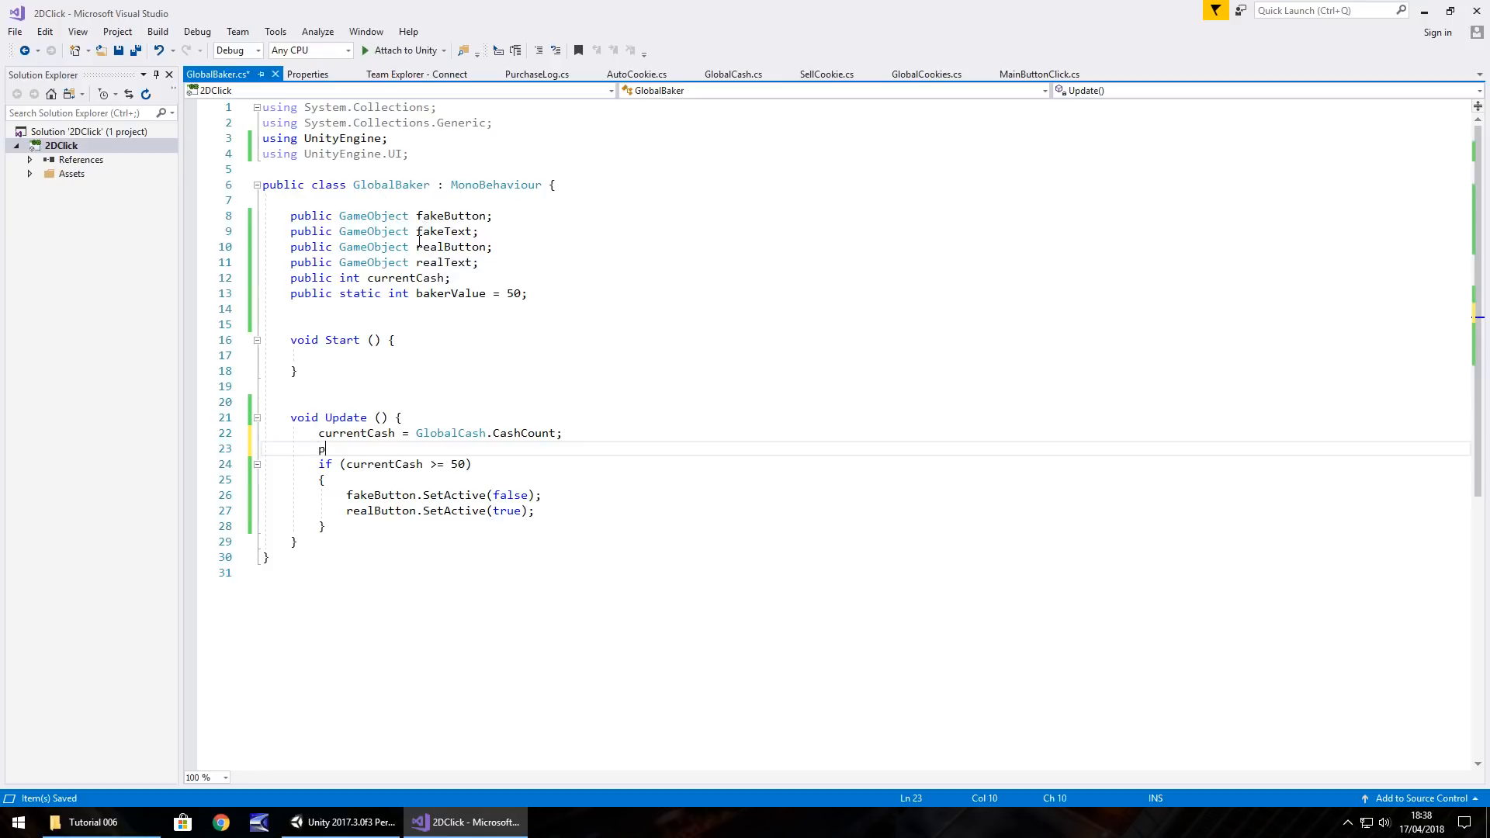
text(ublic)
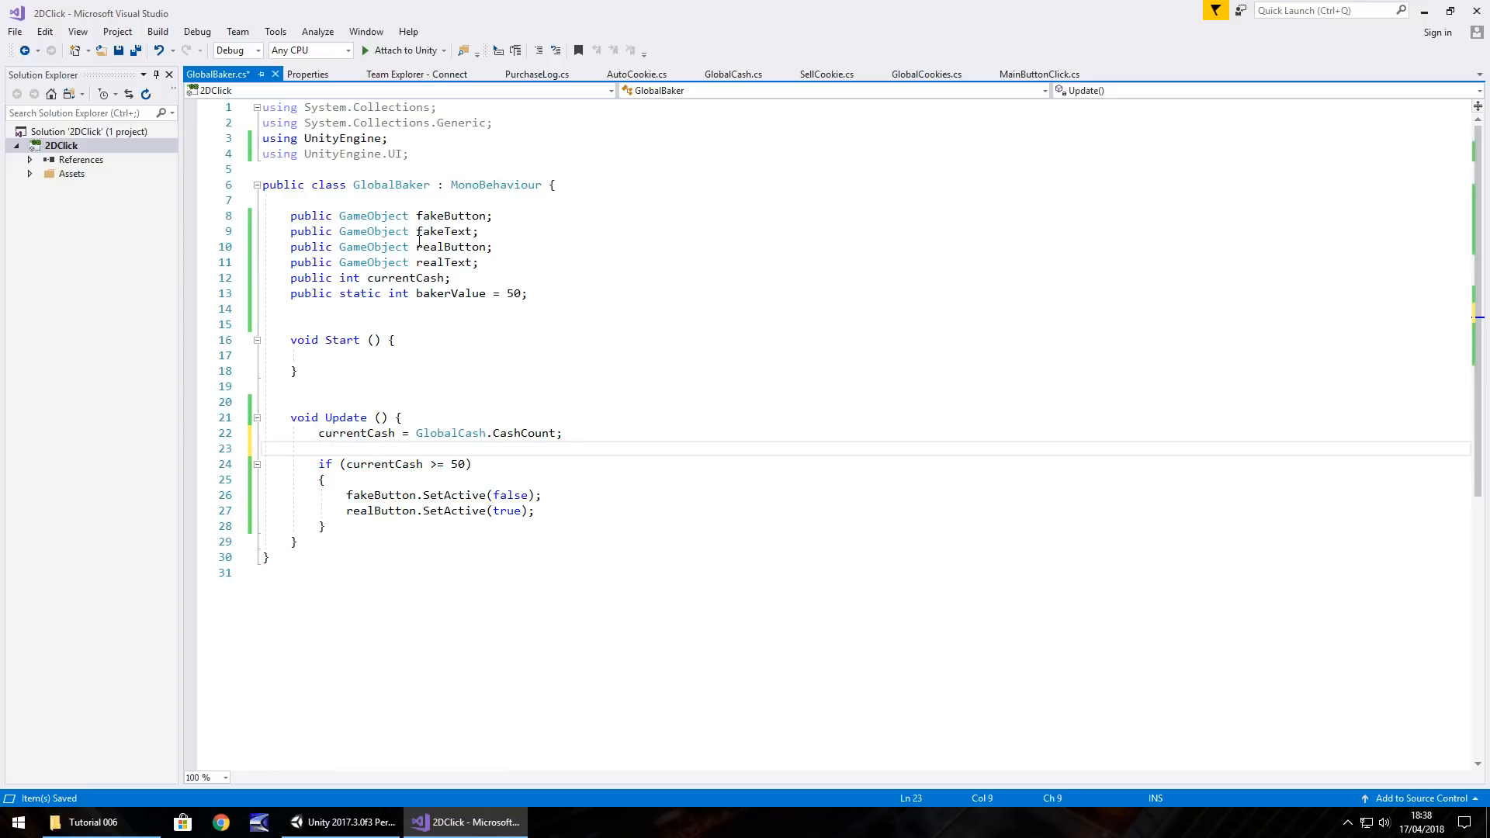
text(fak)
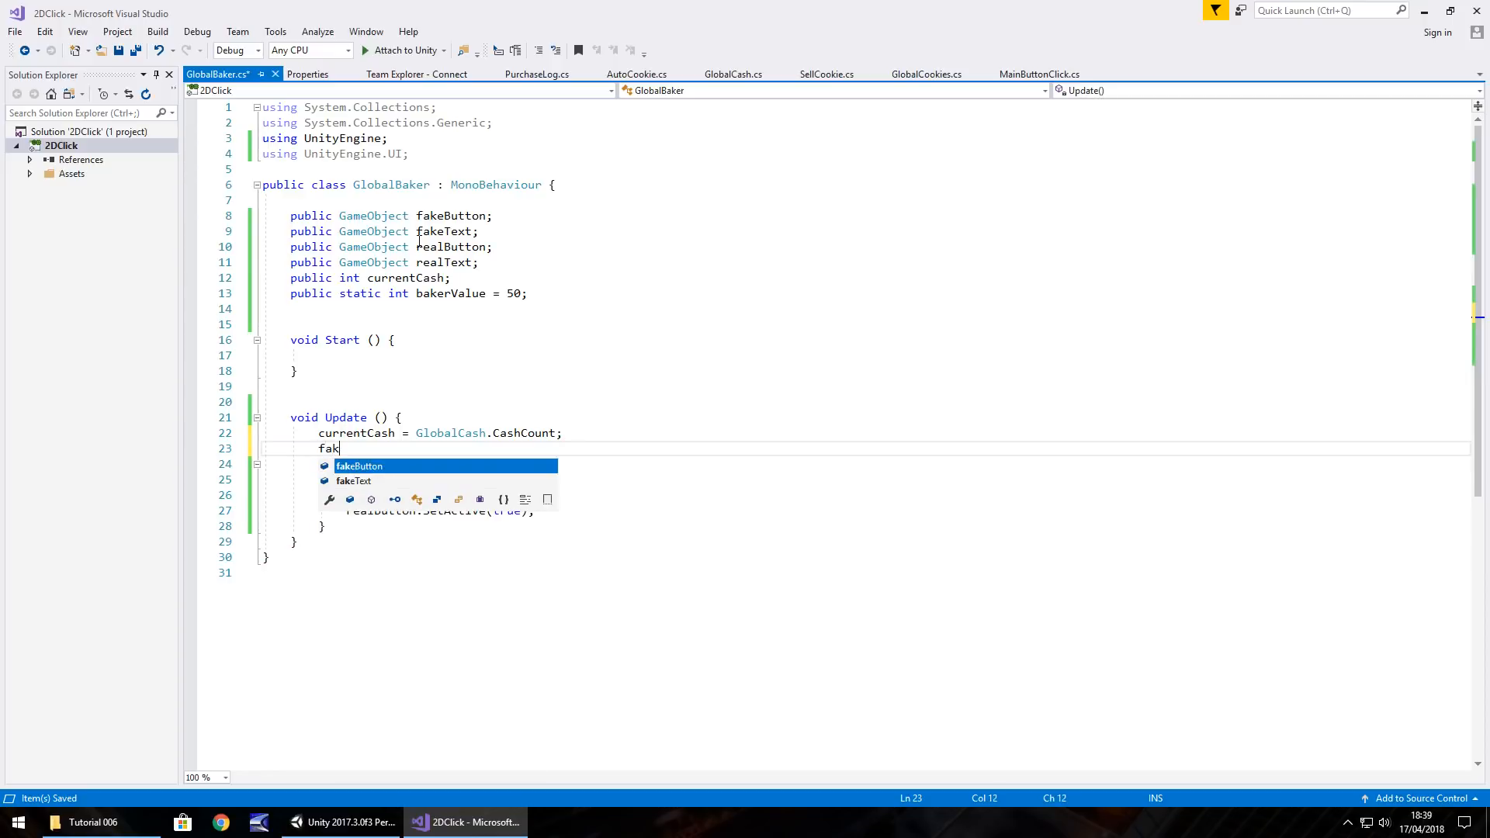
text(eText)
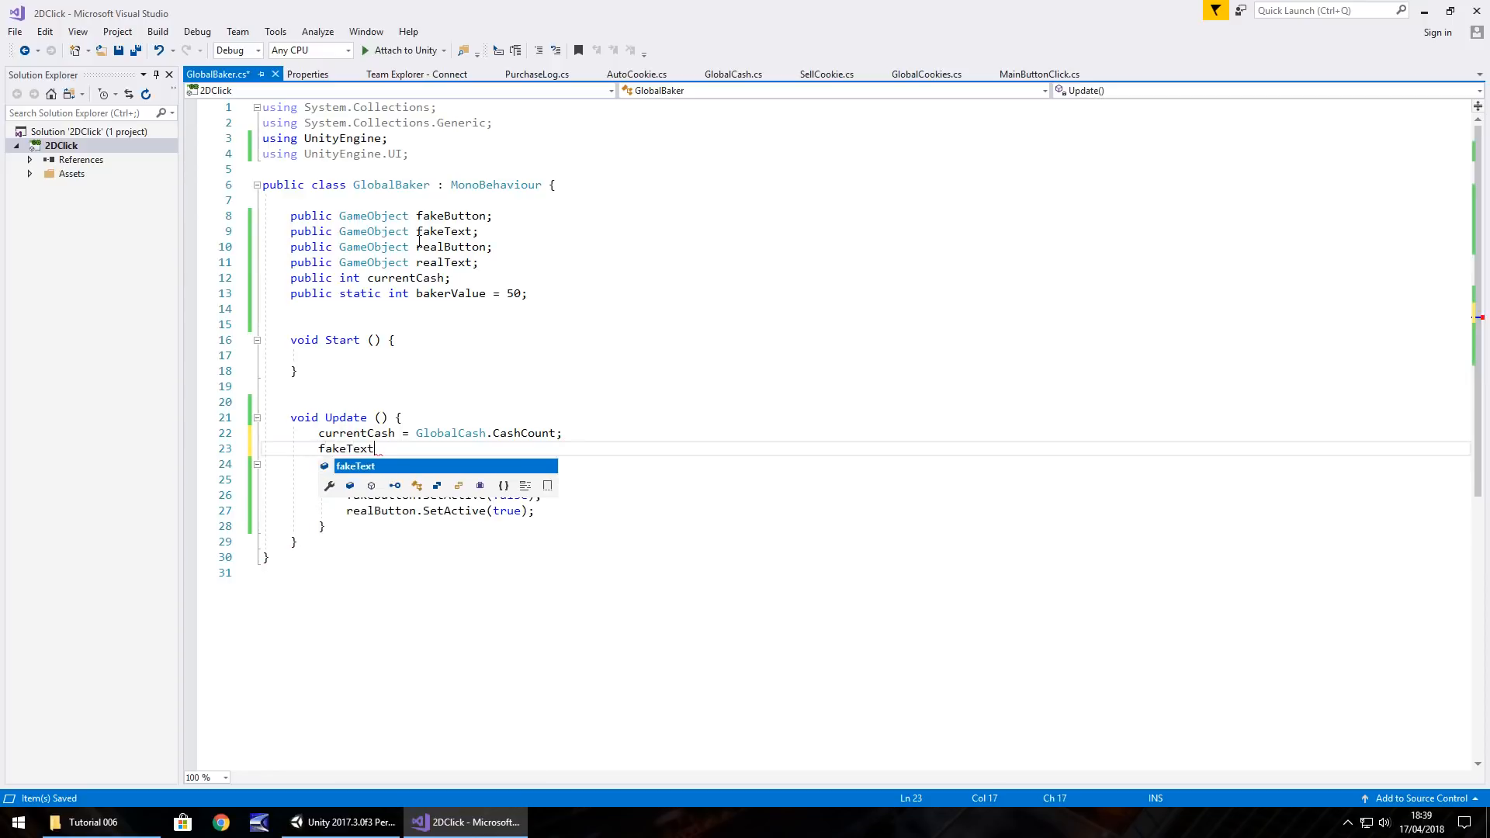
text(.Get)
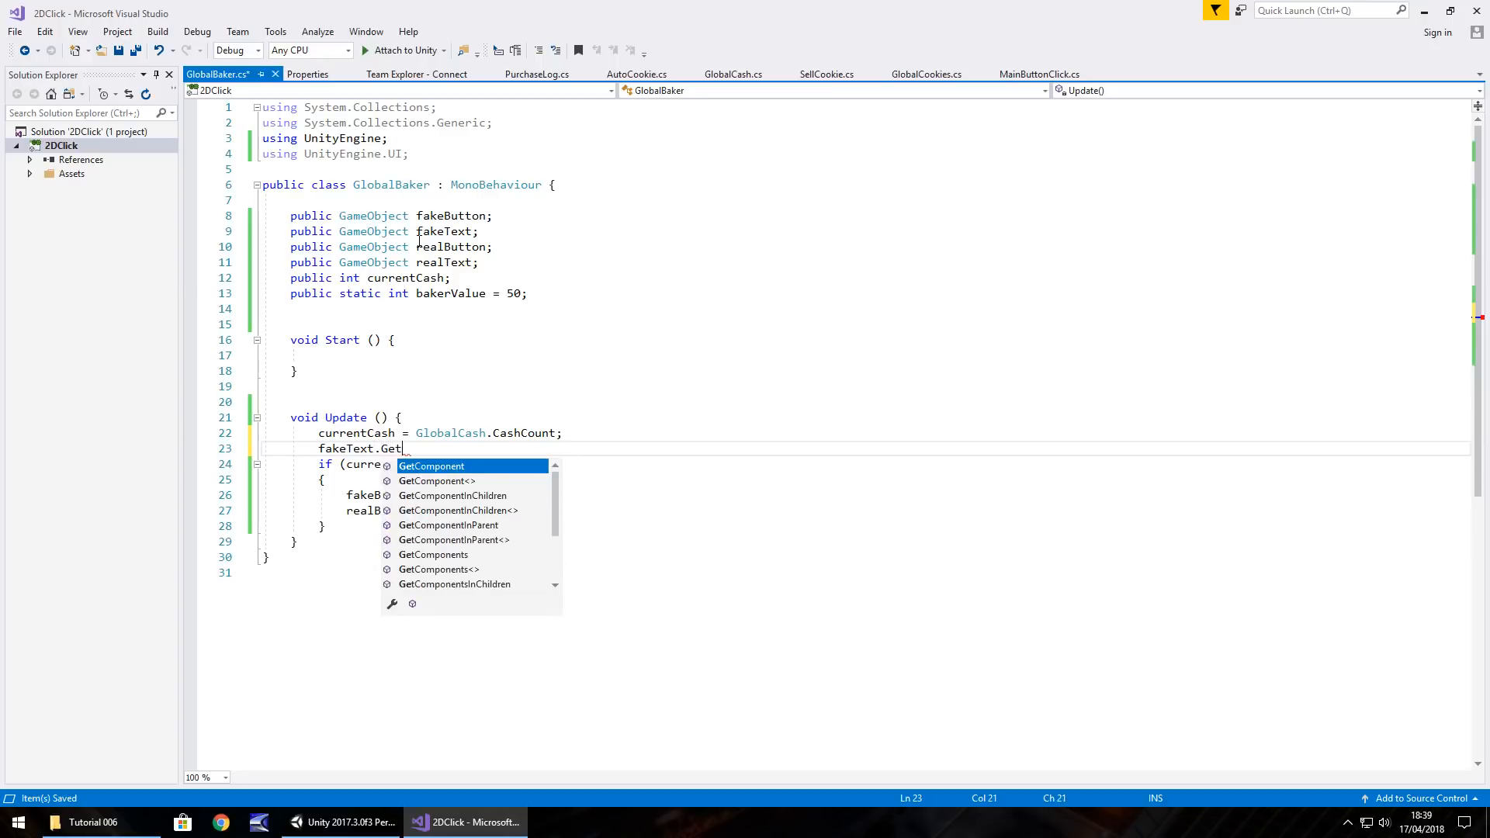
text(Componen)
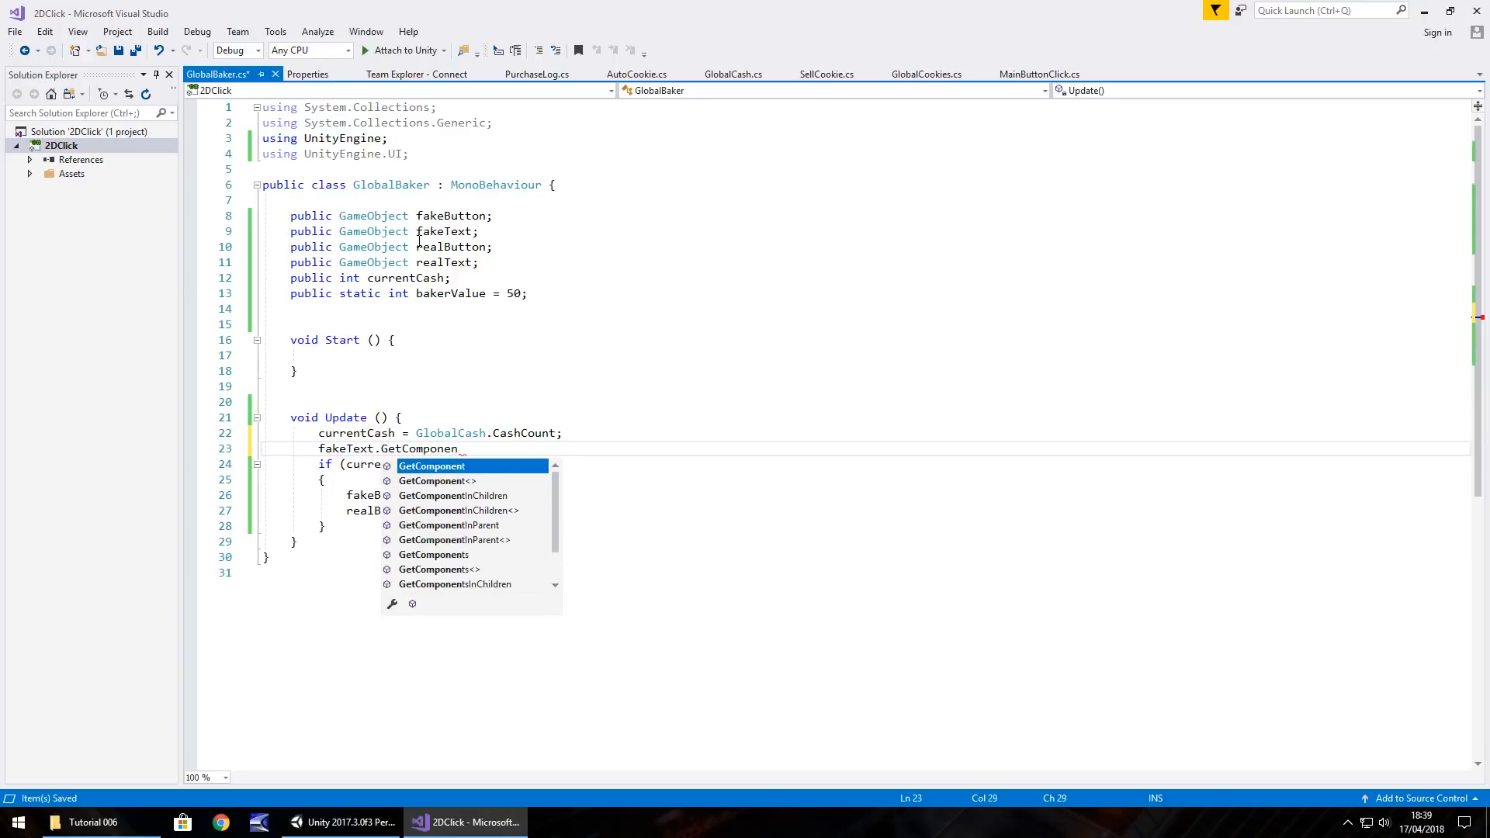
text(<Text>)
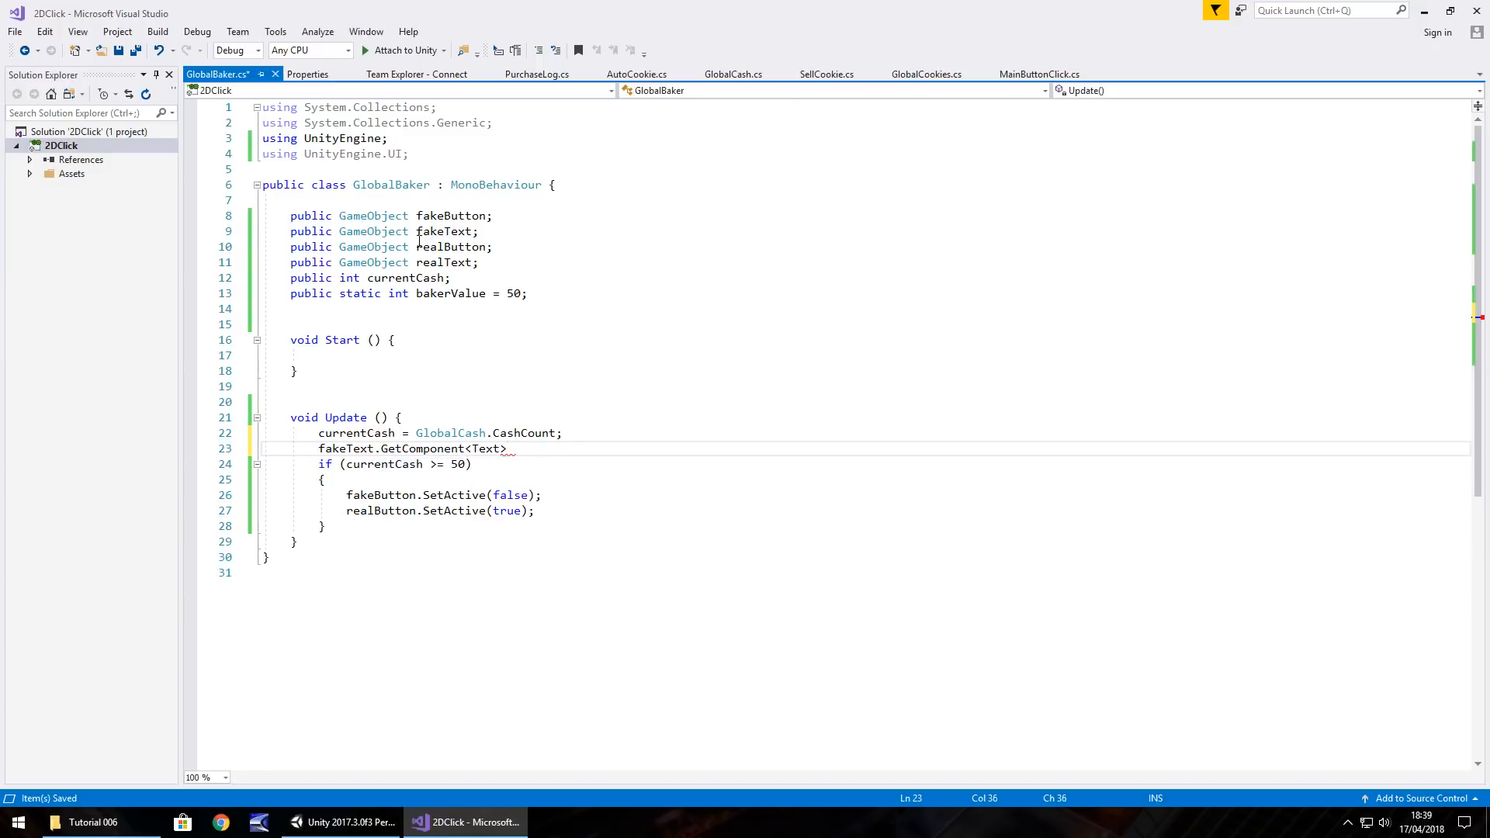
text(().text = ")
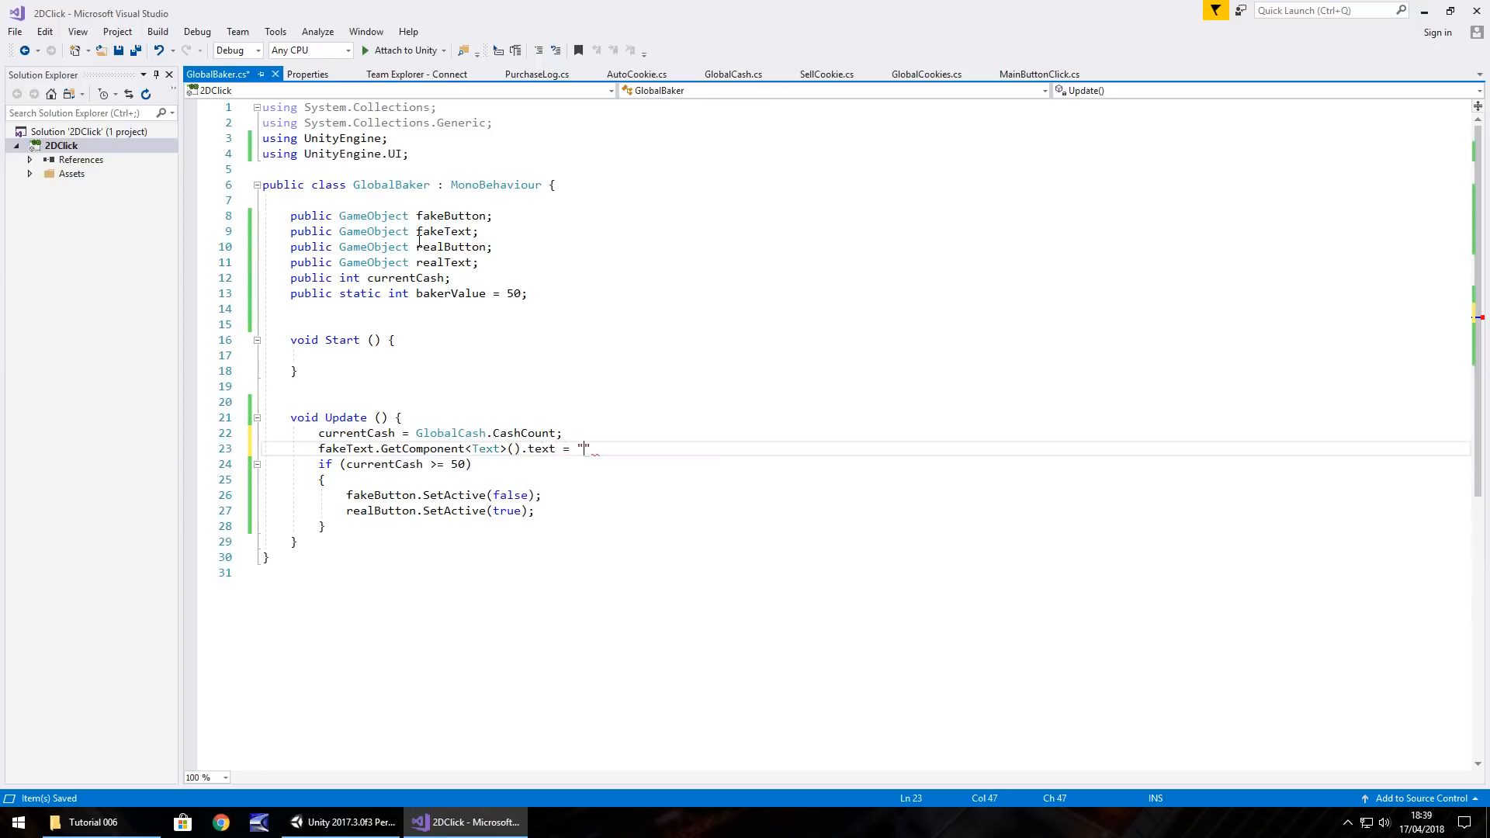
text(Buy Baker -)
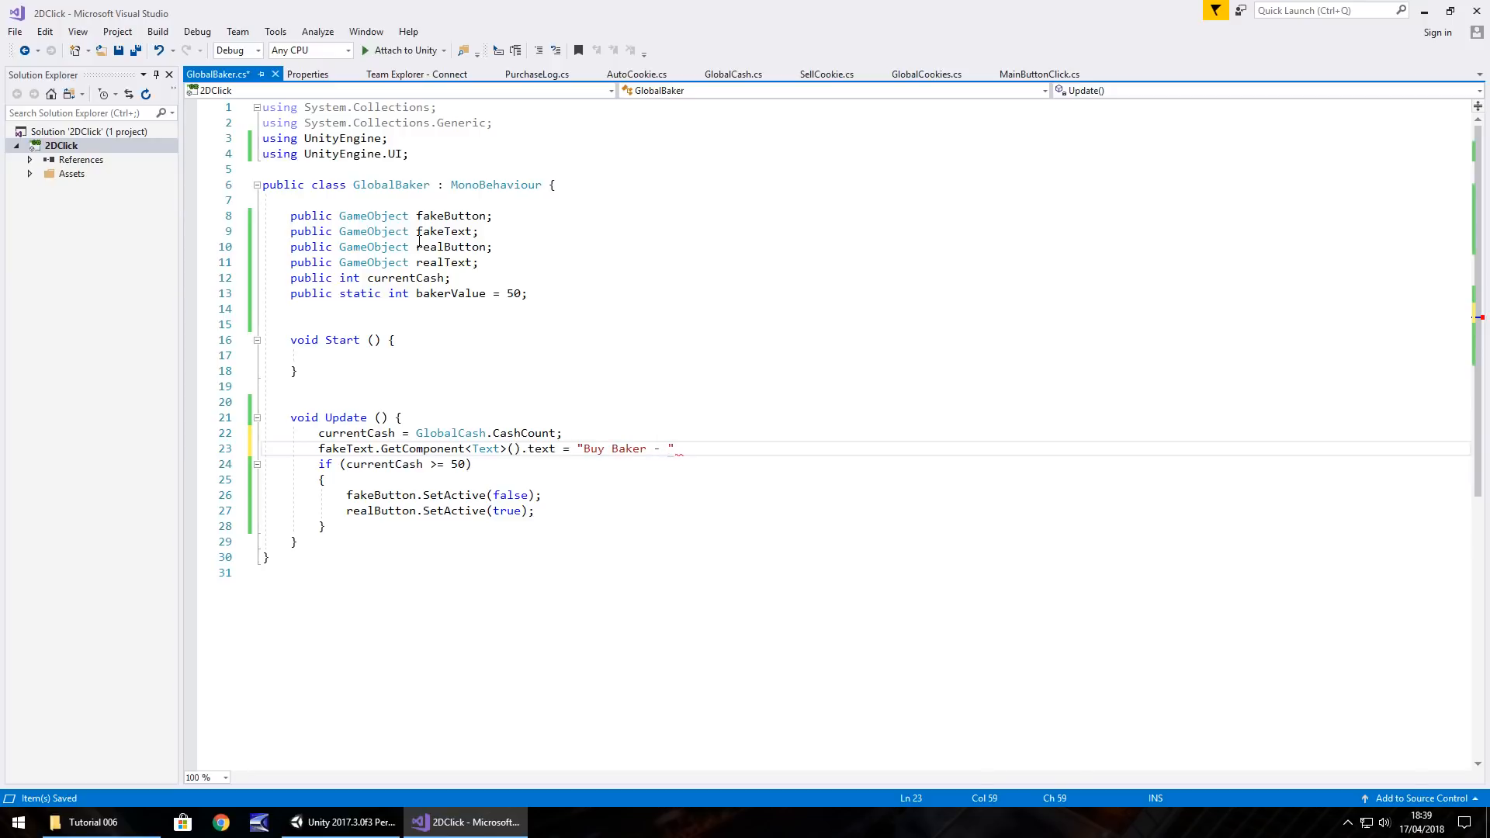
text($)
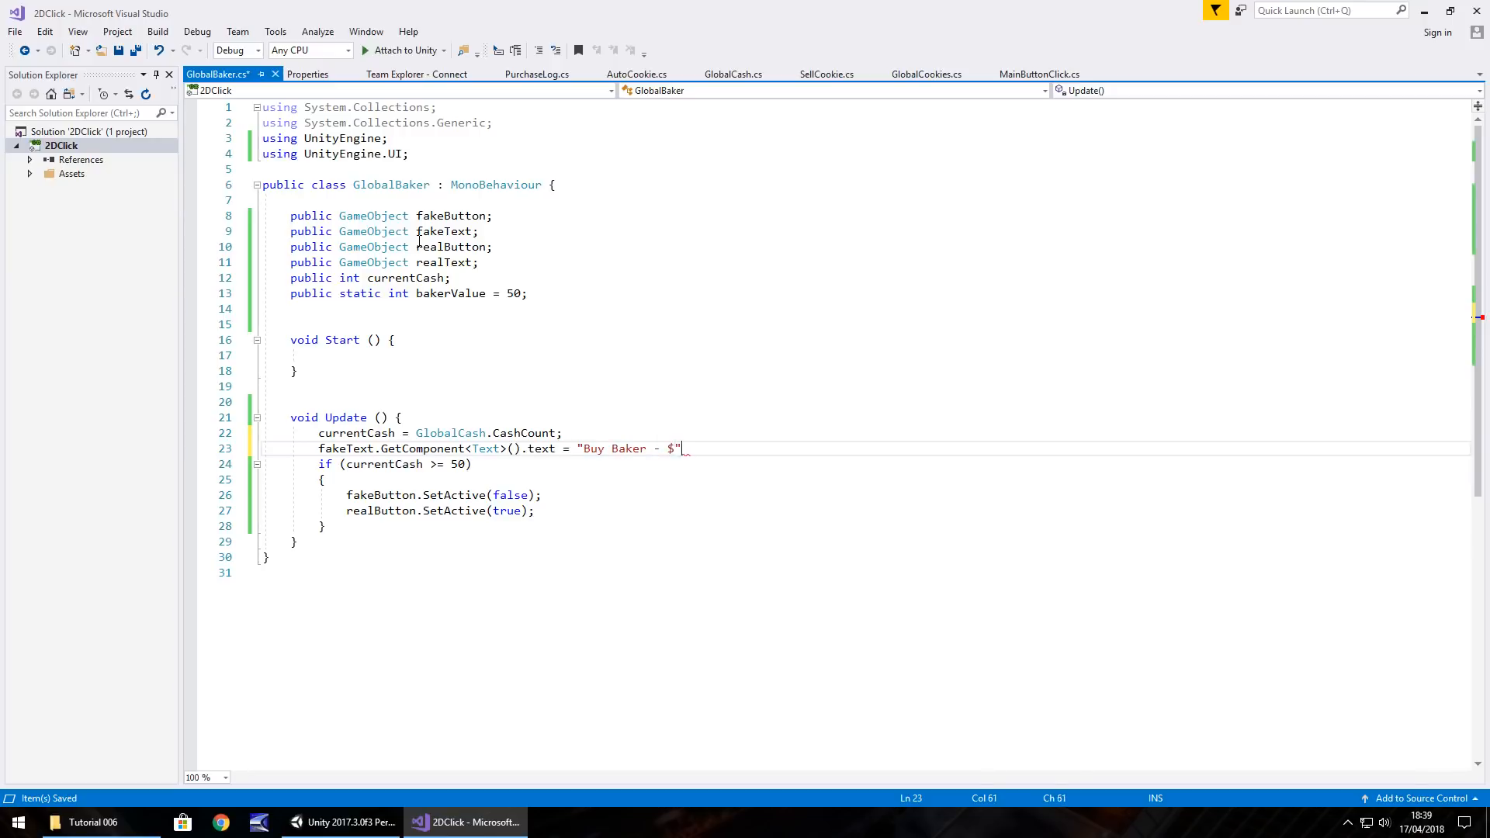
text(+)
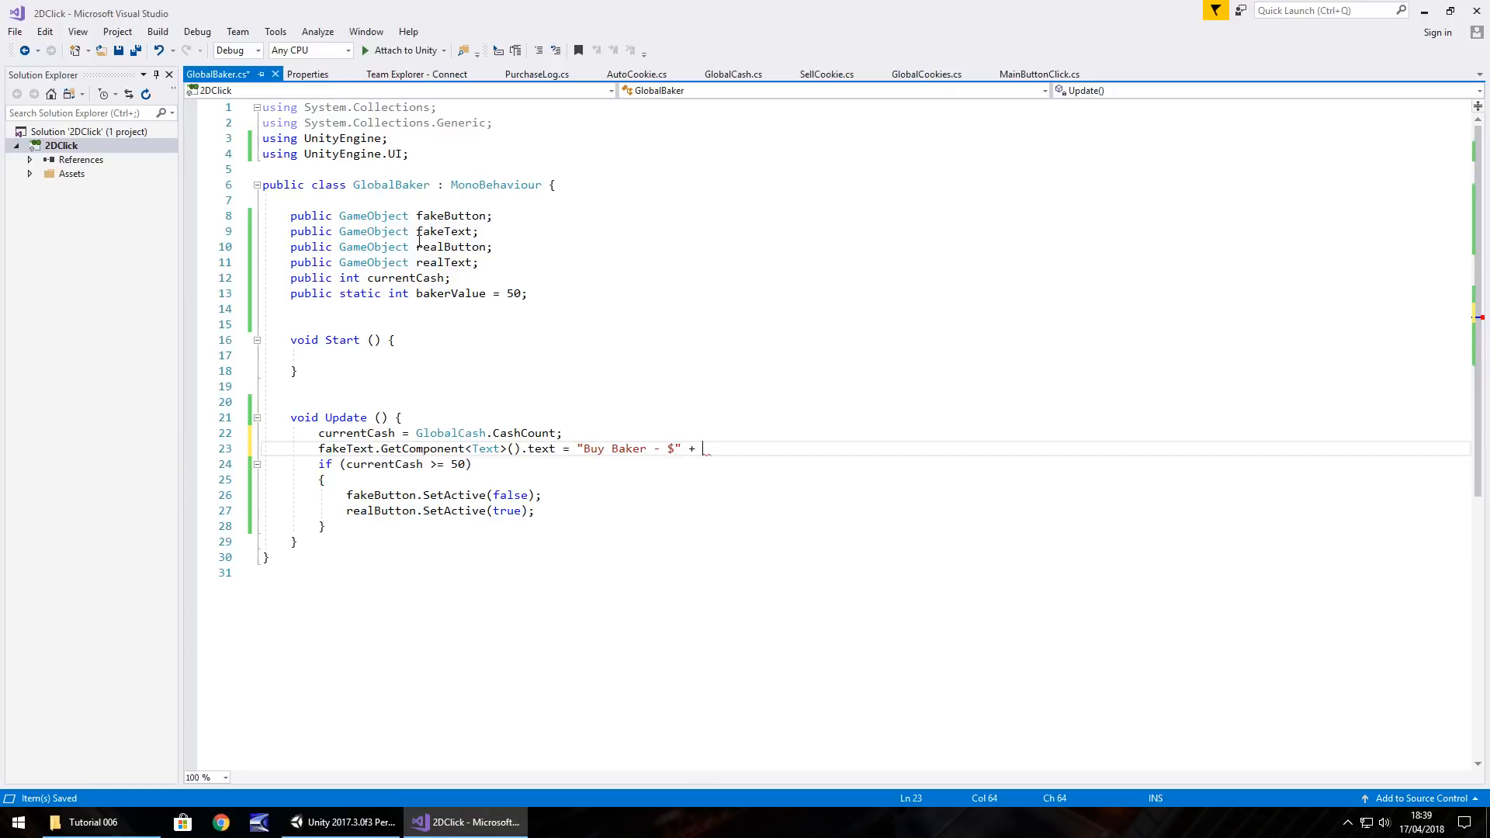
text(bakerValue;)
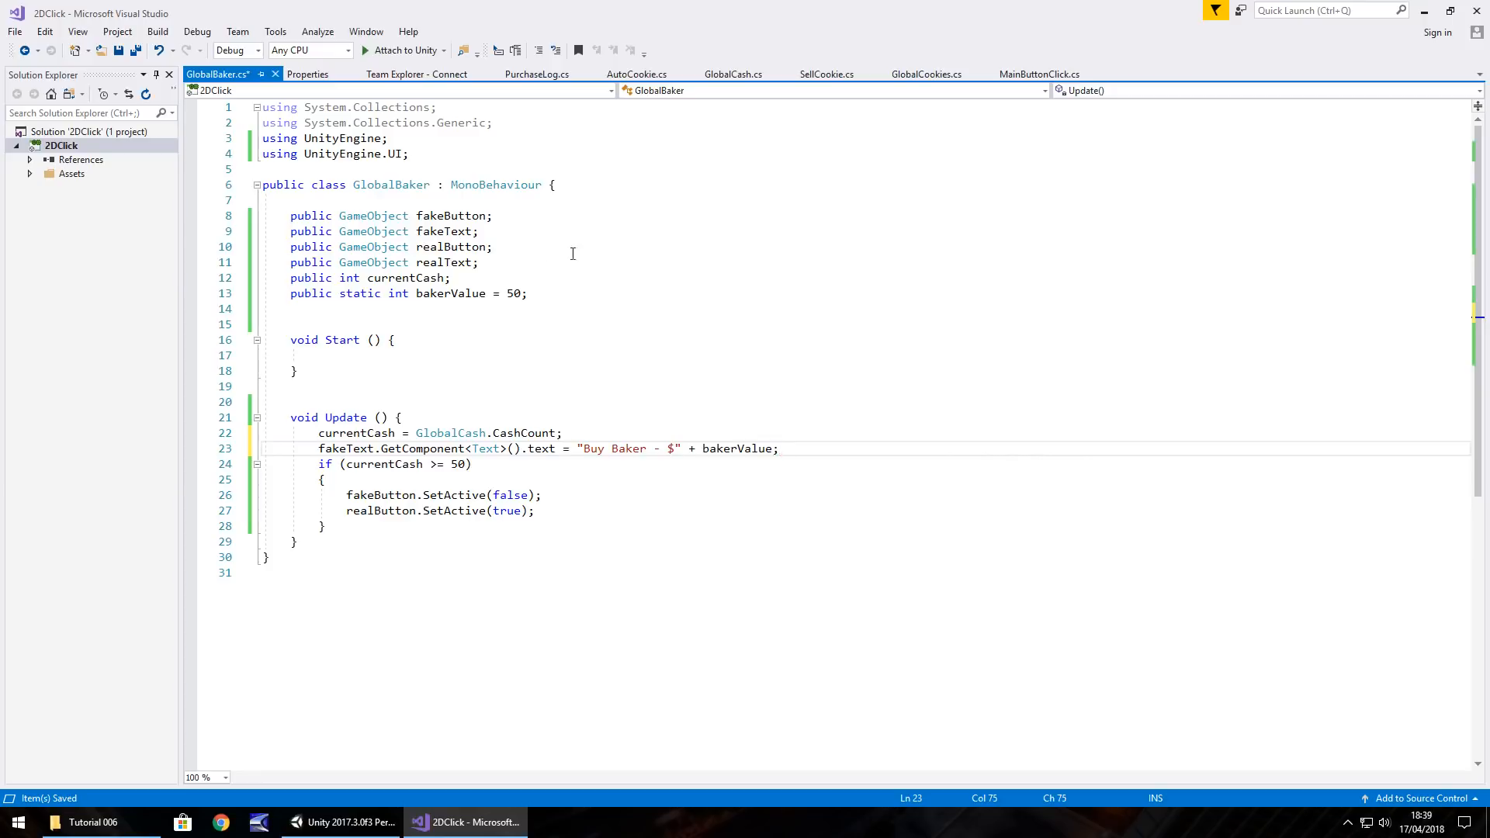
key(enter)
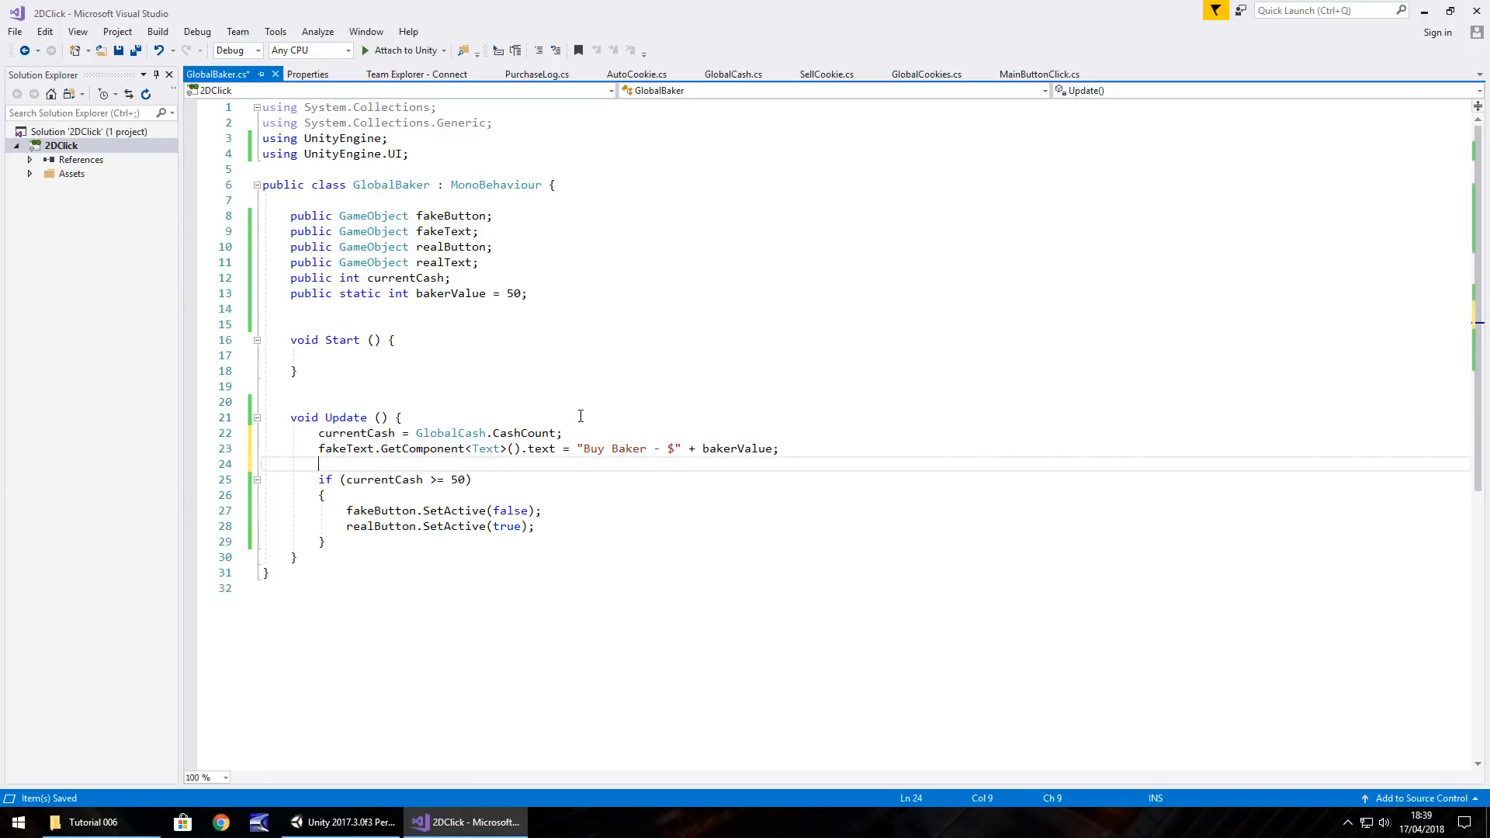
Set realText's Text component to "Buy Baker - $" + bakerValue as well
text(real)
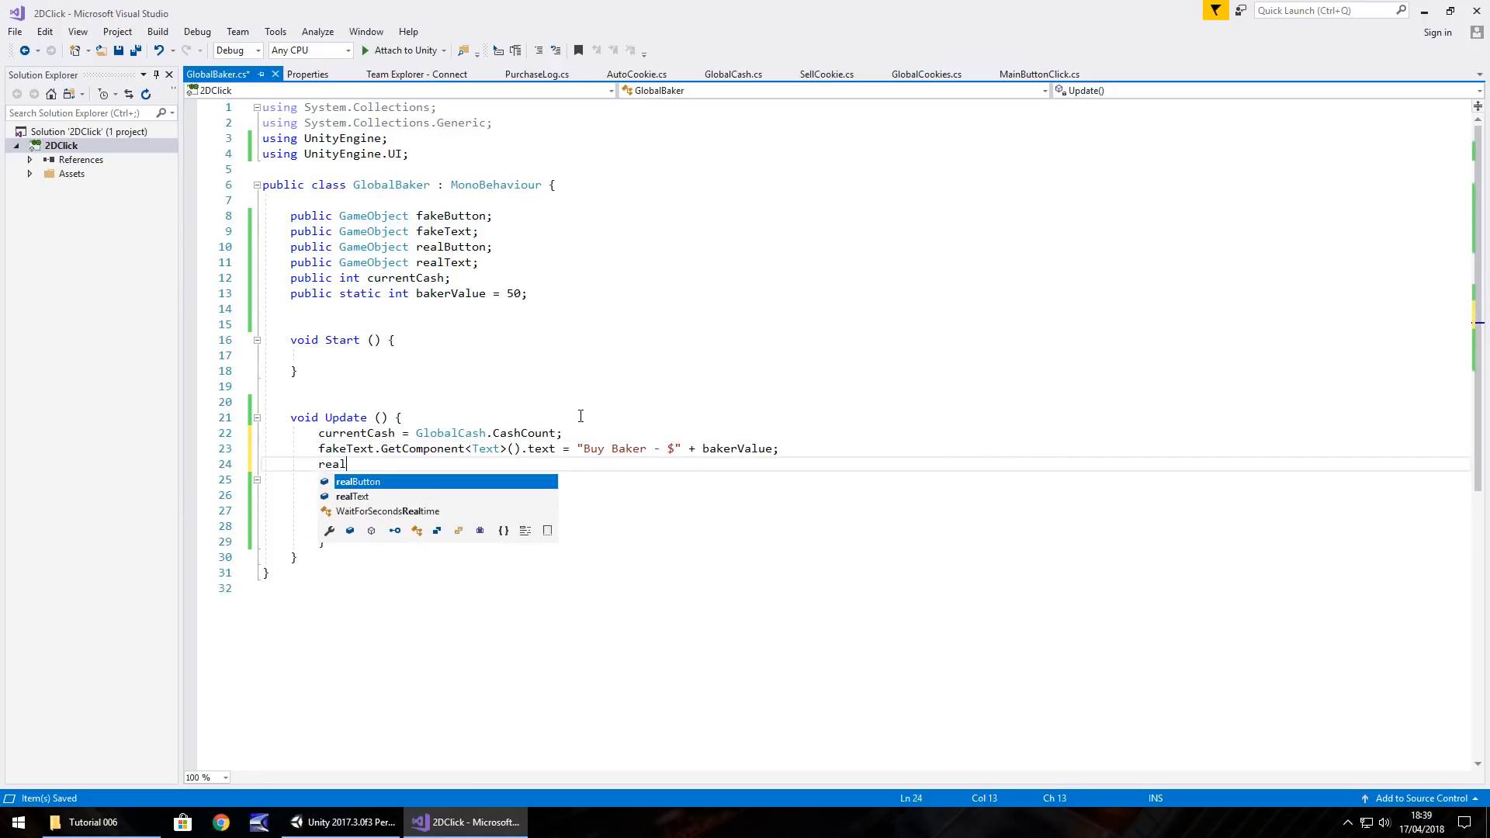
text(Text.)
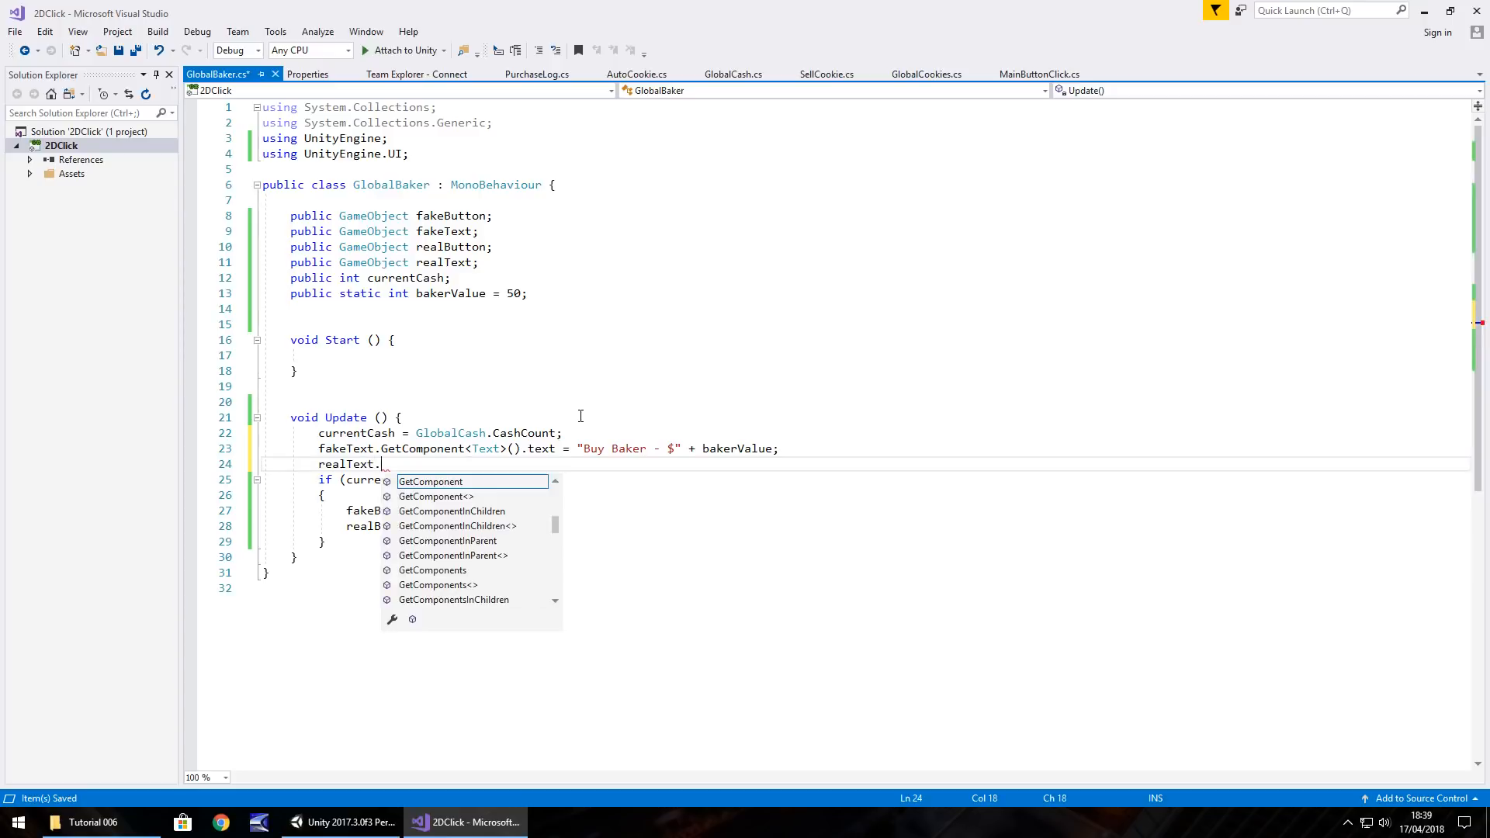
text(GetComponent<>)
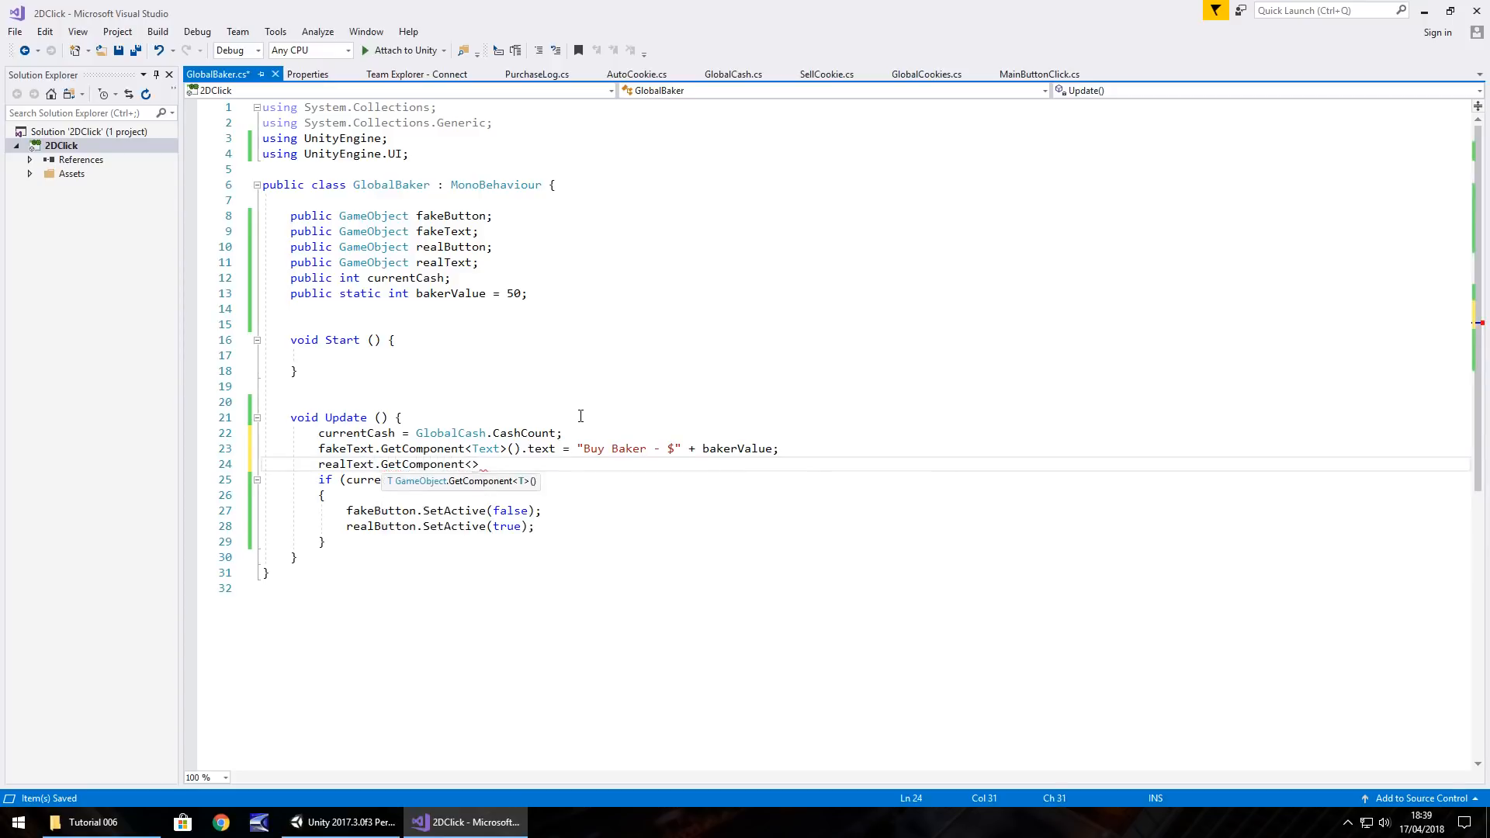
text(Text>)
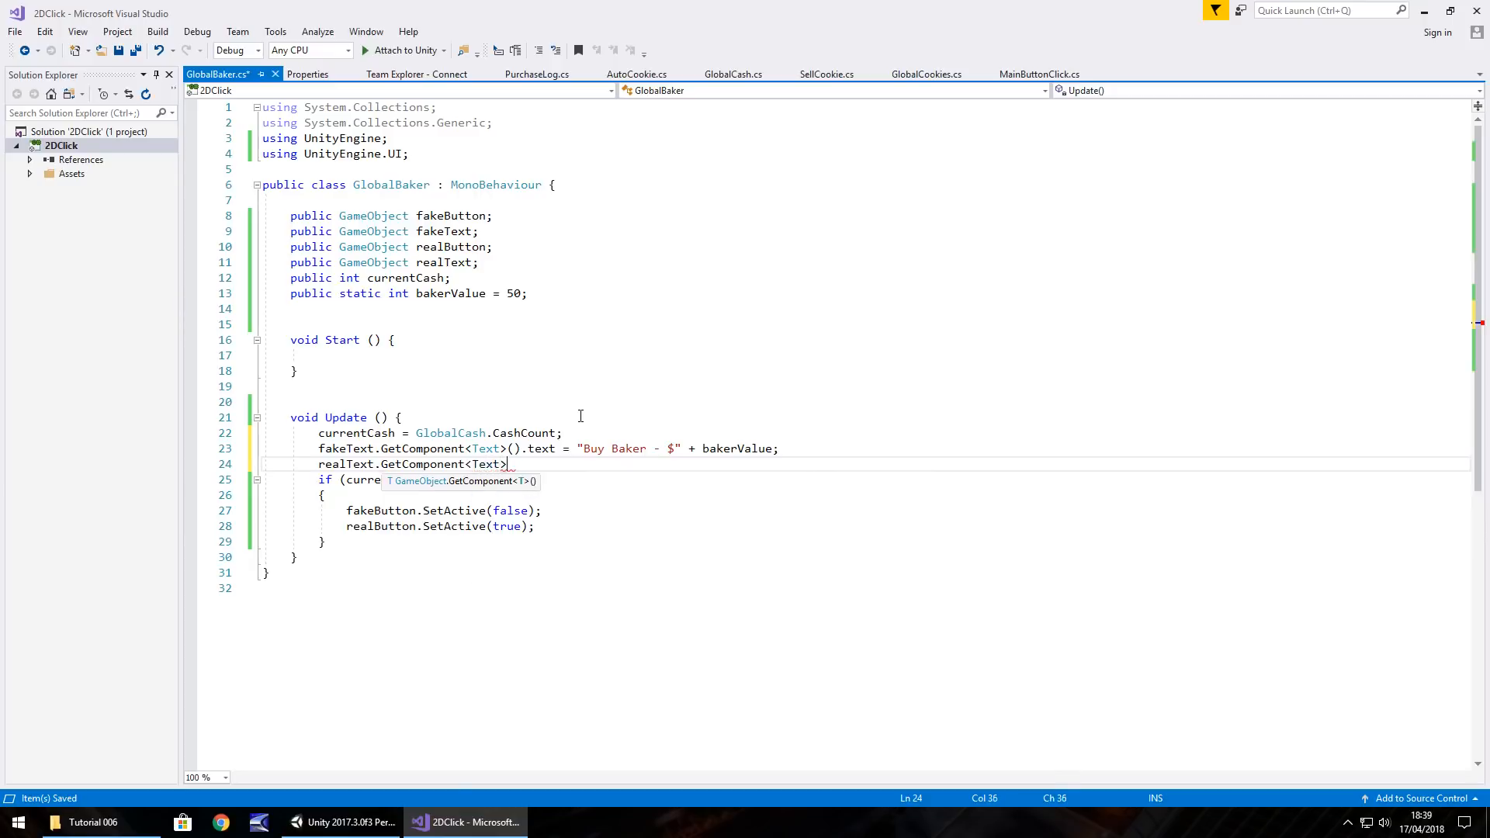
text(.text = "B)
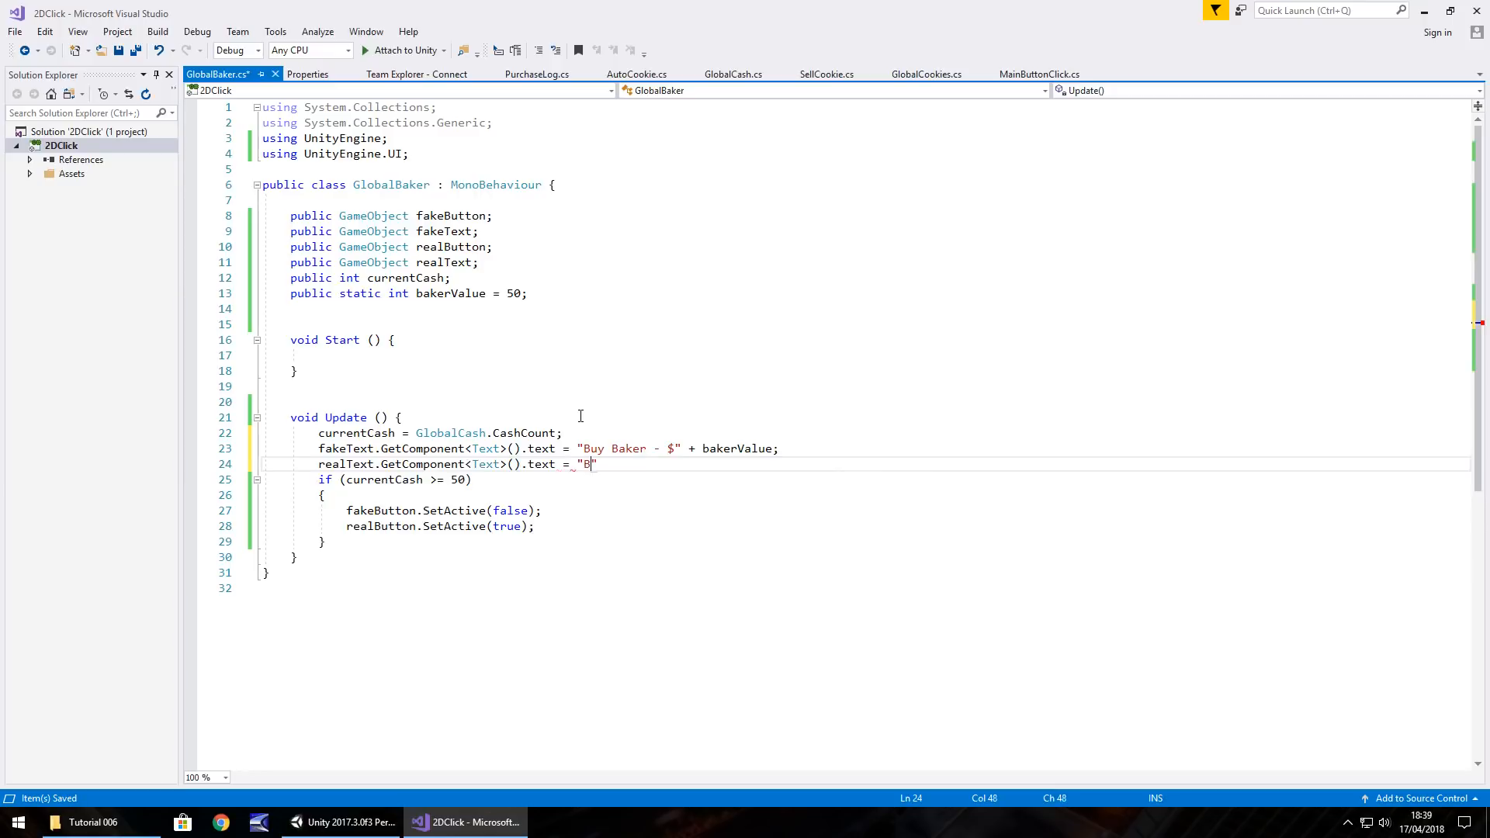
text(uy Baker)
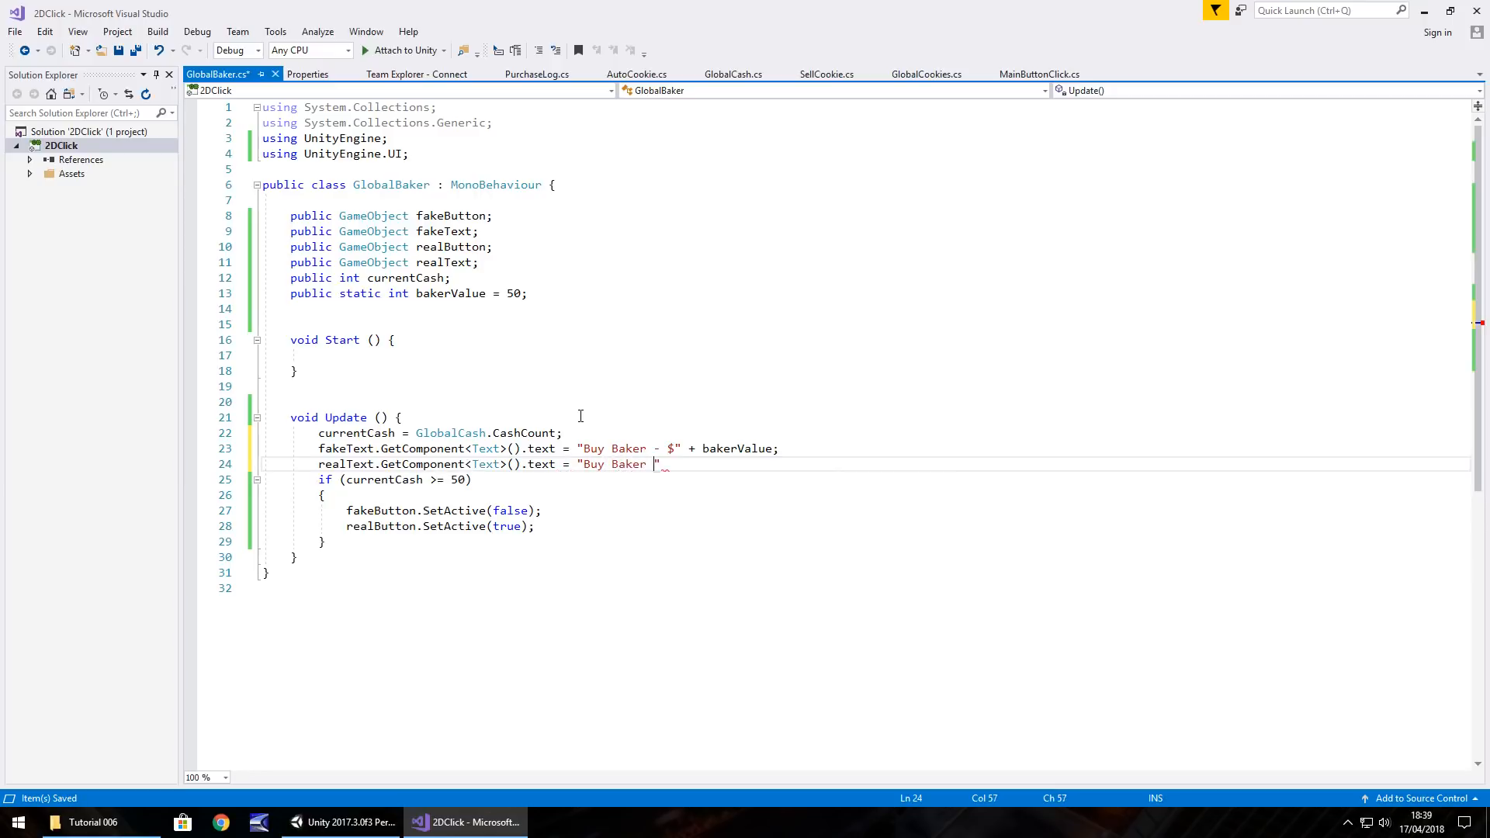
text(- $)
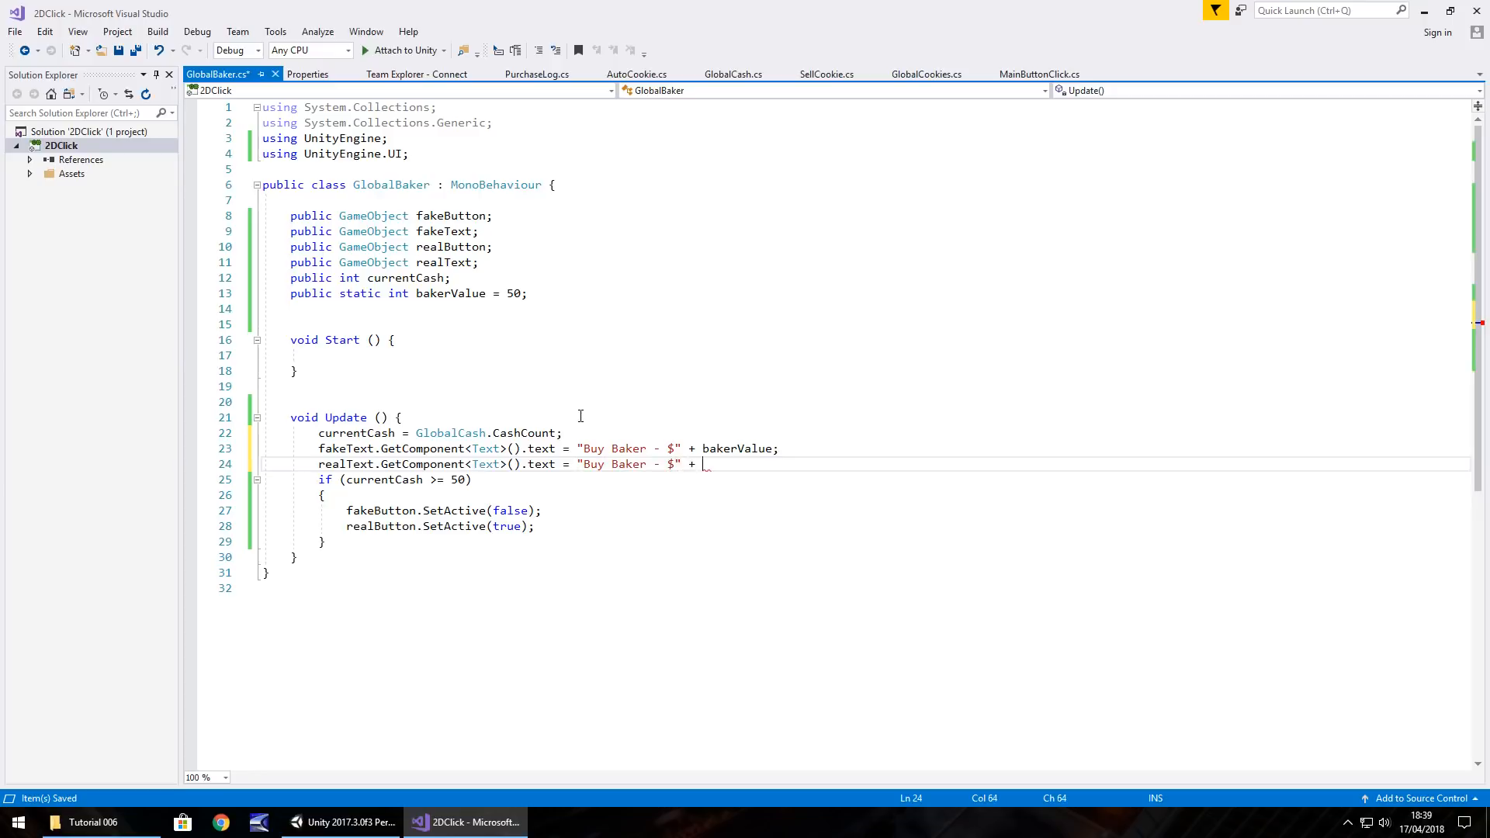
text(bakerValue;)
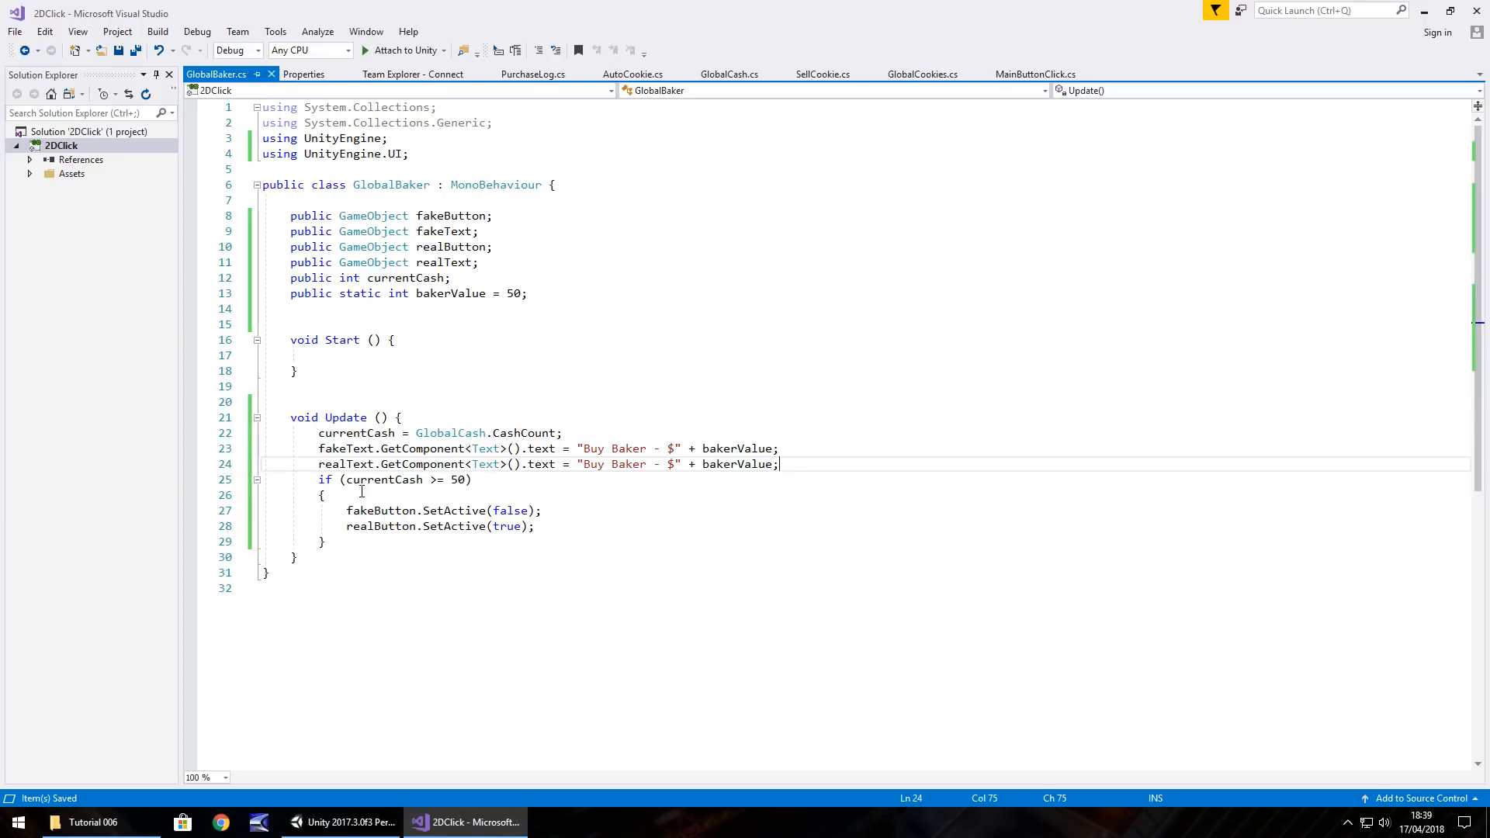
mouse_move(508, 294)
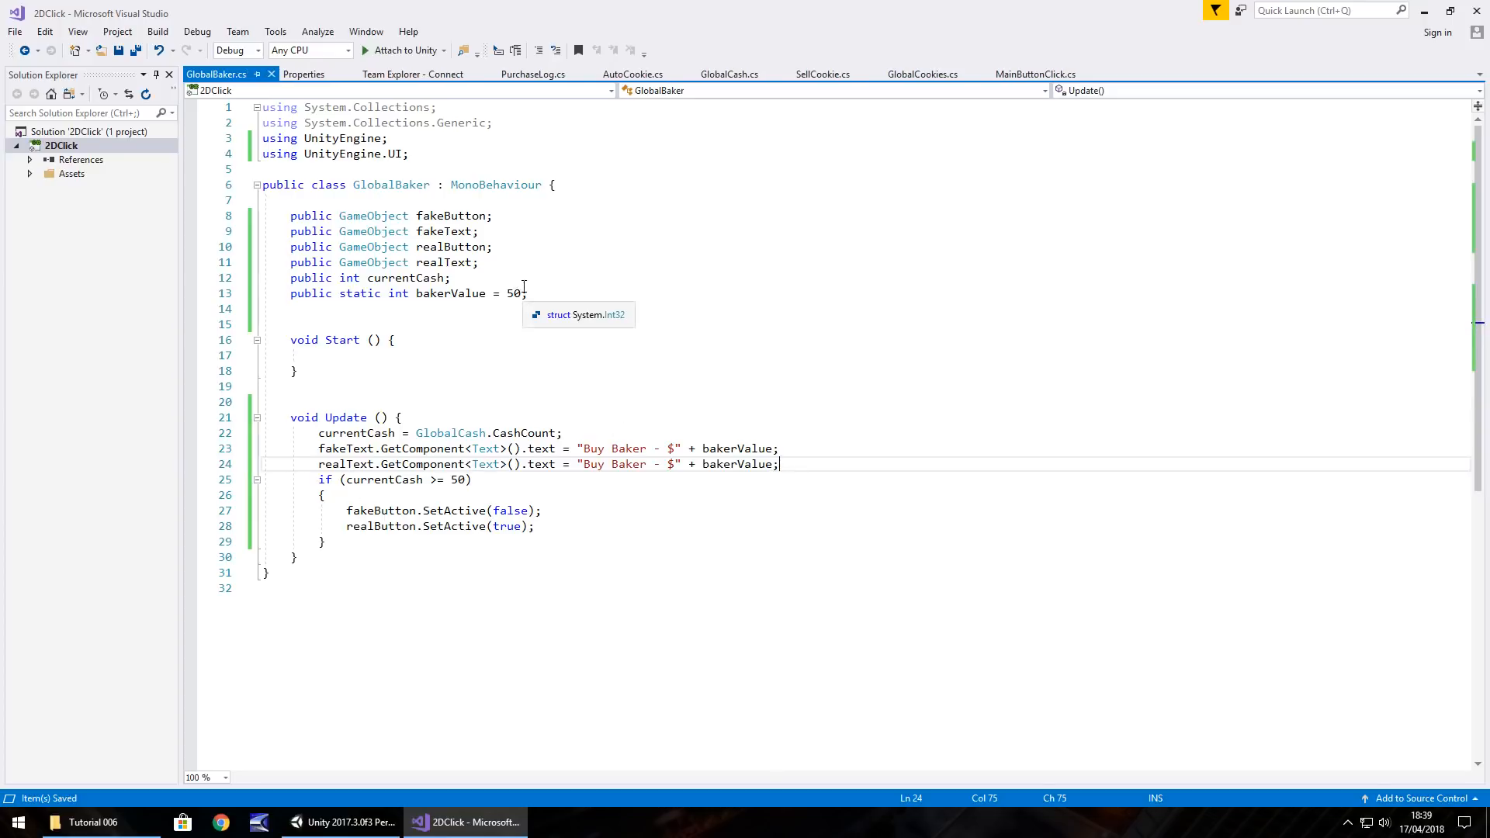
mouse_move(551, 324)
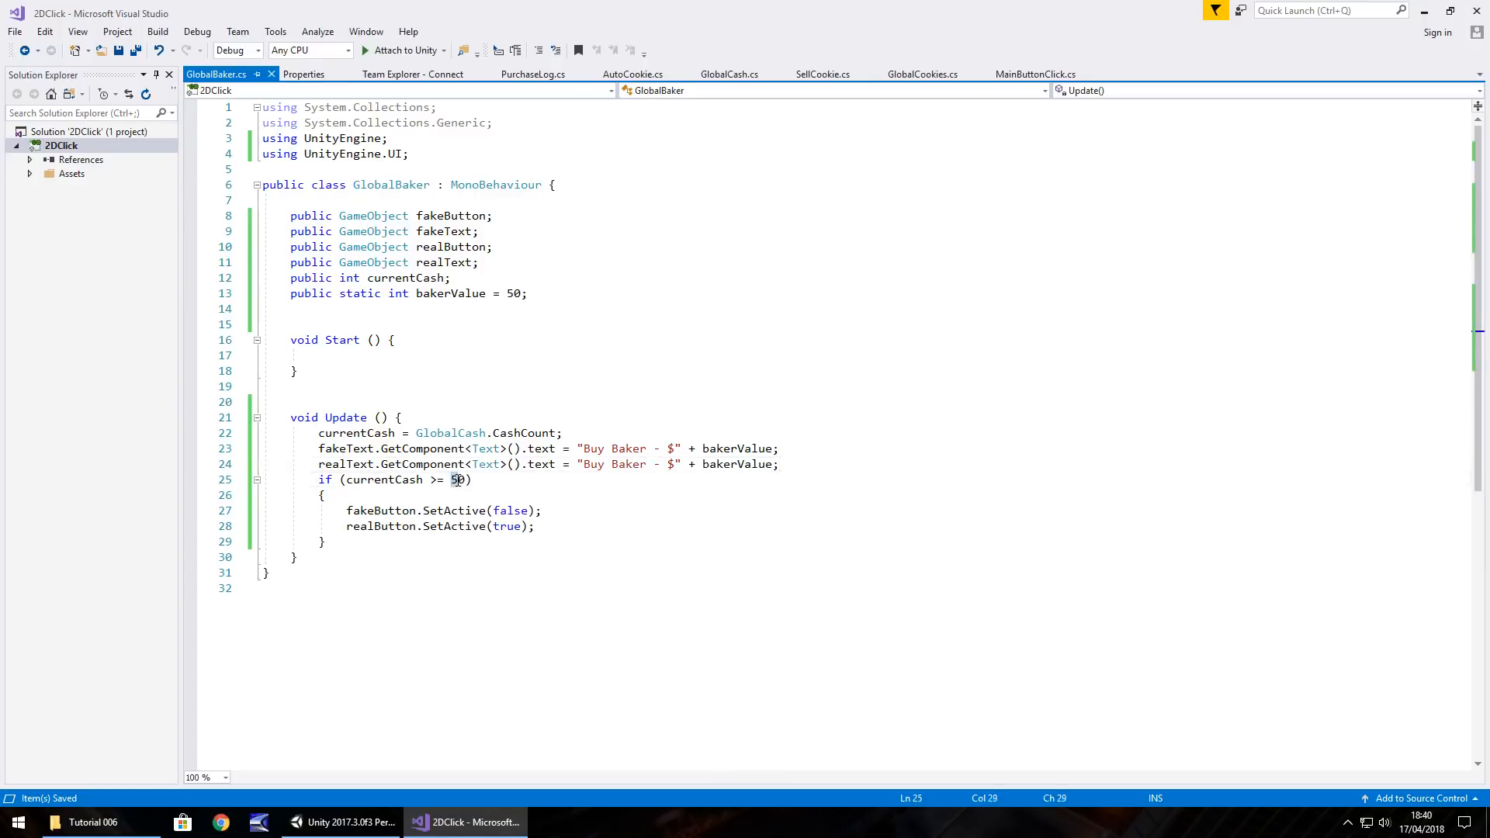
mouse_move(460, 480)
text(bakerValue)
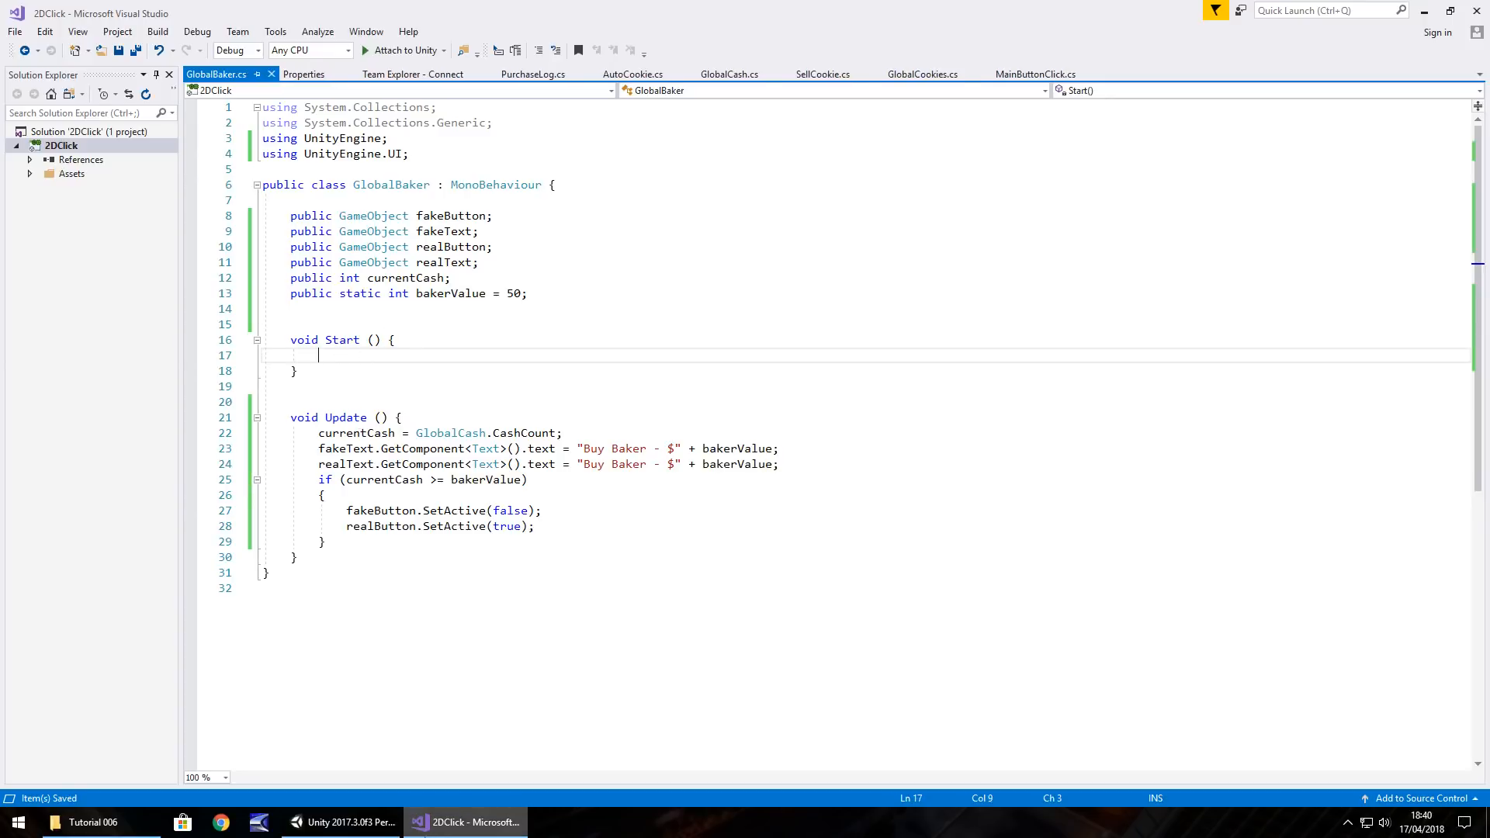
Play the game in Unity, making and selling cookies to reach the $50 baker price
click(342, 822)
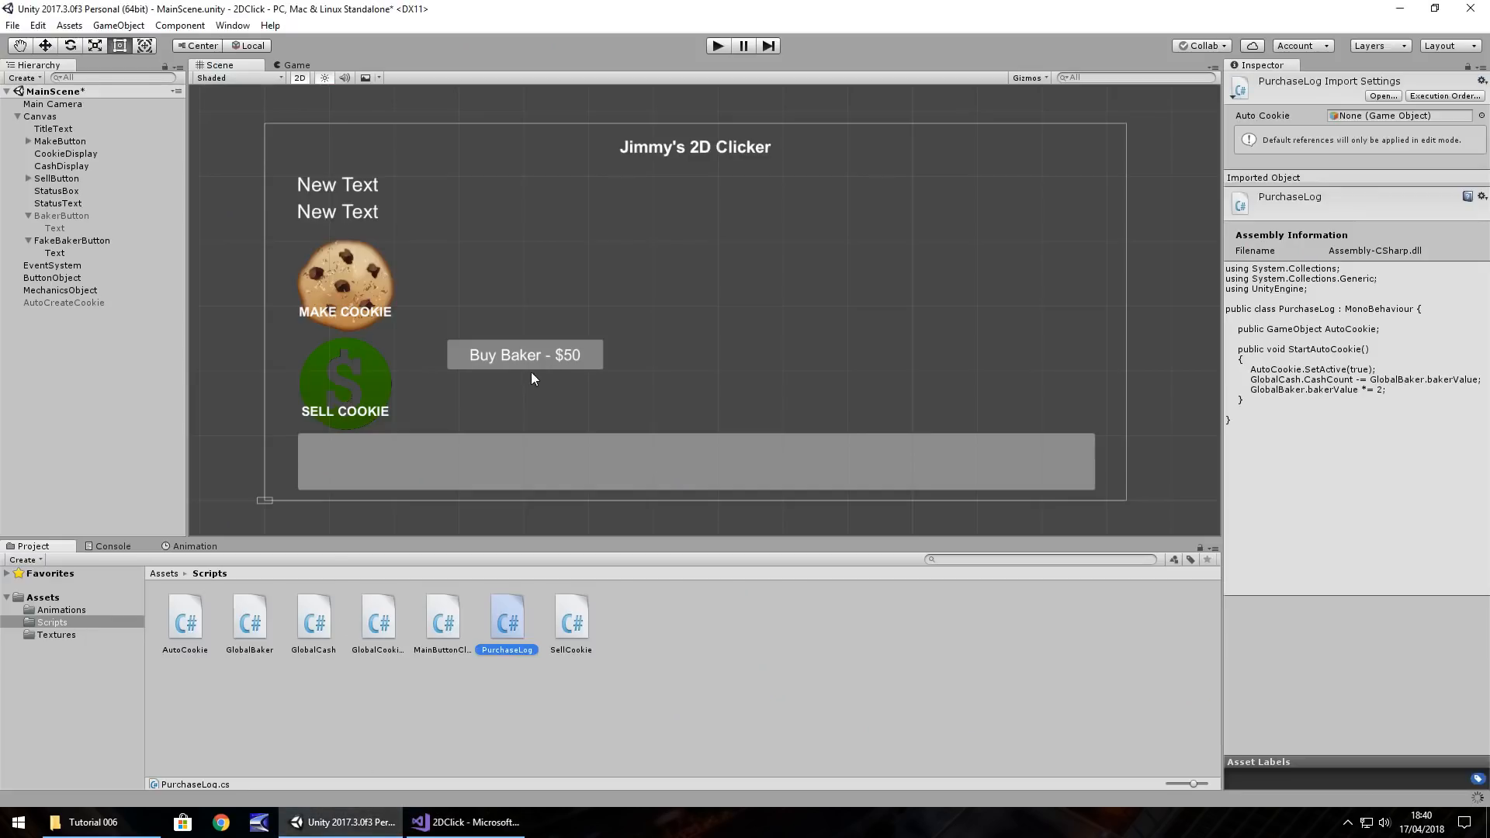
mouse_move(1464, 793)
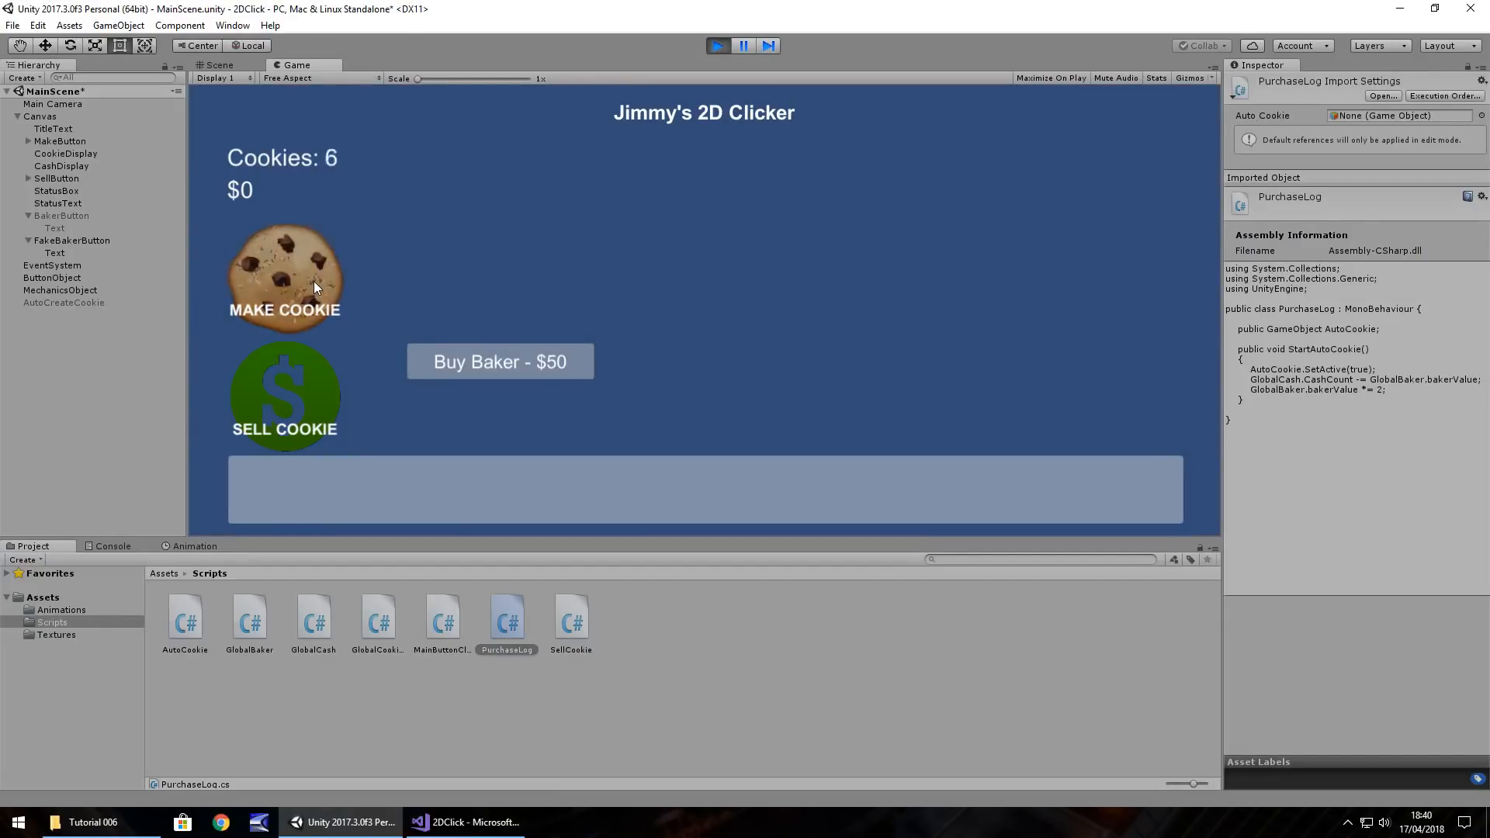
click(284, 276)
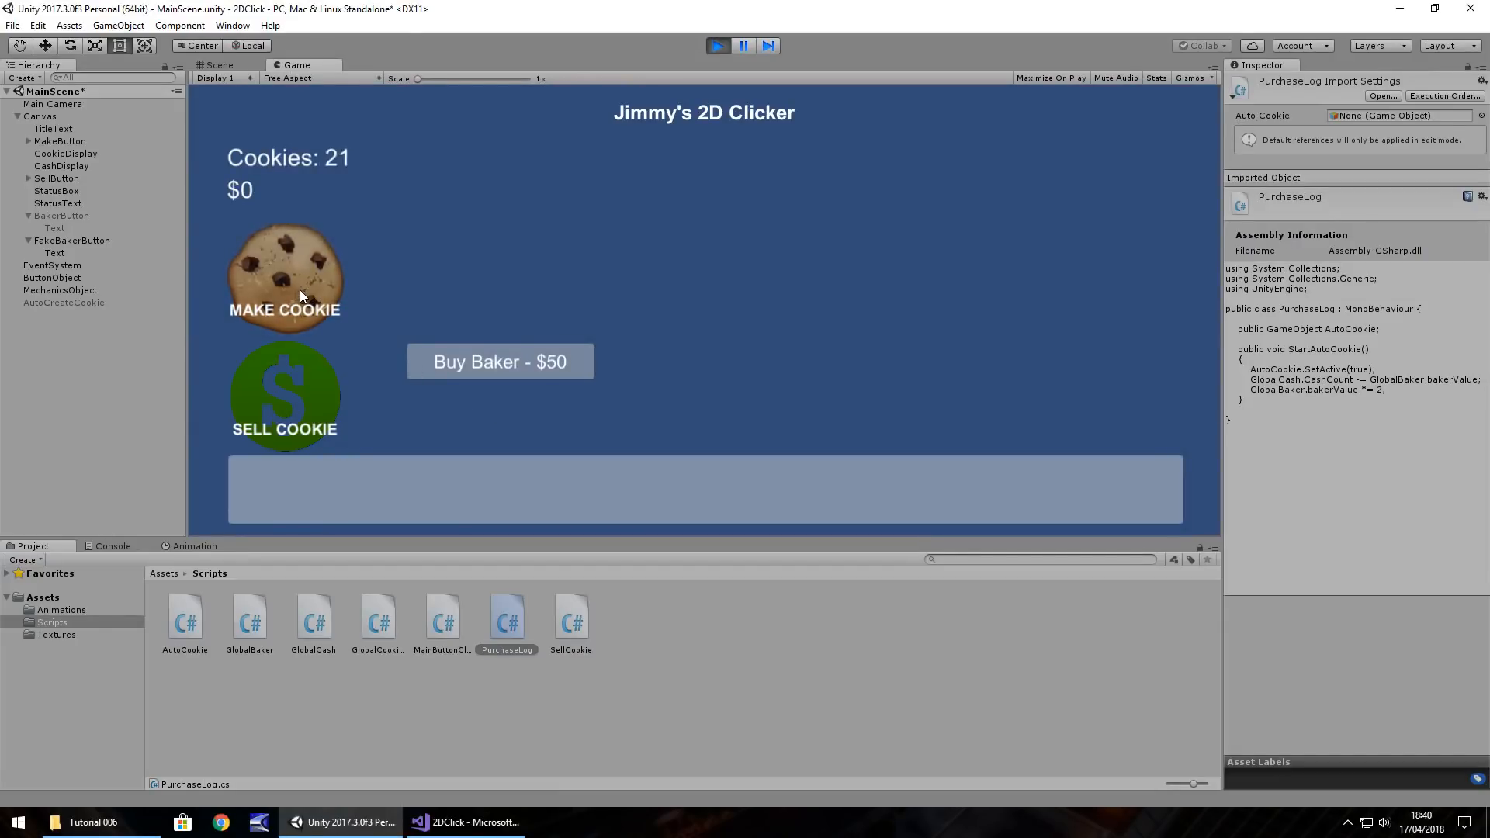
click(285, 276)
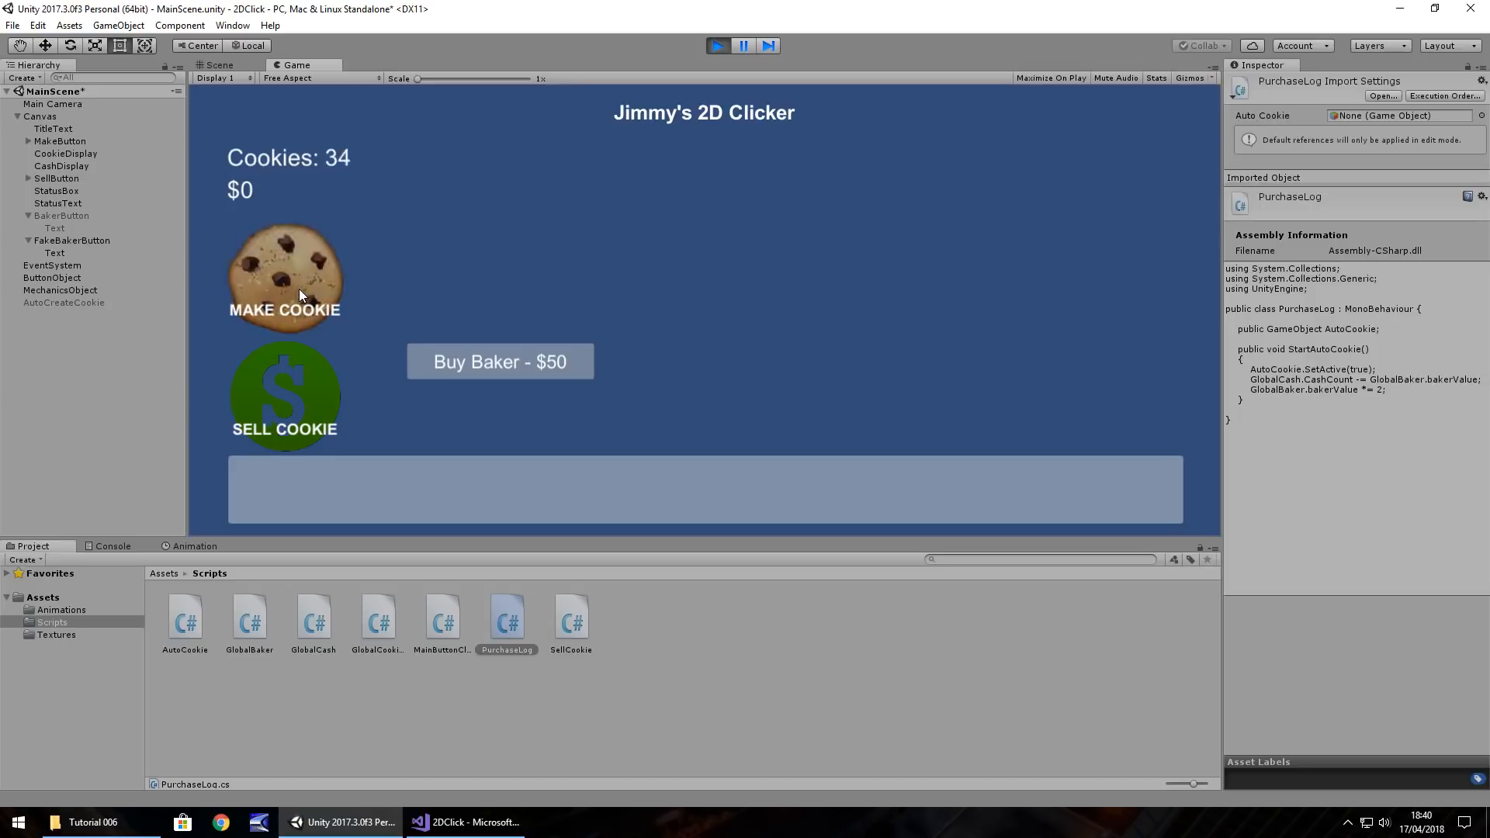
click(284, 277)
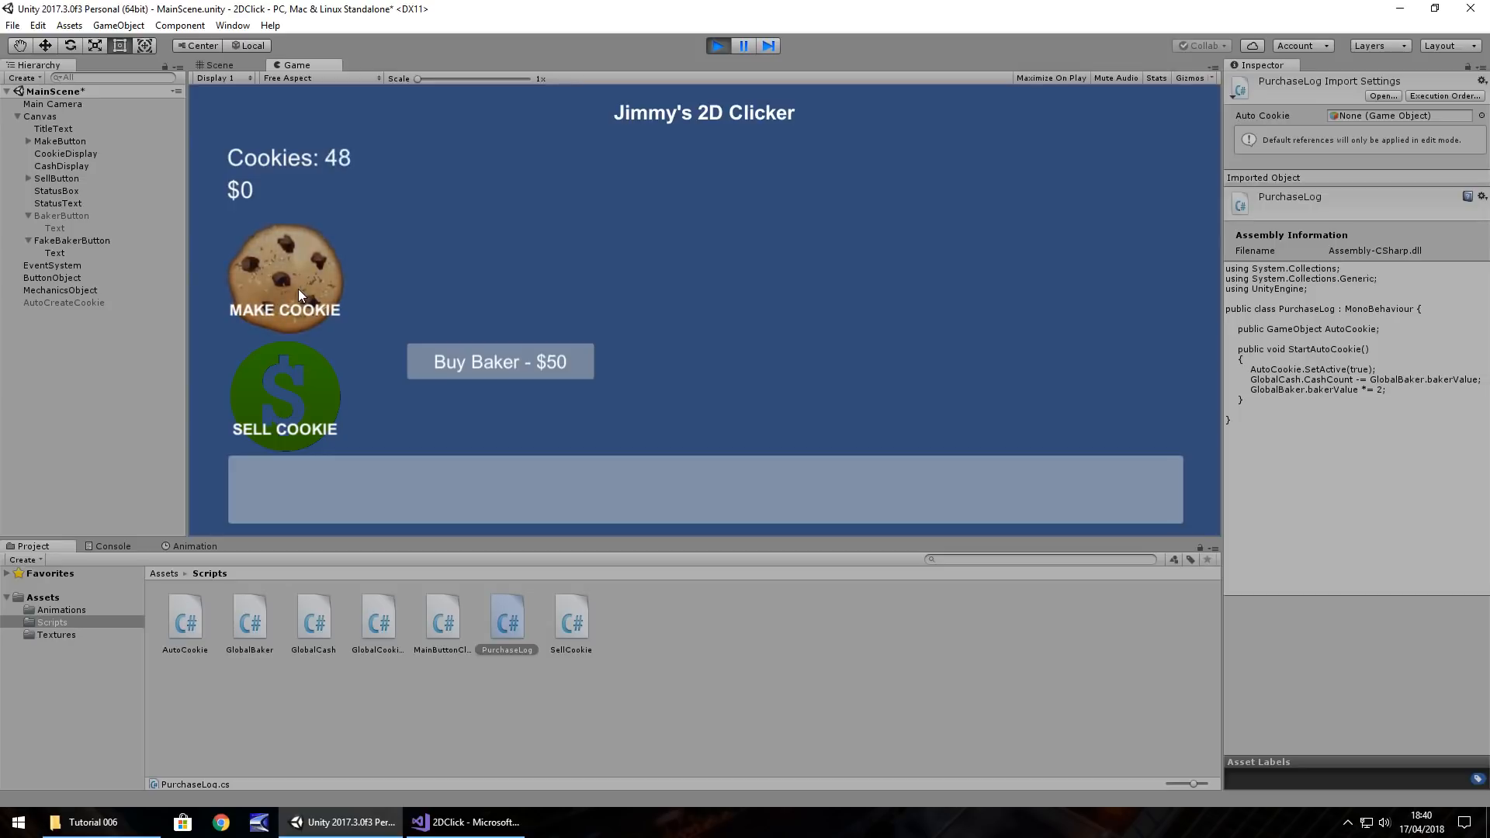
click(284, 394)
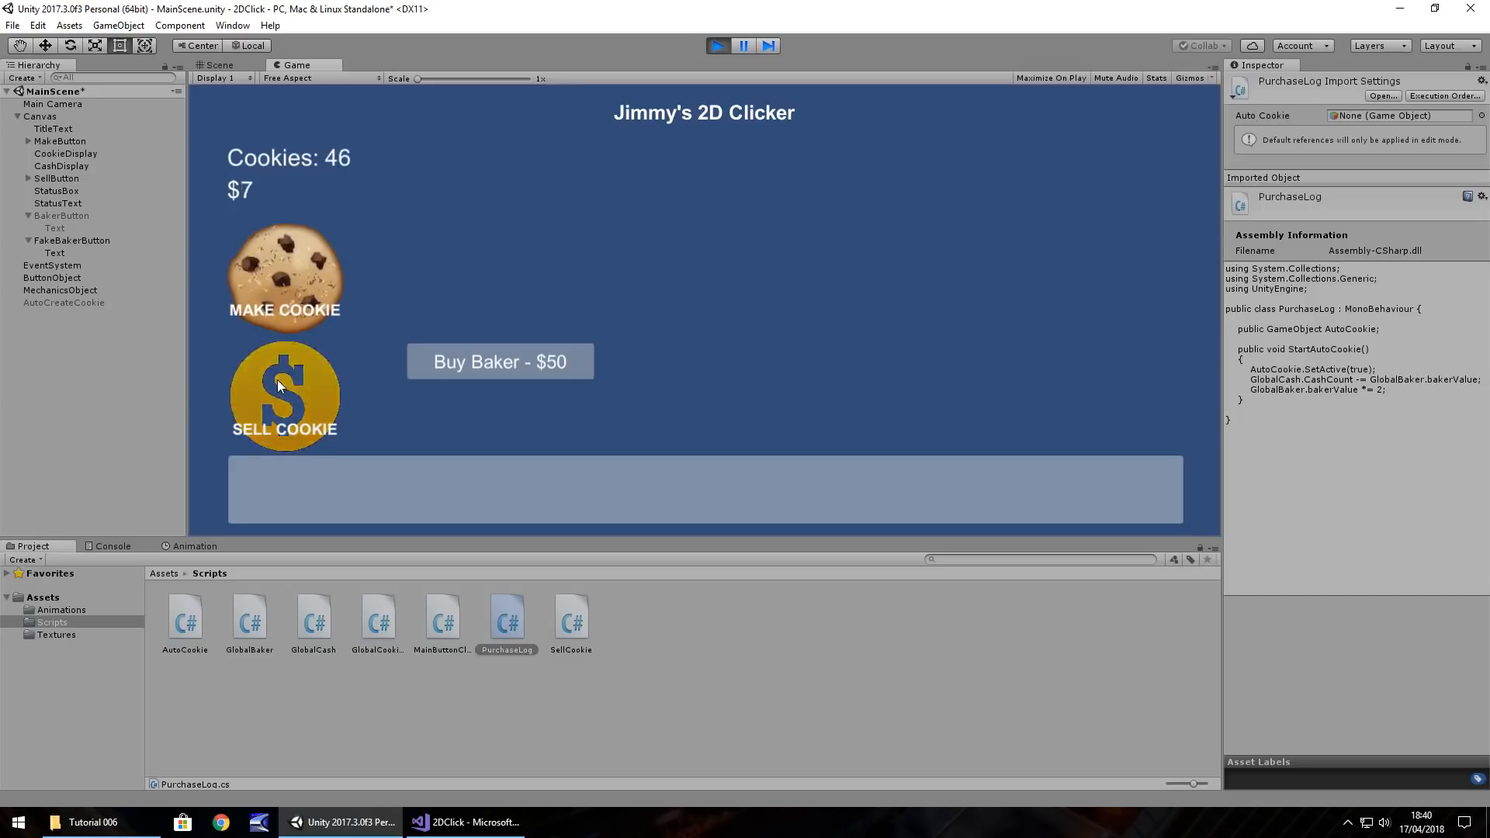
click(284, 394)
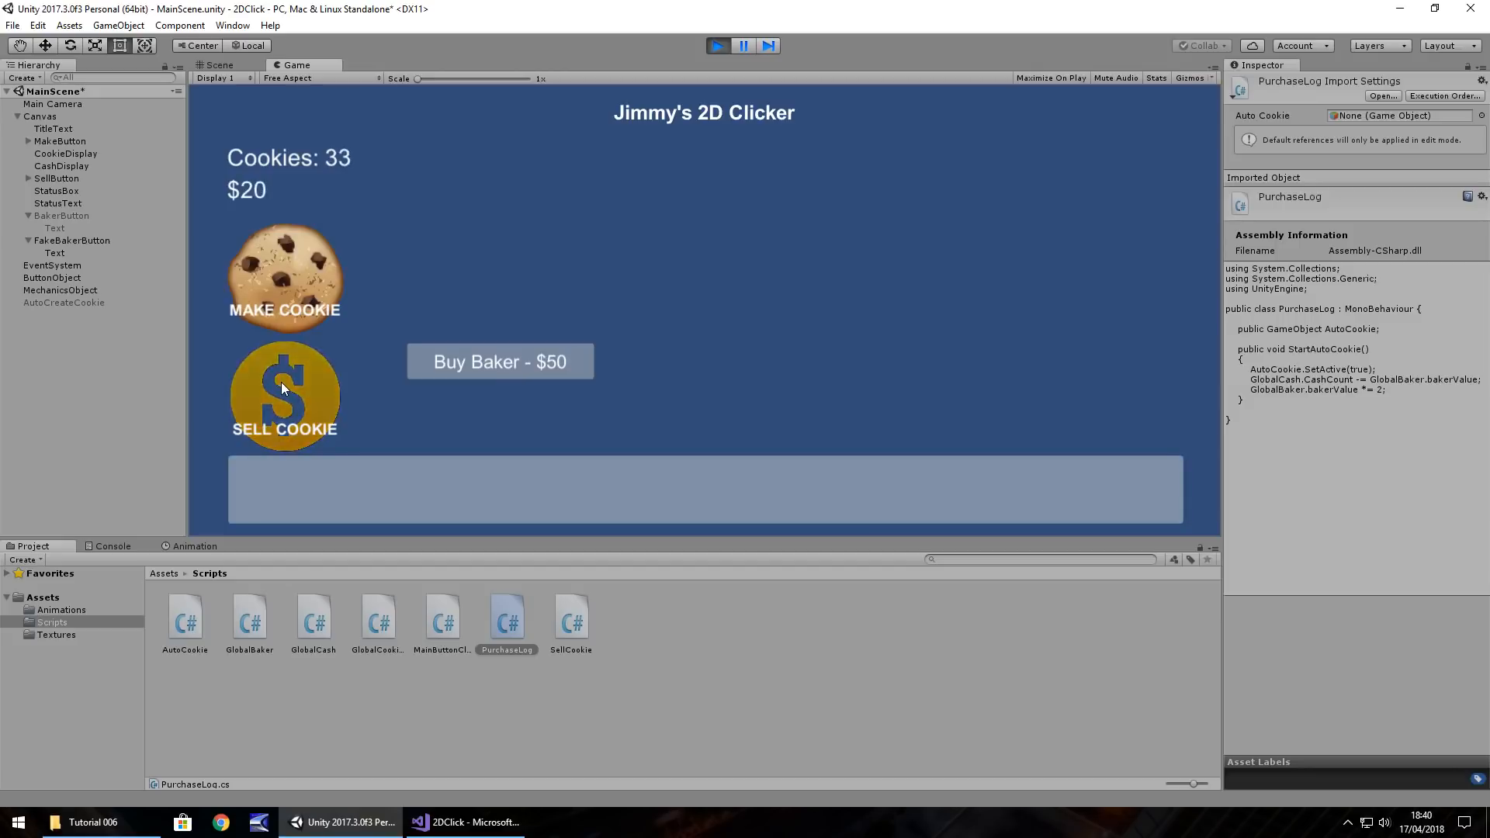
click(284, 396)
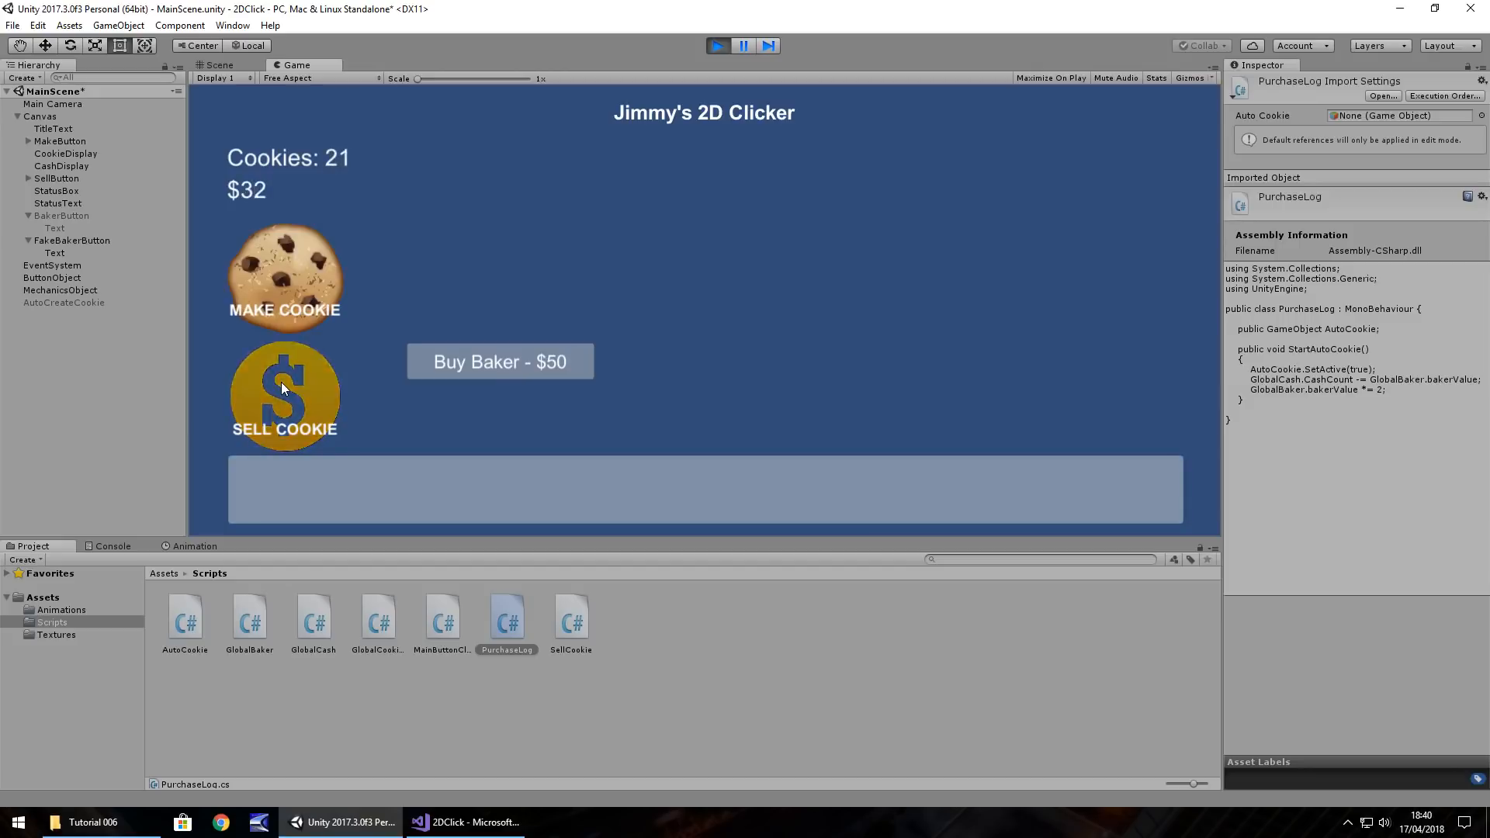
click(284, 395)
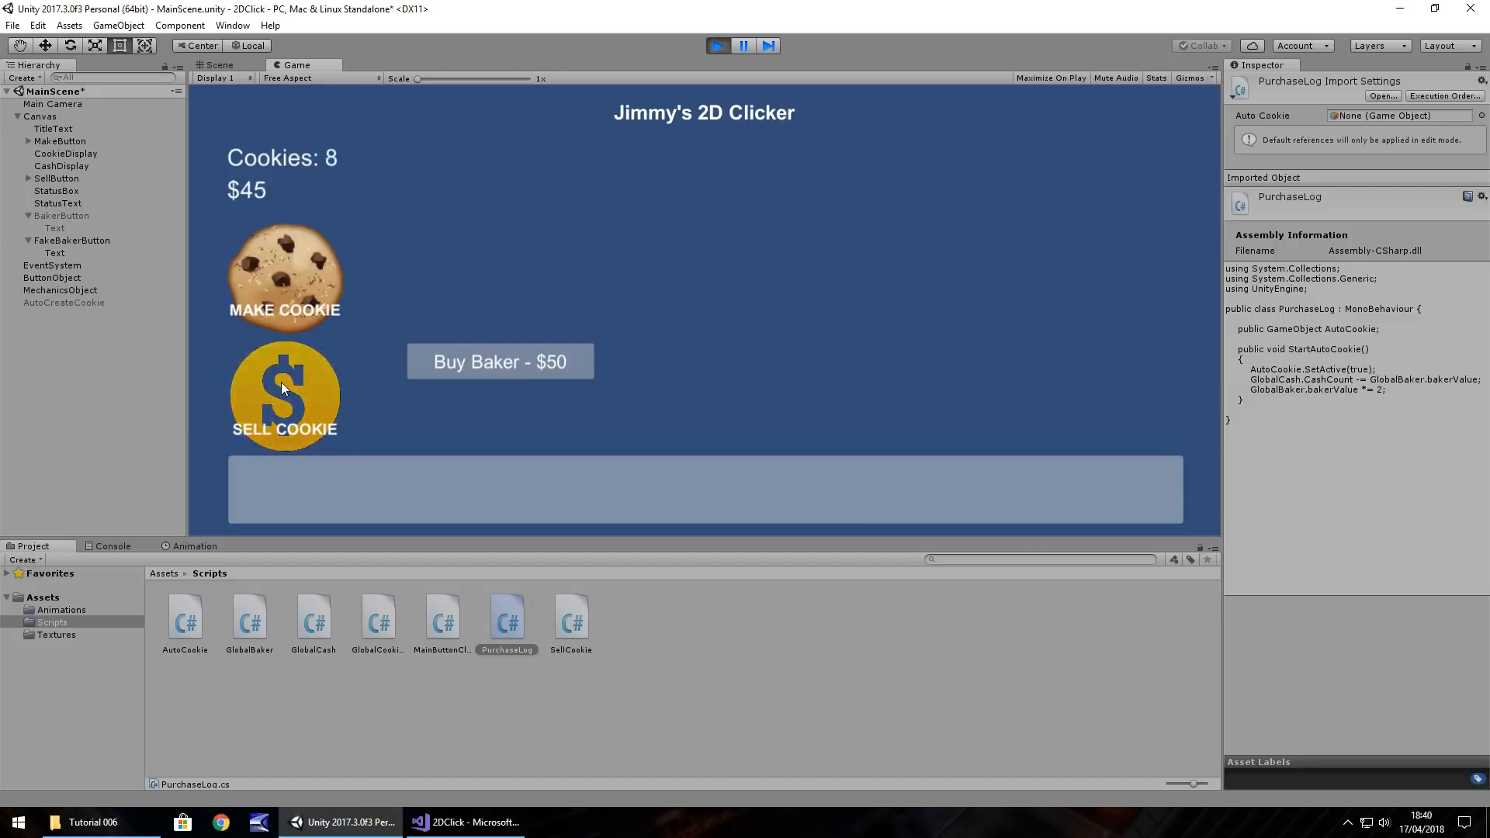
Buy bakers repeatedly, pushing the price to $3200 and cash down to -$3100
click(284, 395)
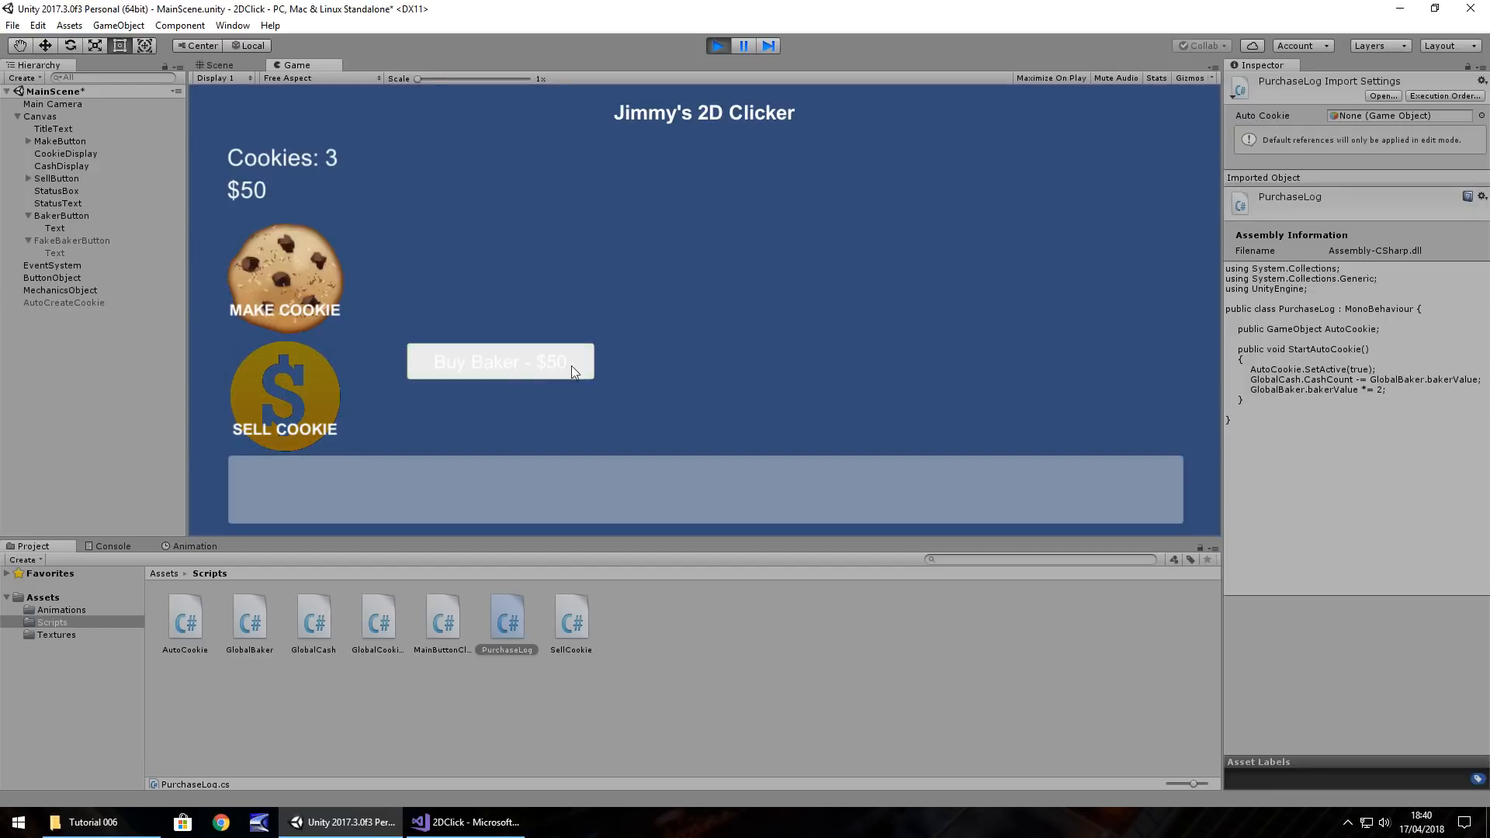
click(499, 362)
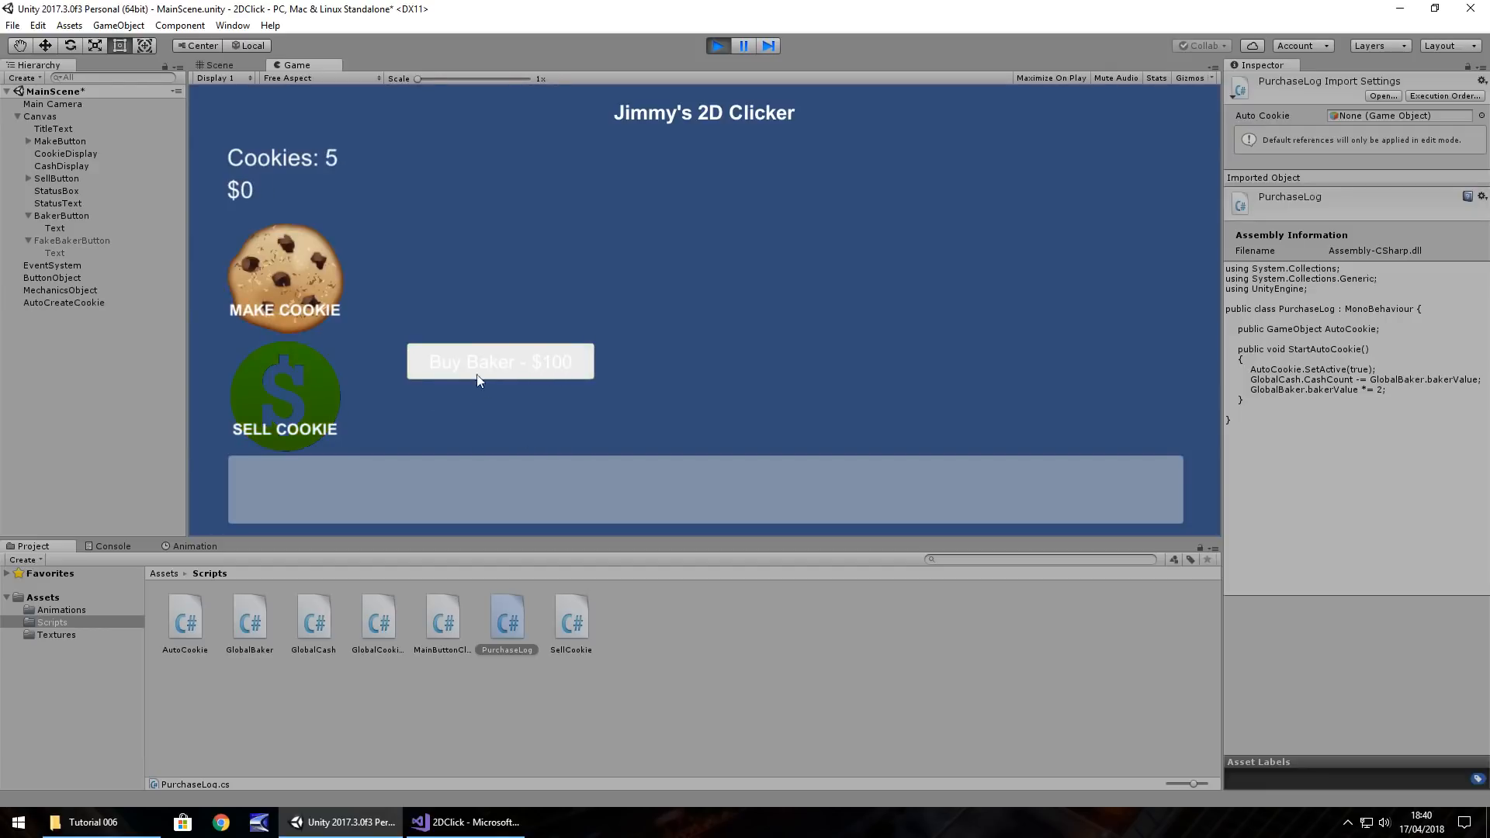
click(500, 362)
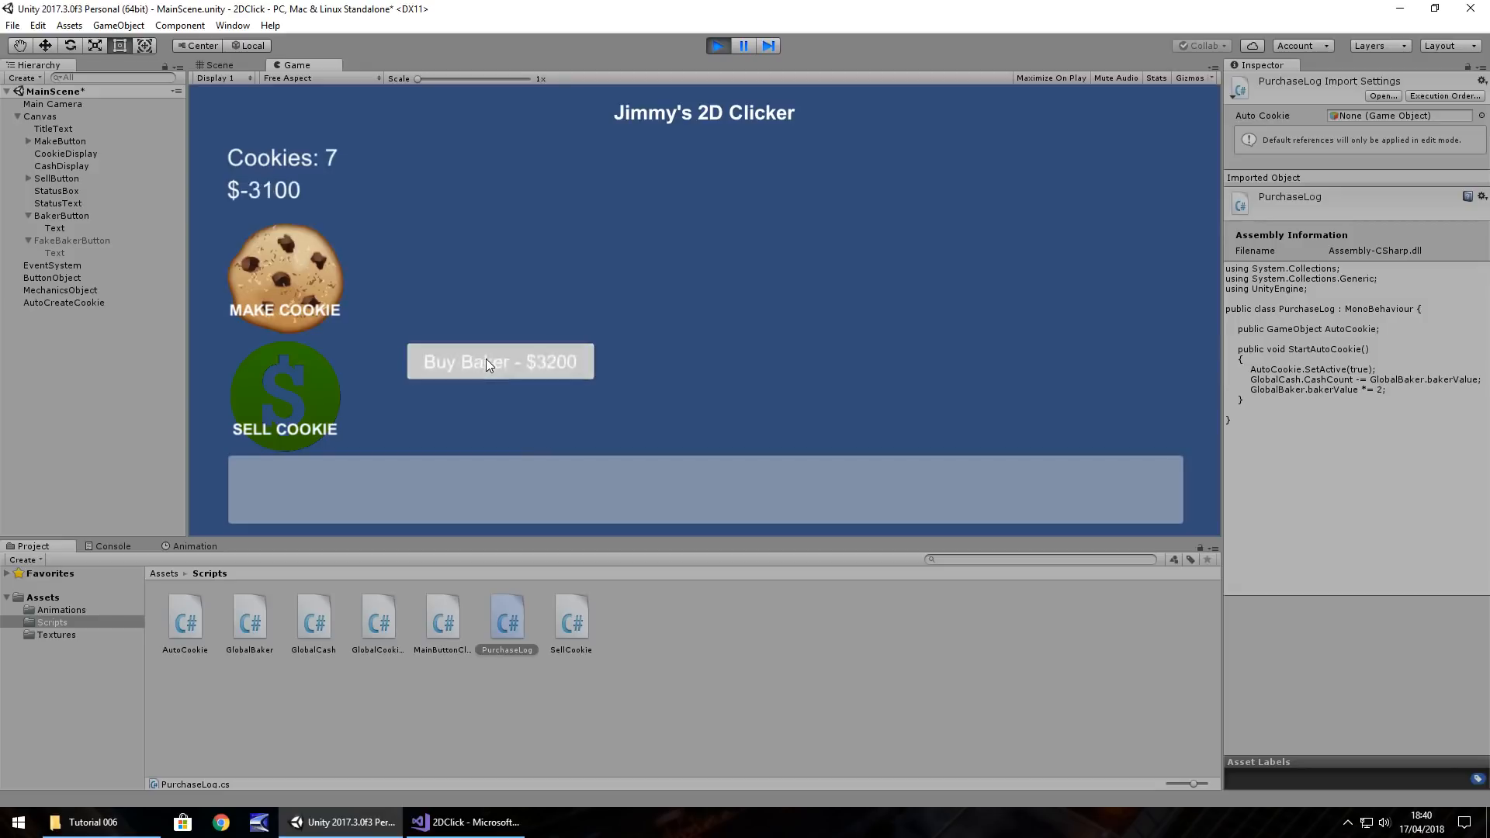
click(500, 362)
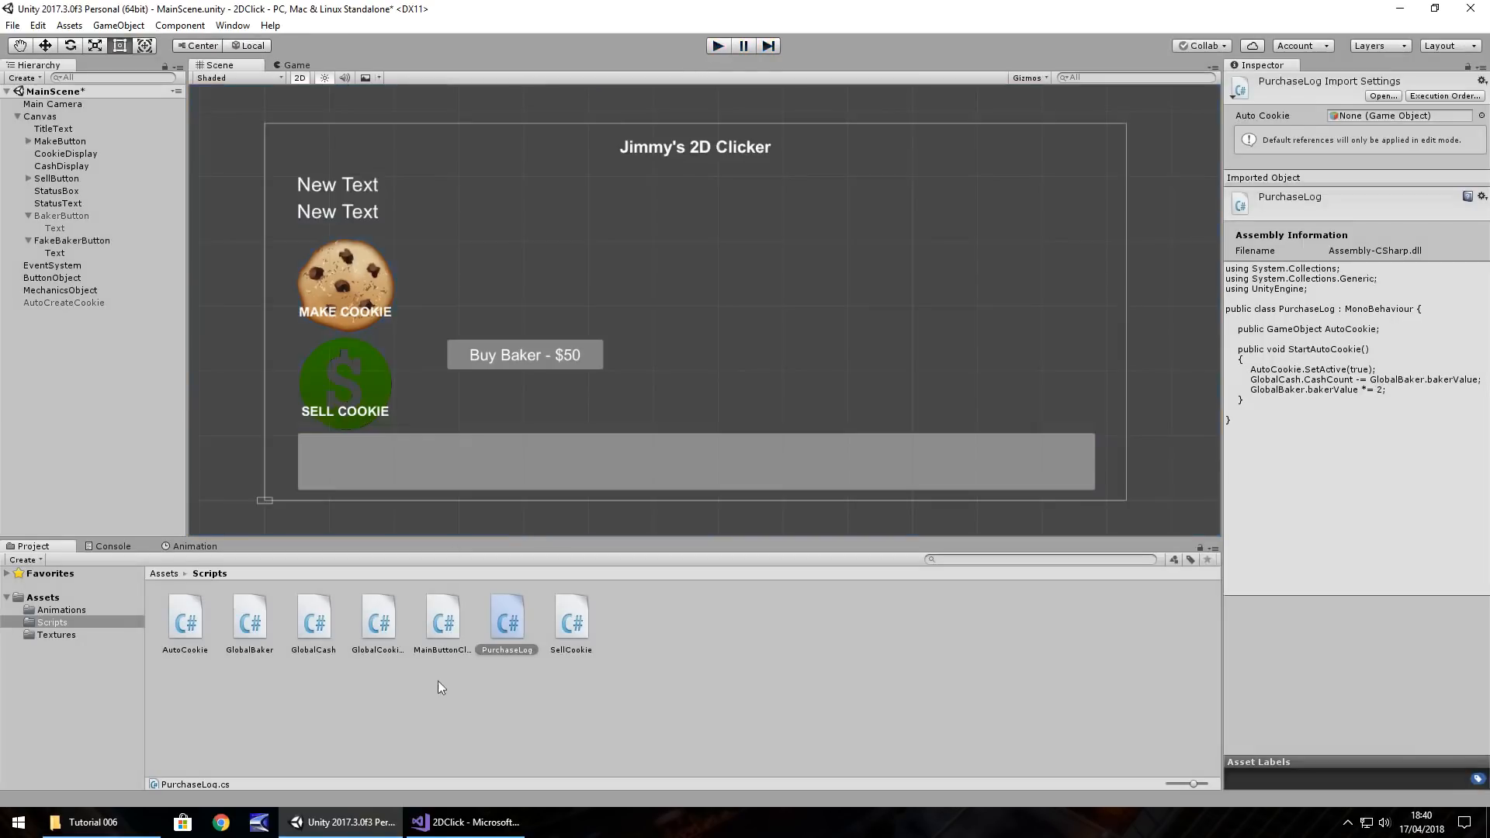
Return to GlobalBaker.cs in Visual Studio from the taskbar
click(464, 823)
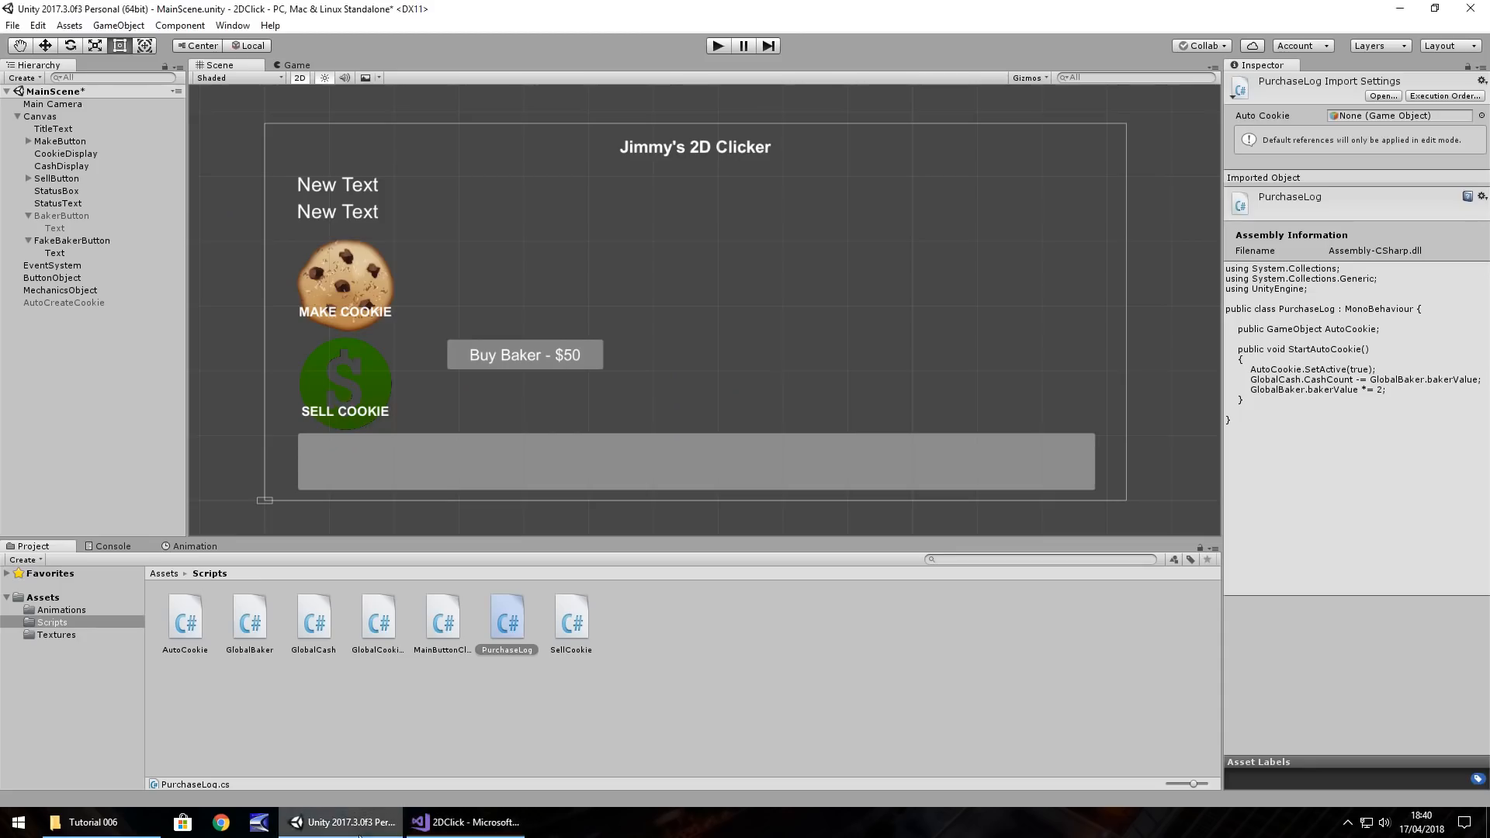
click(464, 823)
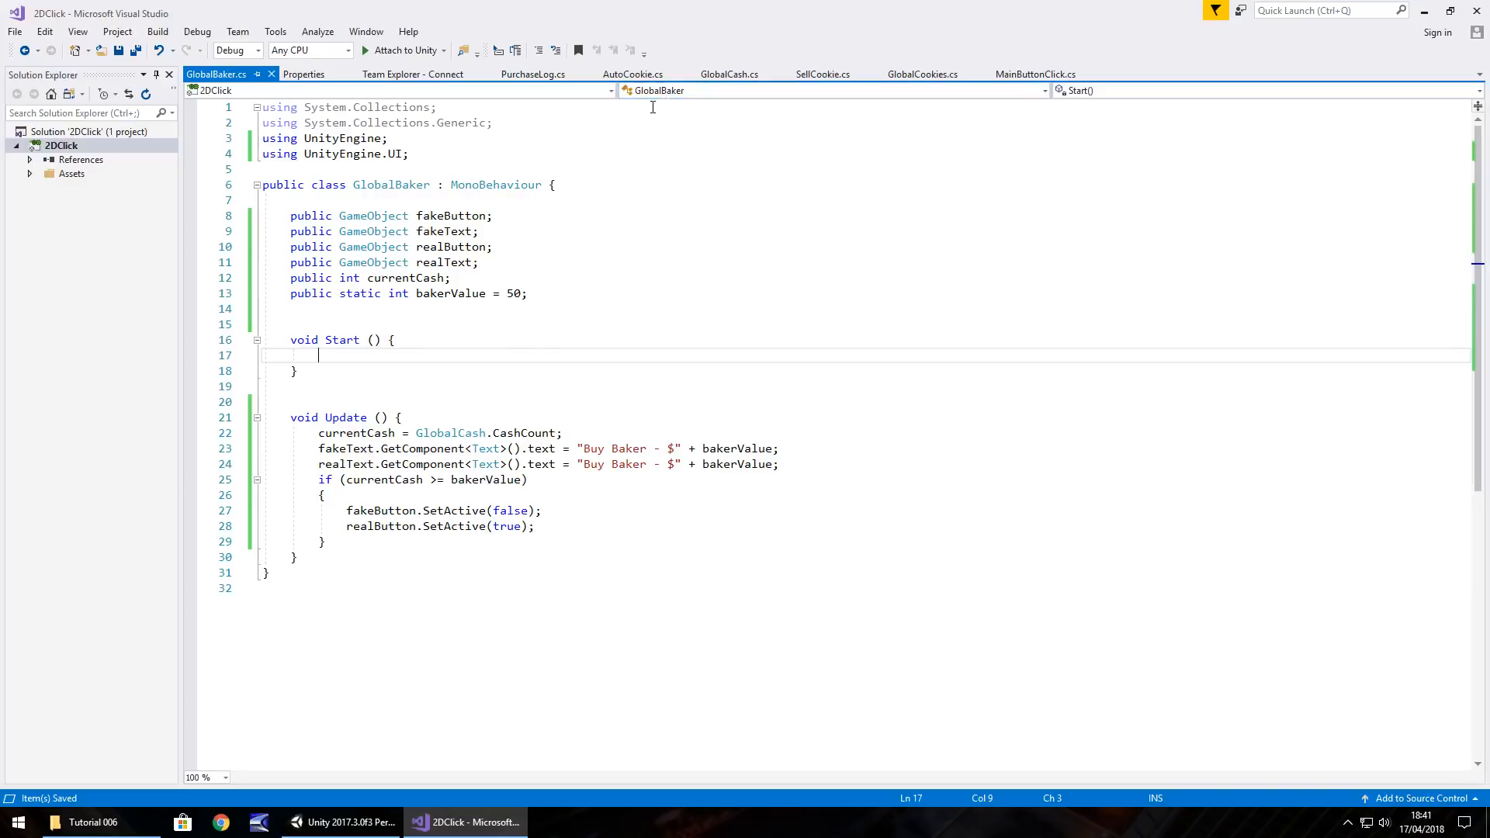
mouse_move(451, 420)
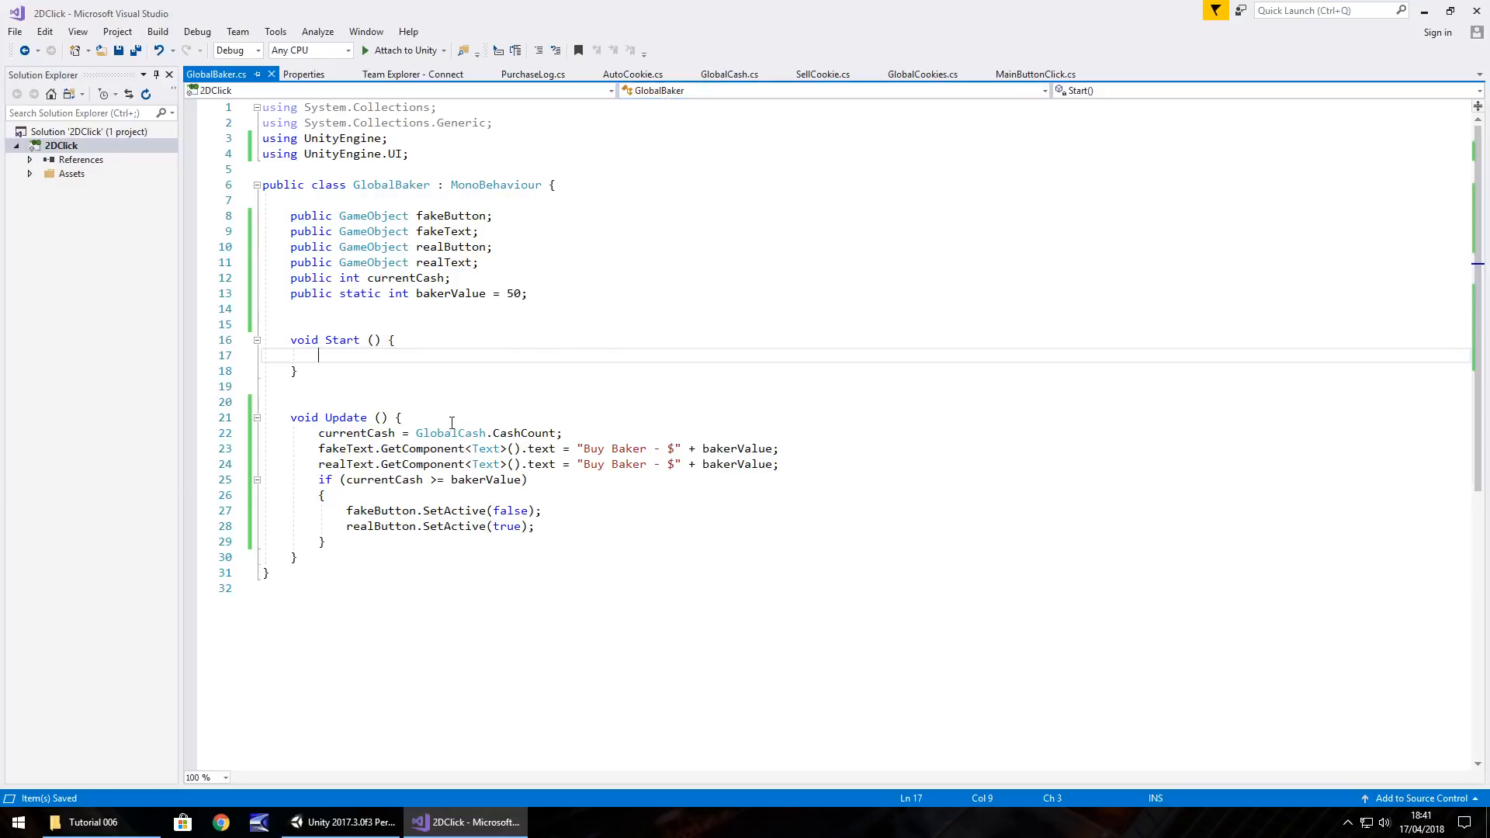
mouse_move(472, 527)
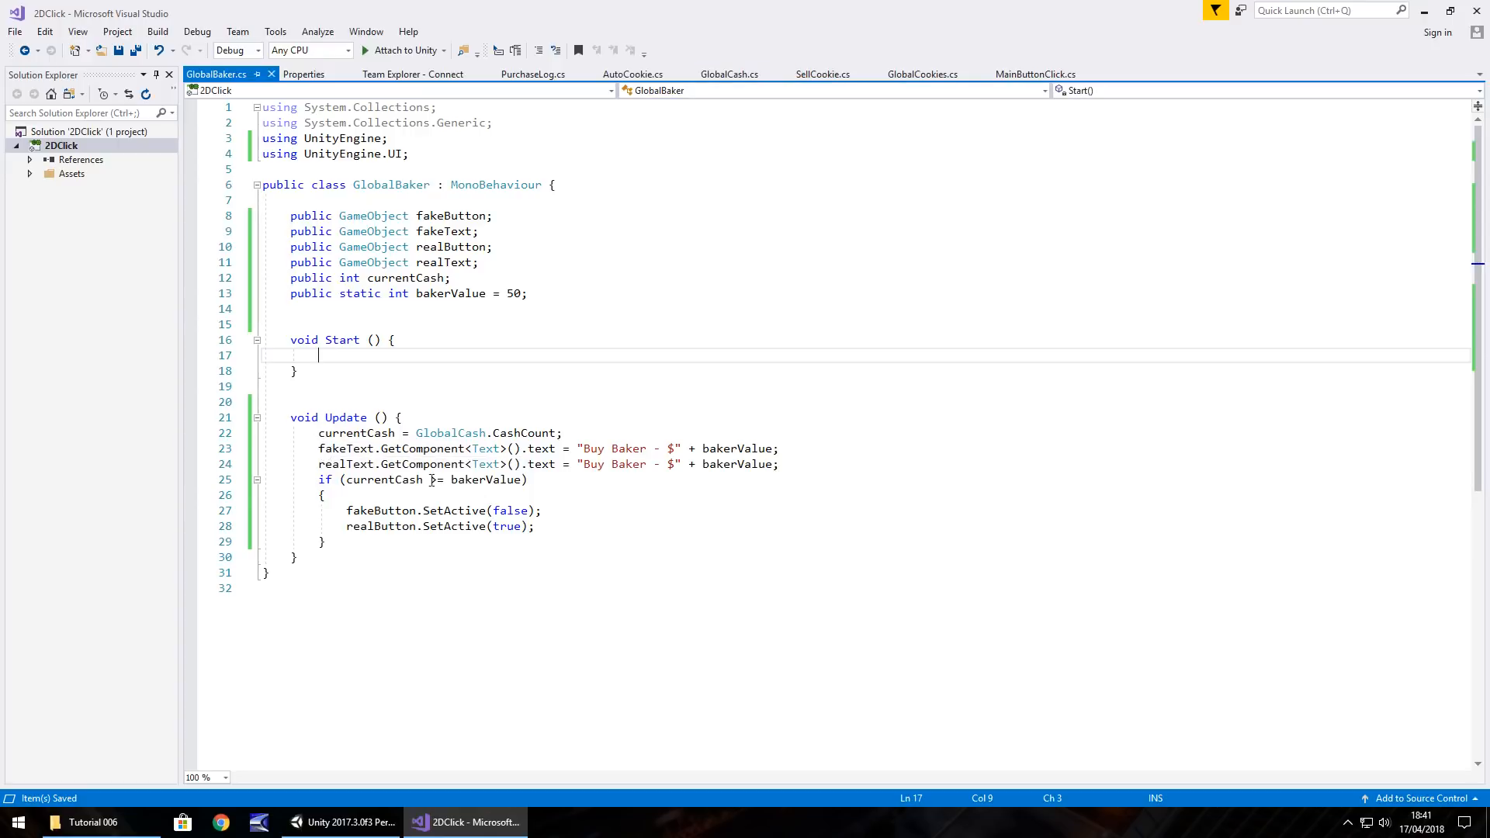
mouse_move(365, 526)
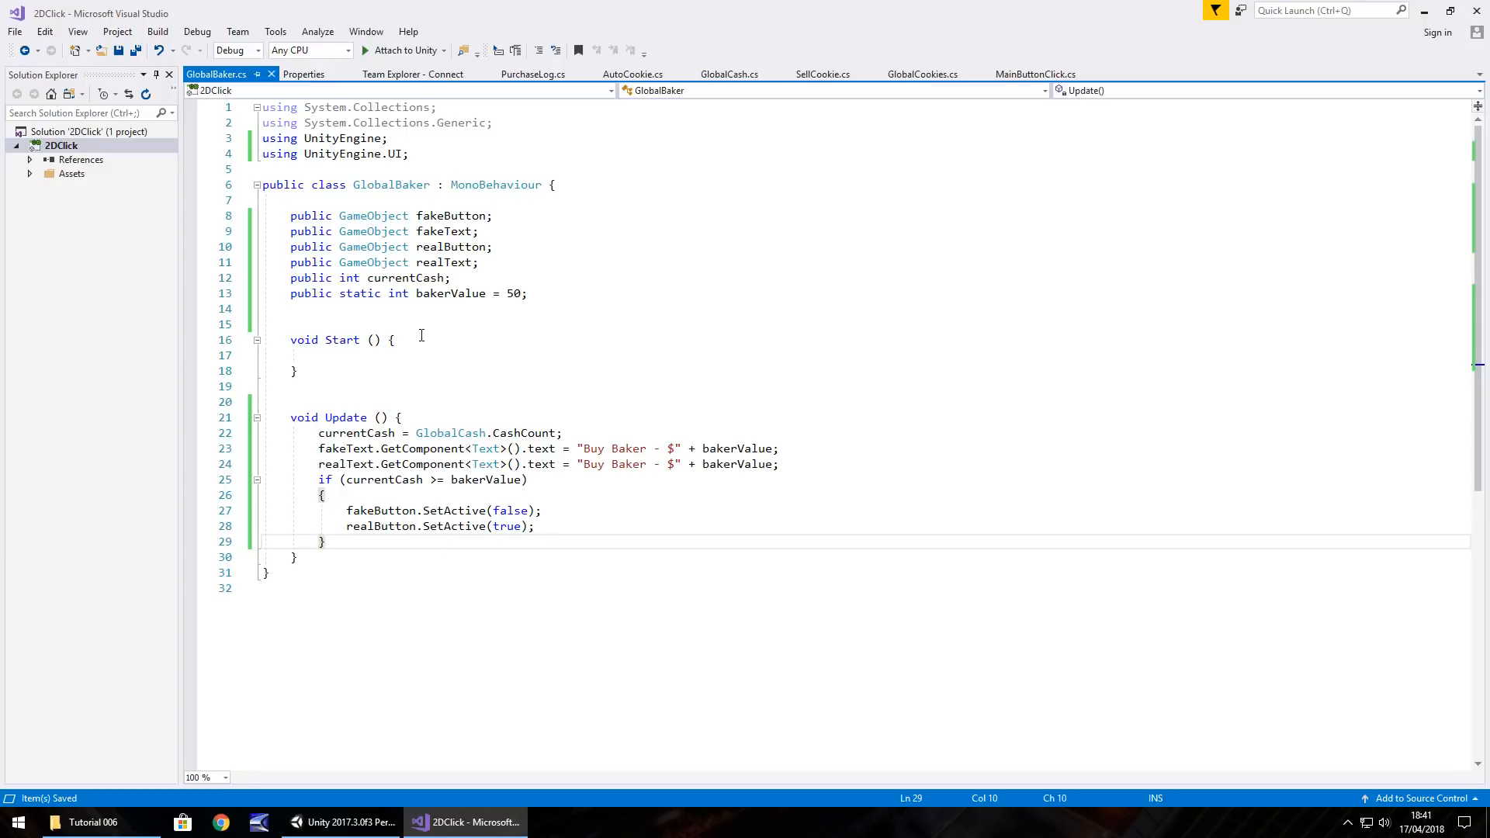
Declare 'public static bool turnOffButton = false;' below bakerValue in GlobalBaker
text(p)
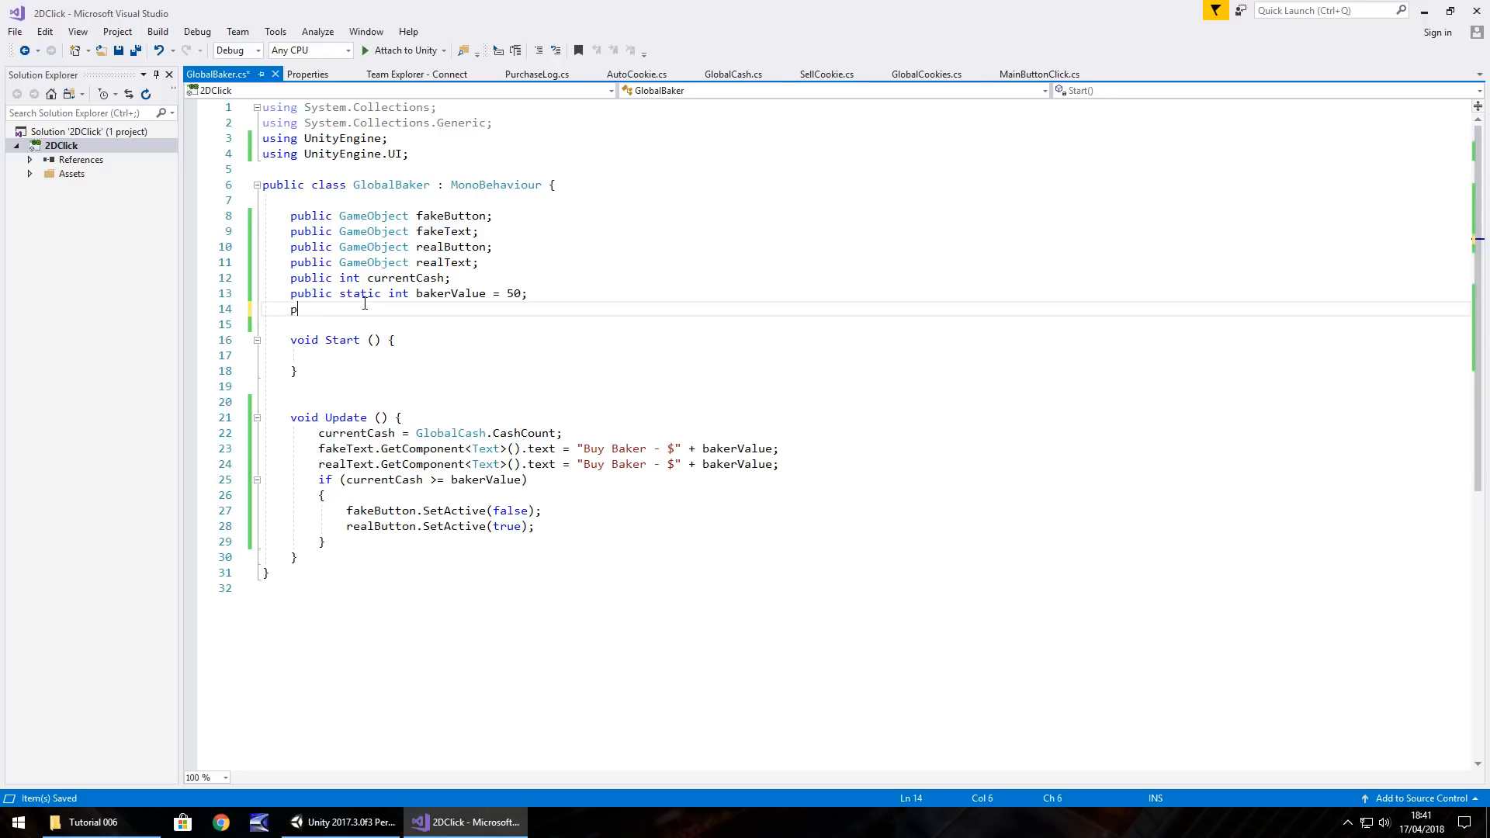
text(ublic stati)
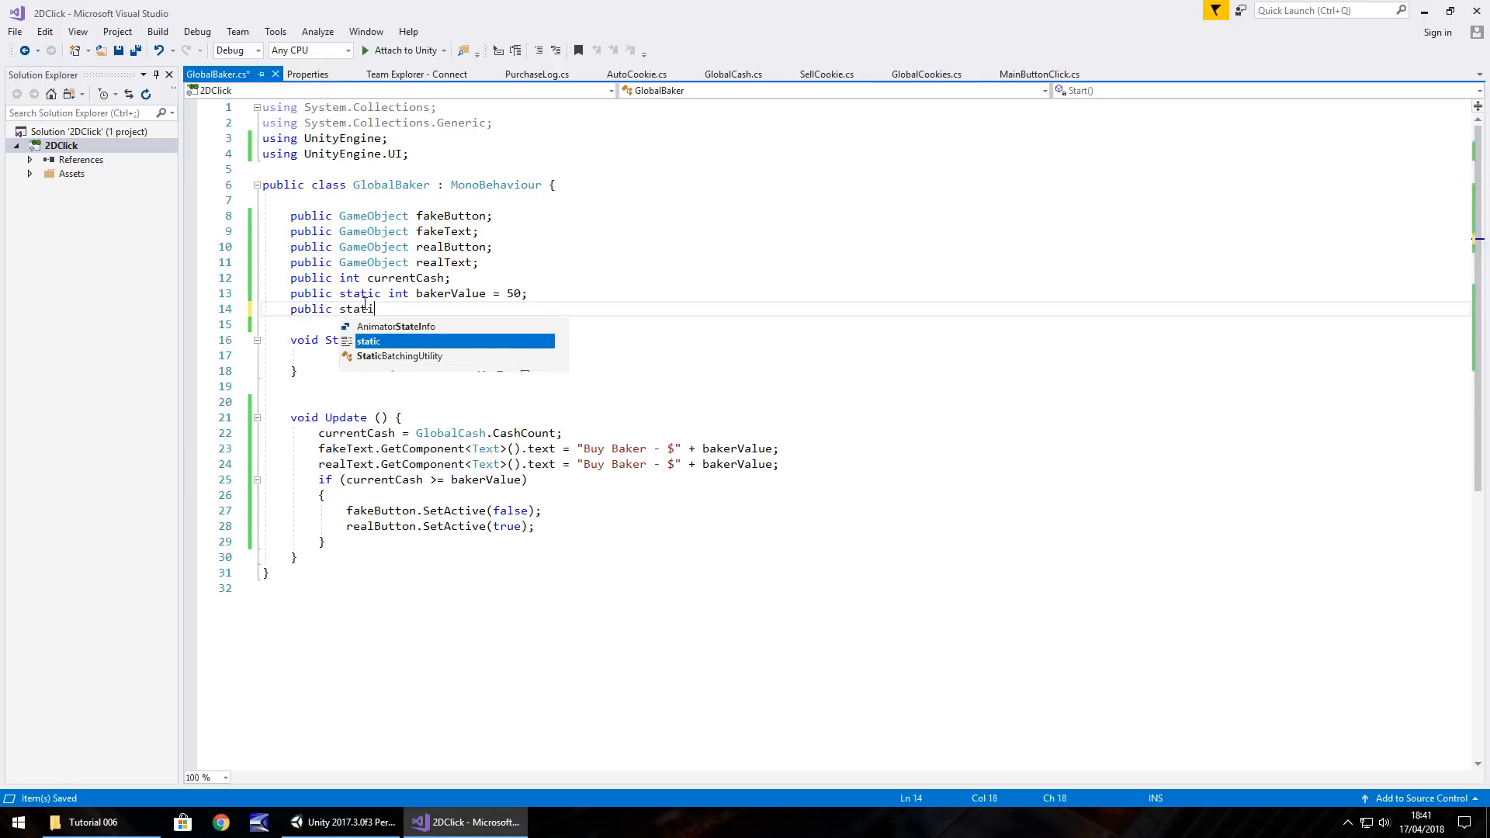
text(bool)
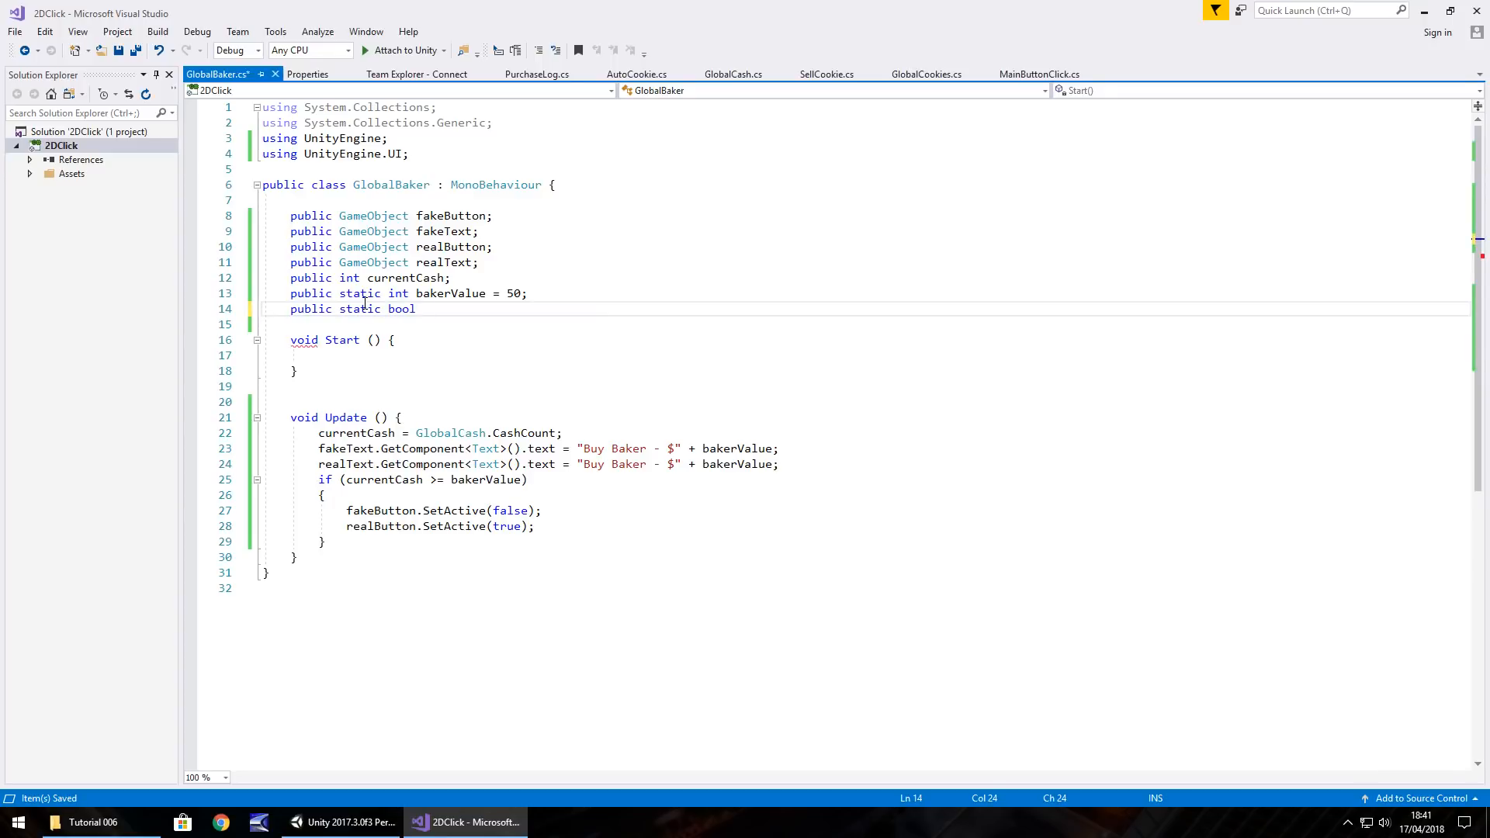
text(turn)
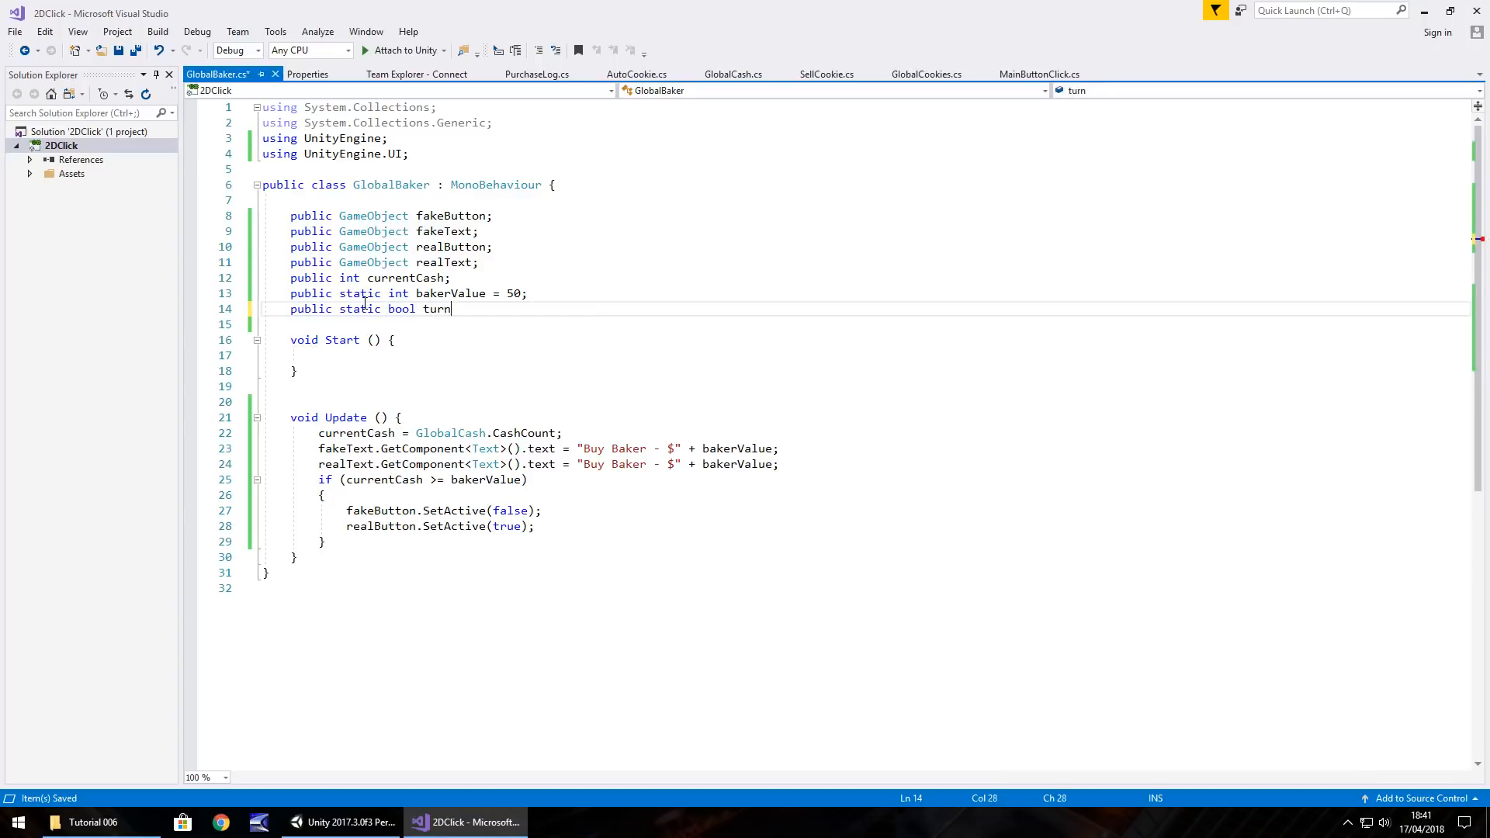
text(OffButton)
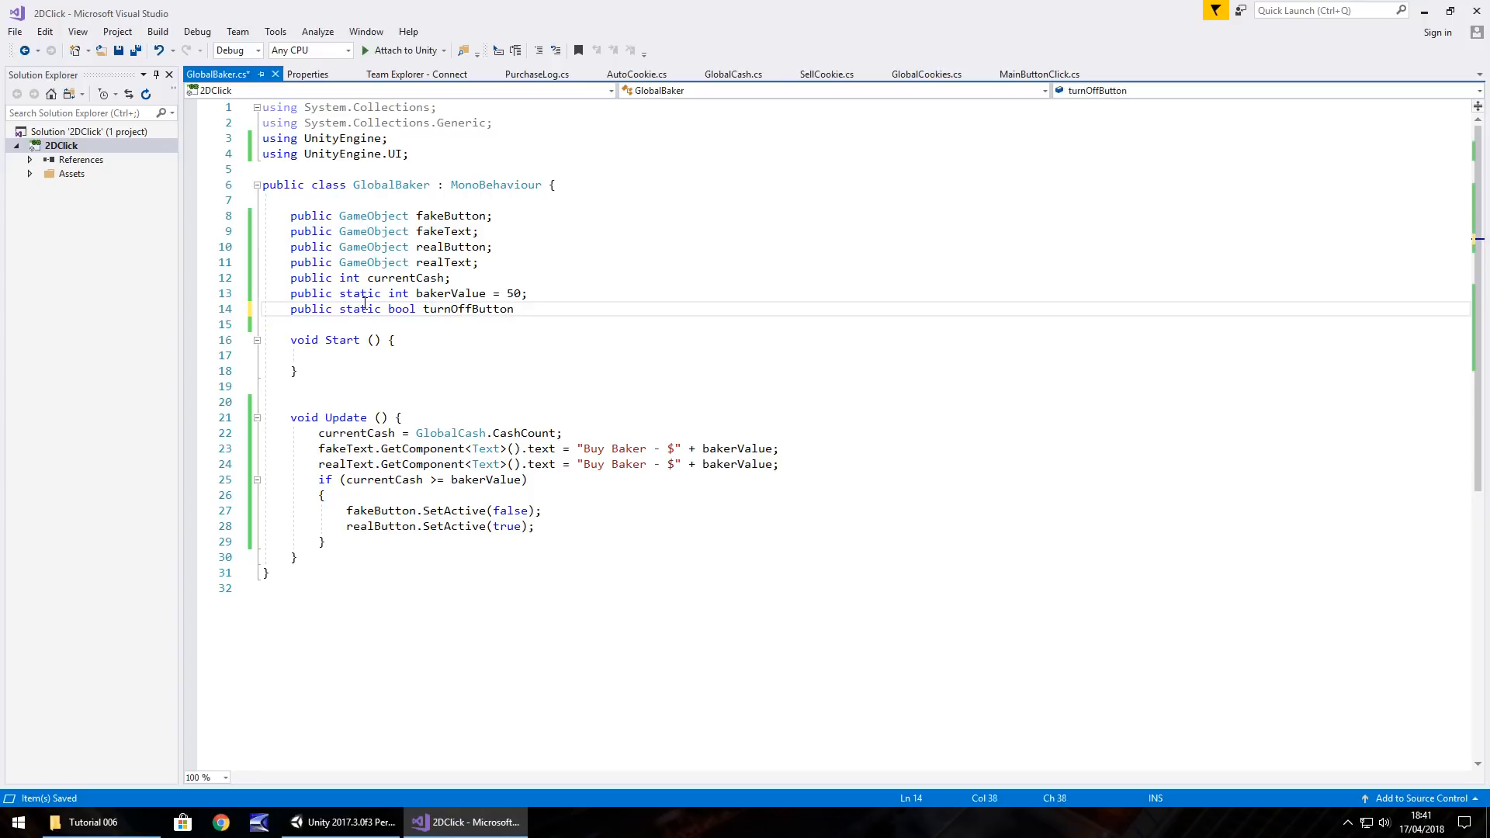
text(= false)
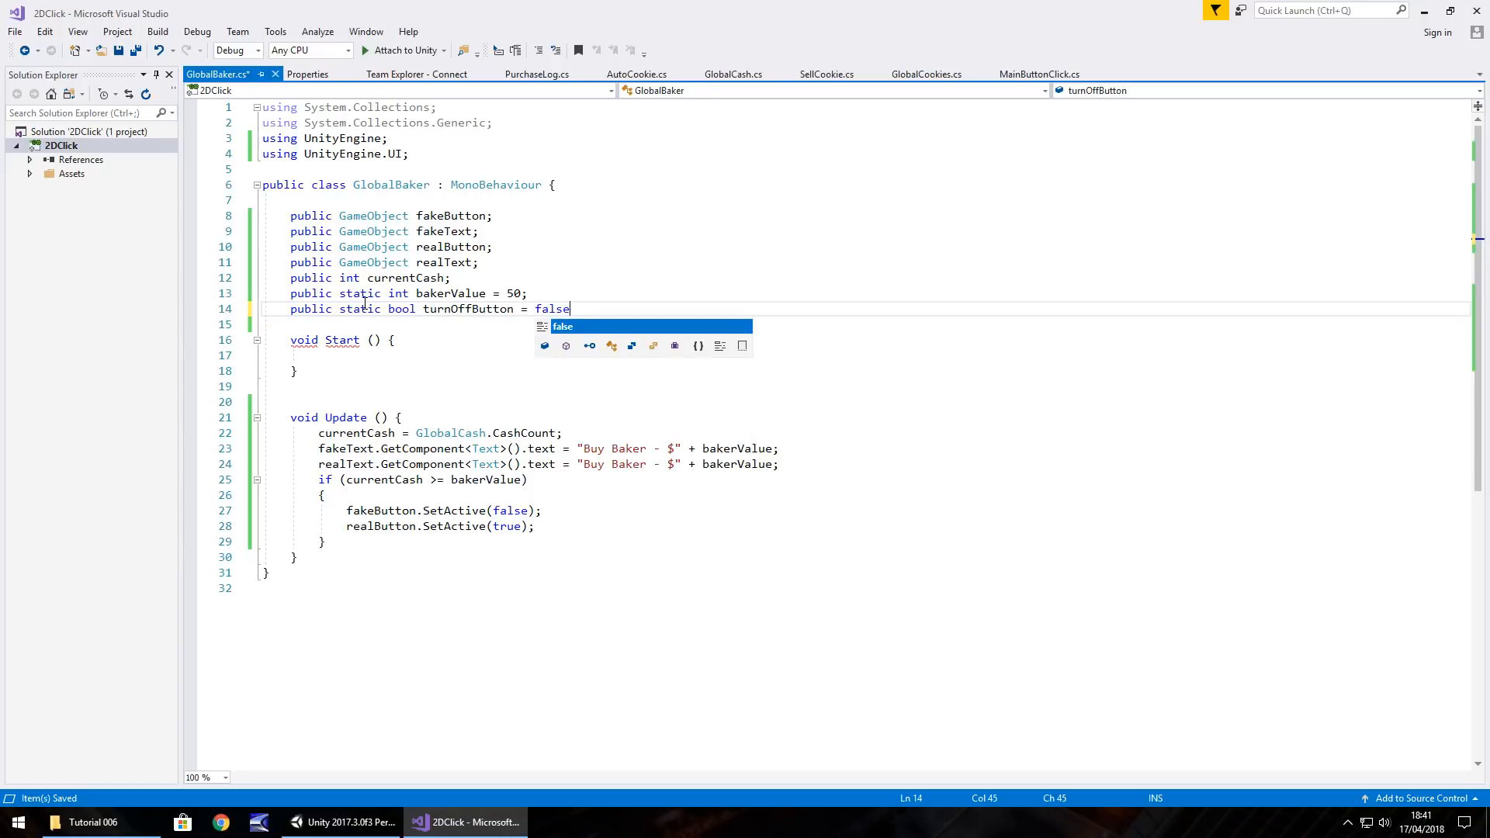
text(;)
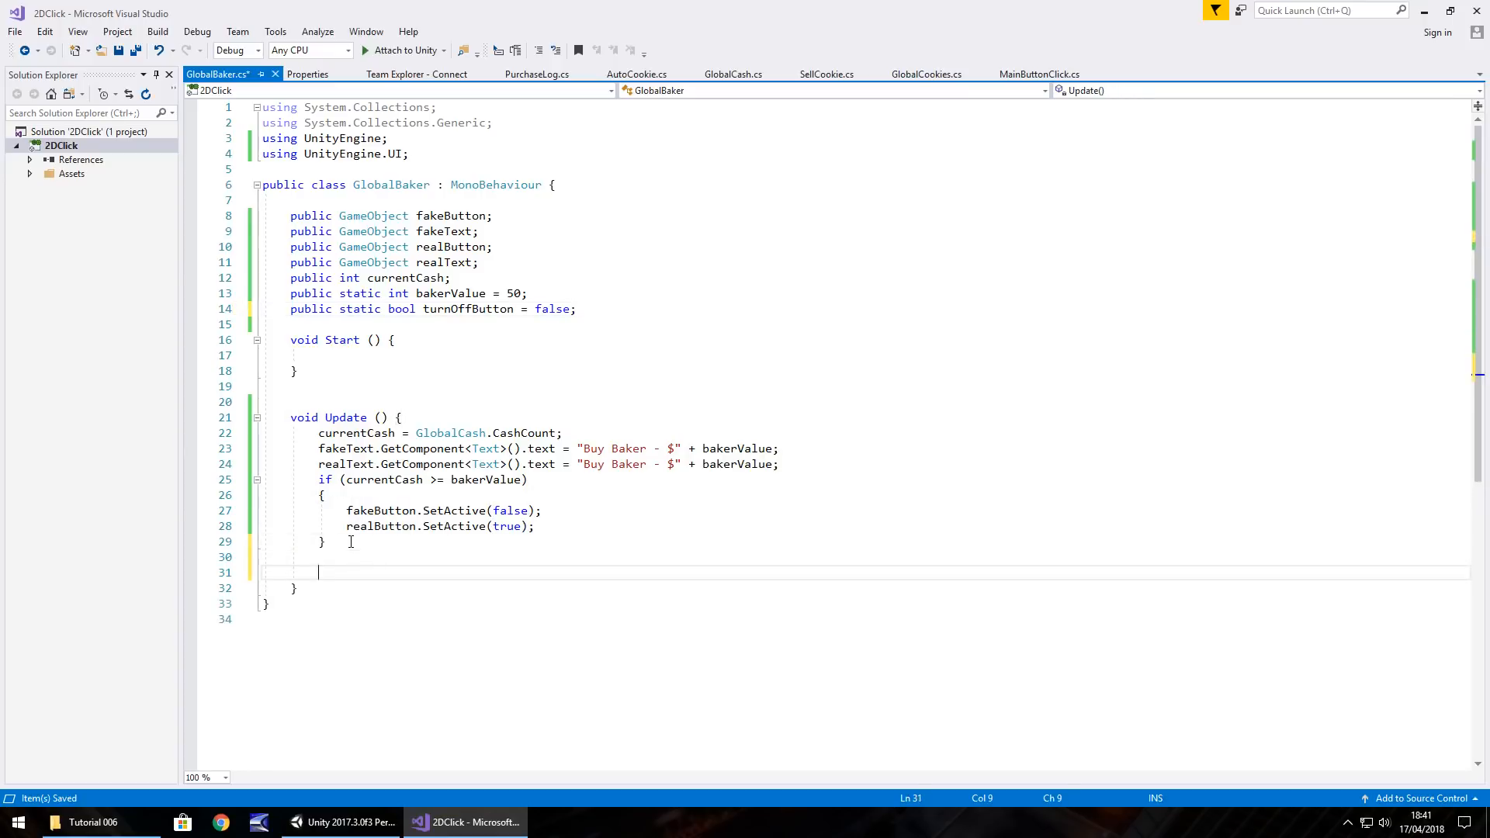
Add an 'if (turnOffButton == true)' block to GlobalBaker's Update
text(if tu)
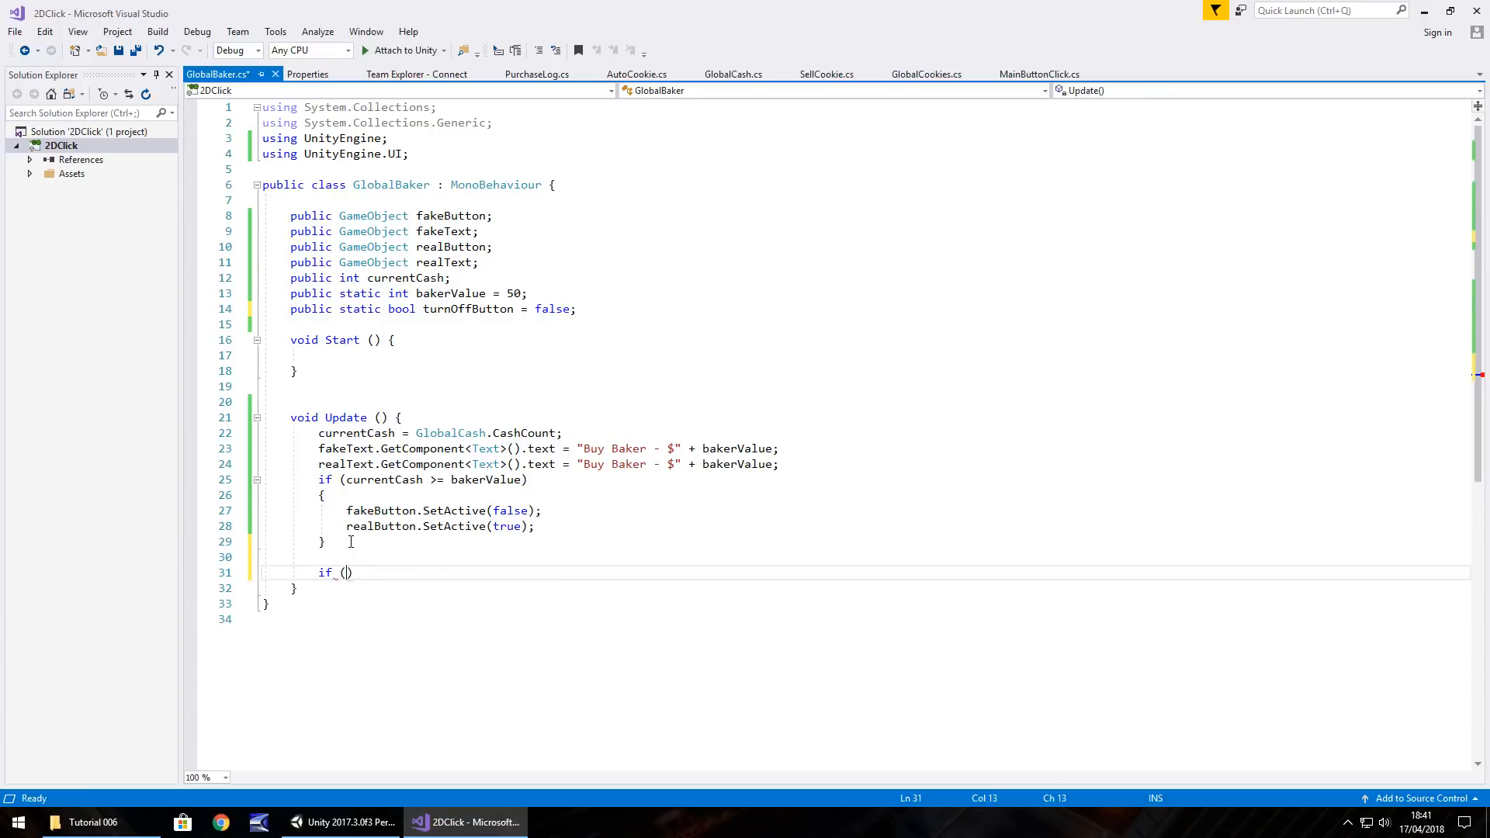
text(turnOffButton)
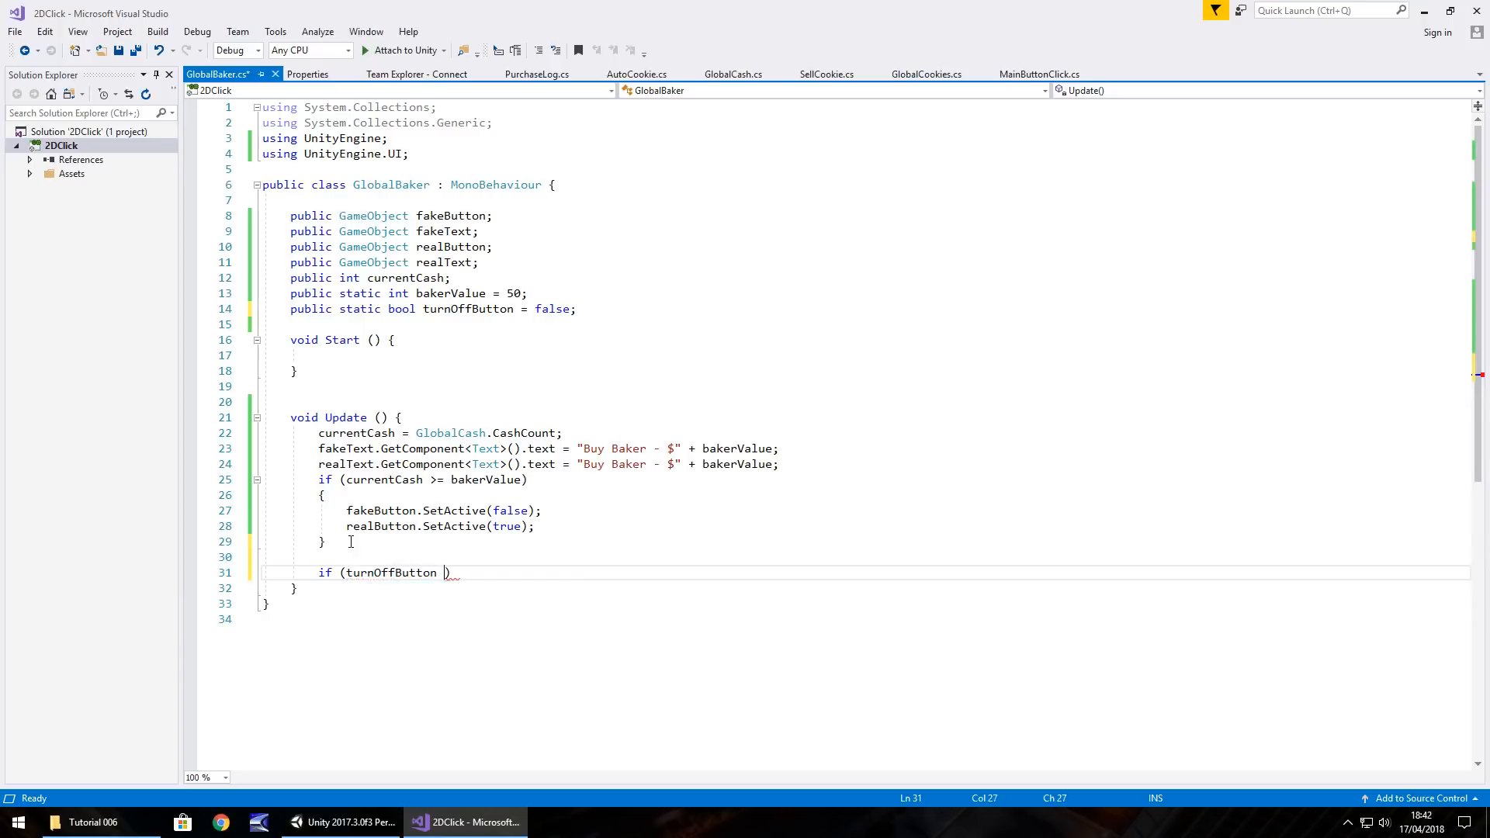
text(== true)
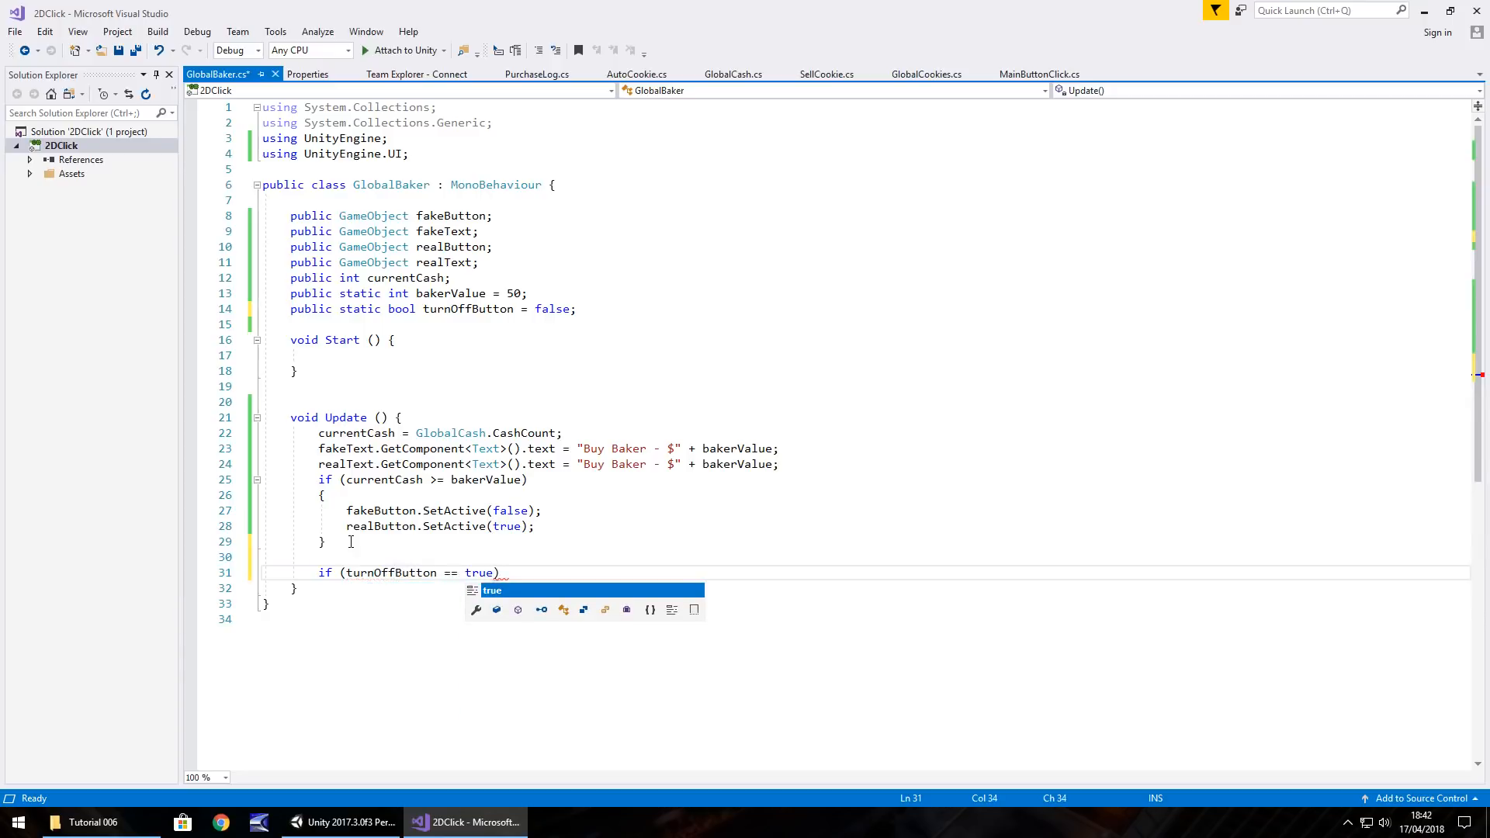
text(;)
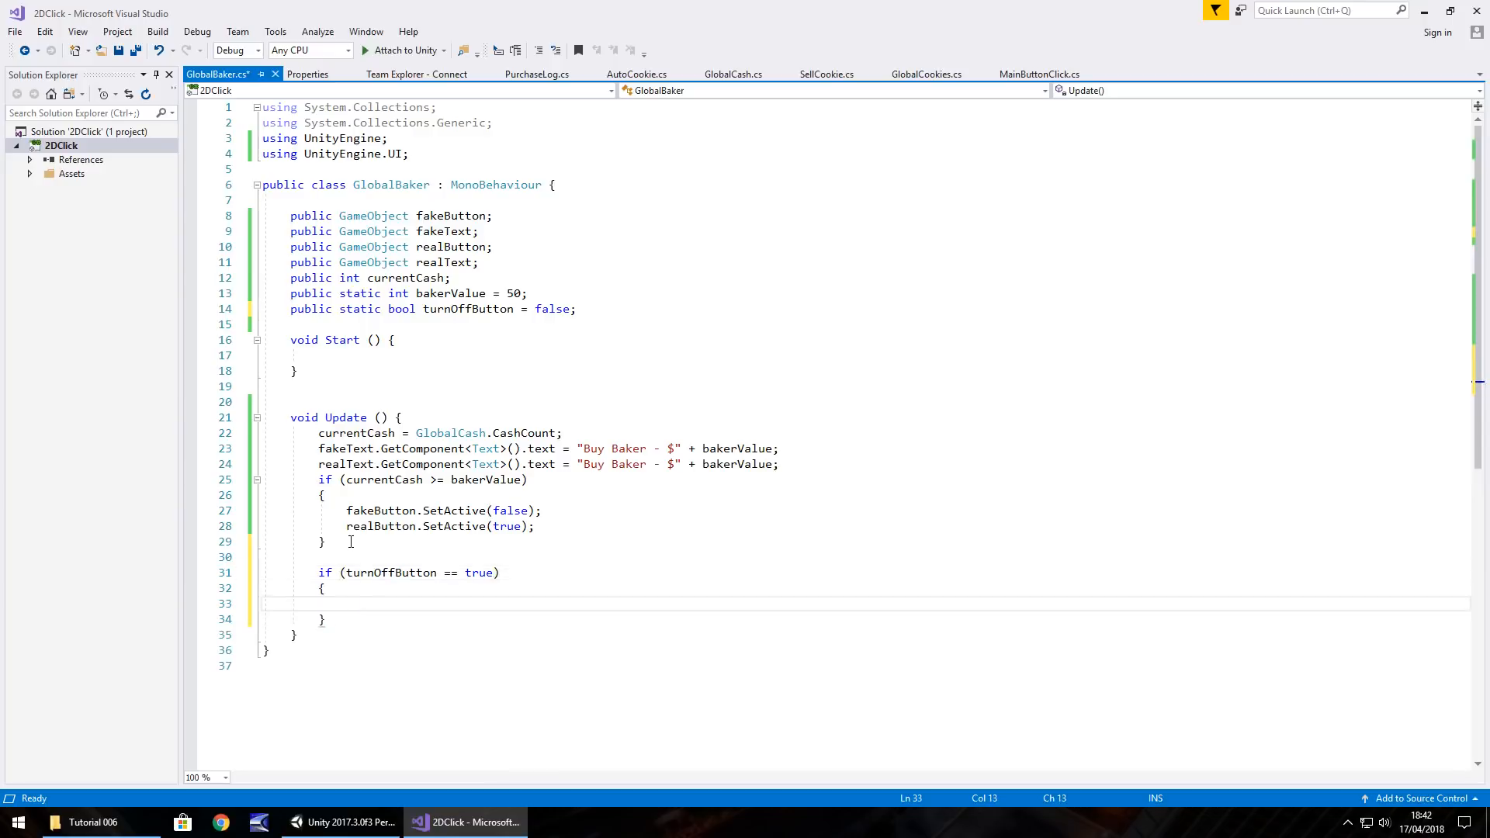
click(353, 604)
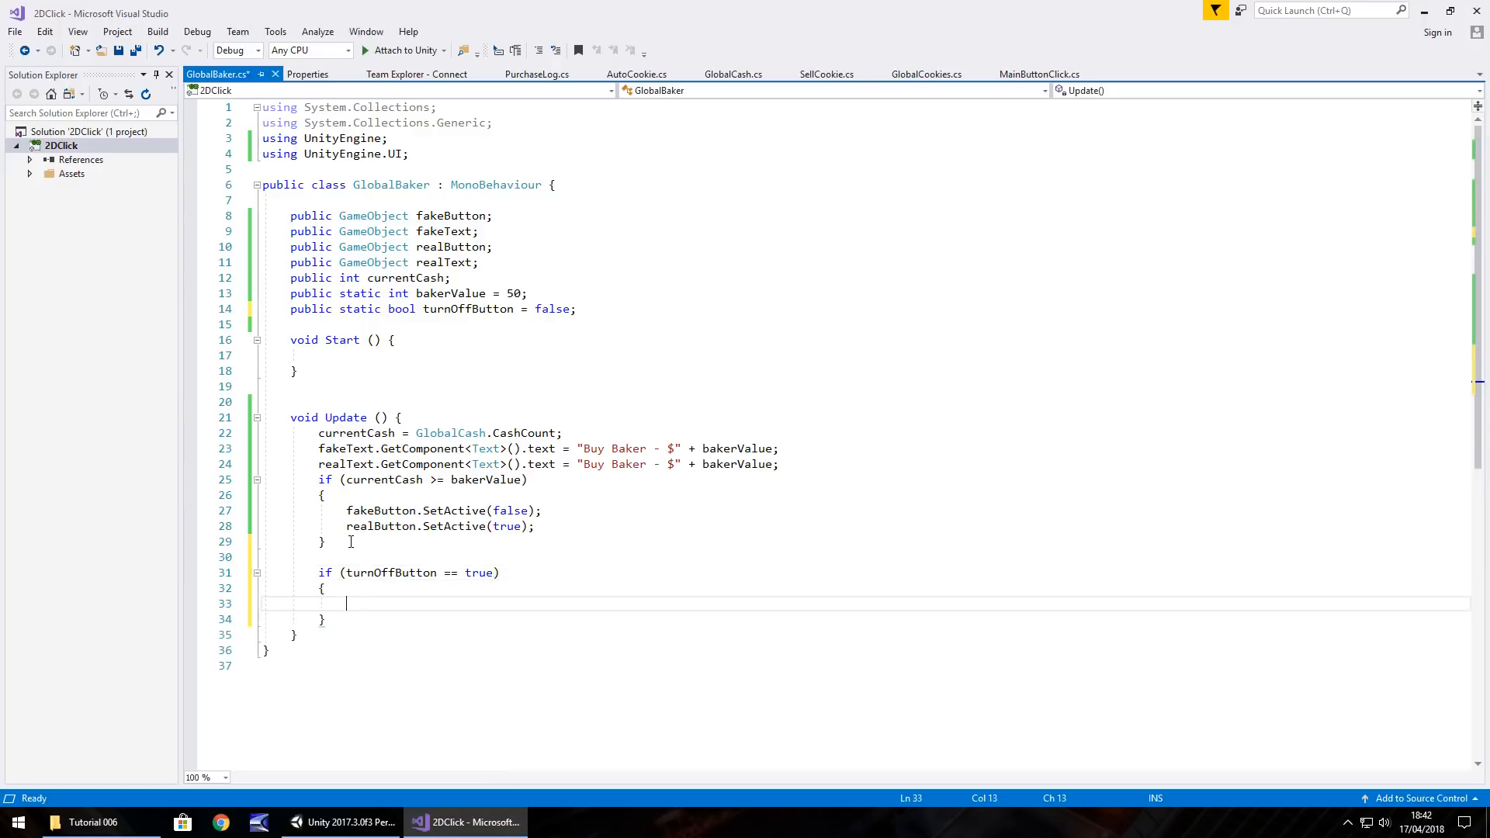
Inside it set realButton inactive and fakeButton active, remove the empty Start method, and save
text(real)
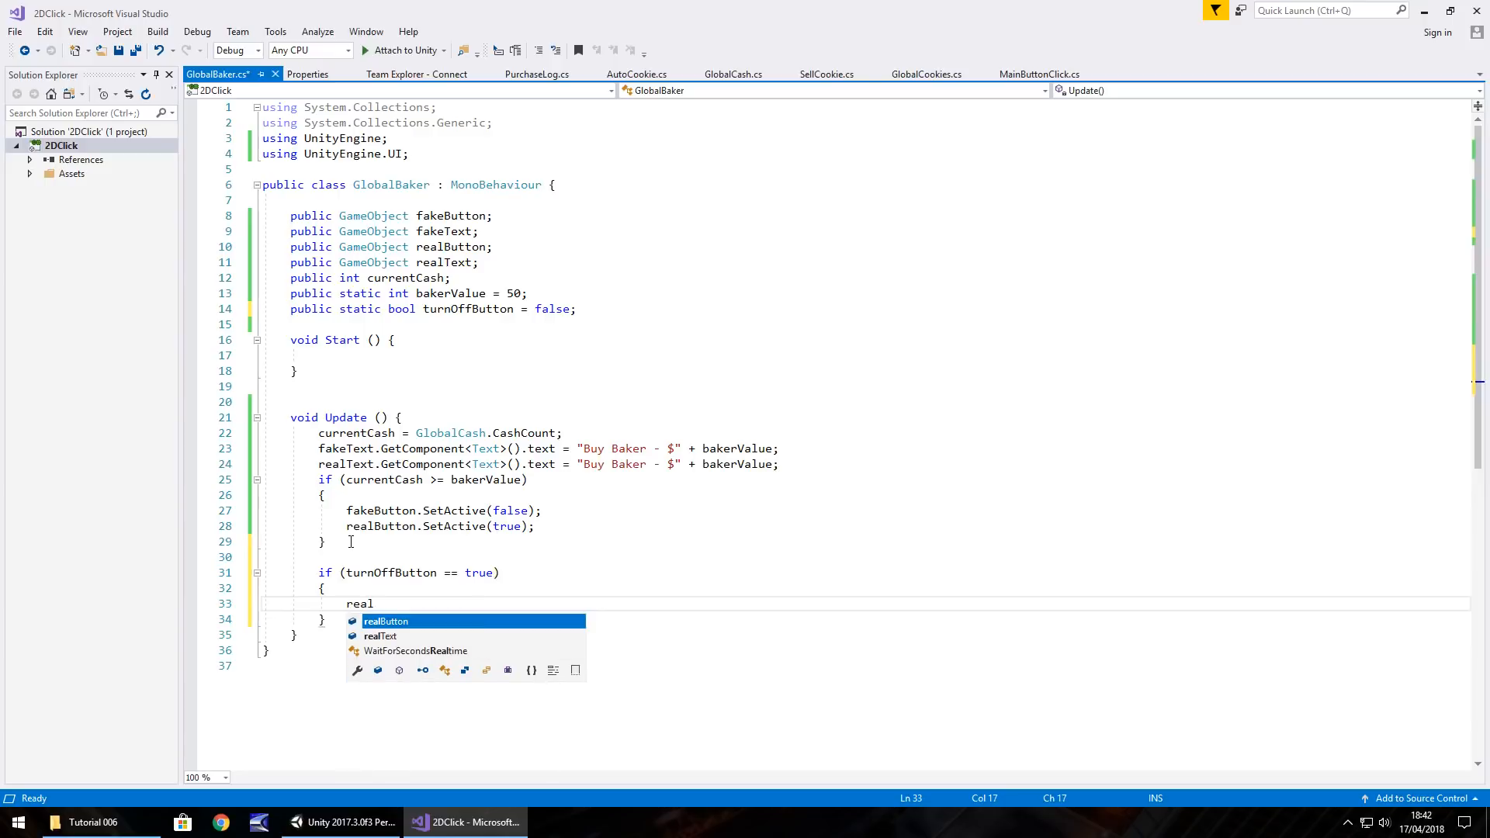
text(Button.)
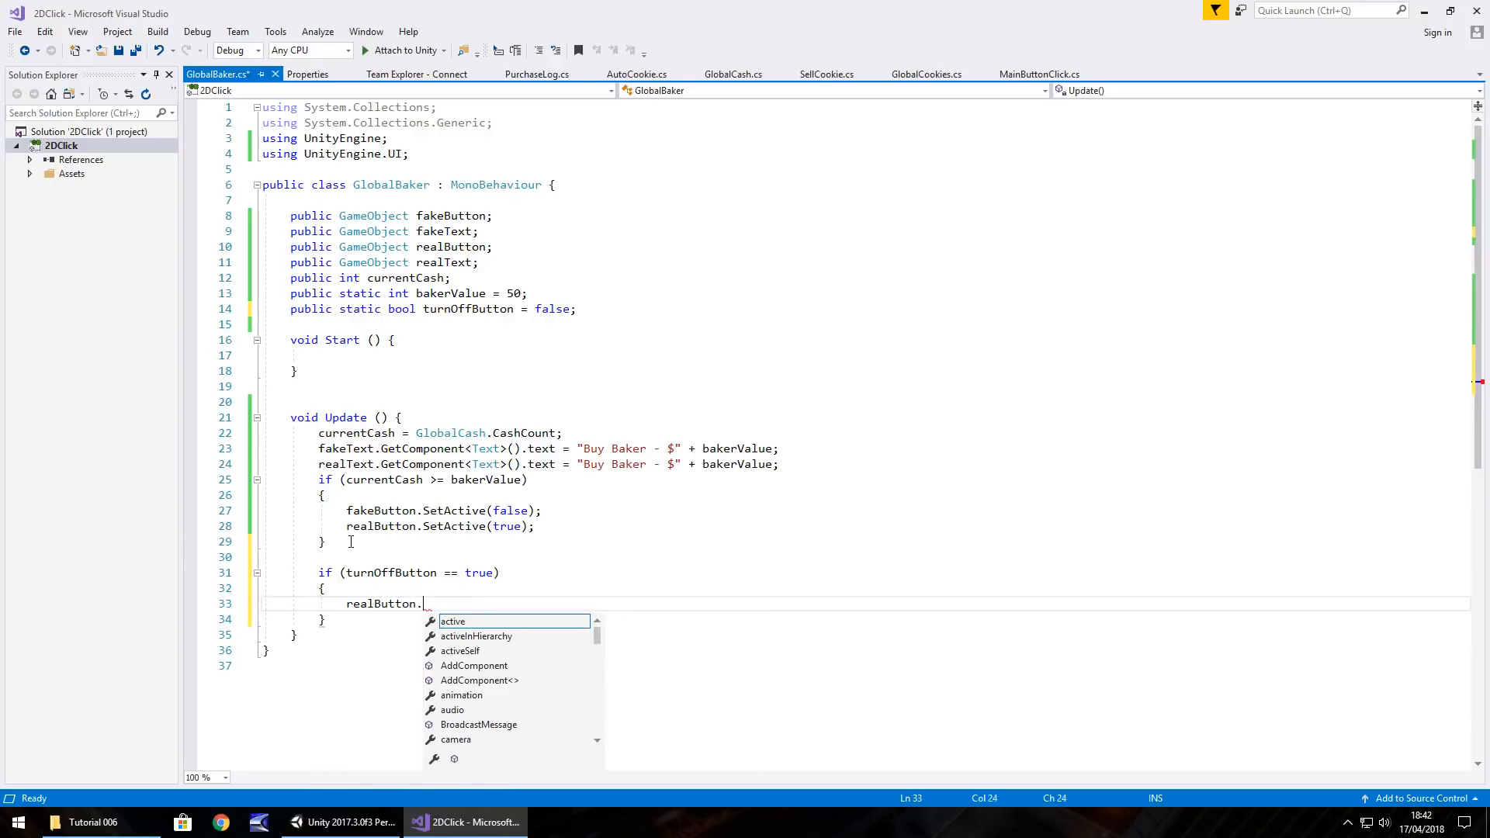
text(SetActive()
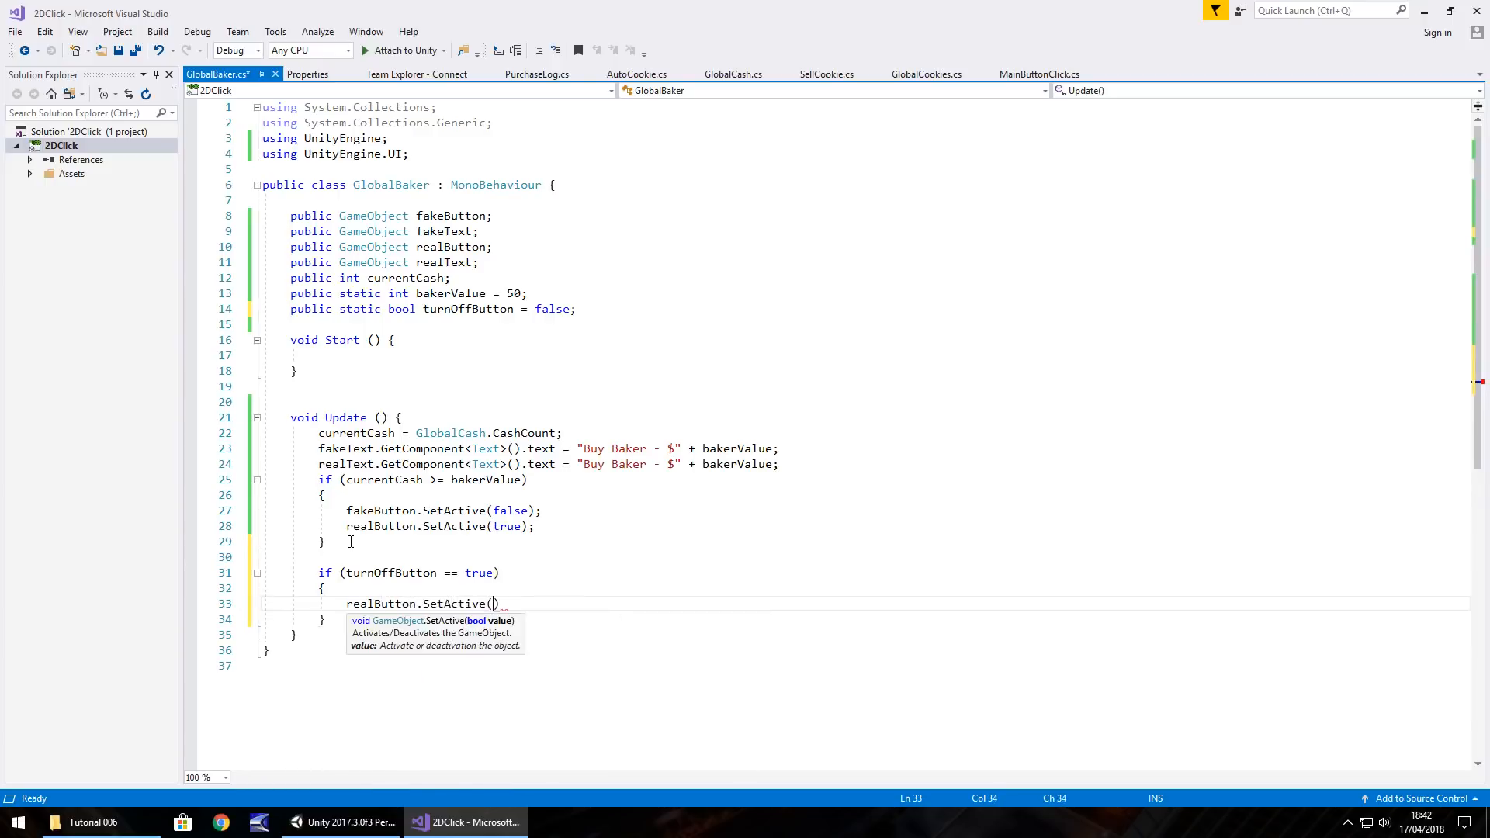
text(false)
text(fak)
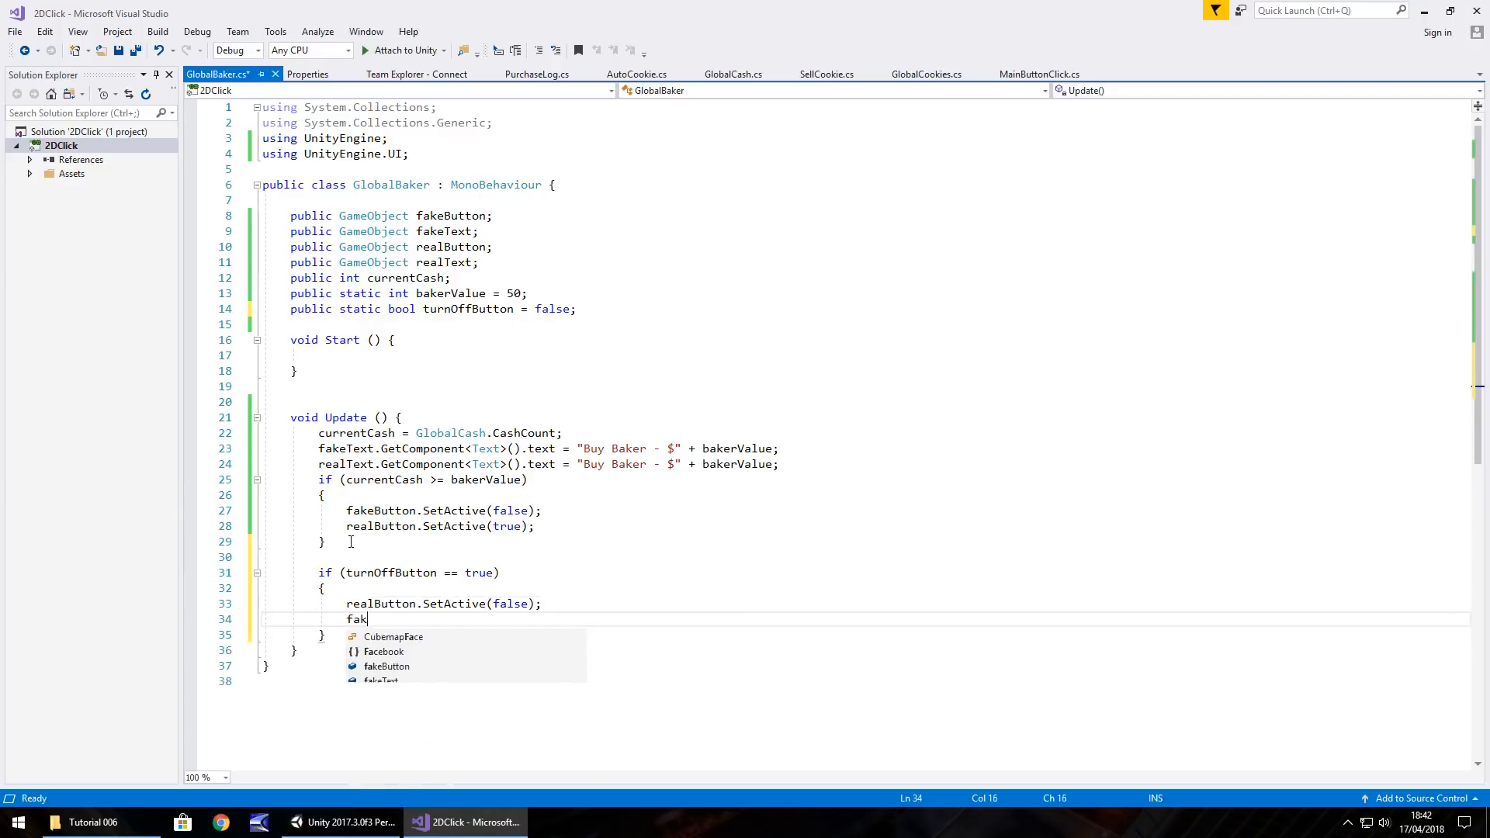
text(eButton.SetActive(tr)
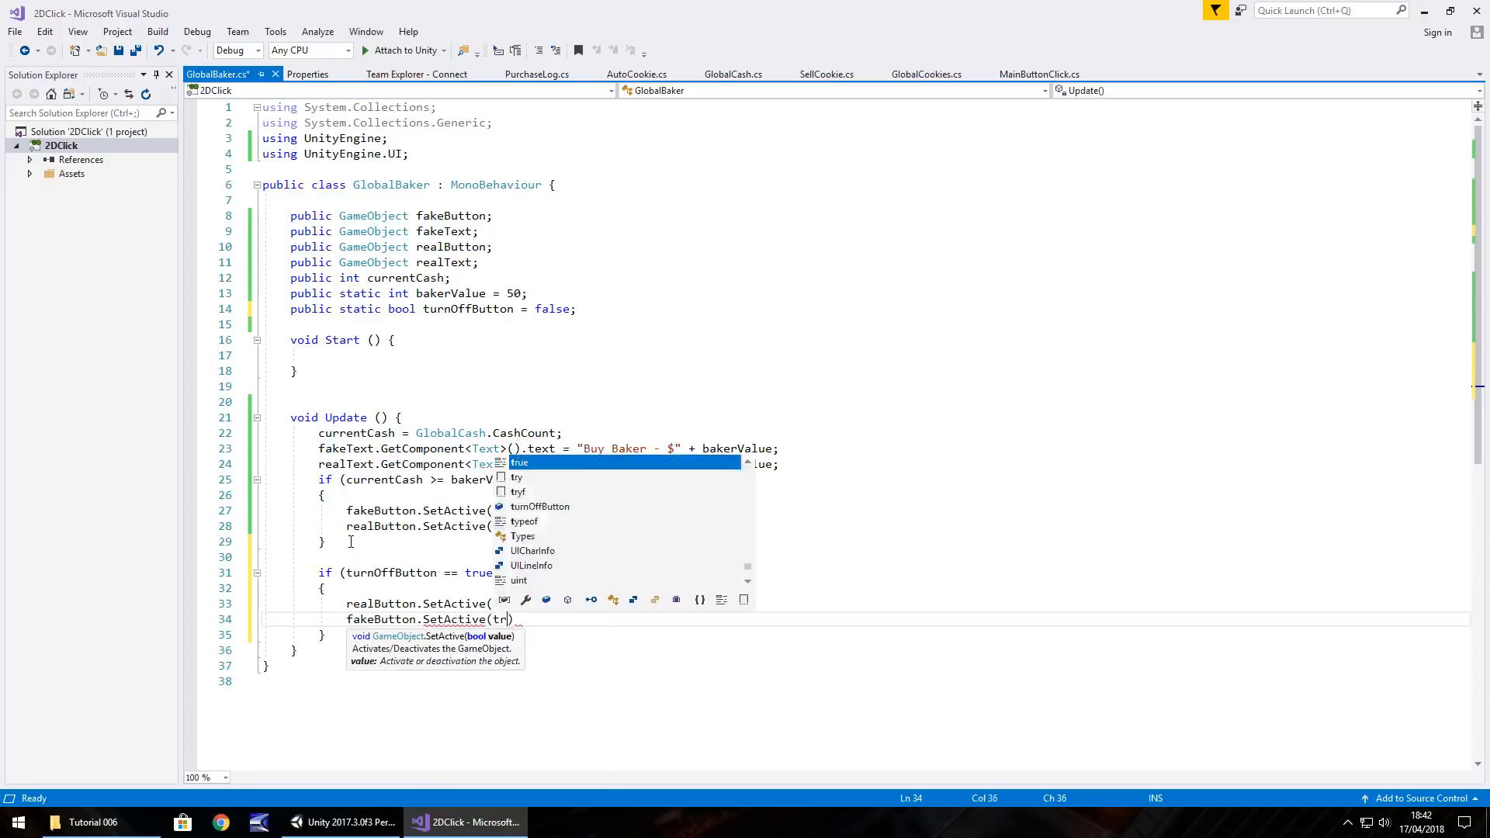
text(rue);)
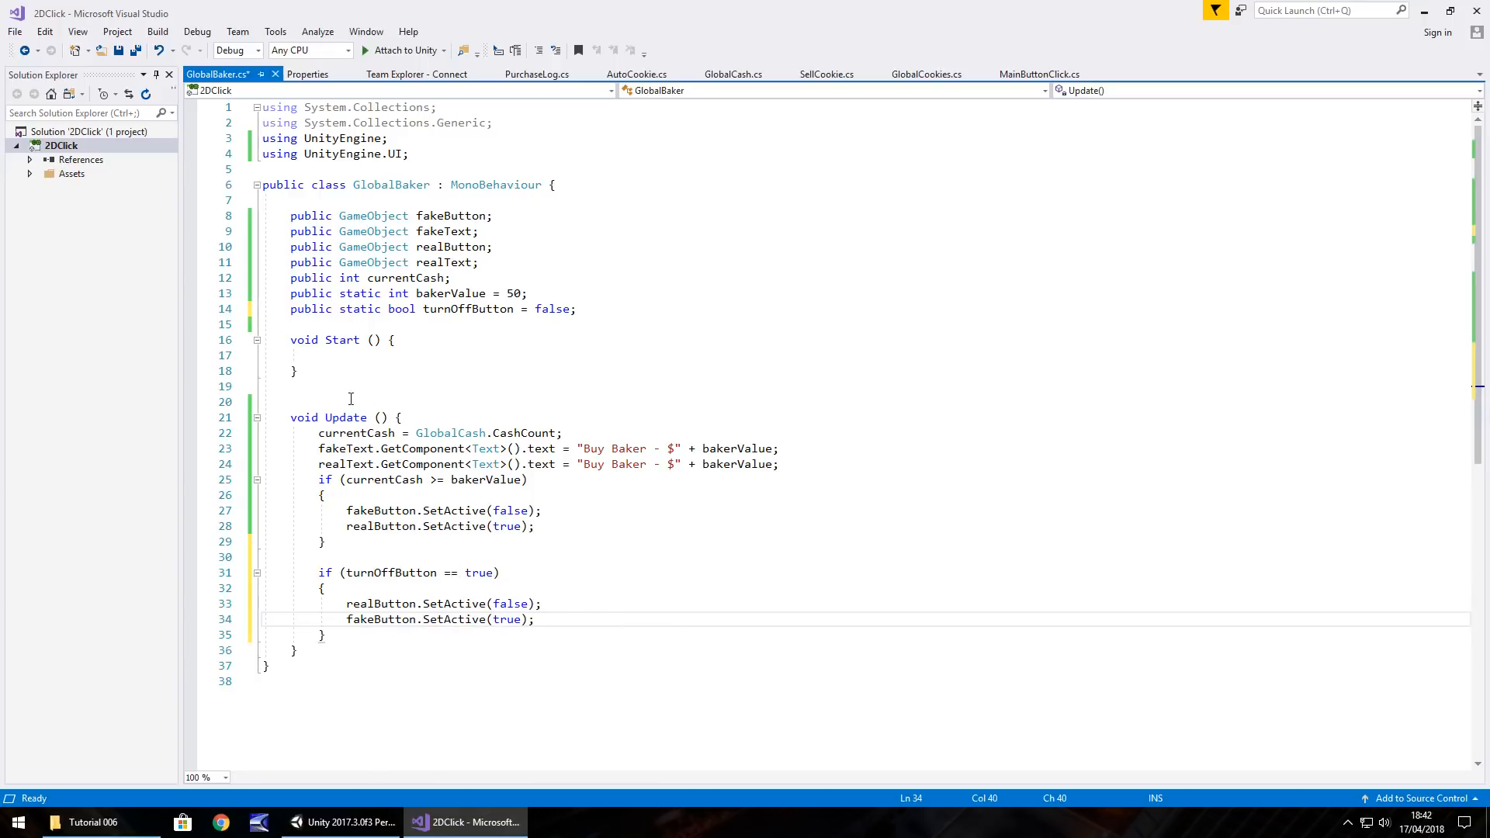
drag(261, 324, 295, 371)
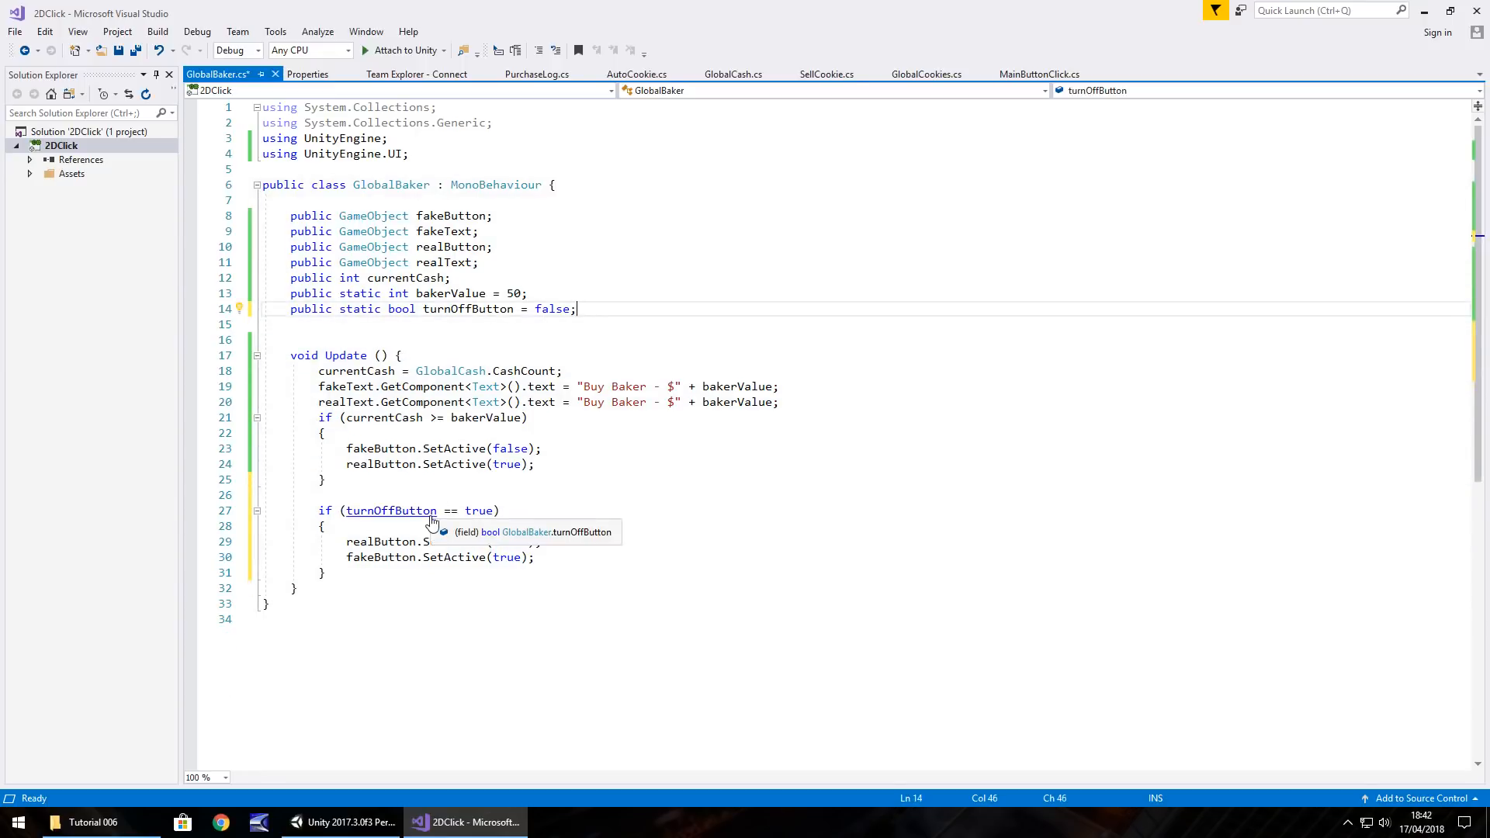
key(ctrl+s)
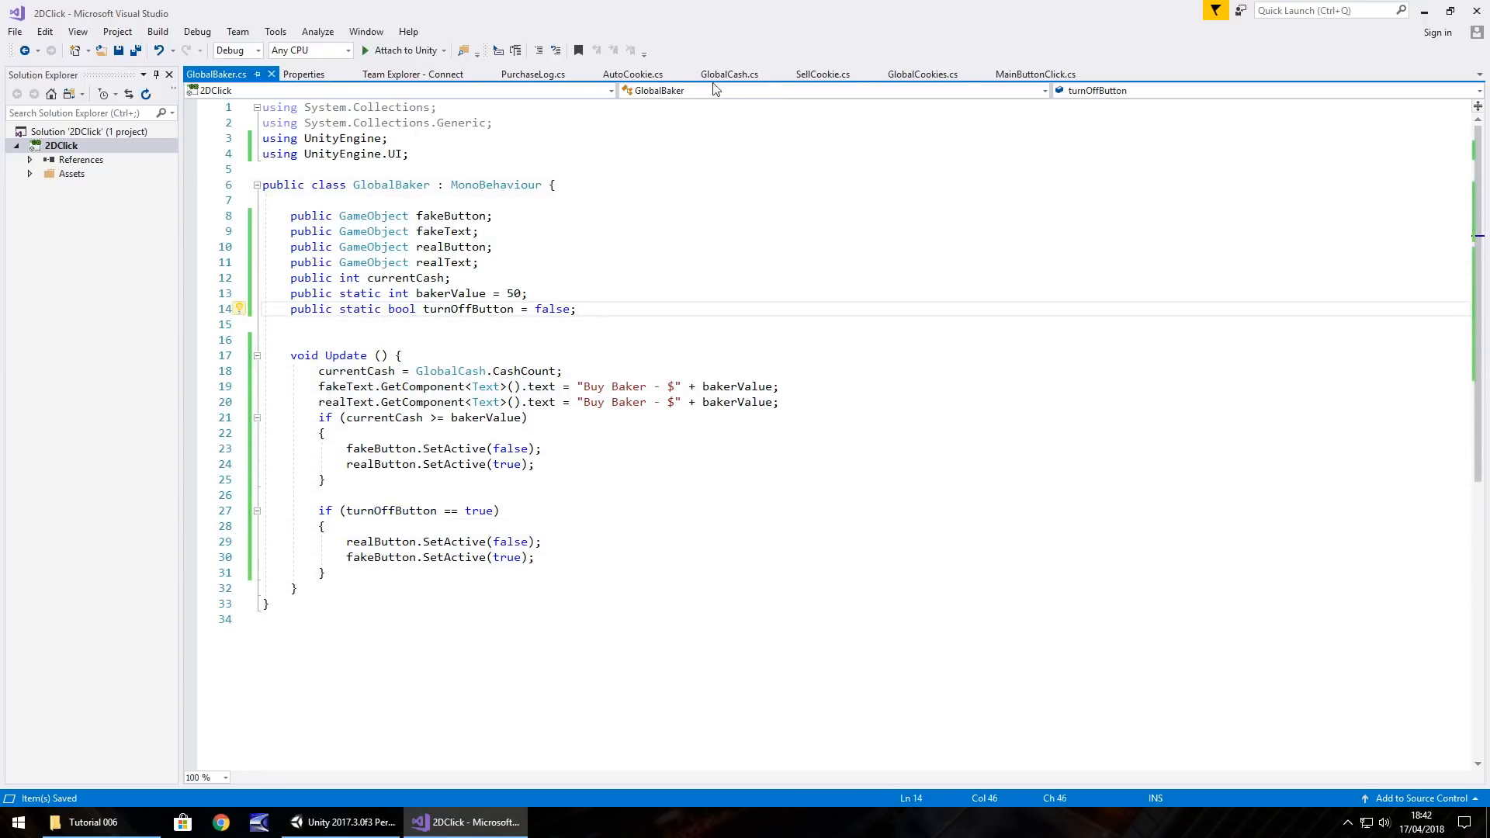
Add 'GlobalBaker.turnOffButton = true;' after the price-doubling line in StartAutoCookie and save PurchaseLog
click(534, 74)
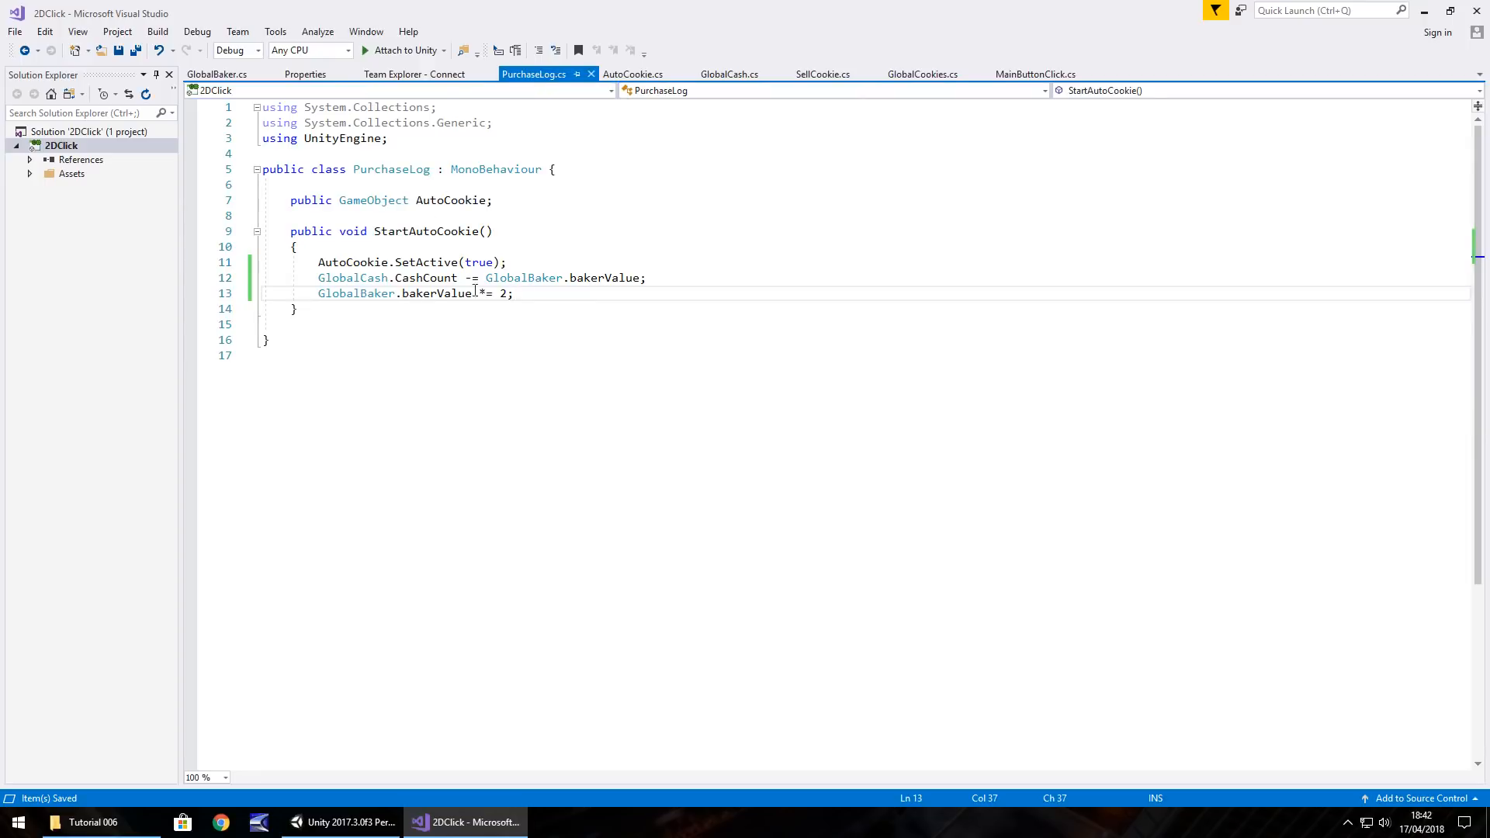
text(GlobalBaker.)
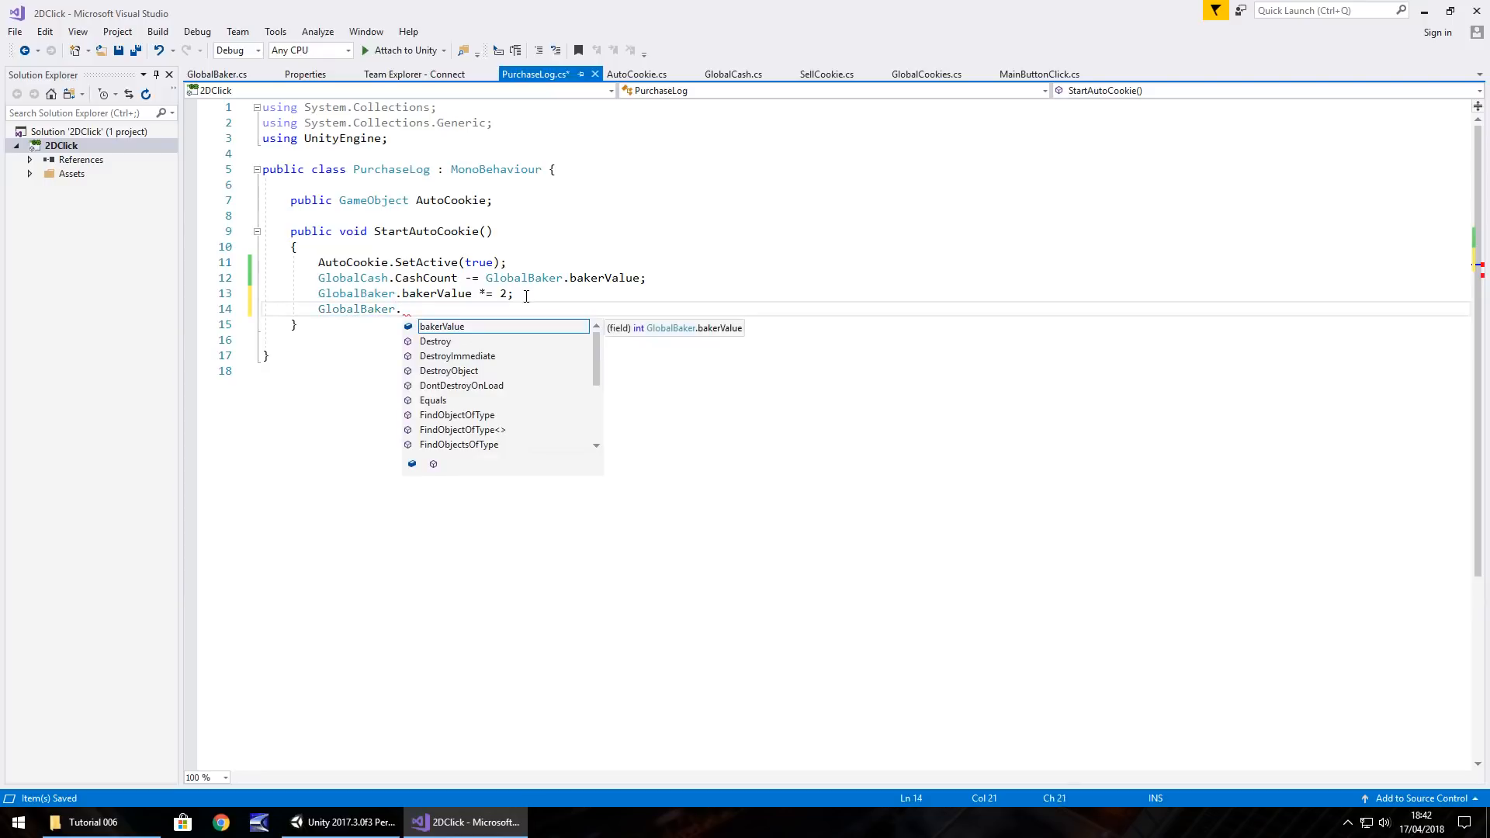
scroll(down, 3)
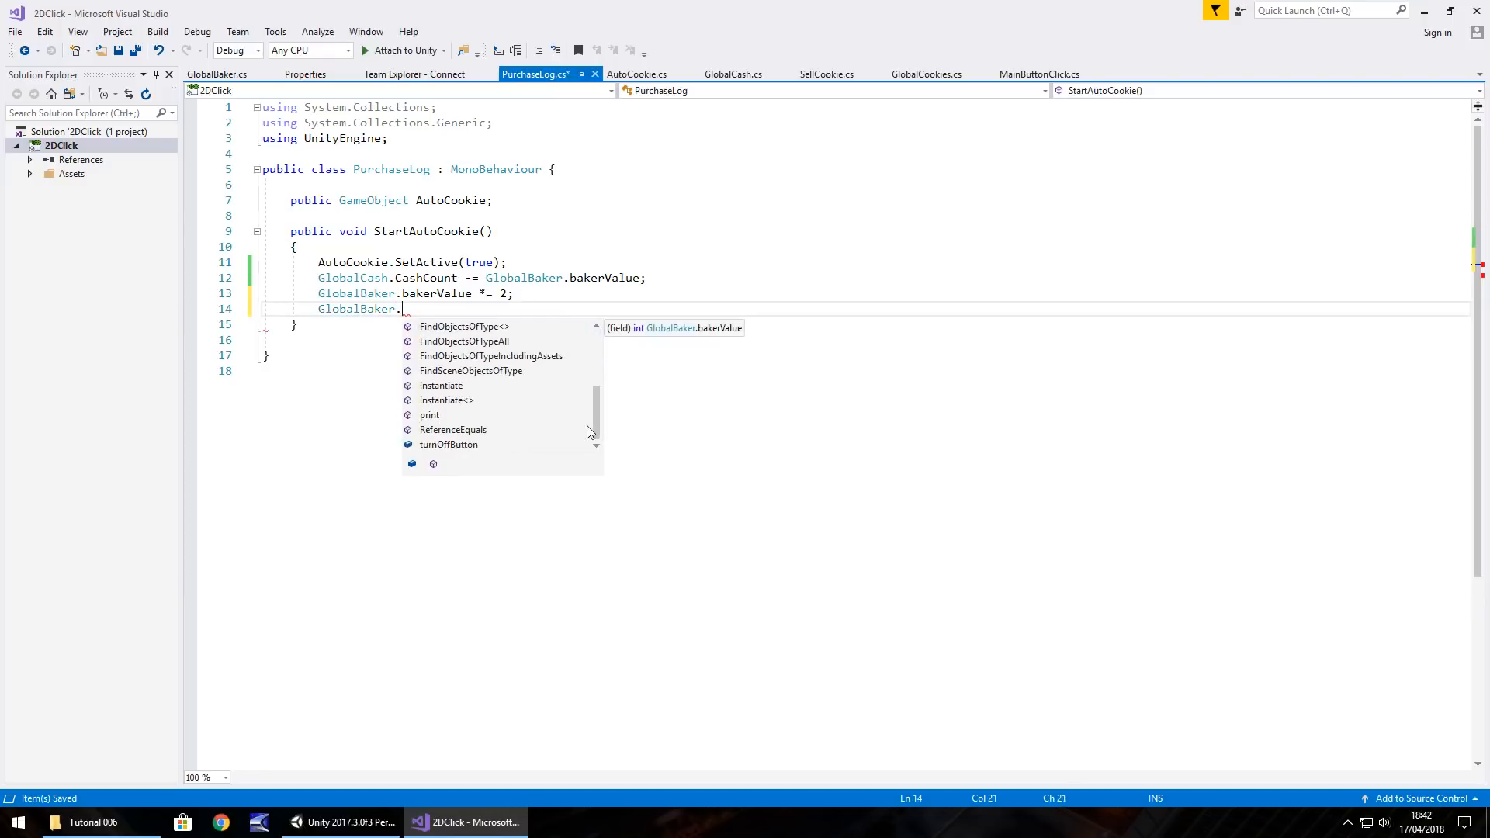
text(turnOffButton)
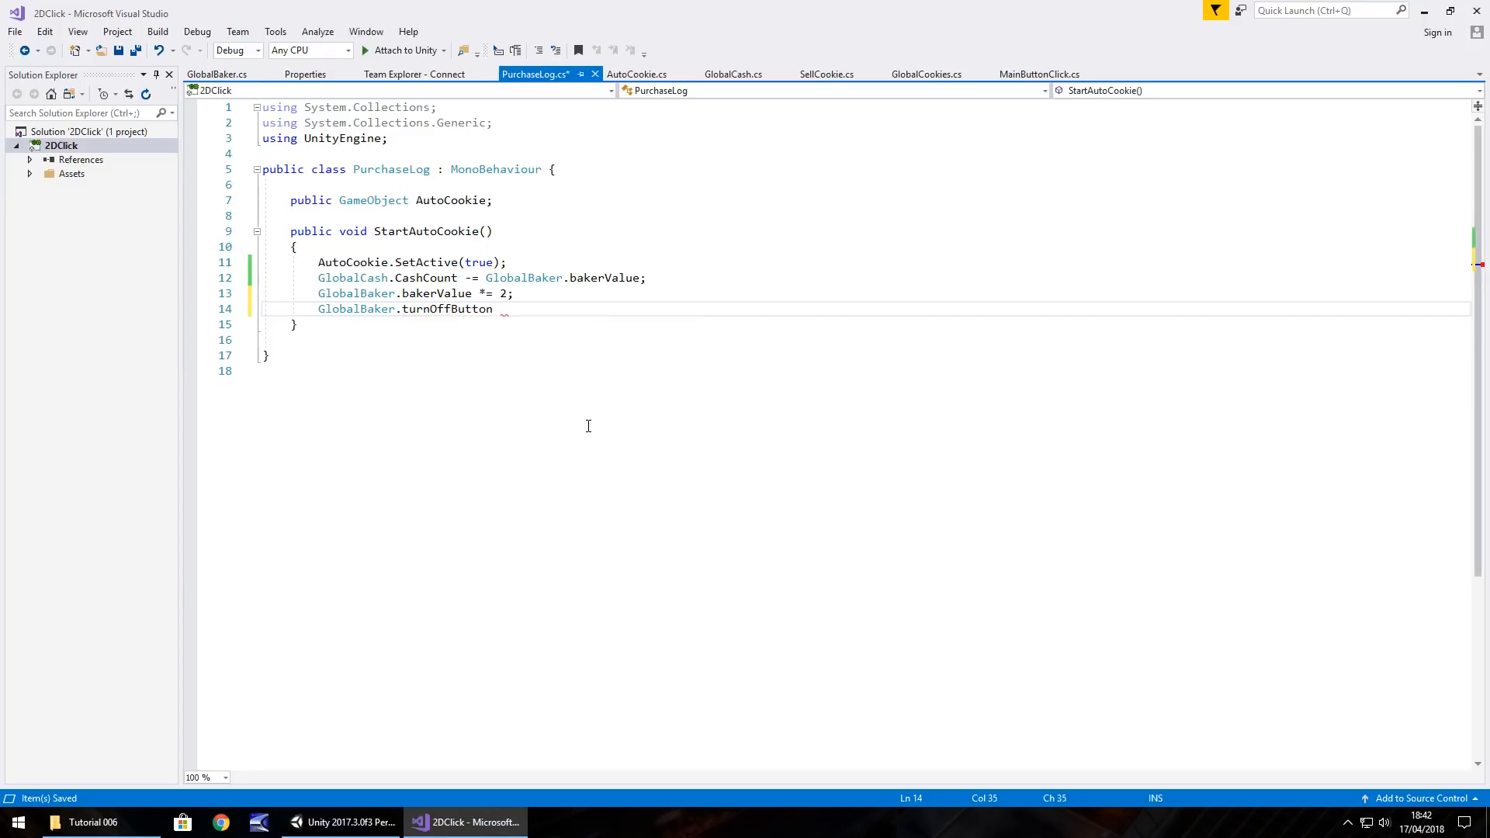
text(= true;)
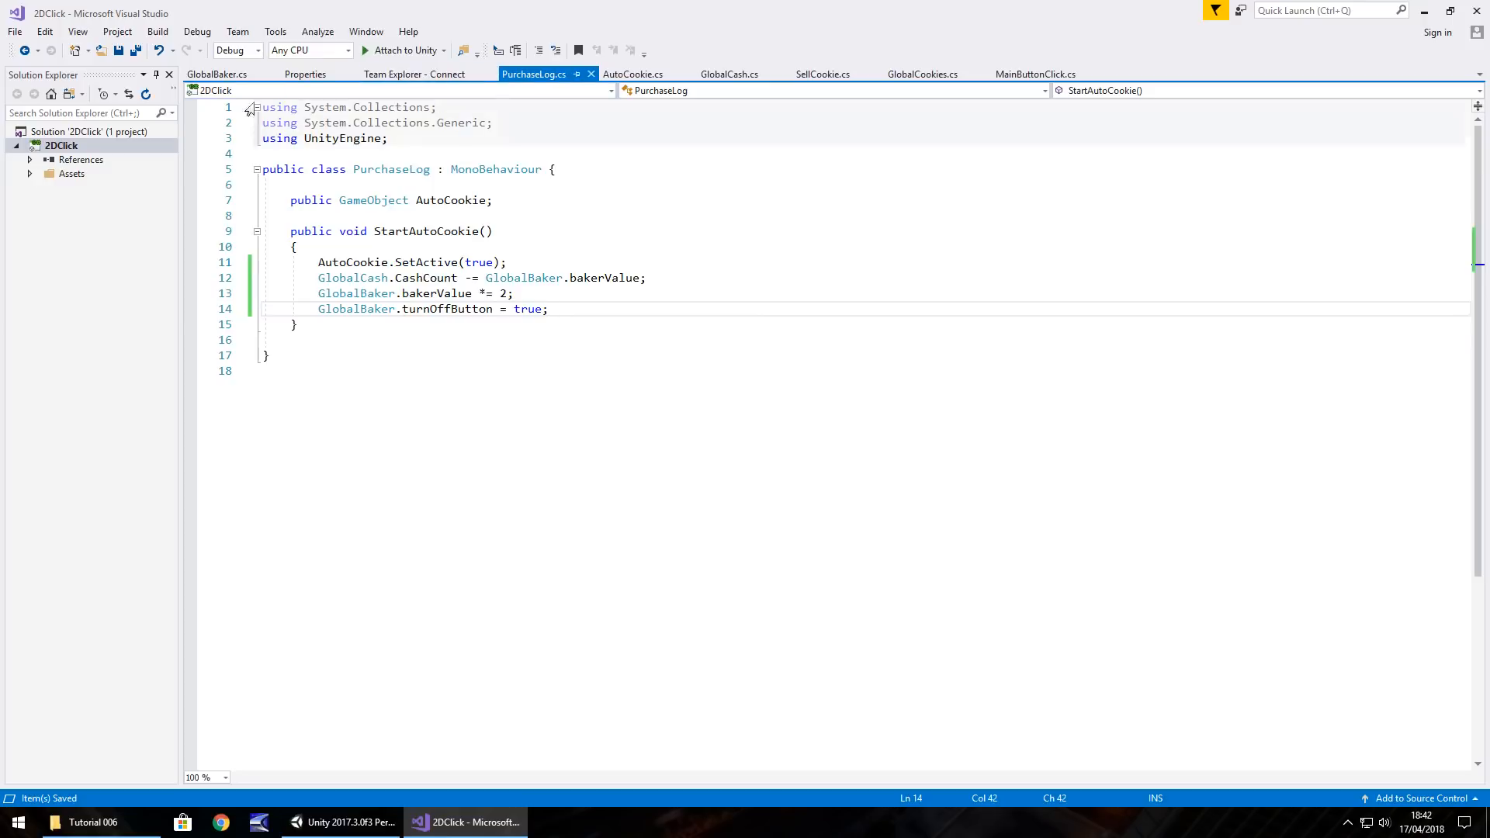
click(217, 74)
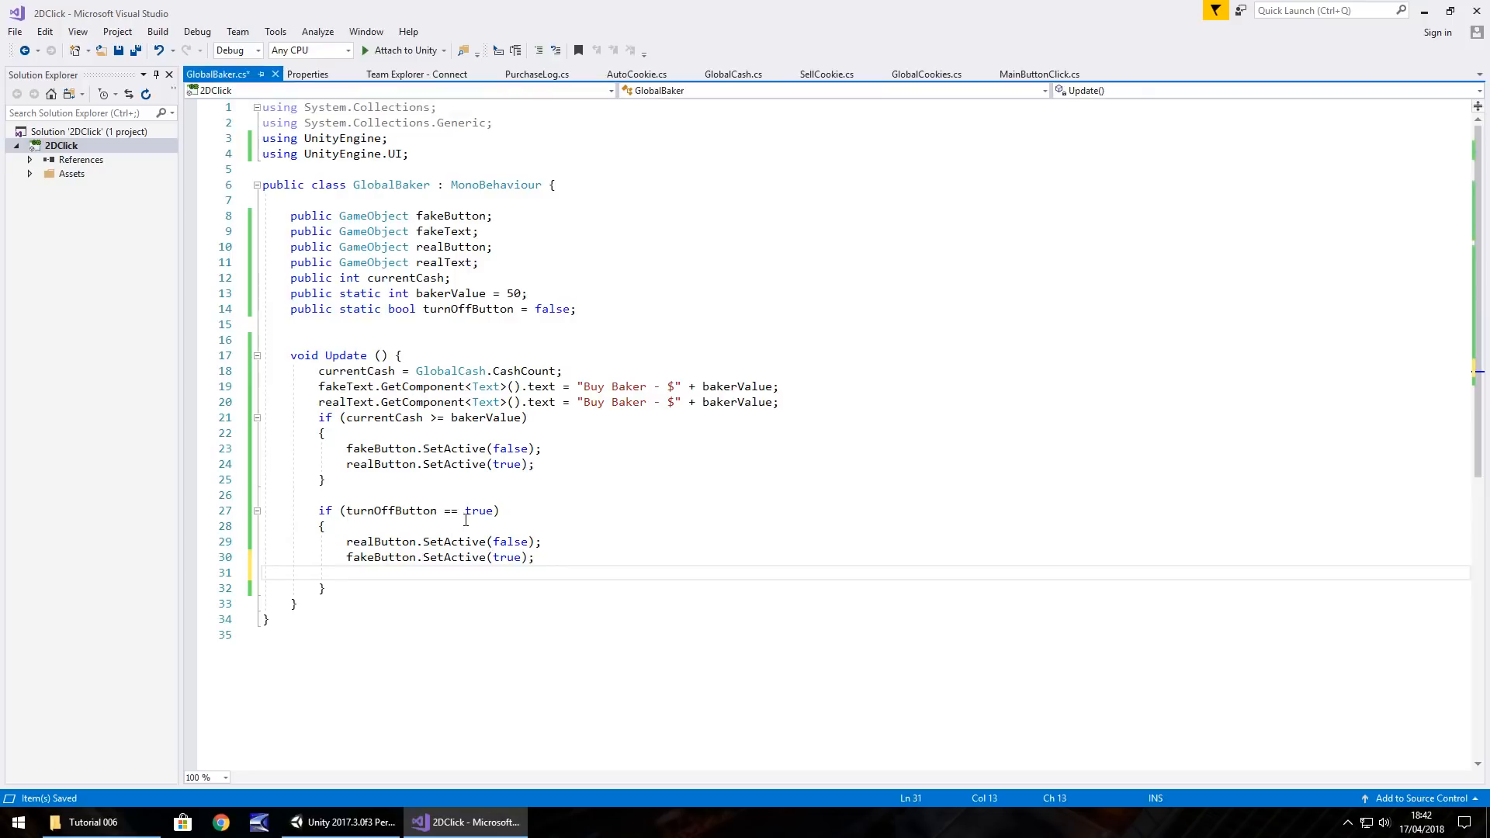
Add 'turnOffButton = false;' inside Update's if block and set bakerValue to 10, then return to Unity
text(turnOffButton)
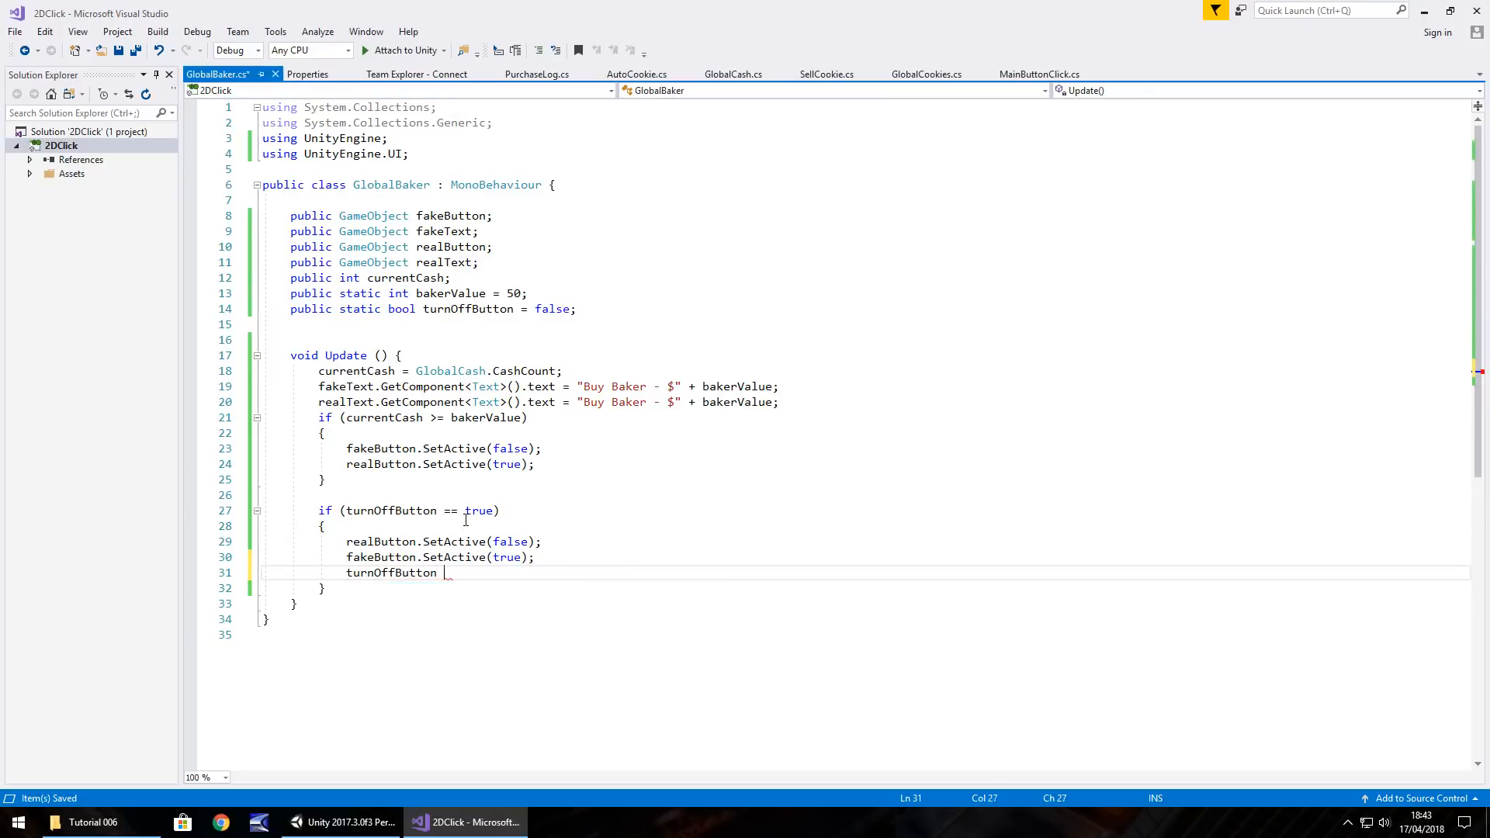
text(= false;)
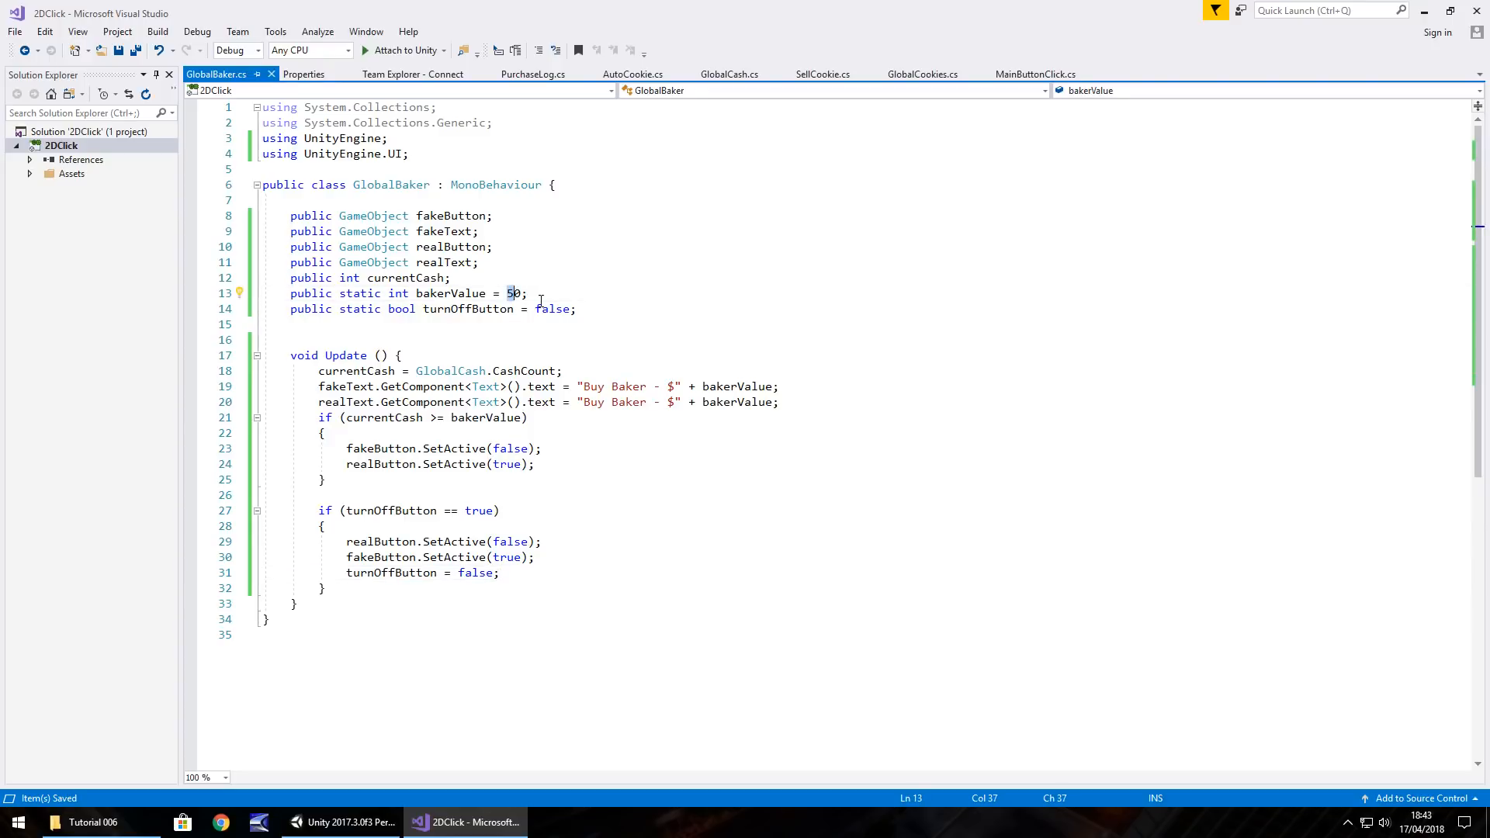
text(10)
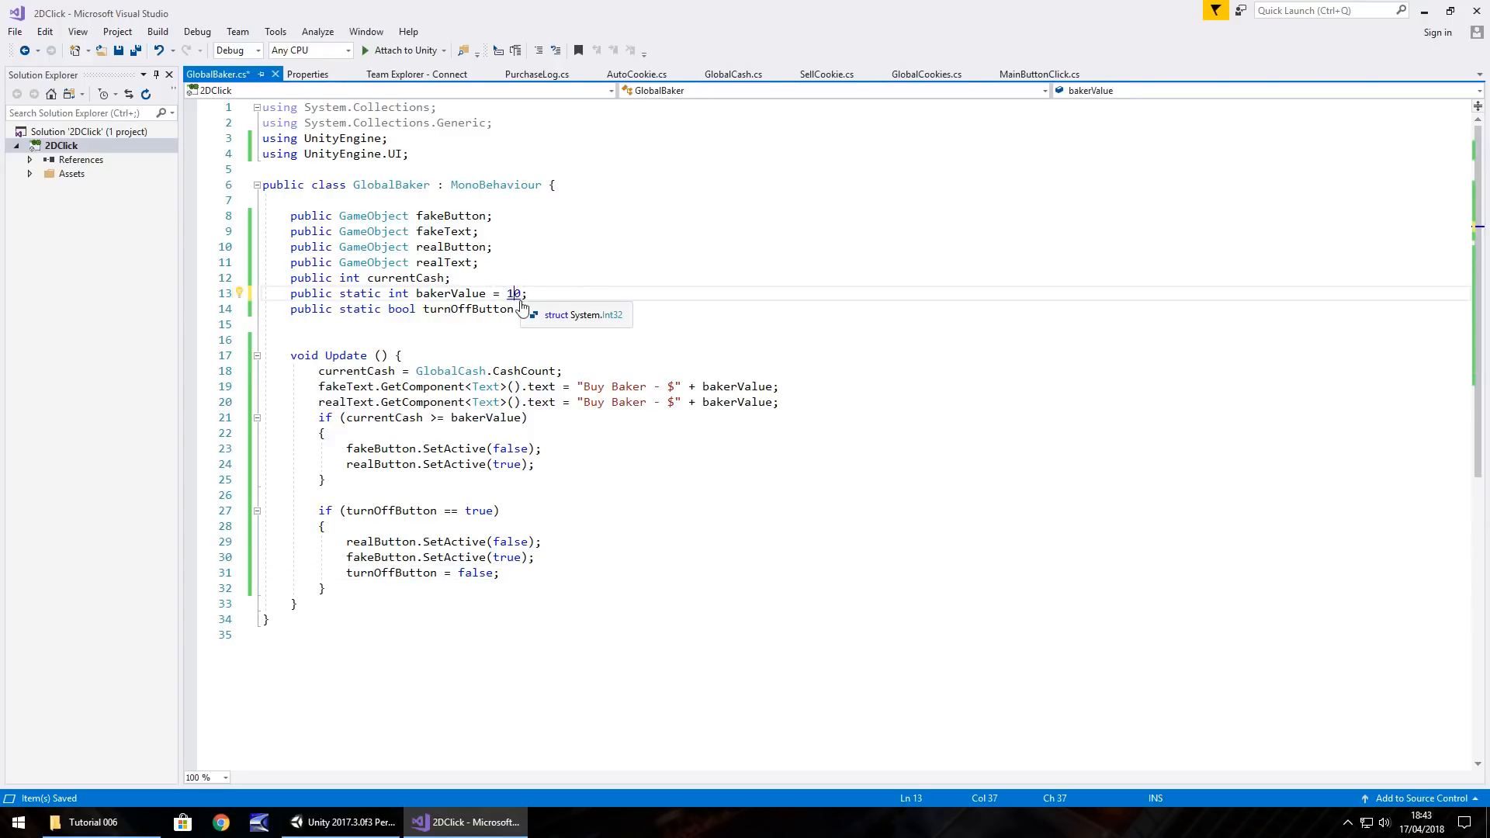
click(337, 823)
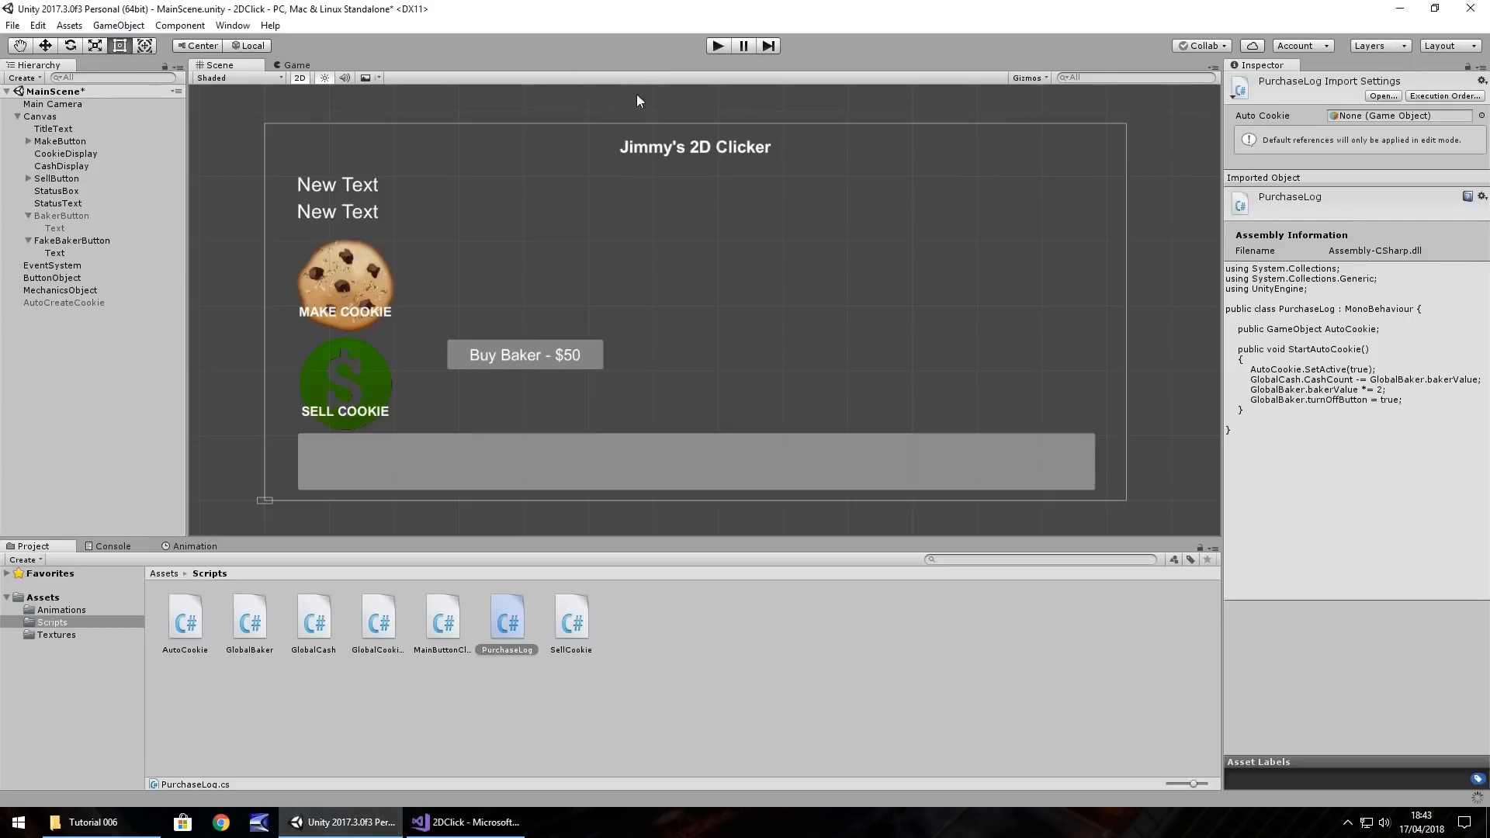
mouse_move(725, 78)
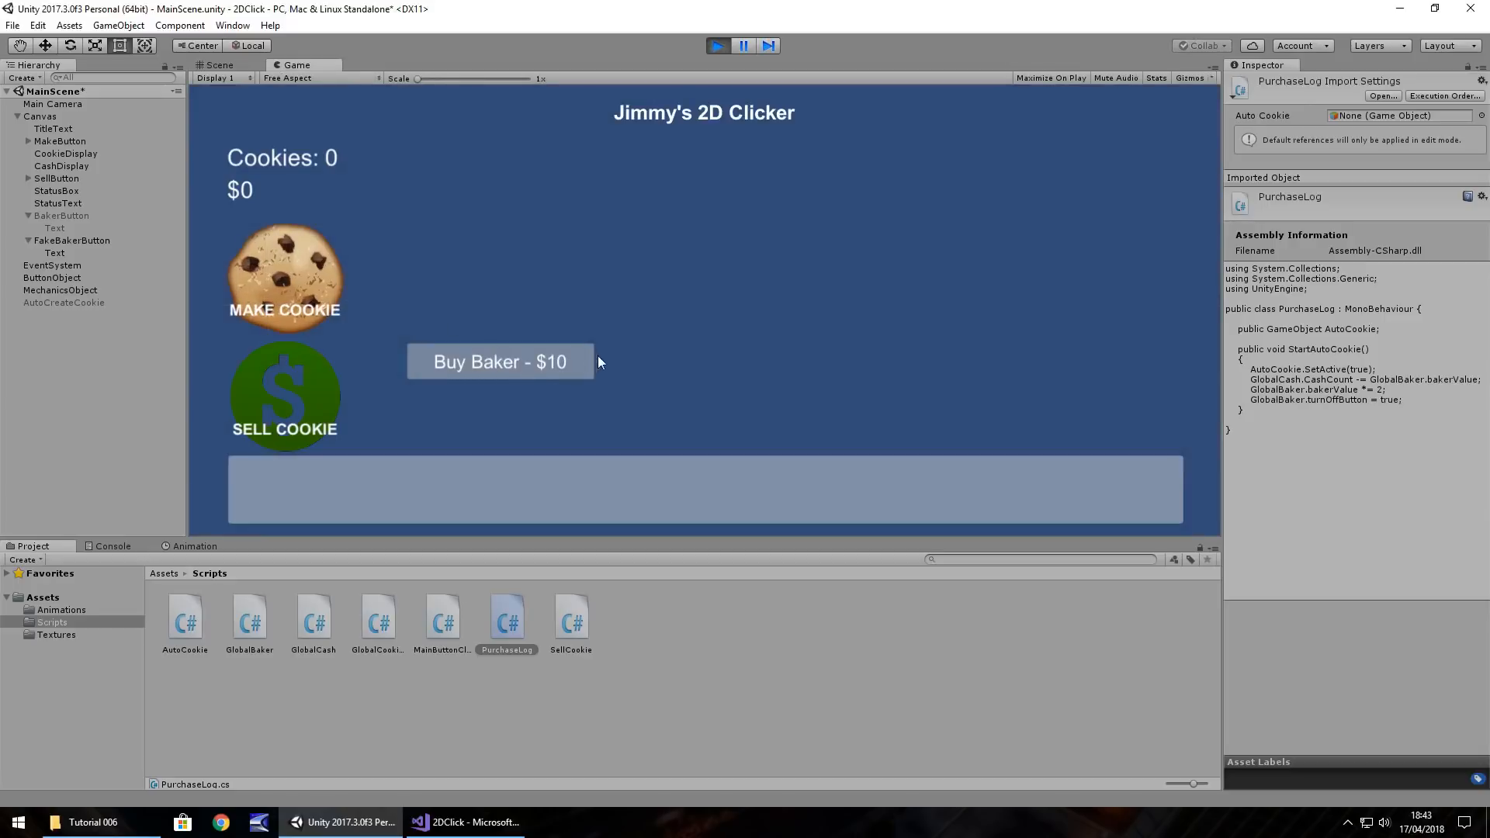
click(286, 276)
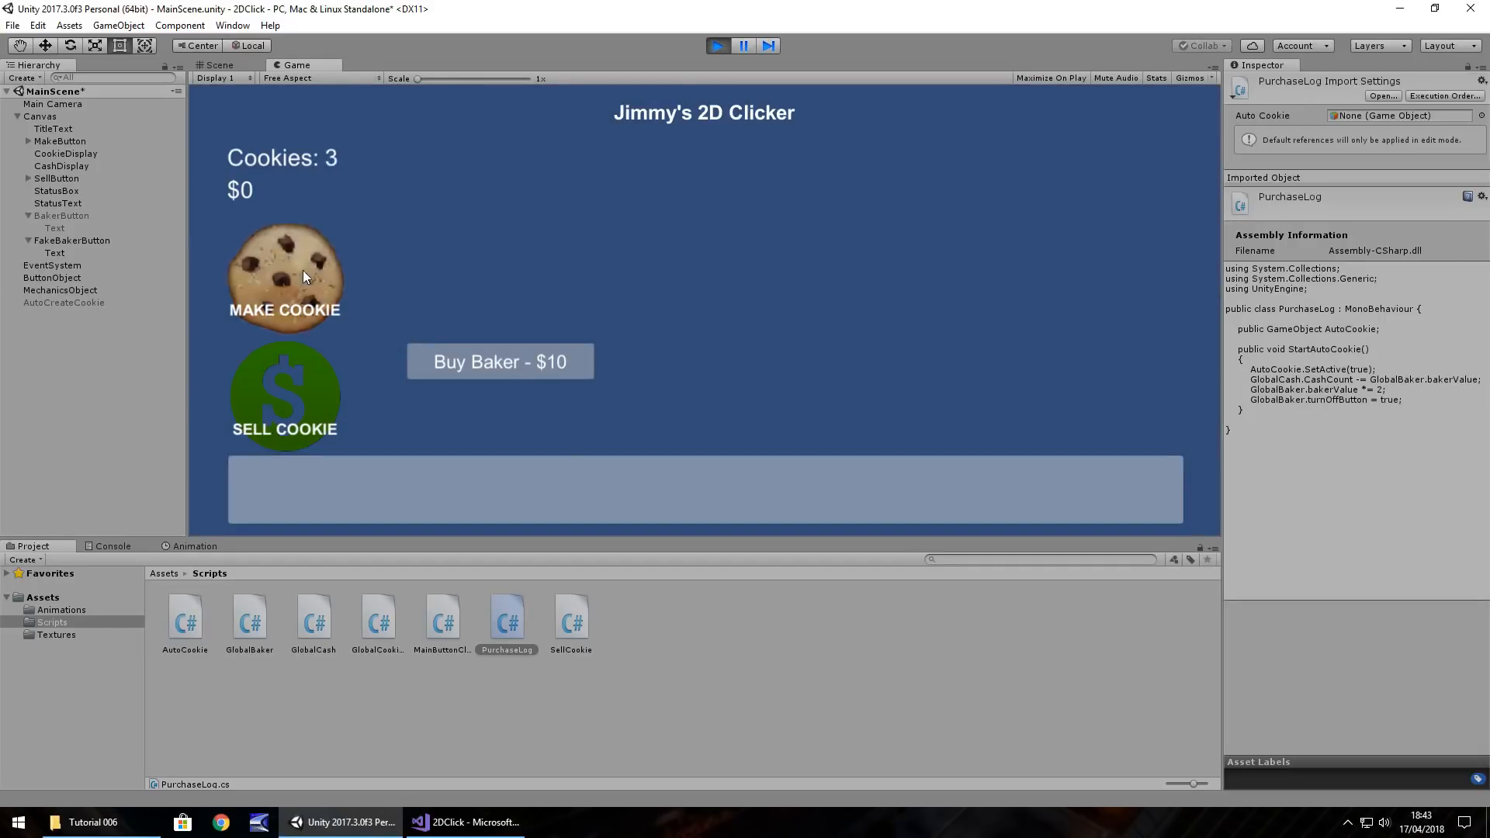
click(285, 394)
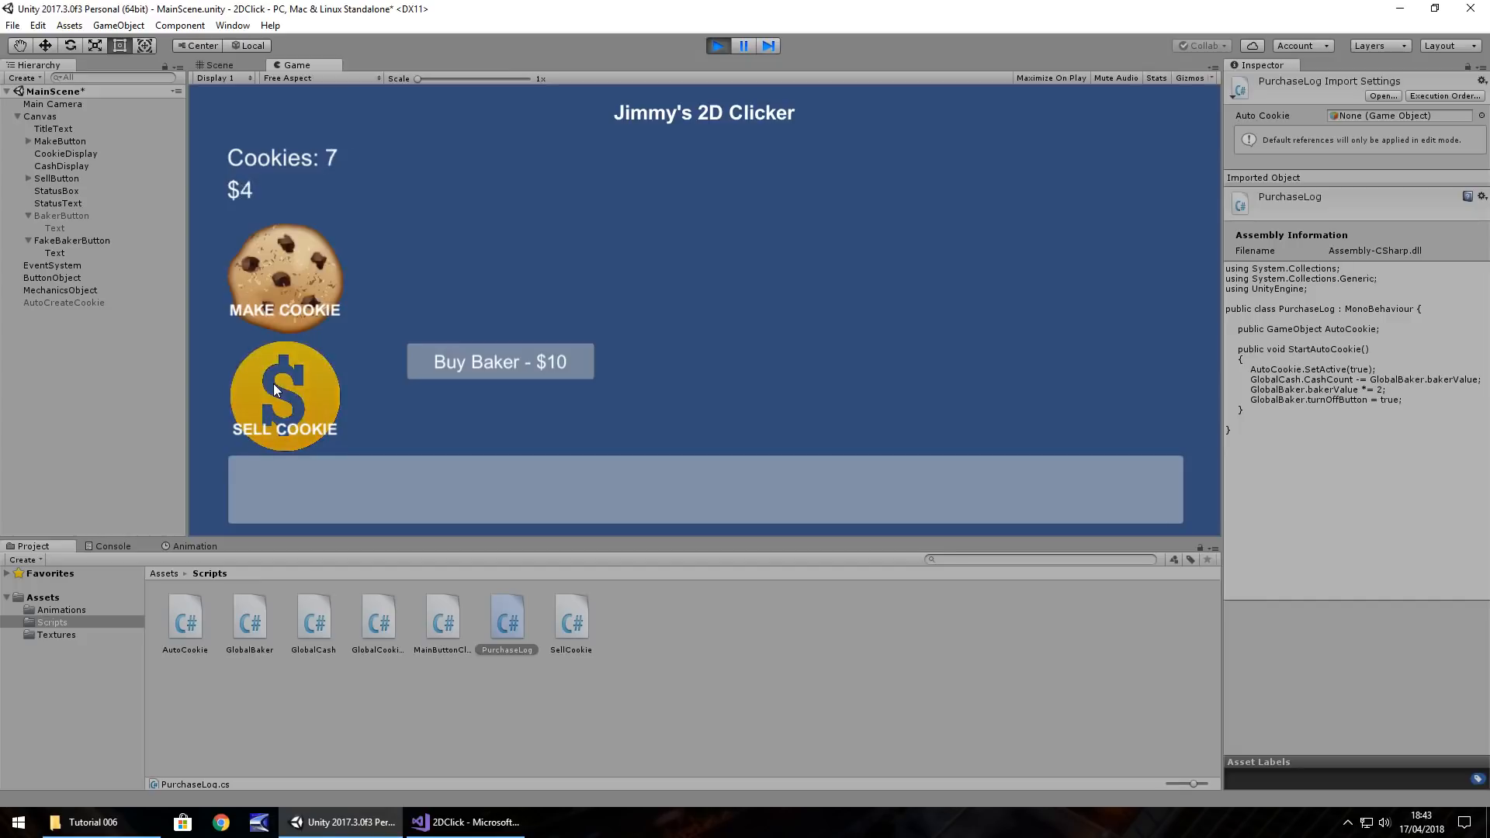
click(284, 396)
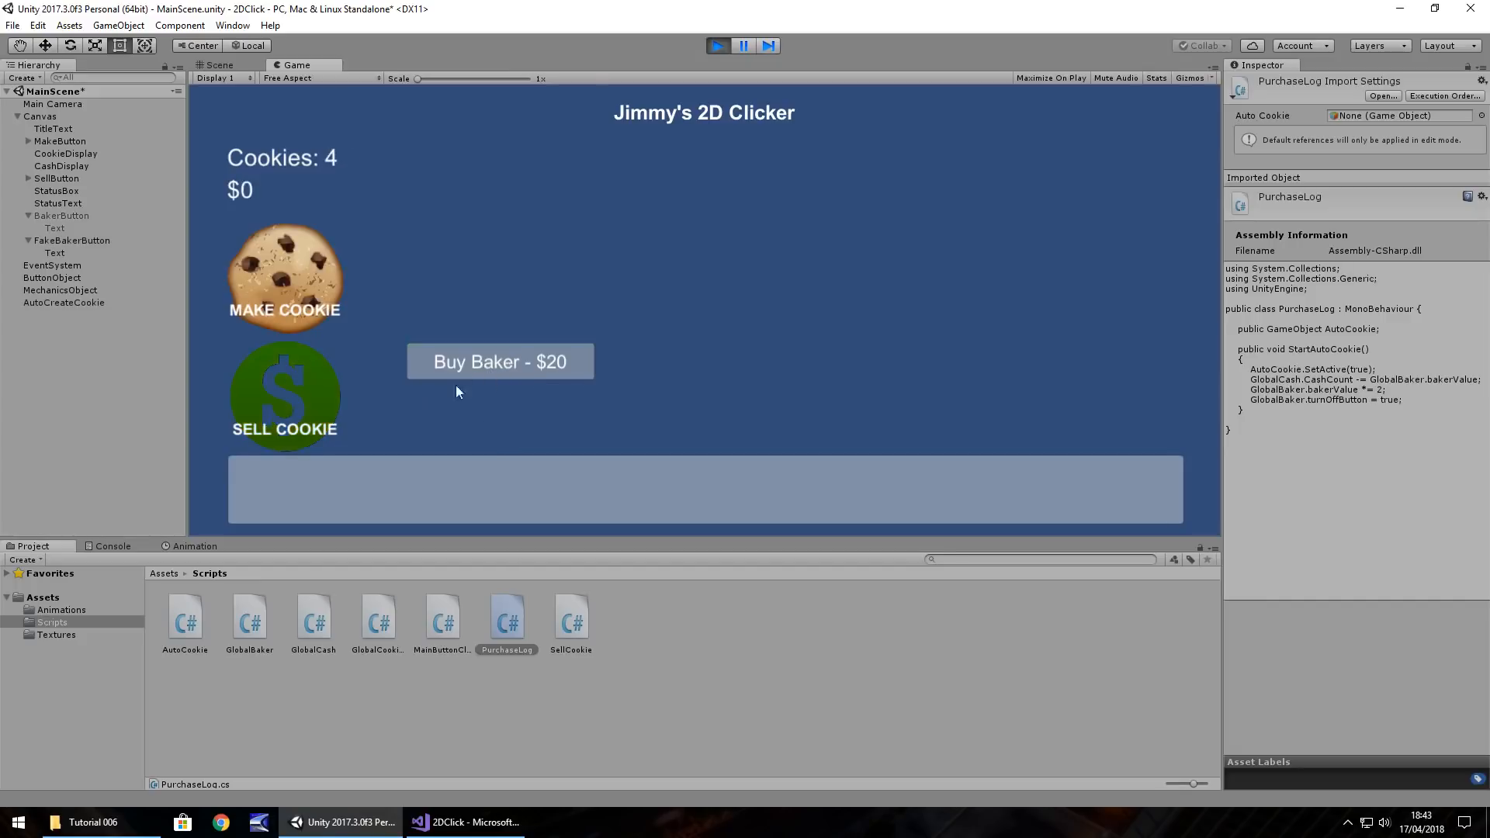
click(284, 277)
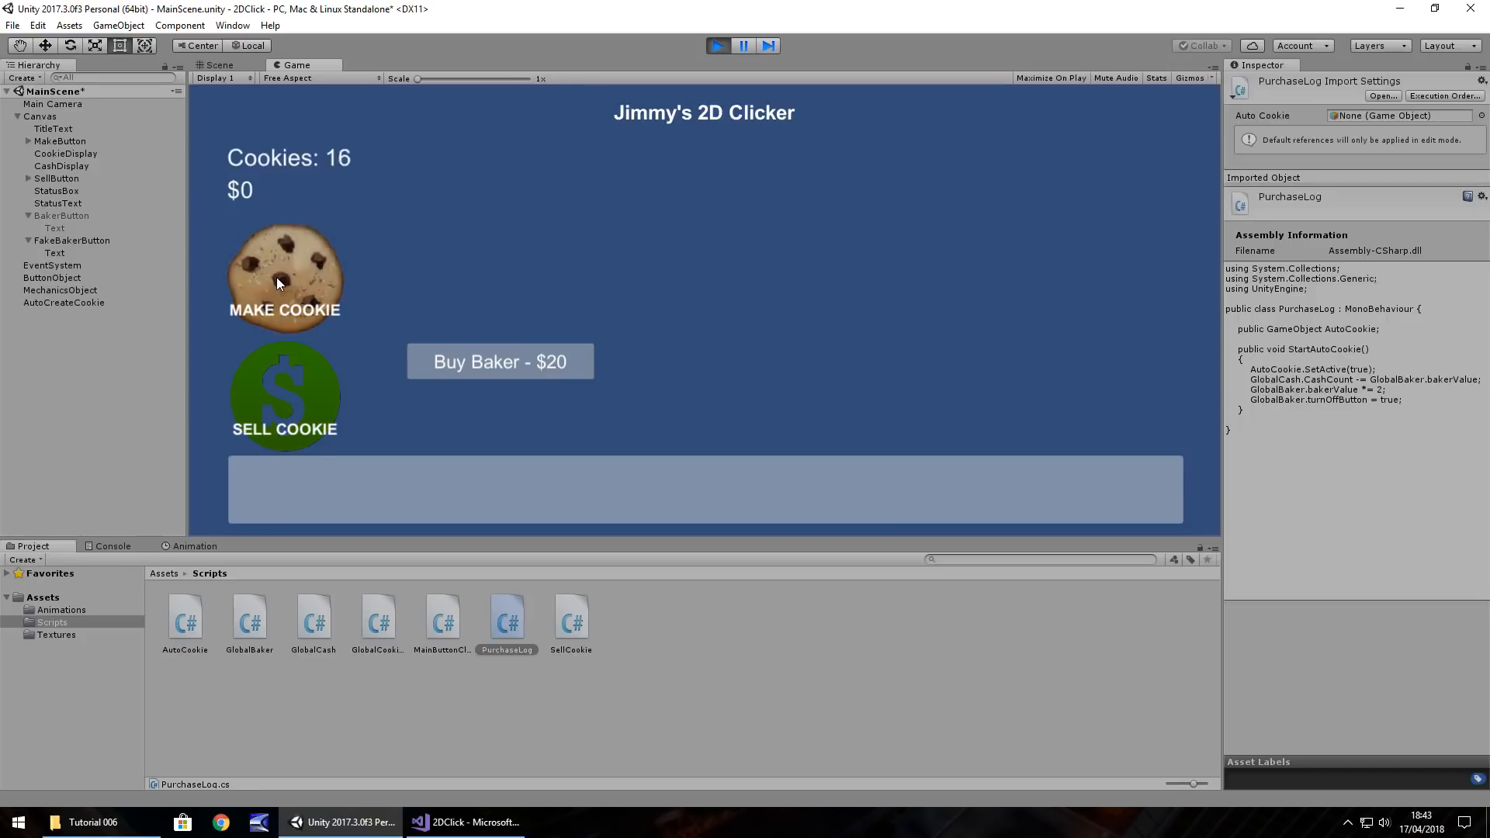
click(284, 394)
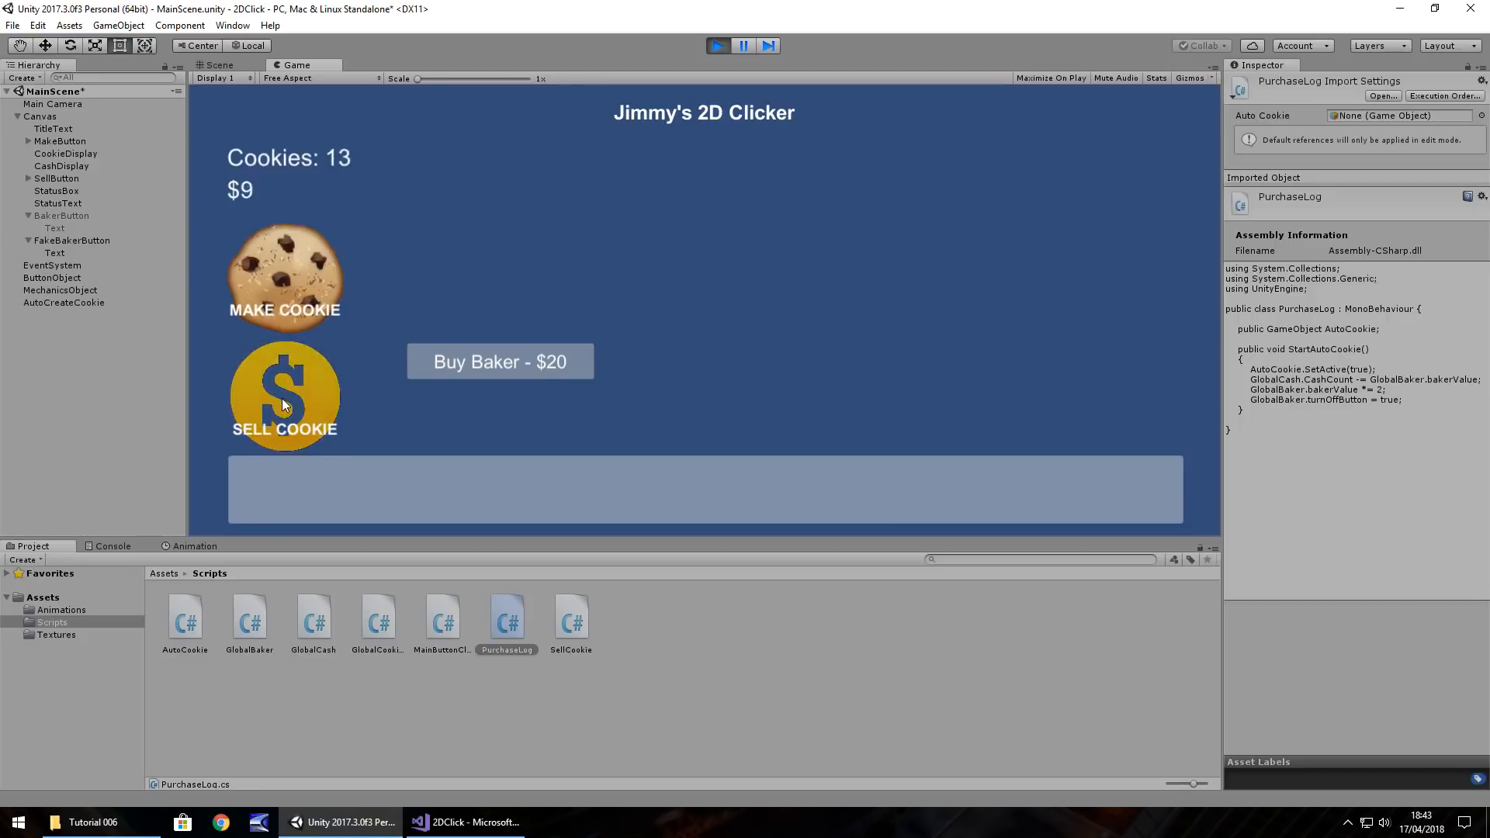
click(284, 396)
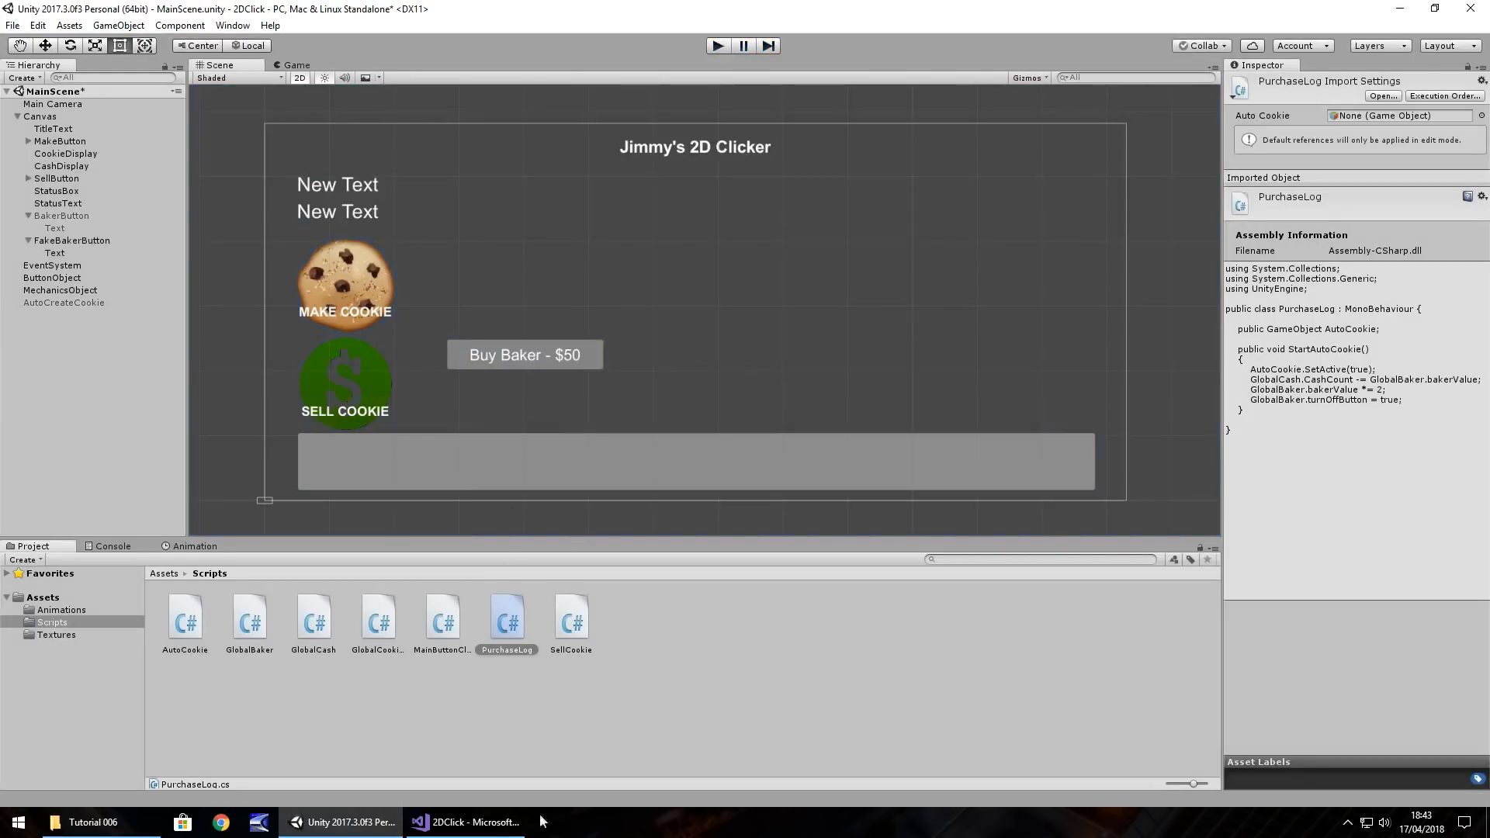
Set bakerValue back to 50 in GlobalBaker, glance at PurchaseLog, and return to Unity
click(464, 823)
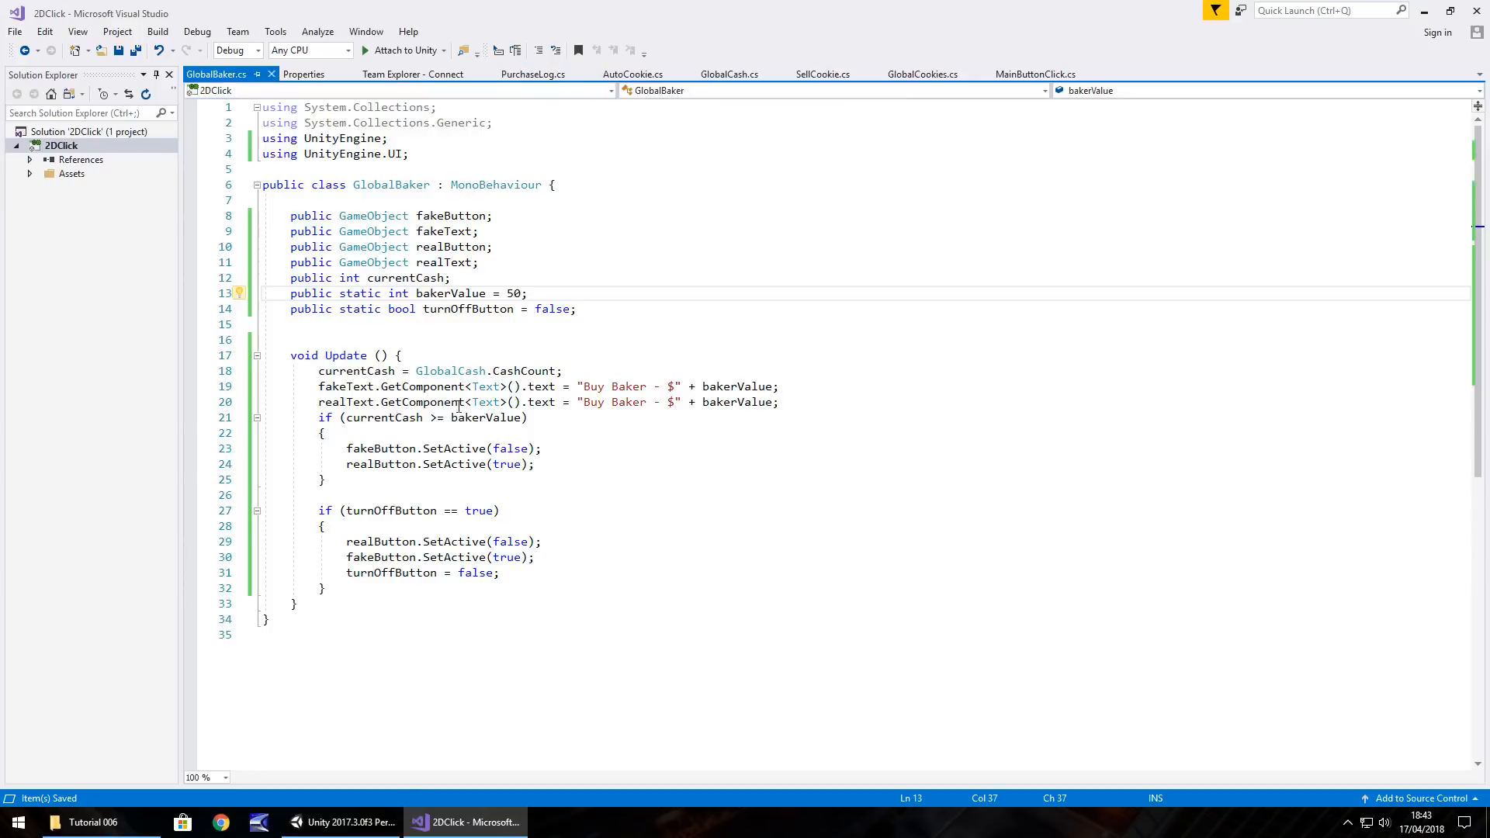
click(534, 74)
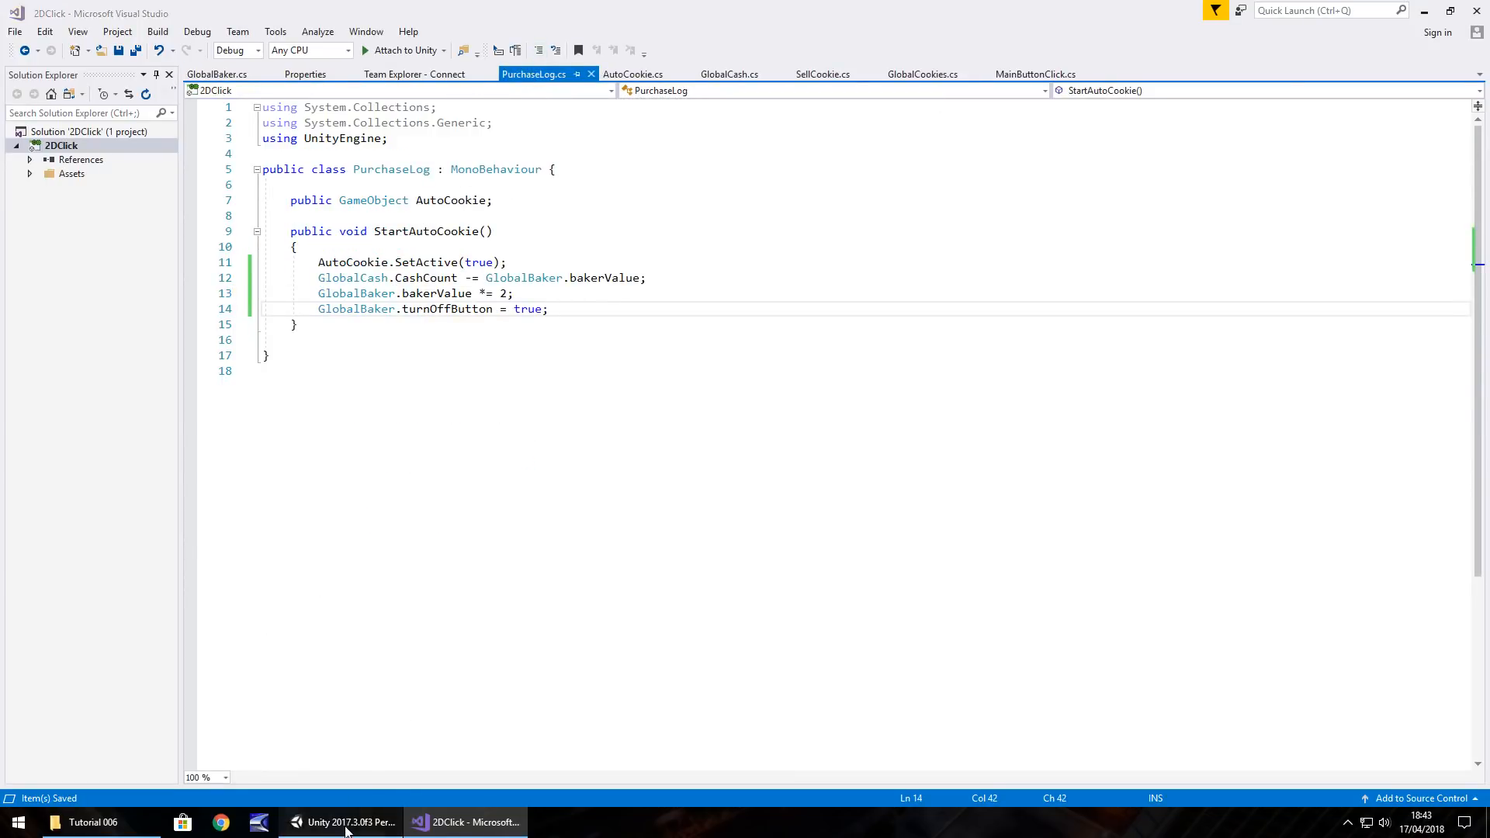
click(341, 823)
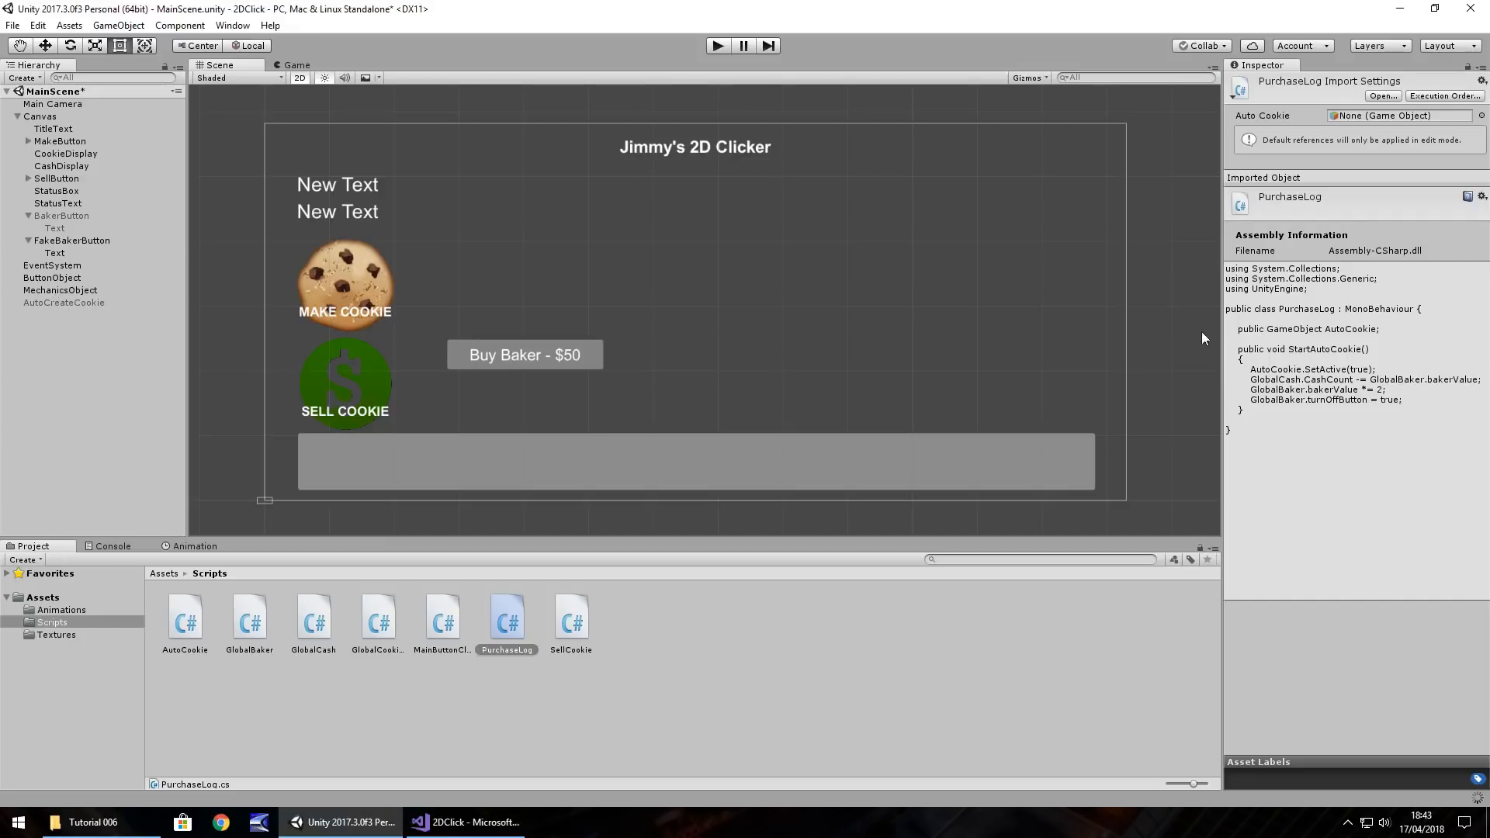
click(64, 303)
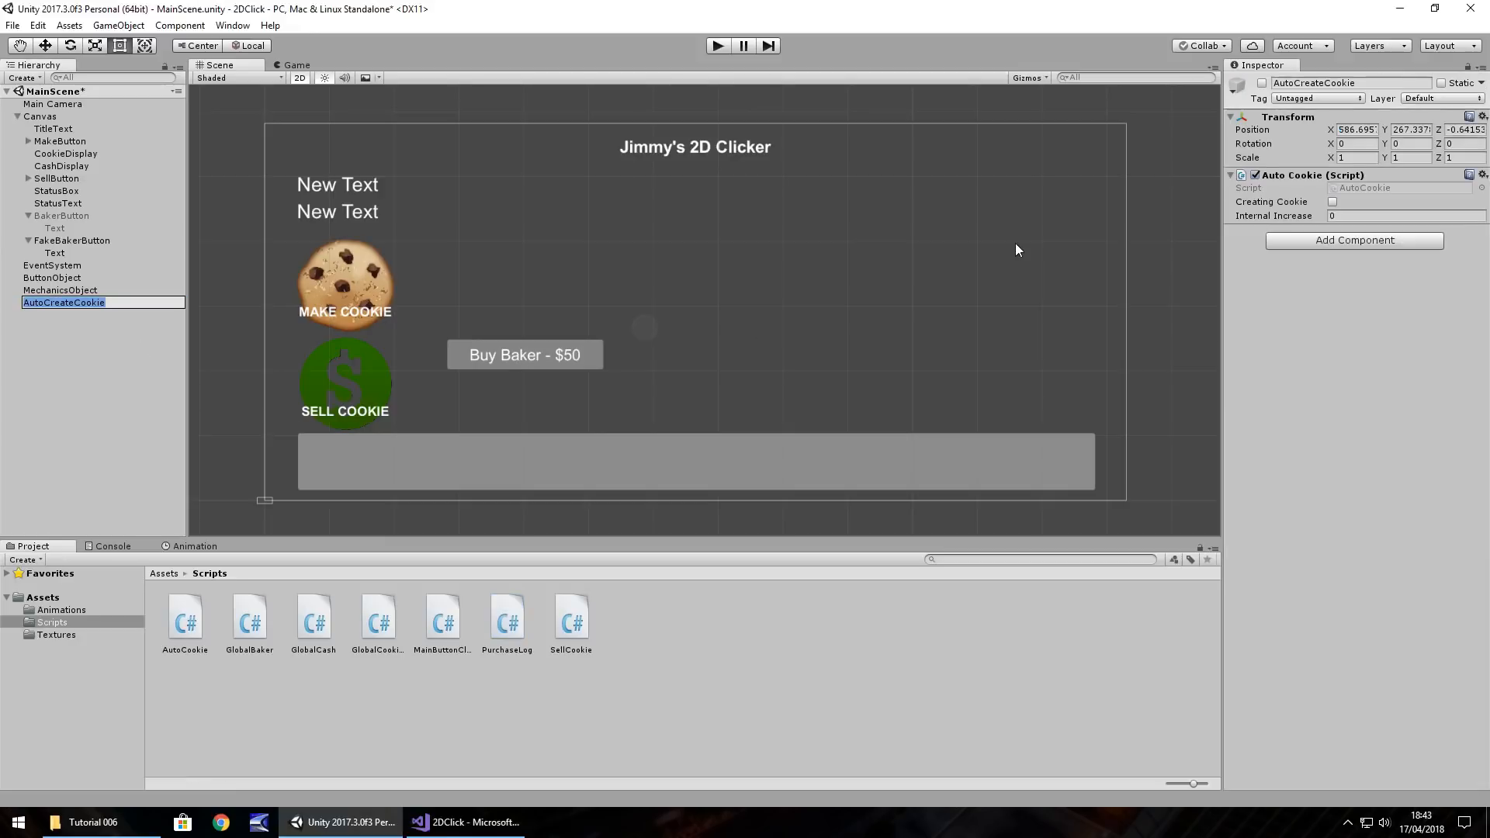
mouse_move(746, 551)
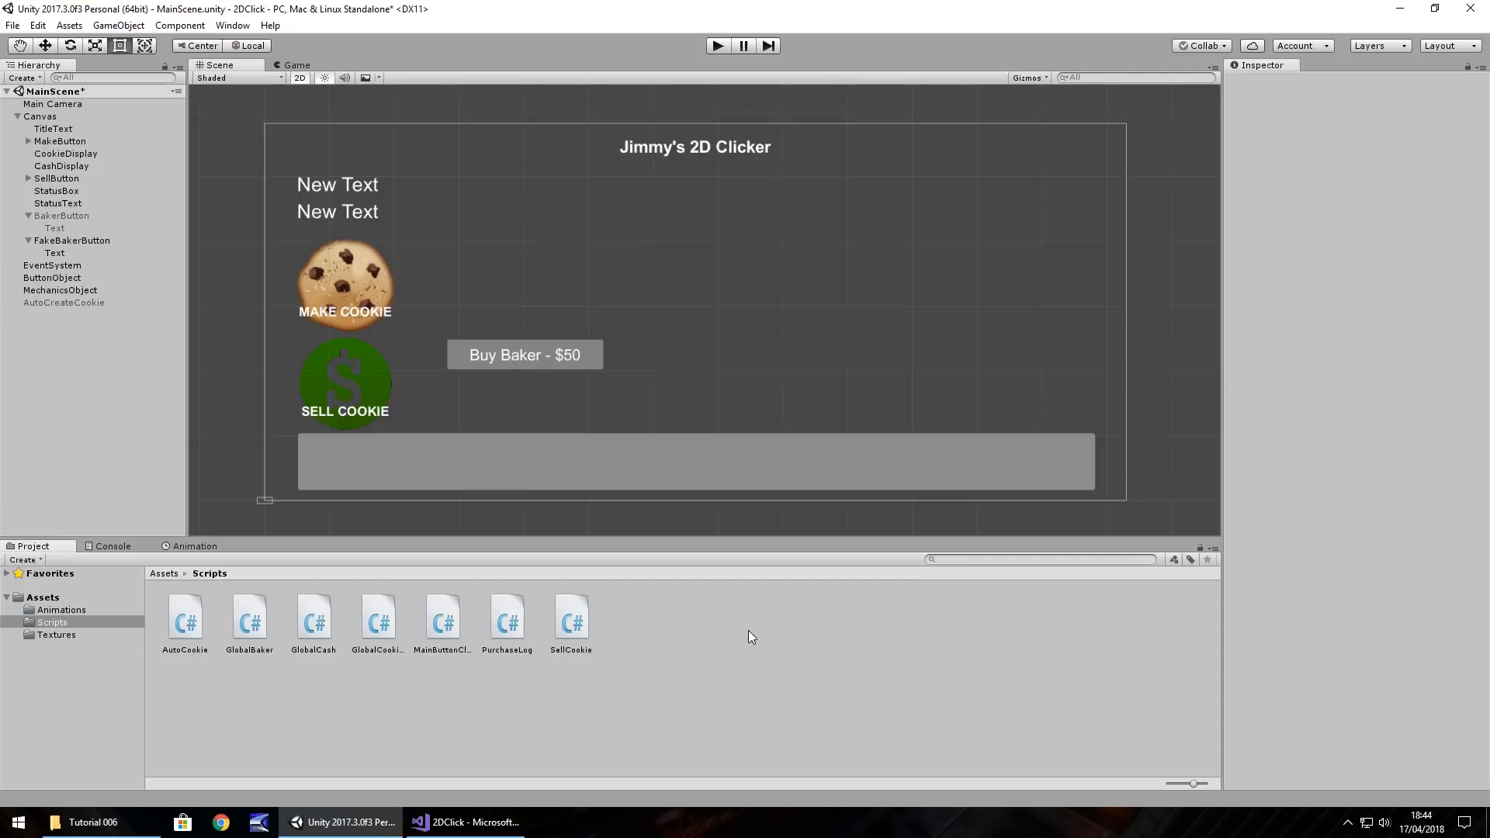
mouse_move(509, 350)
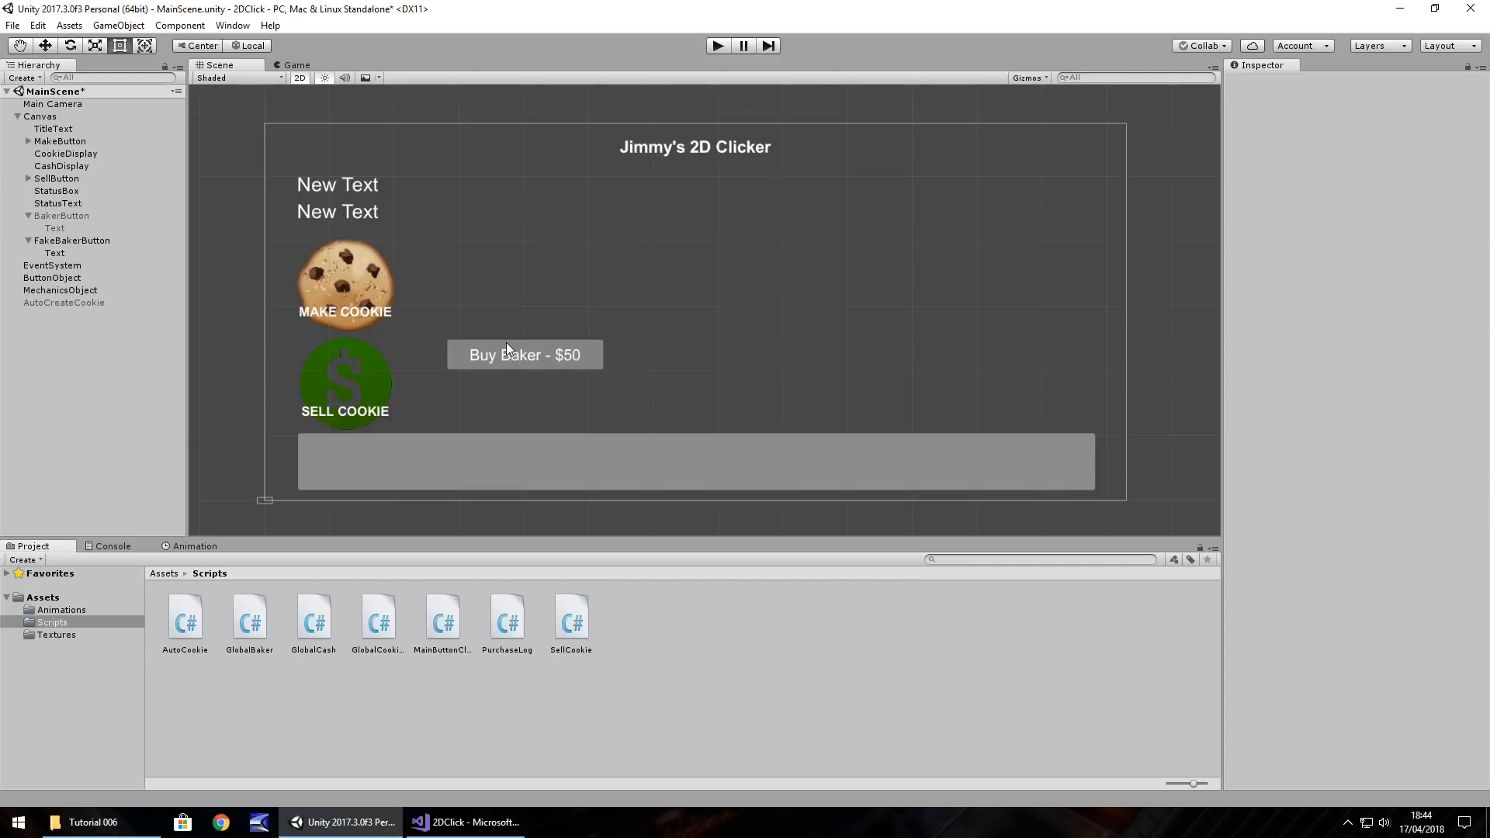